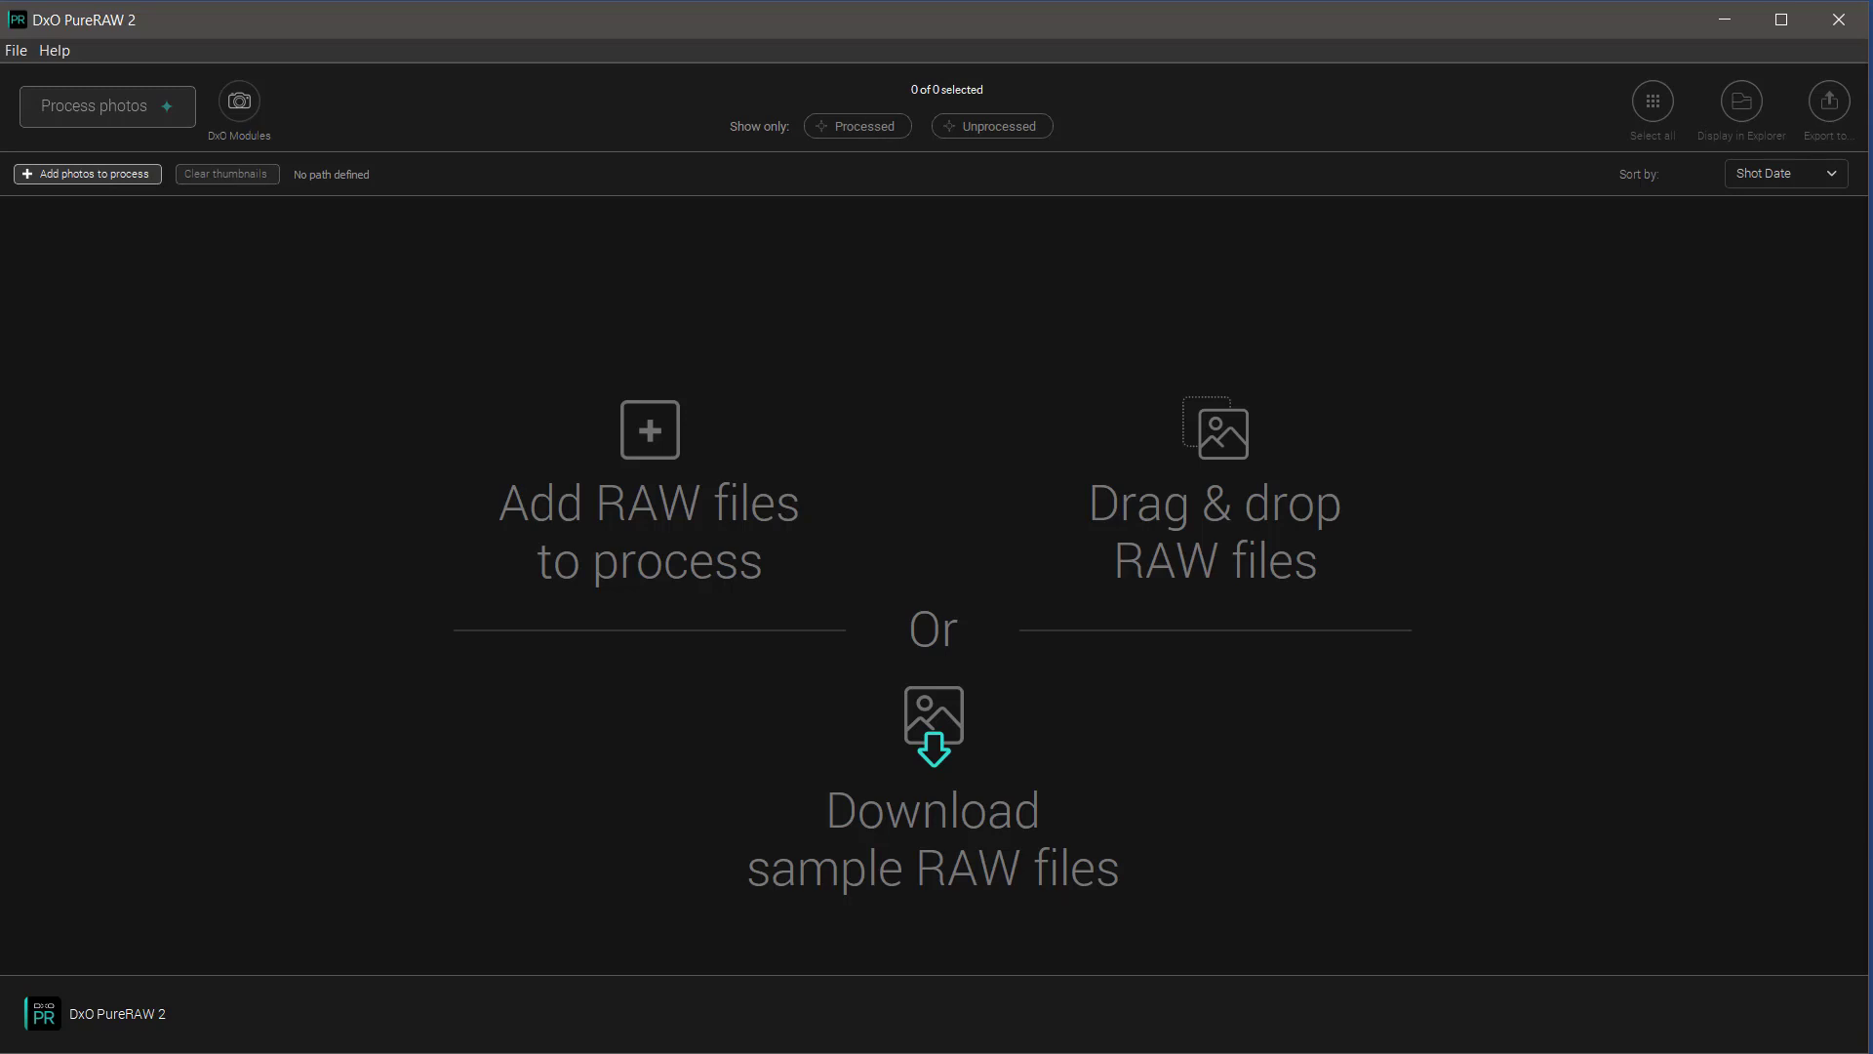
pyautogui.moveTo(340, 801)
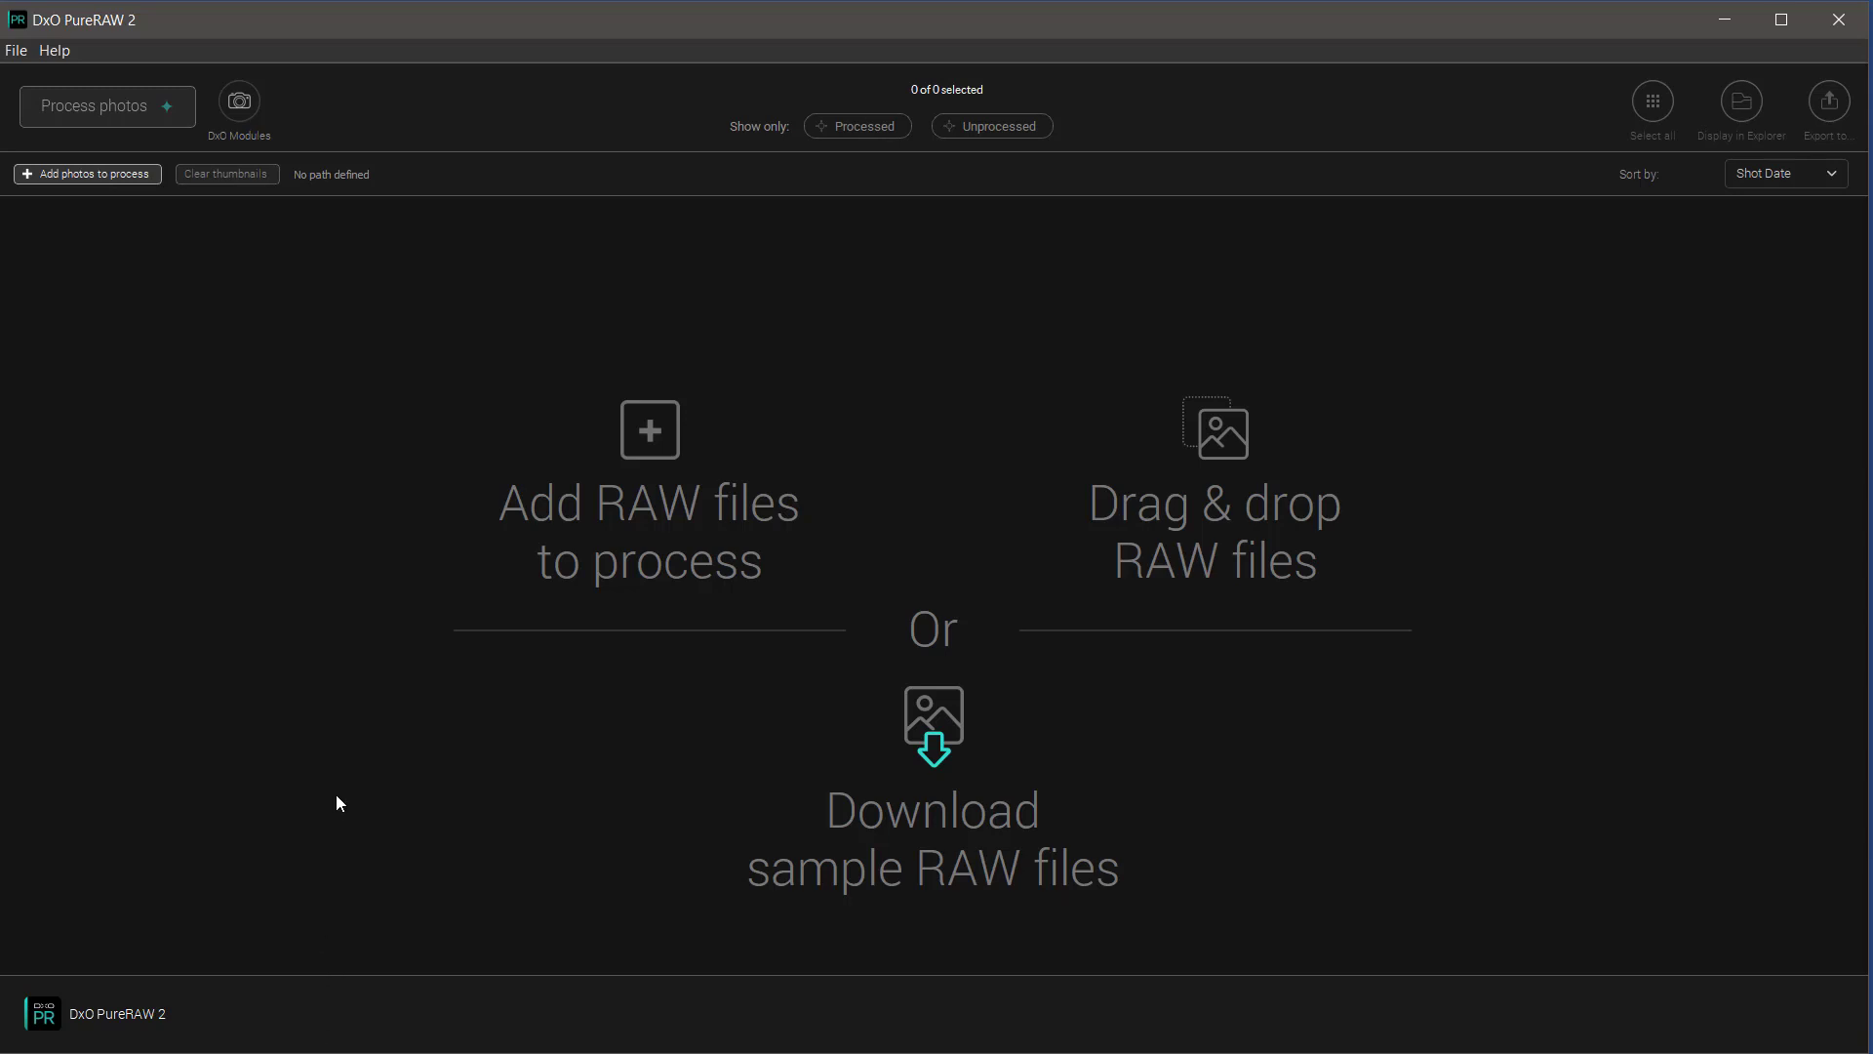
pyautogui.moveTo(345, 675)
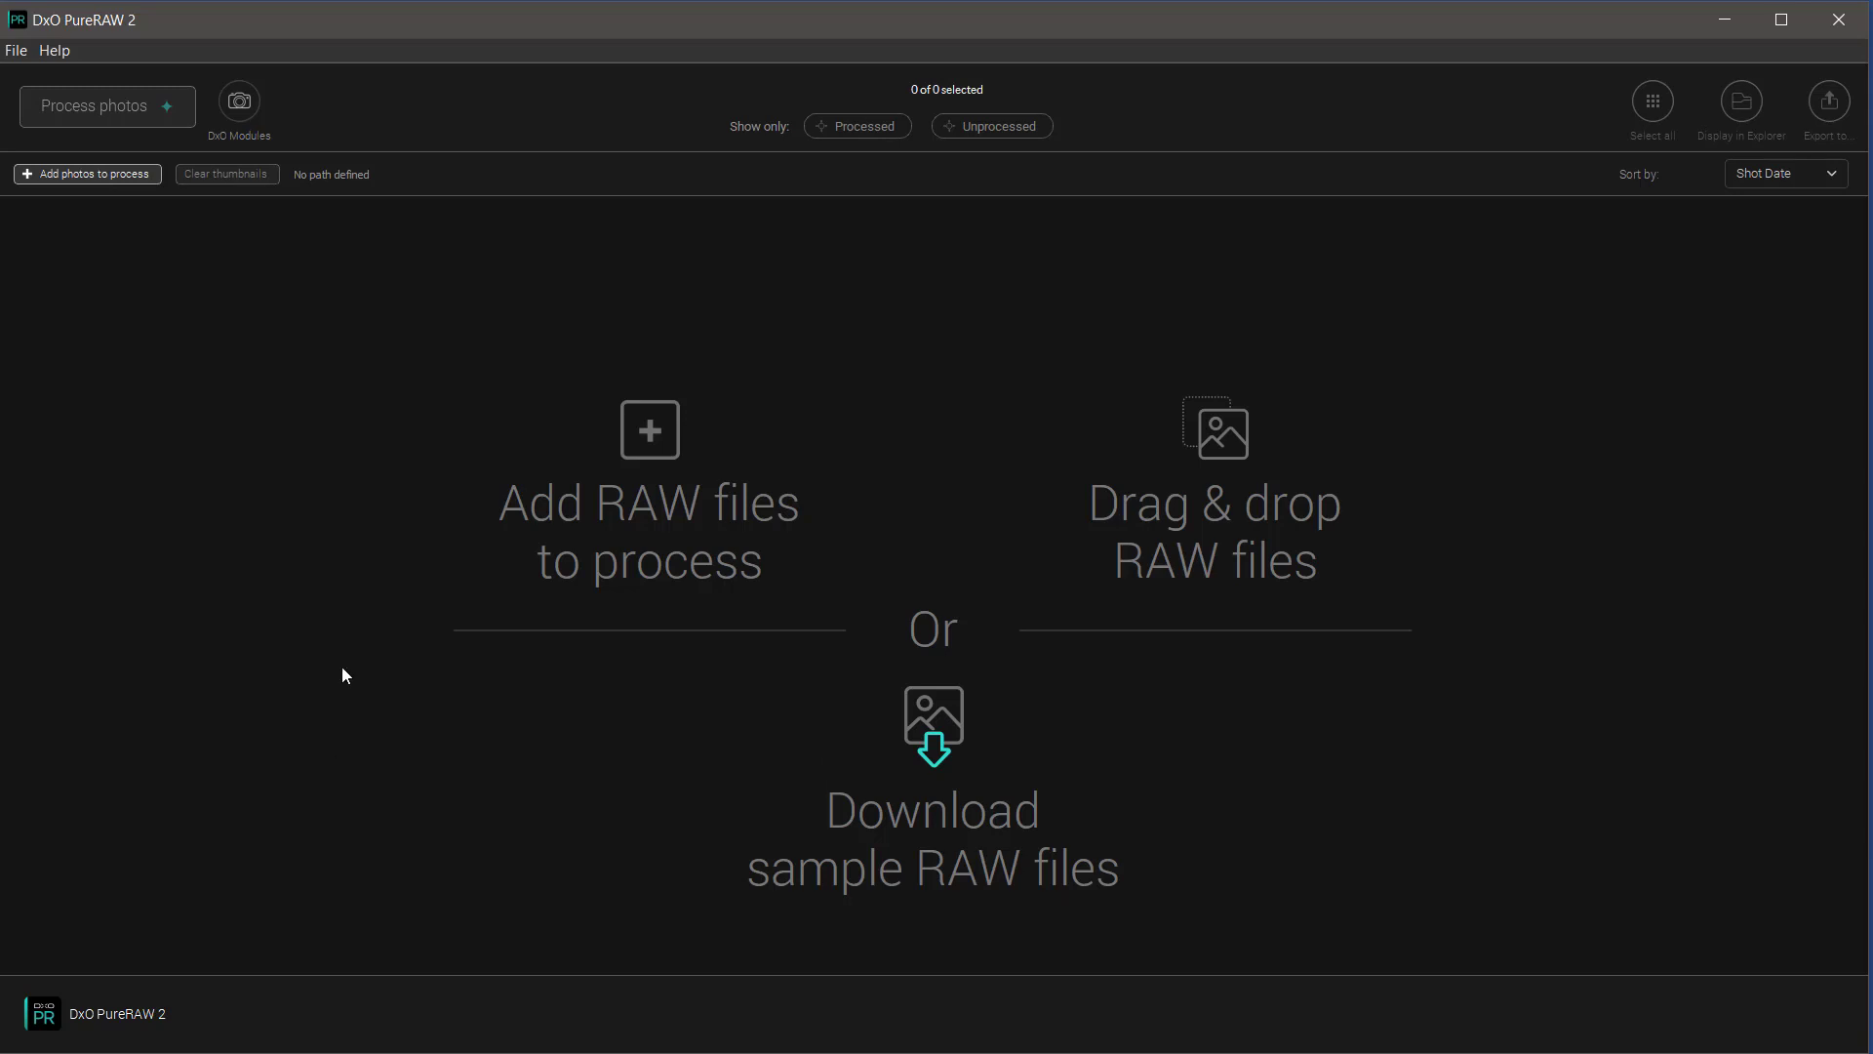
pyautogui.moveTo(650, 594)
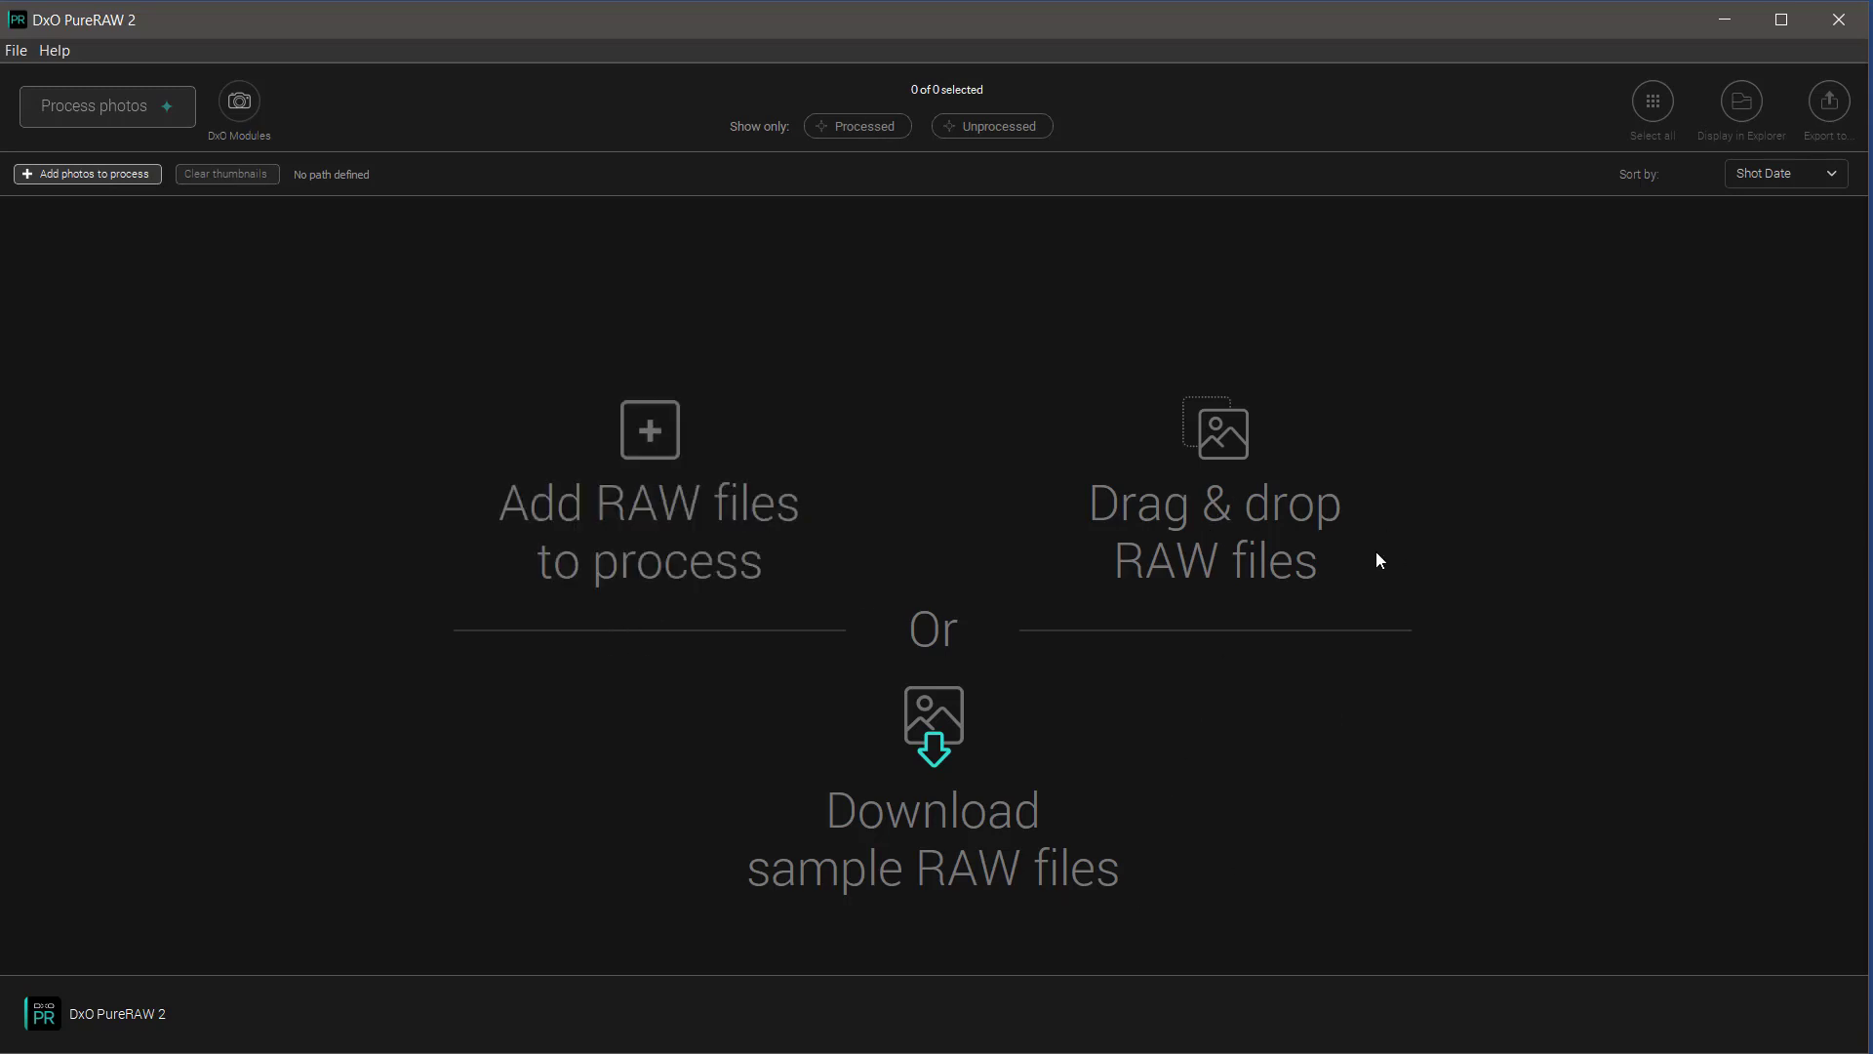
pyautogui.moveTo(1310, 564)
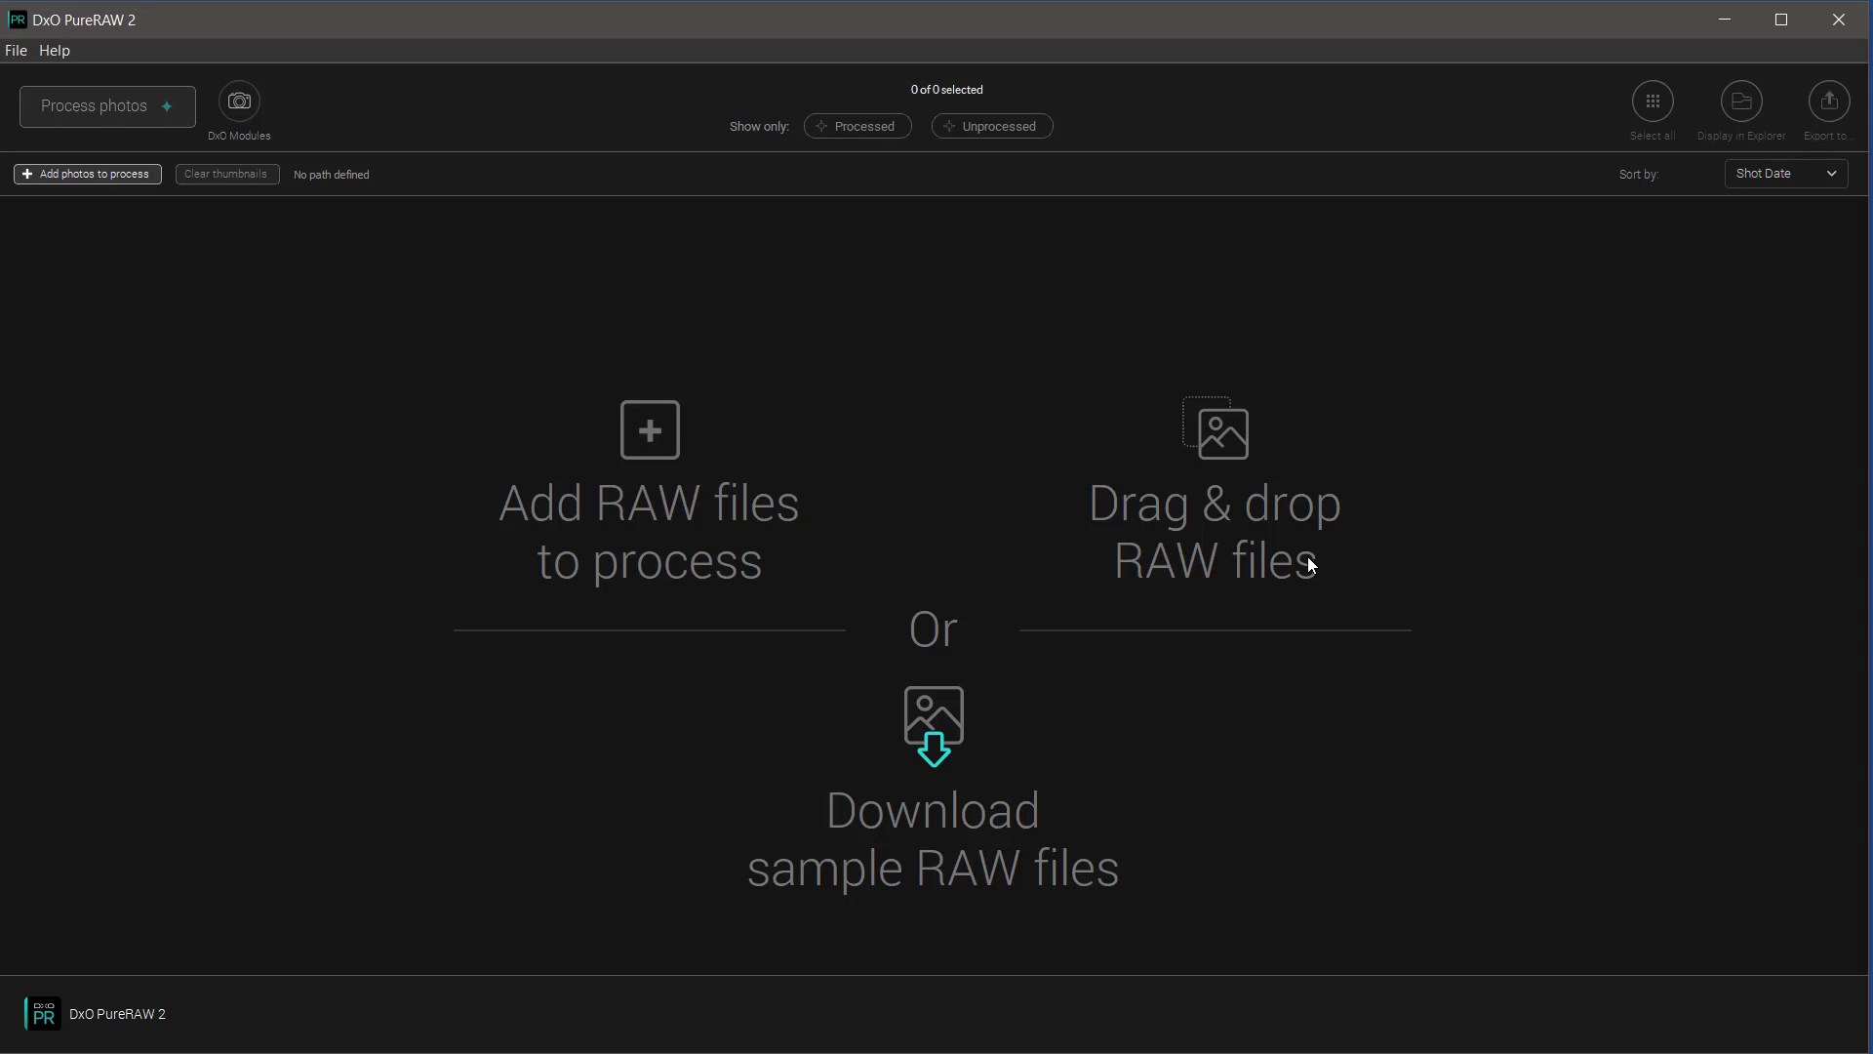
pyautogui.moveTo(1455, 783)
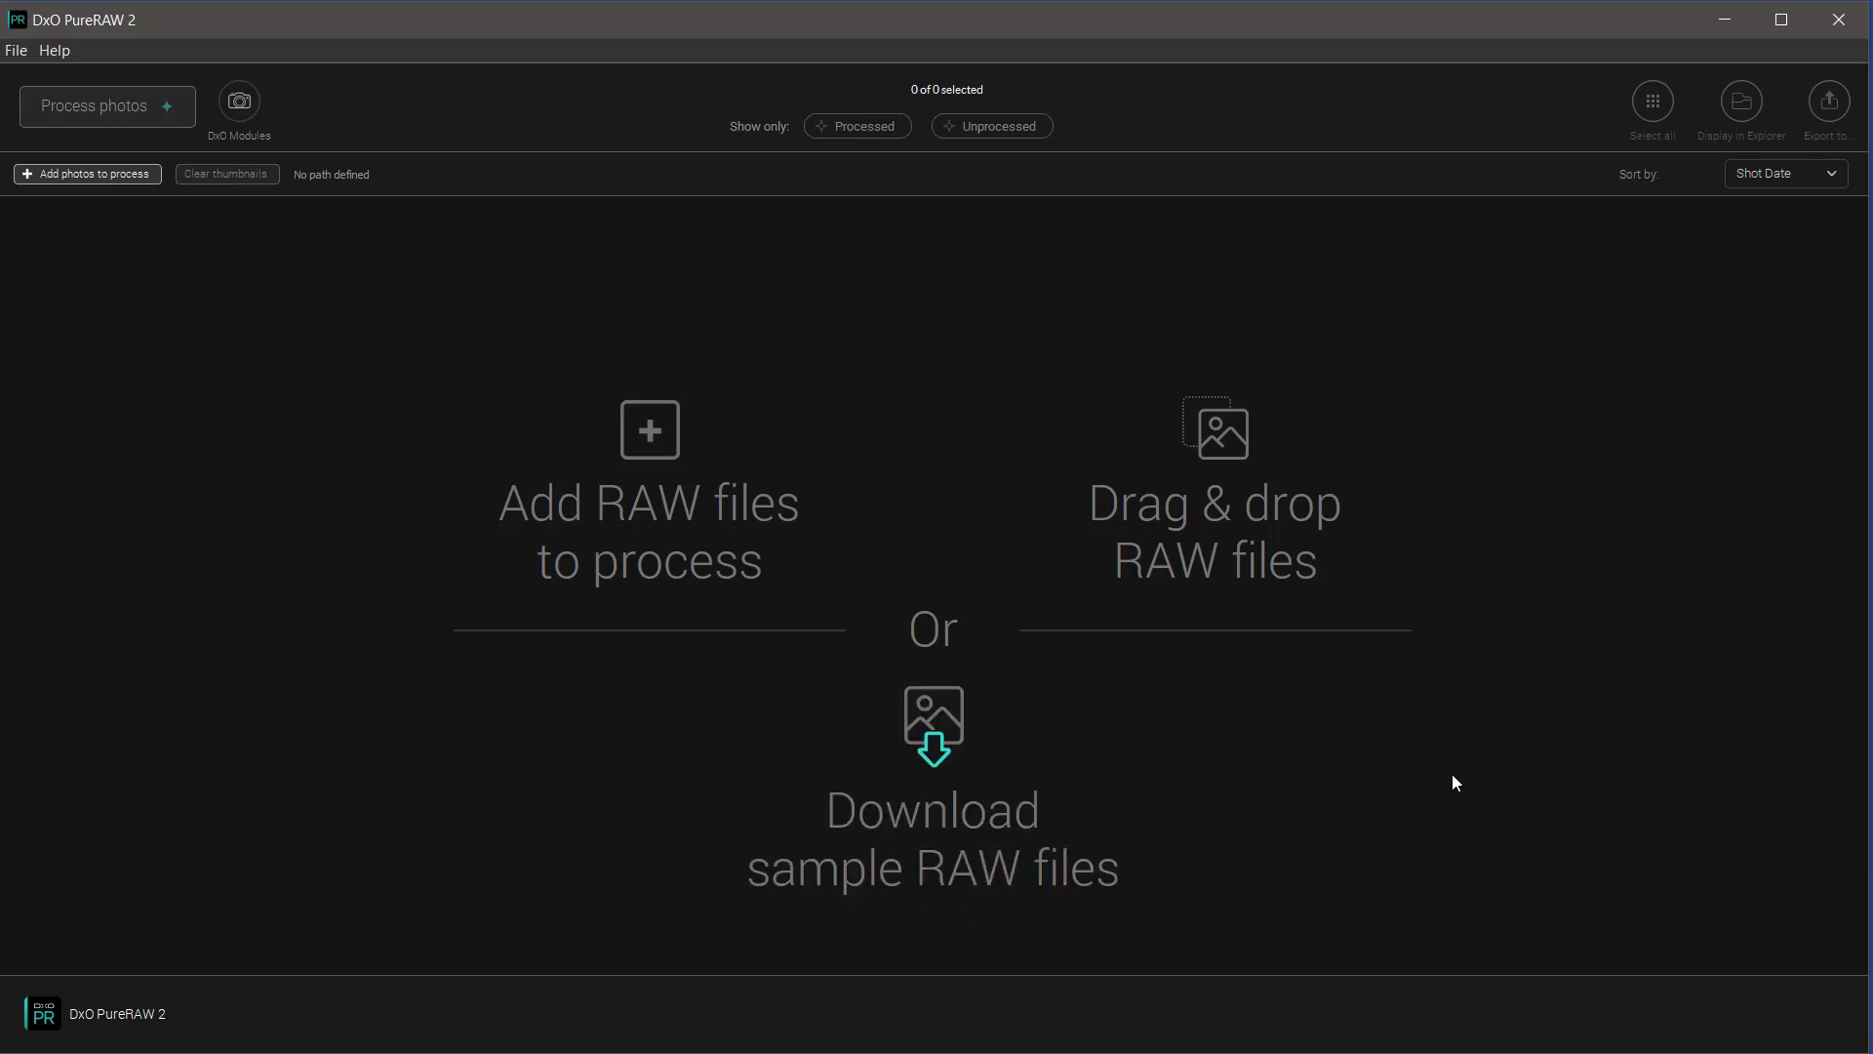
pyautogui.moveTo(852, 559)
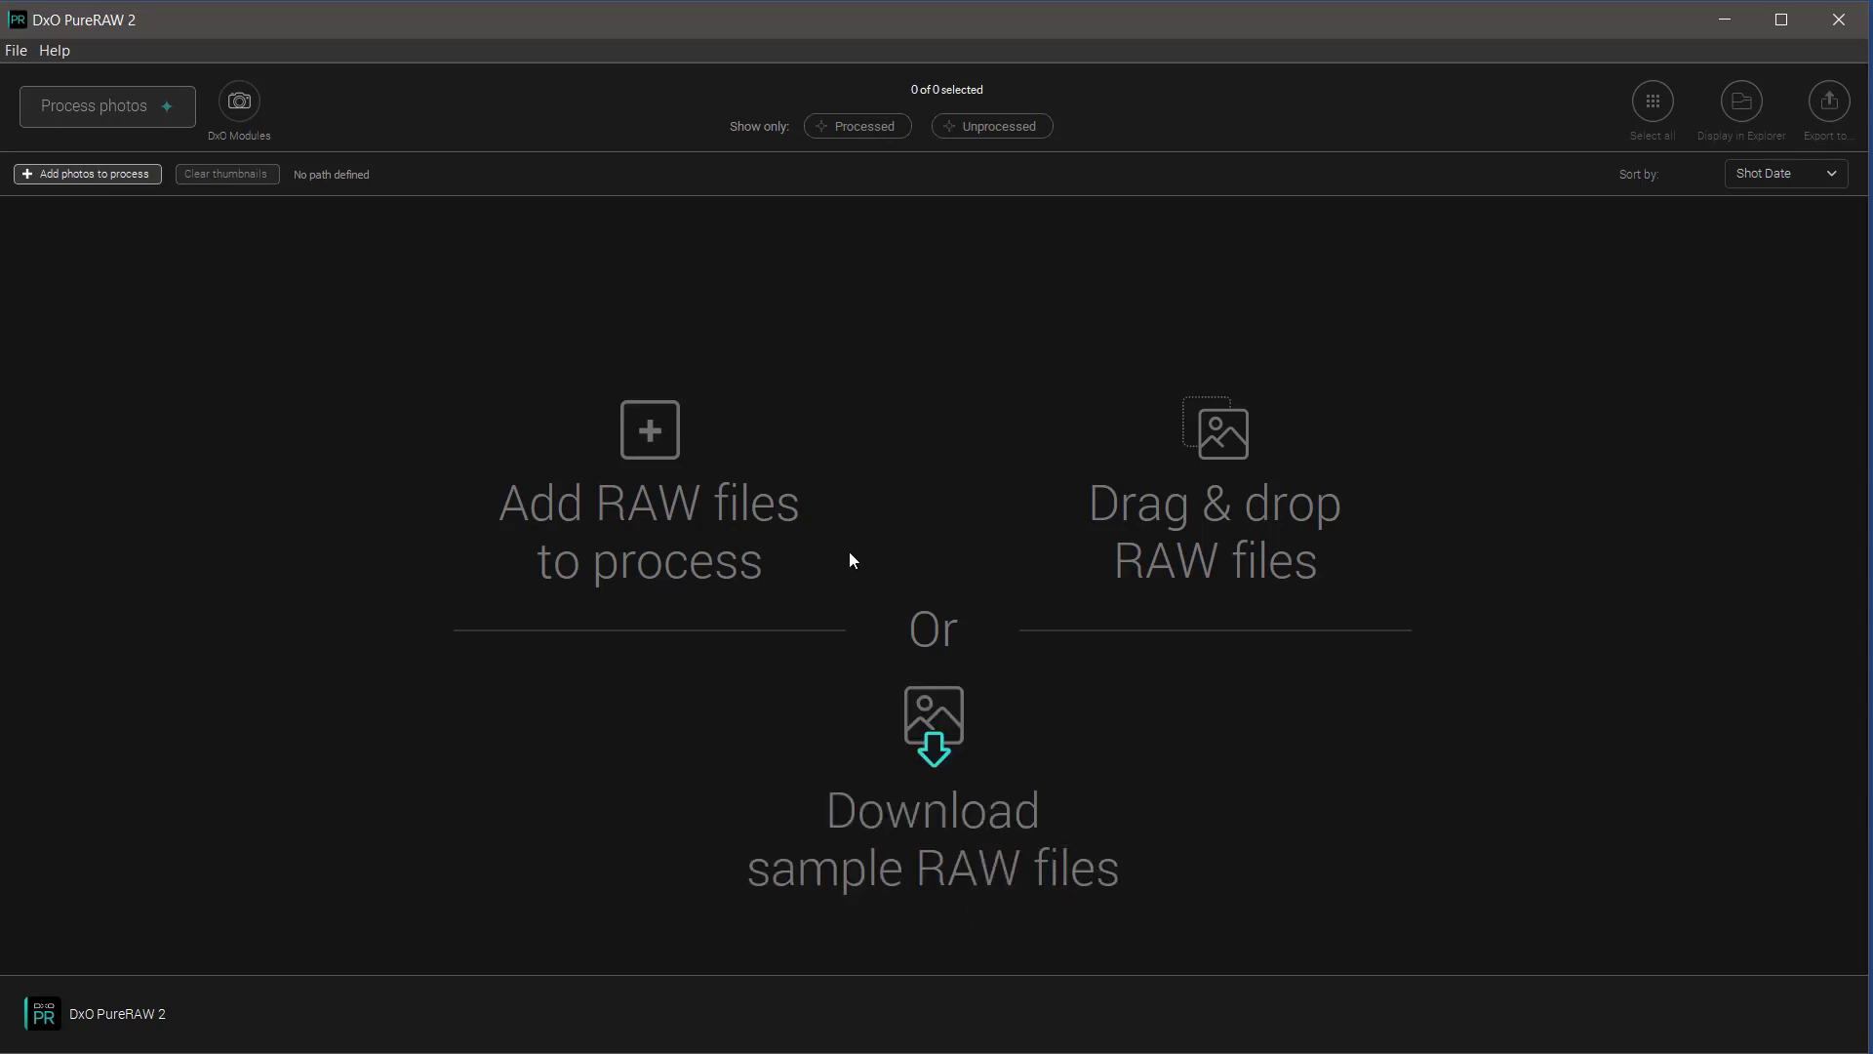
pyautogui.moveTo(643, 533)
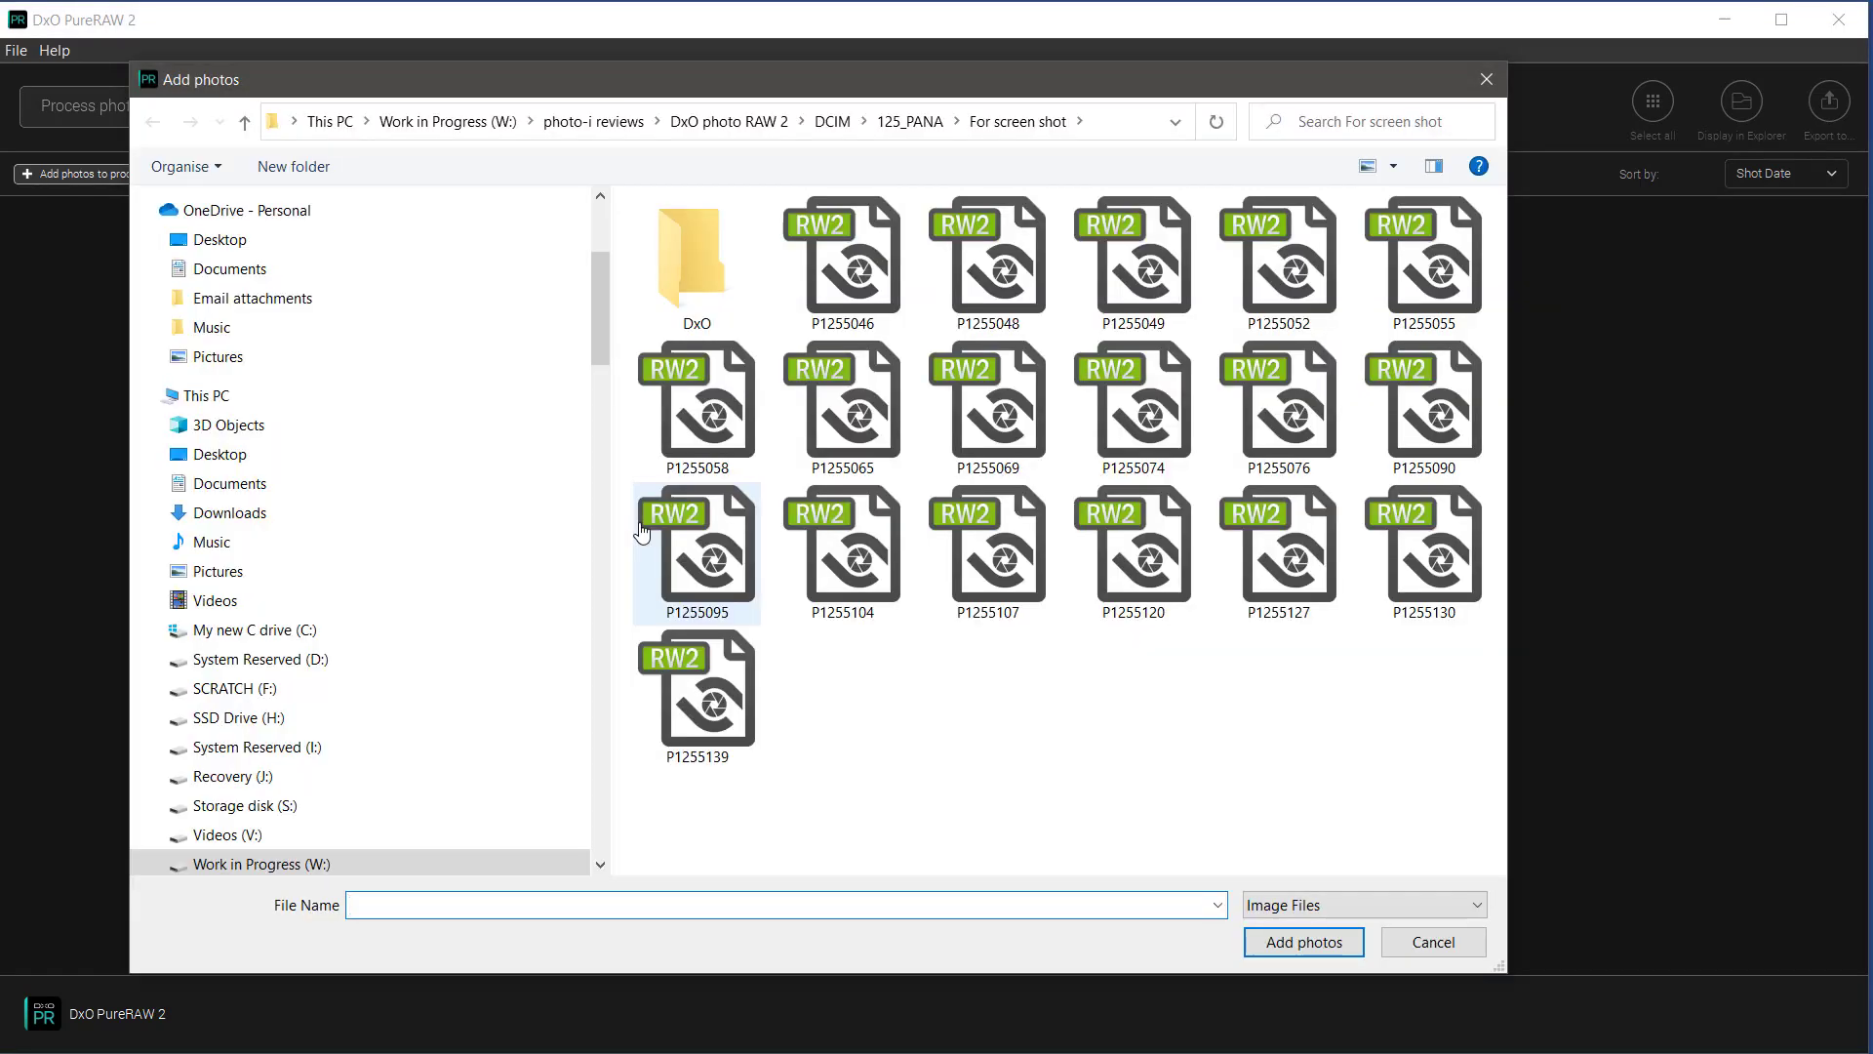
# Step: Select all eighteen RW2 files, from P1255046 to the last, and add them to PureRAW
pyautogui.click(842, 261)
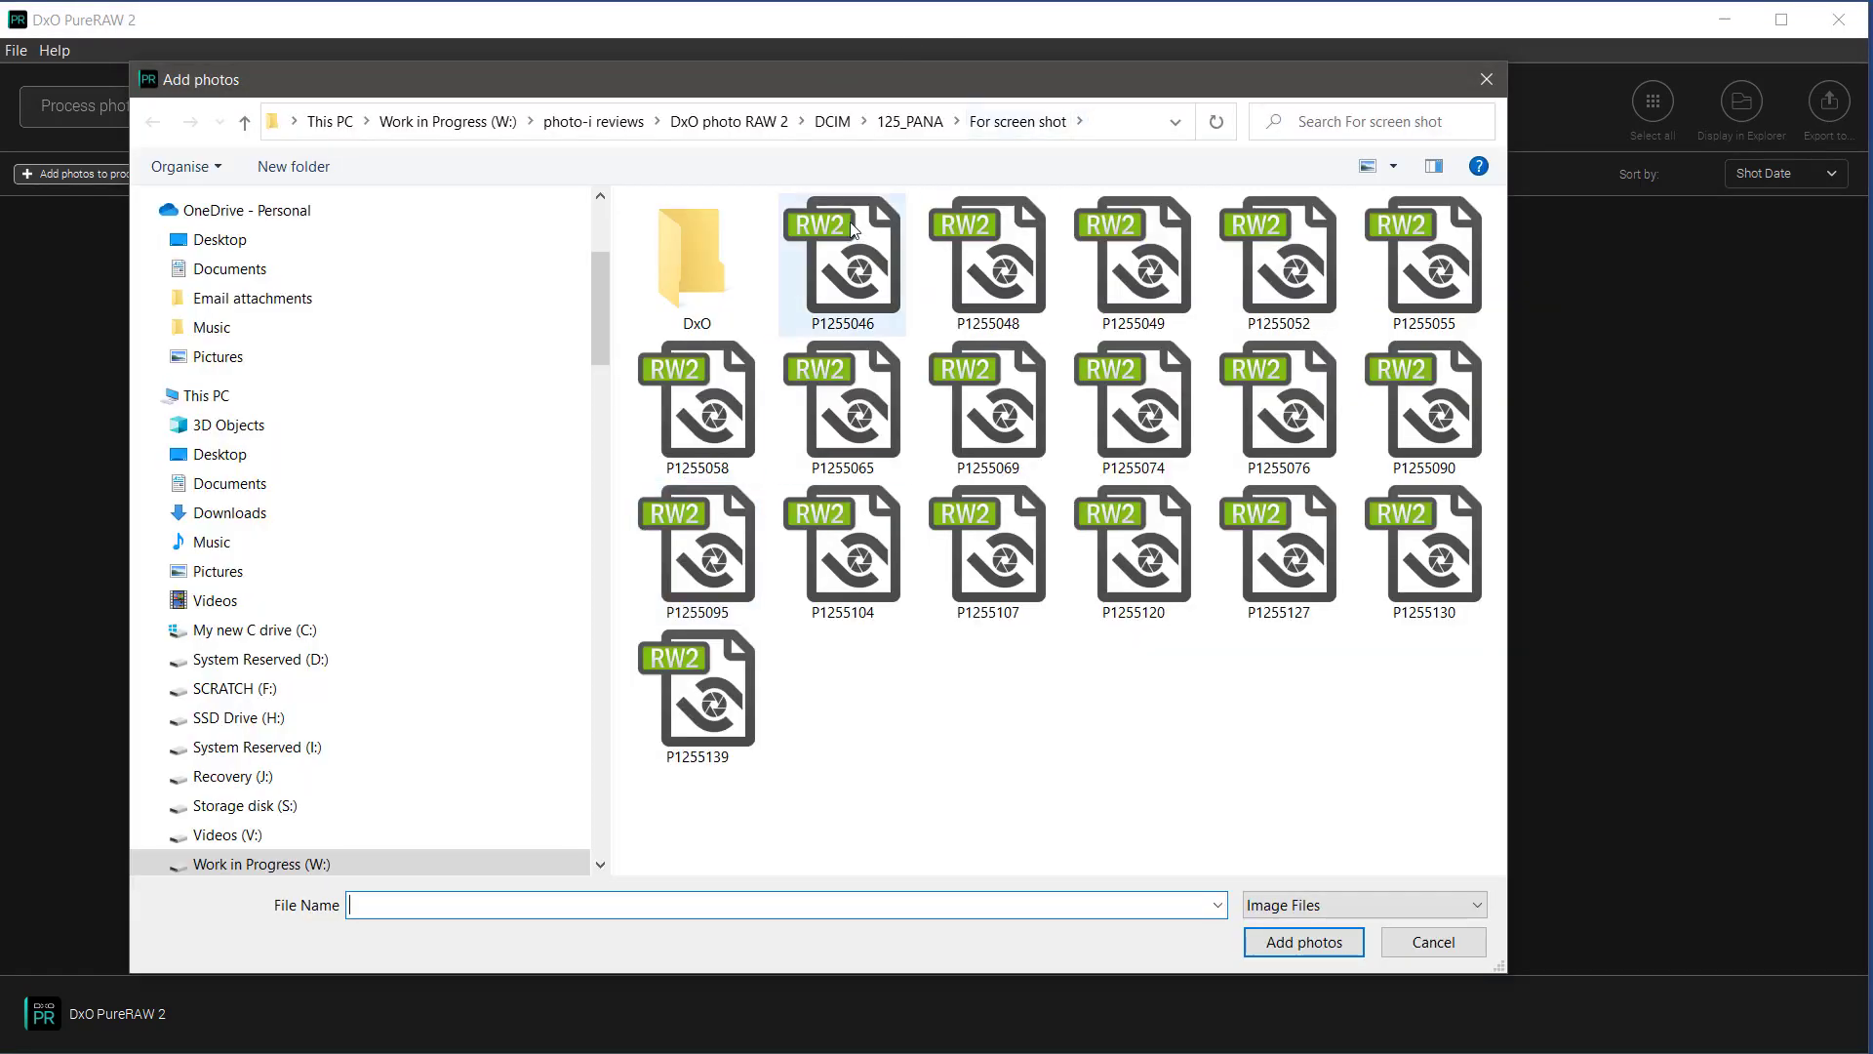
pyautogui.click(841, 263)
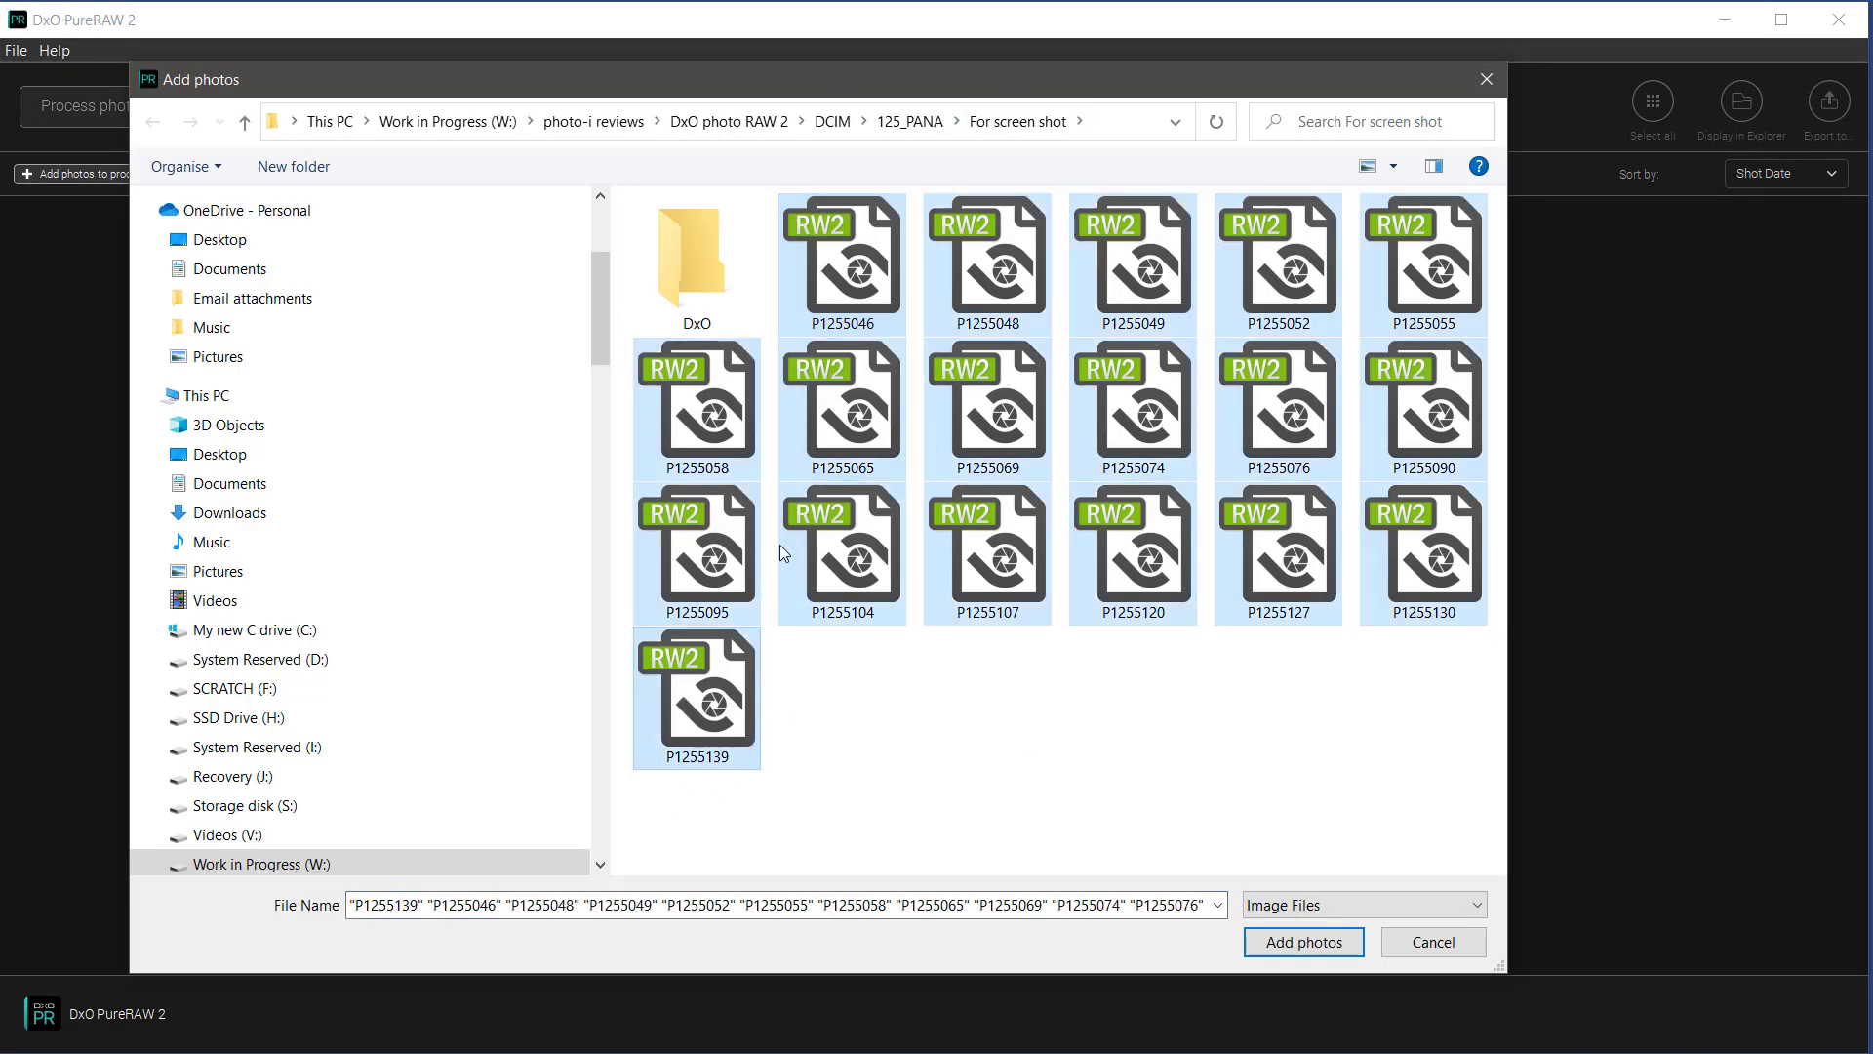
pyautogui.click(1302, 941)
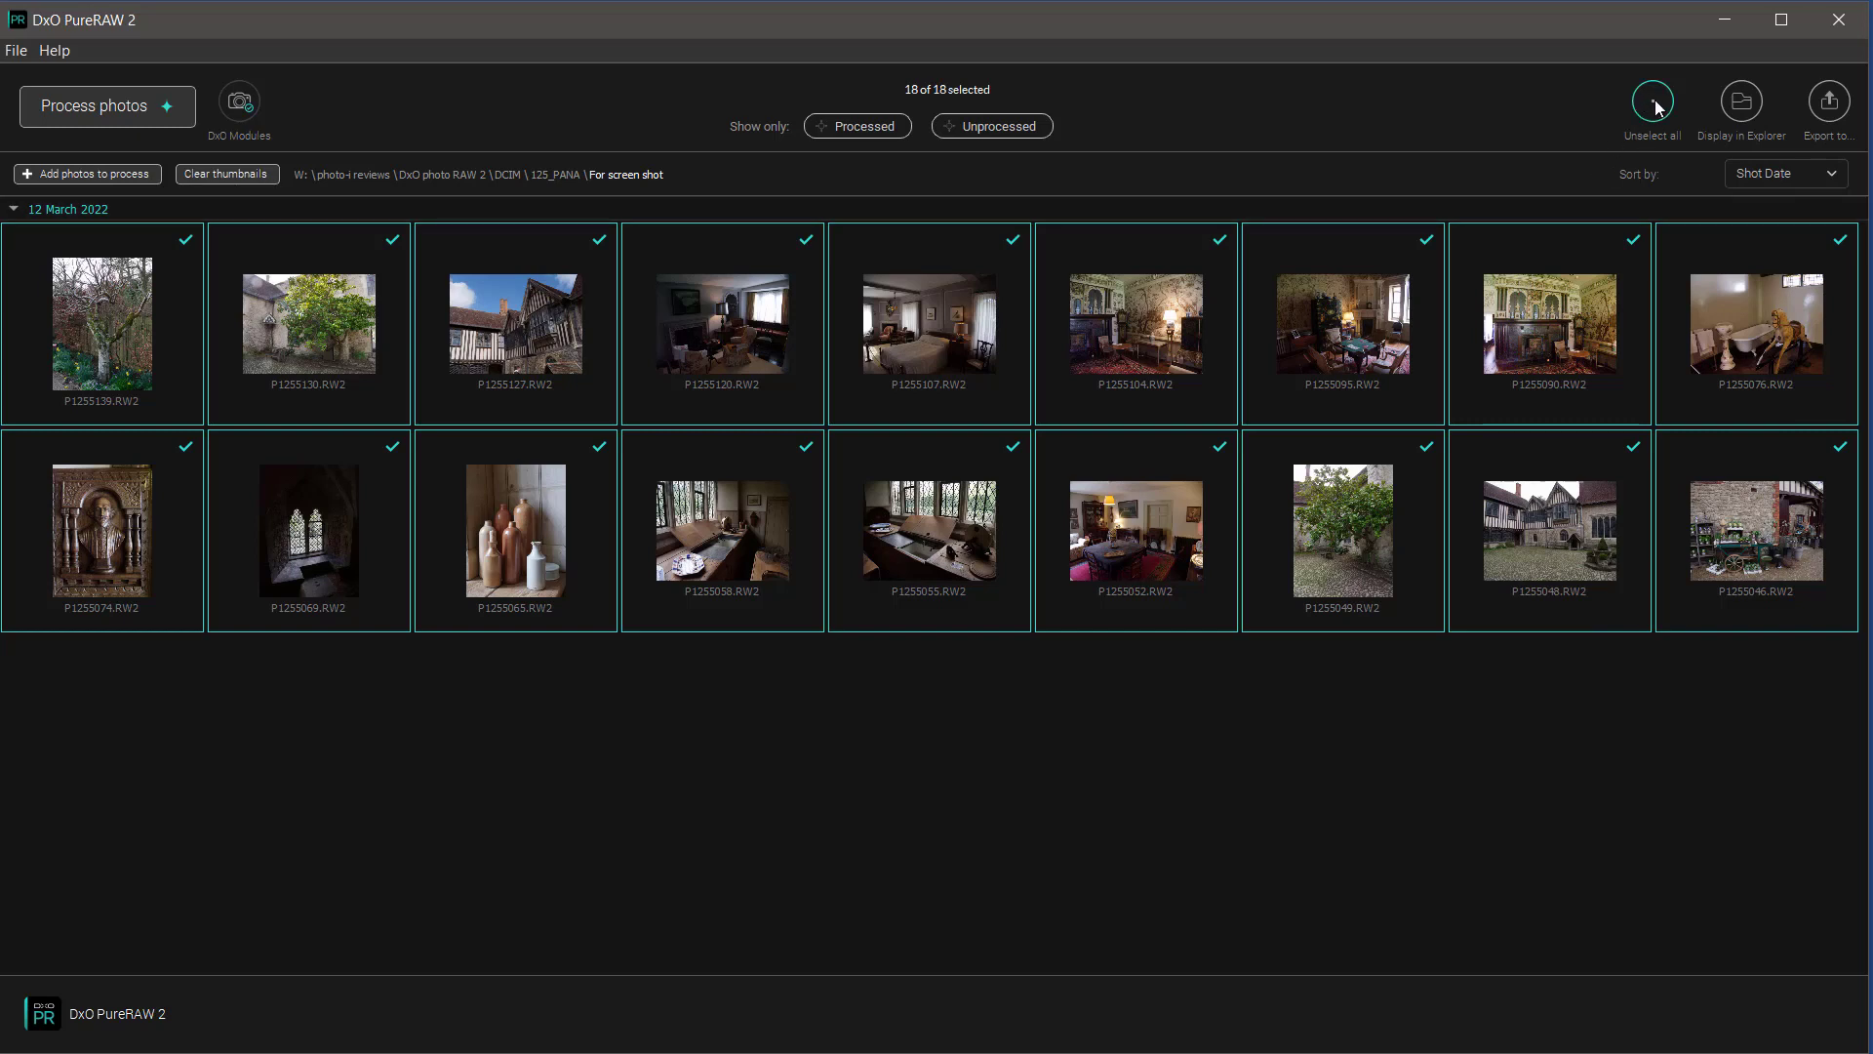
# Step: Unselect all photos, choose only P1255052, and bring up its processing settings
pyautogui.click(1654, 101)
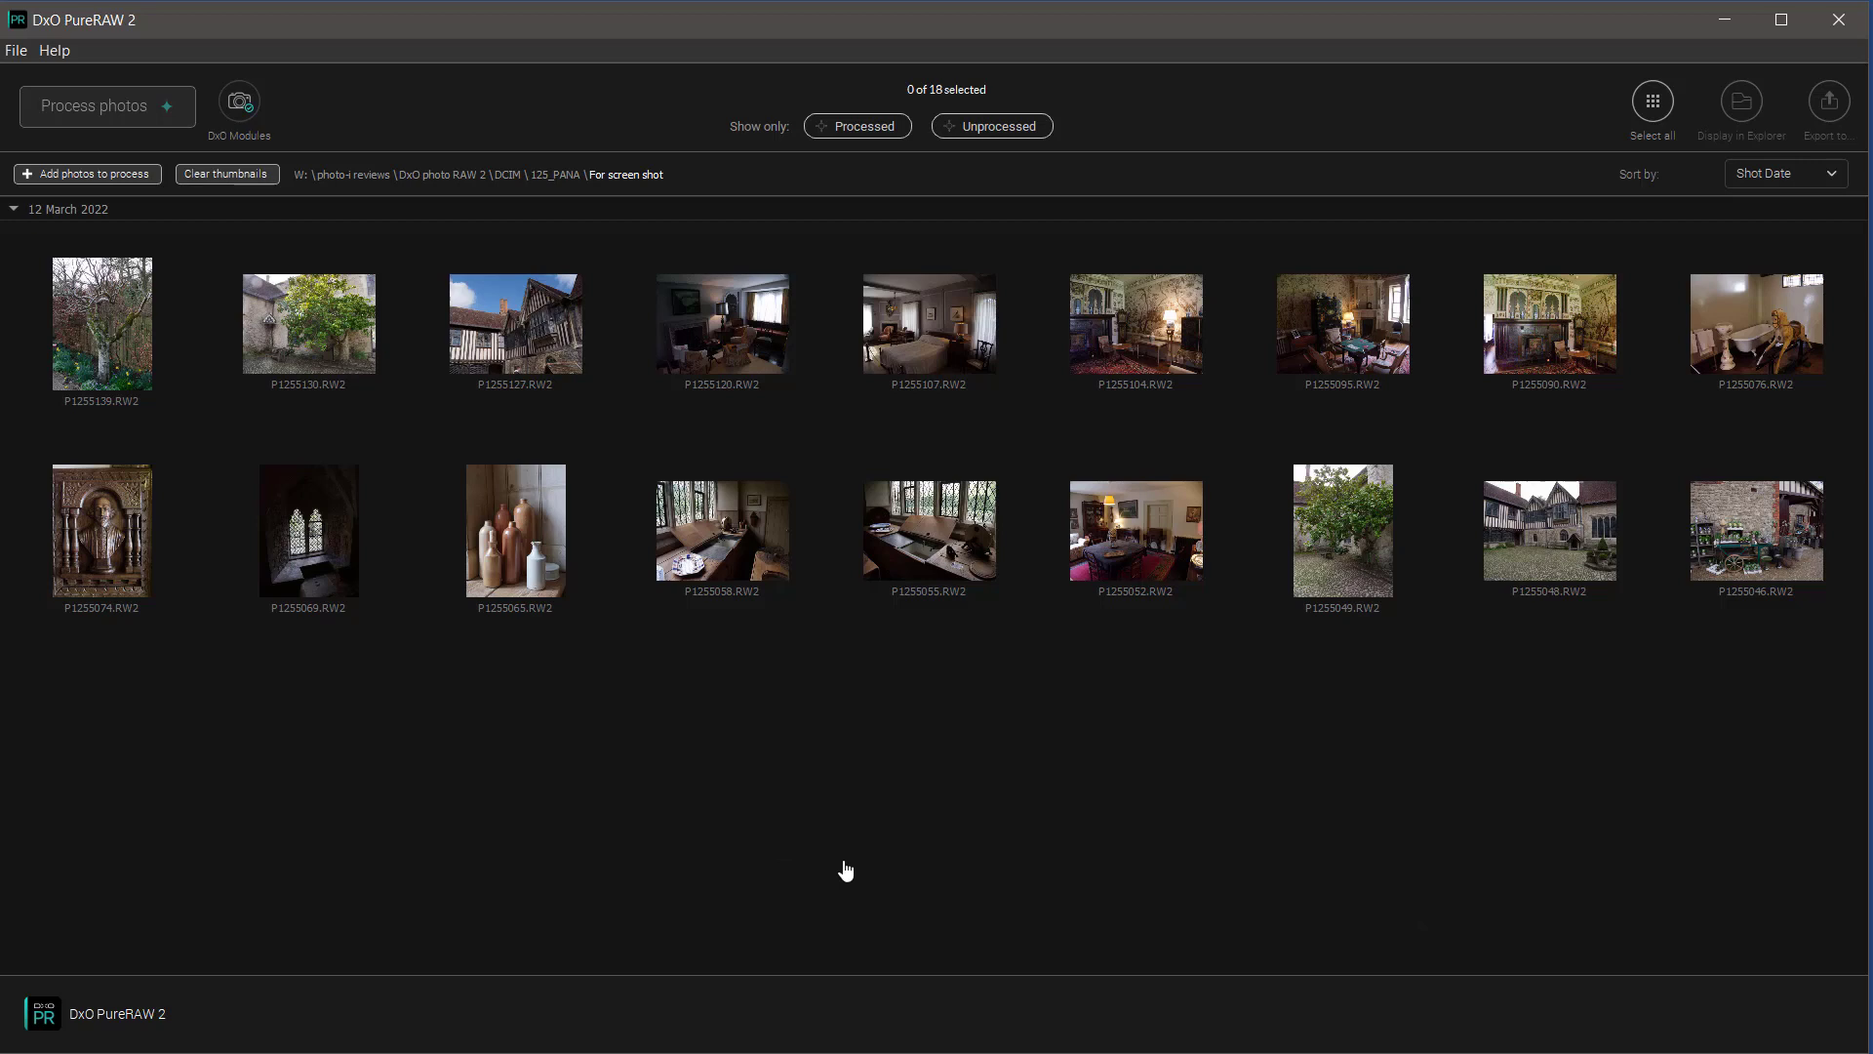
pyautogui.moveTo(1372, 888)
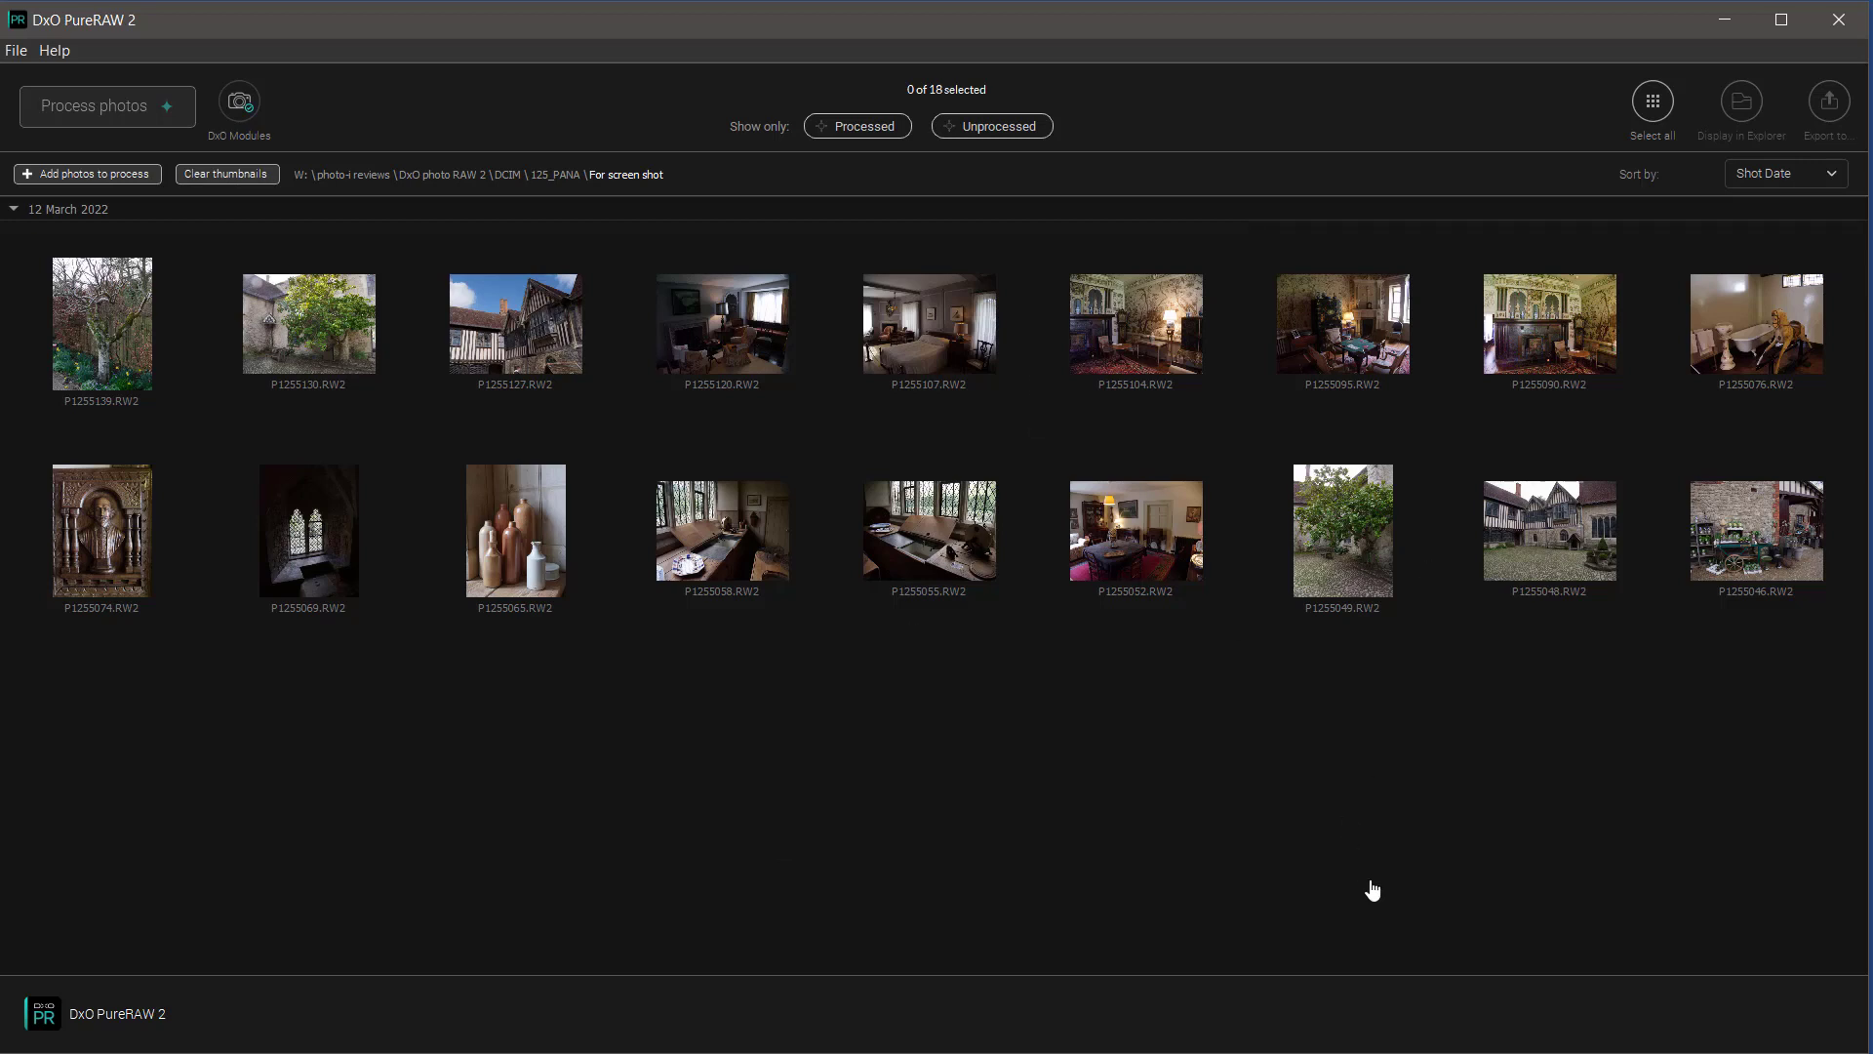
pyautogui.moveTo(1182, 564)
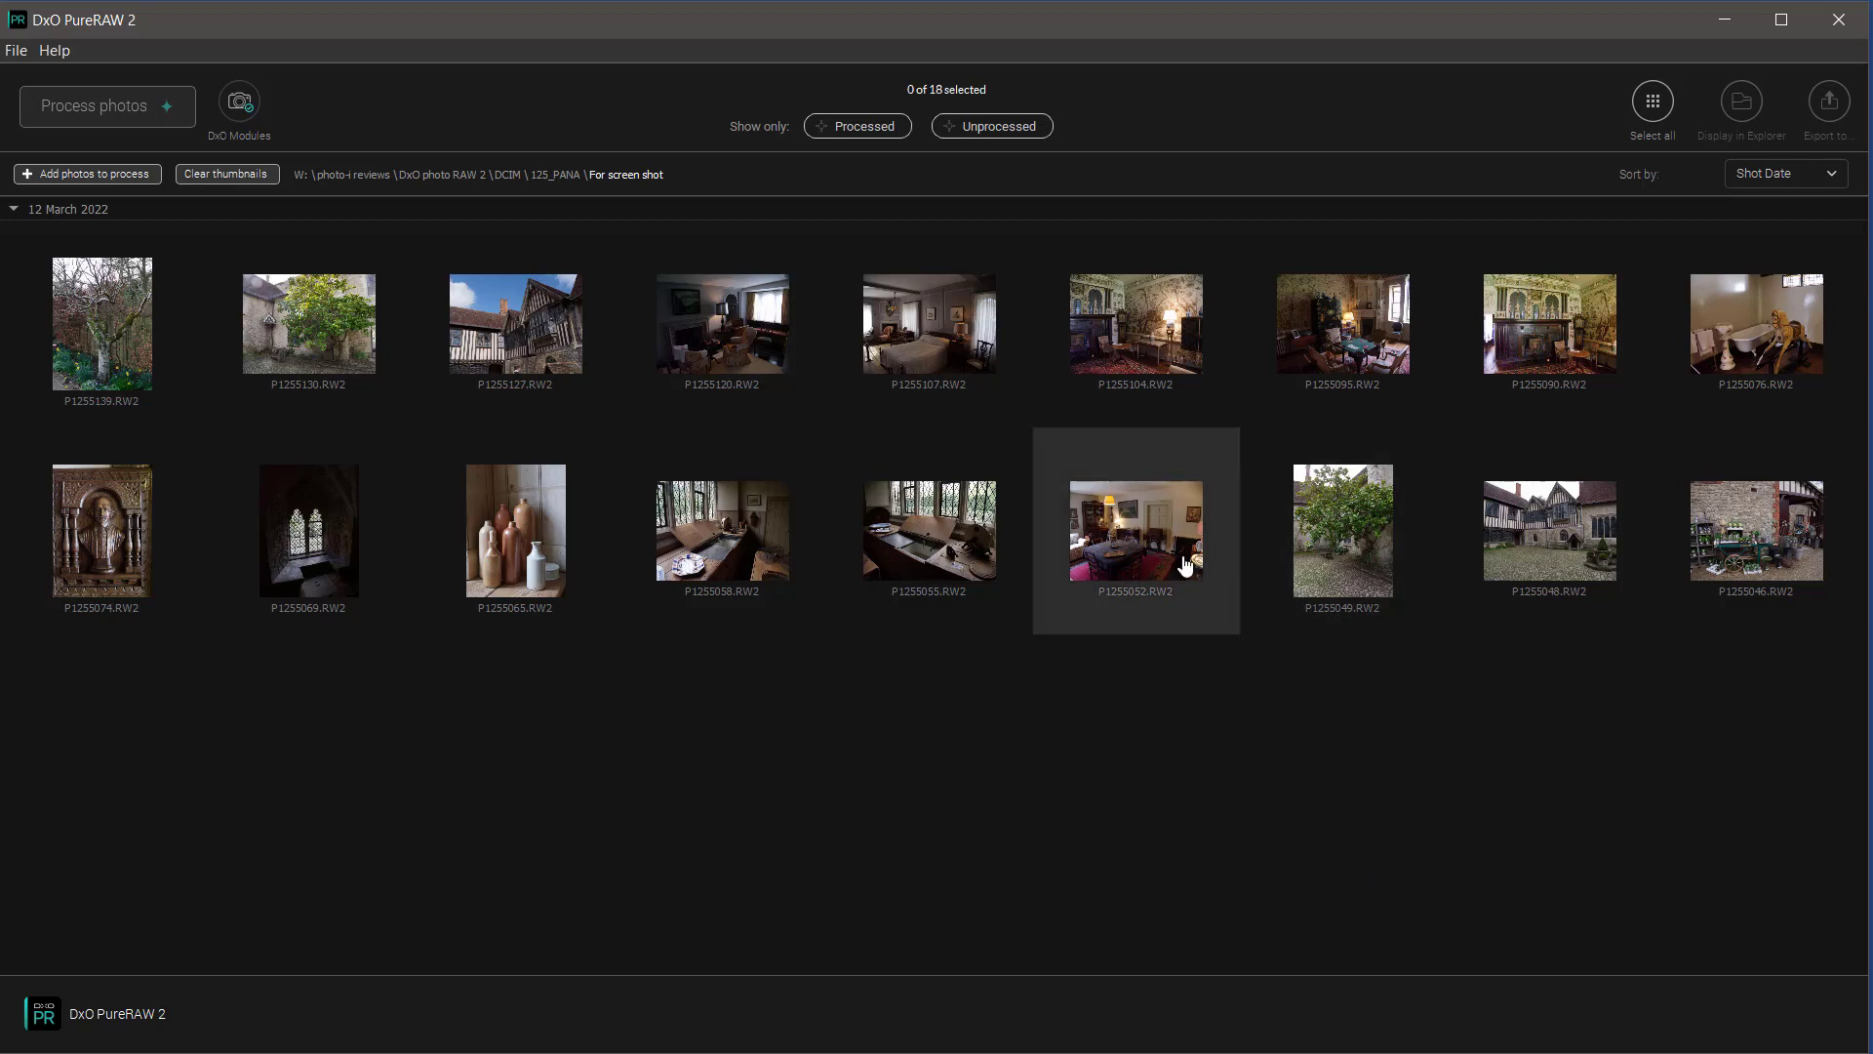
pyautogui.click(1133, 531)
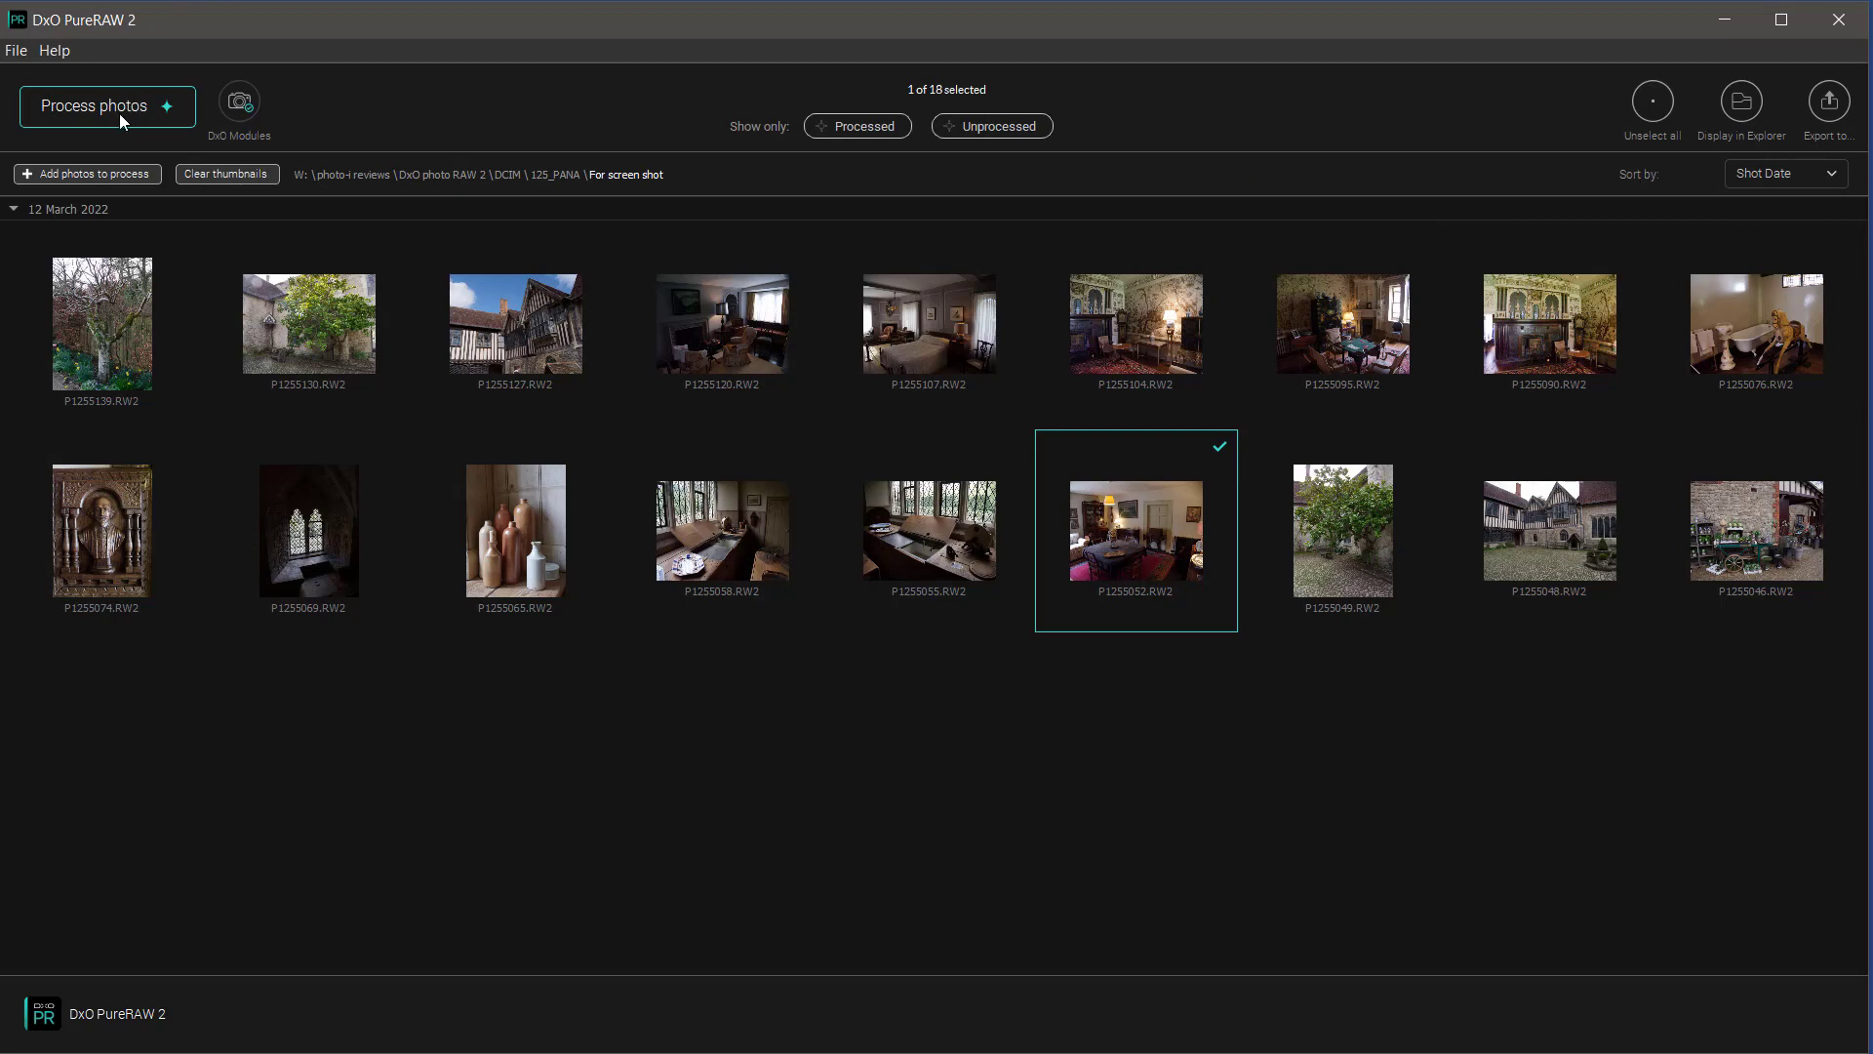
pyautogui.click(106, 106)
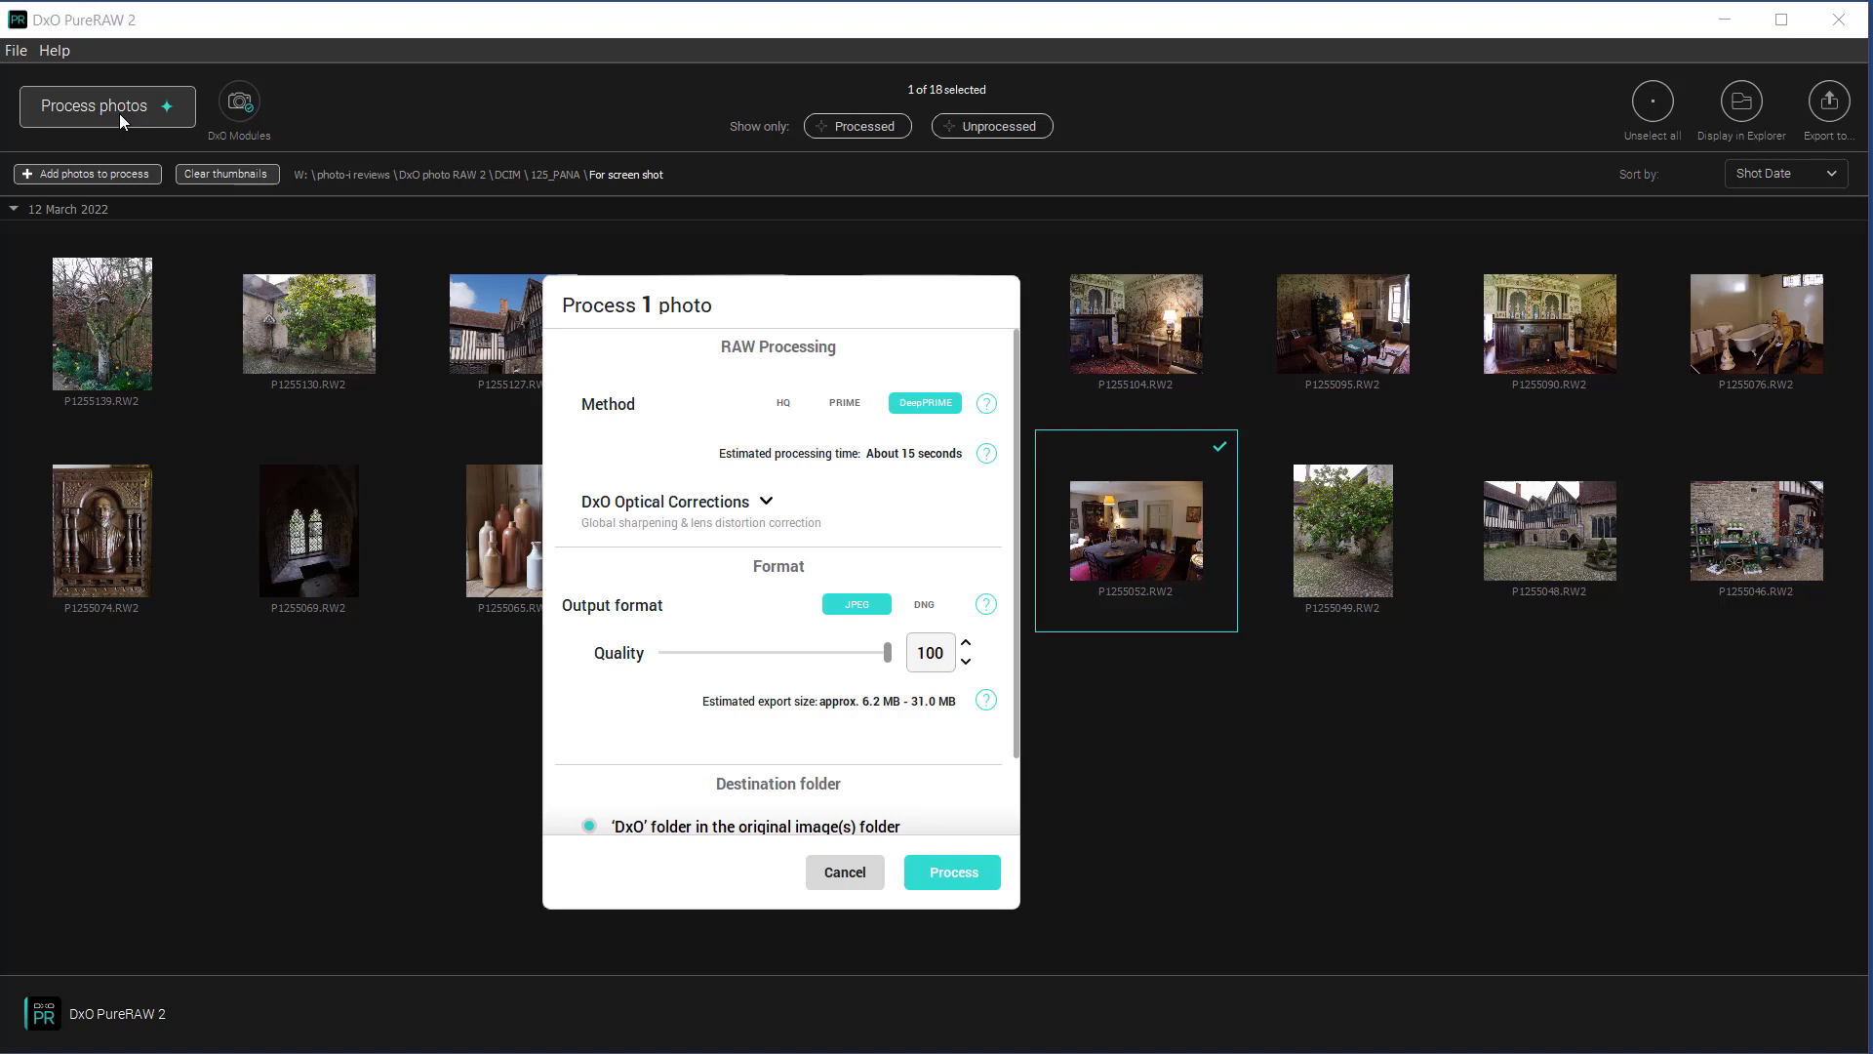
pyautogui.moveTo(638, 419)
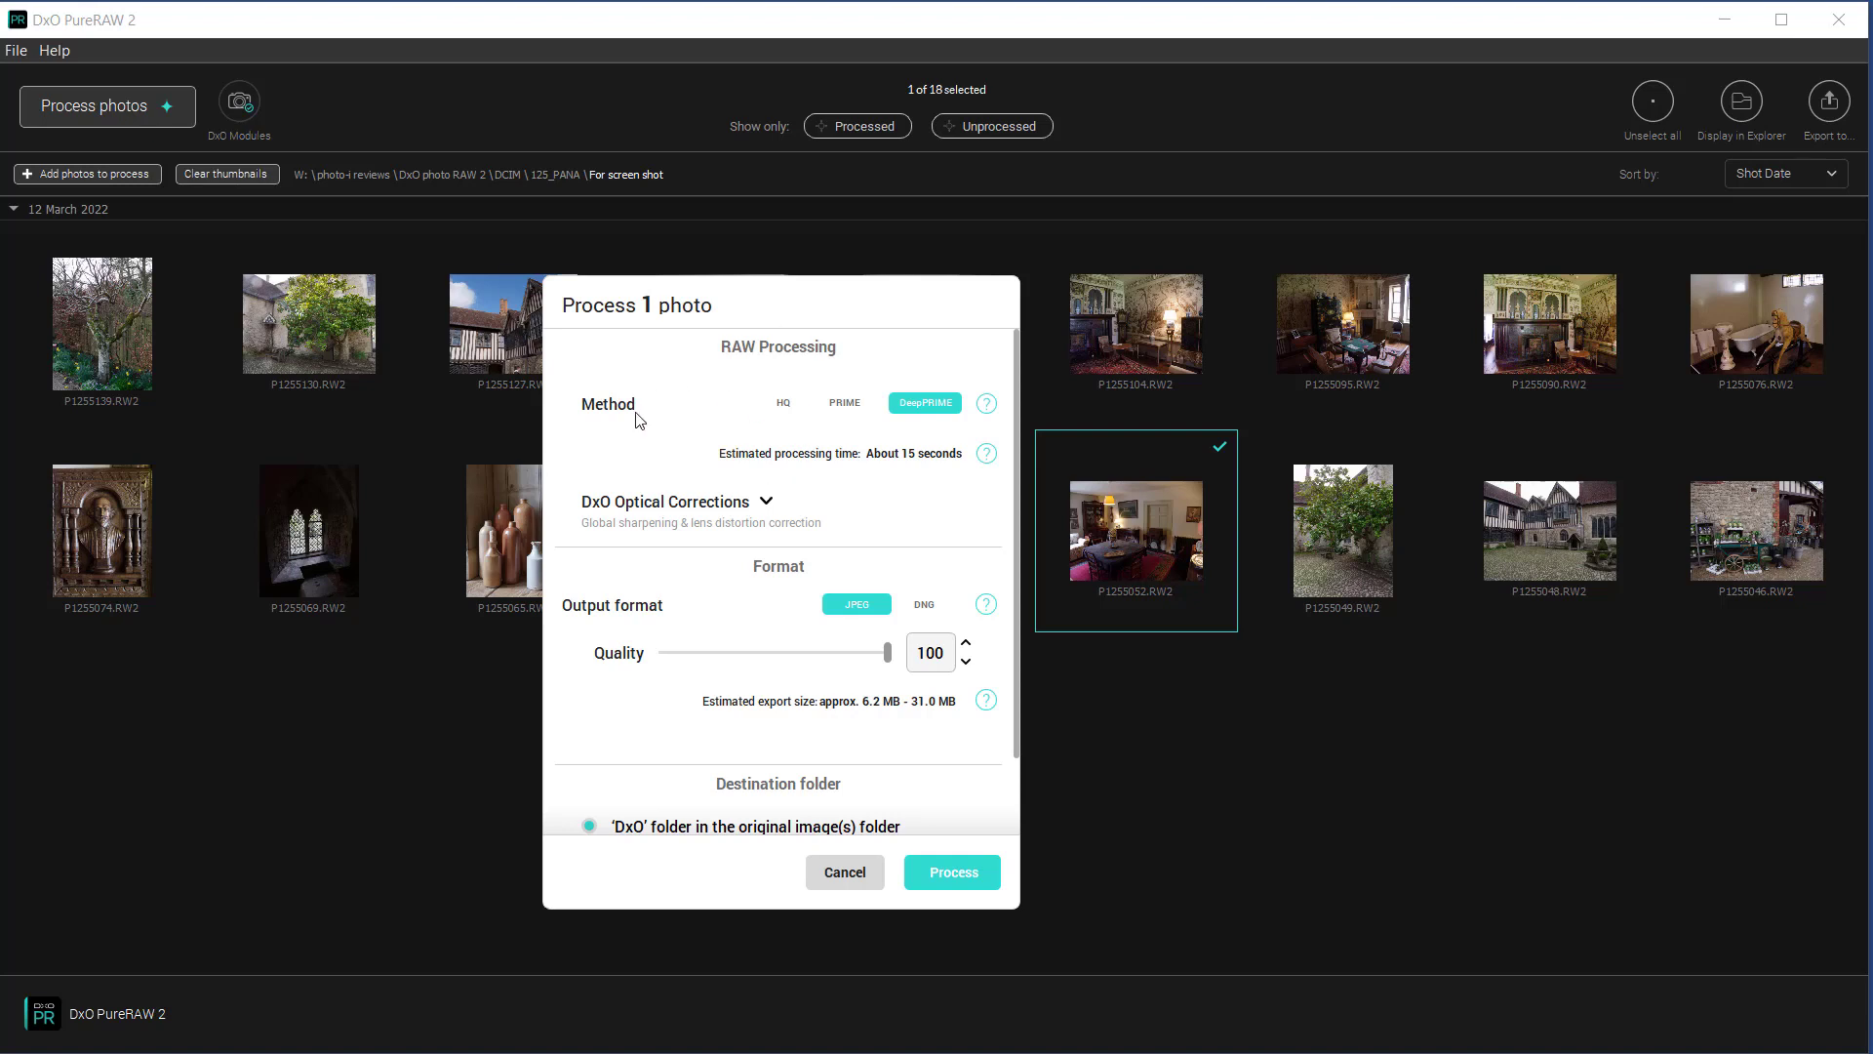
pyautogui.moveTo(622, 409)
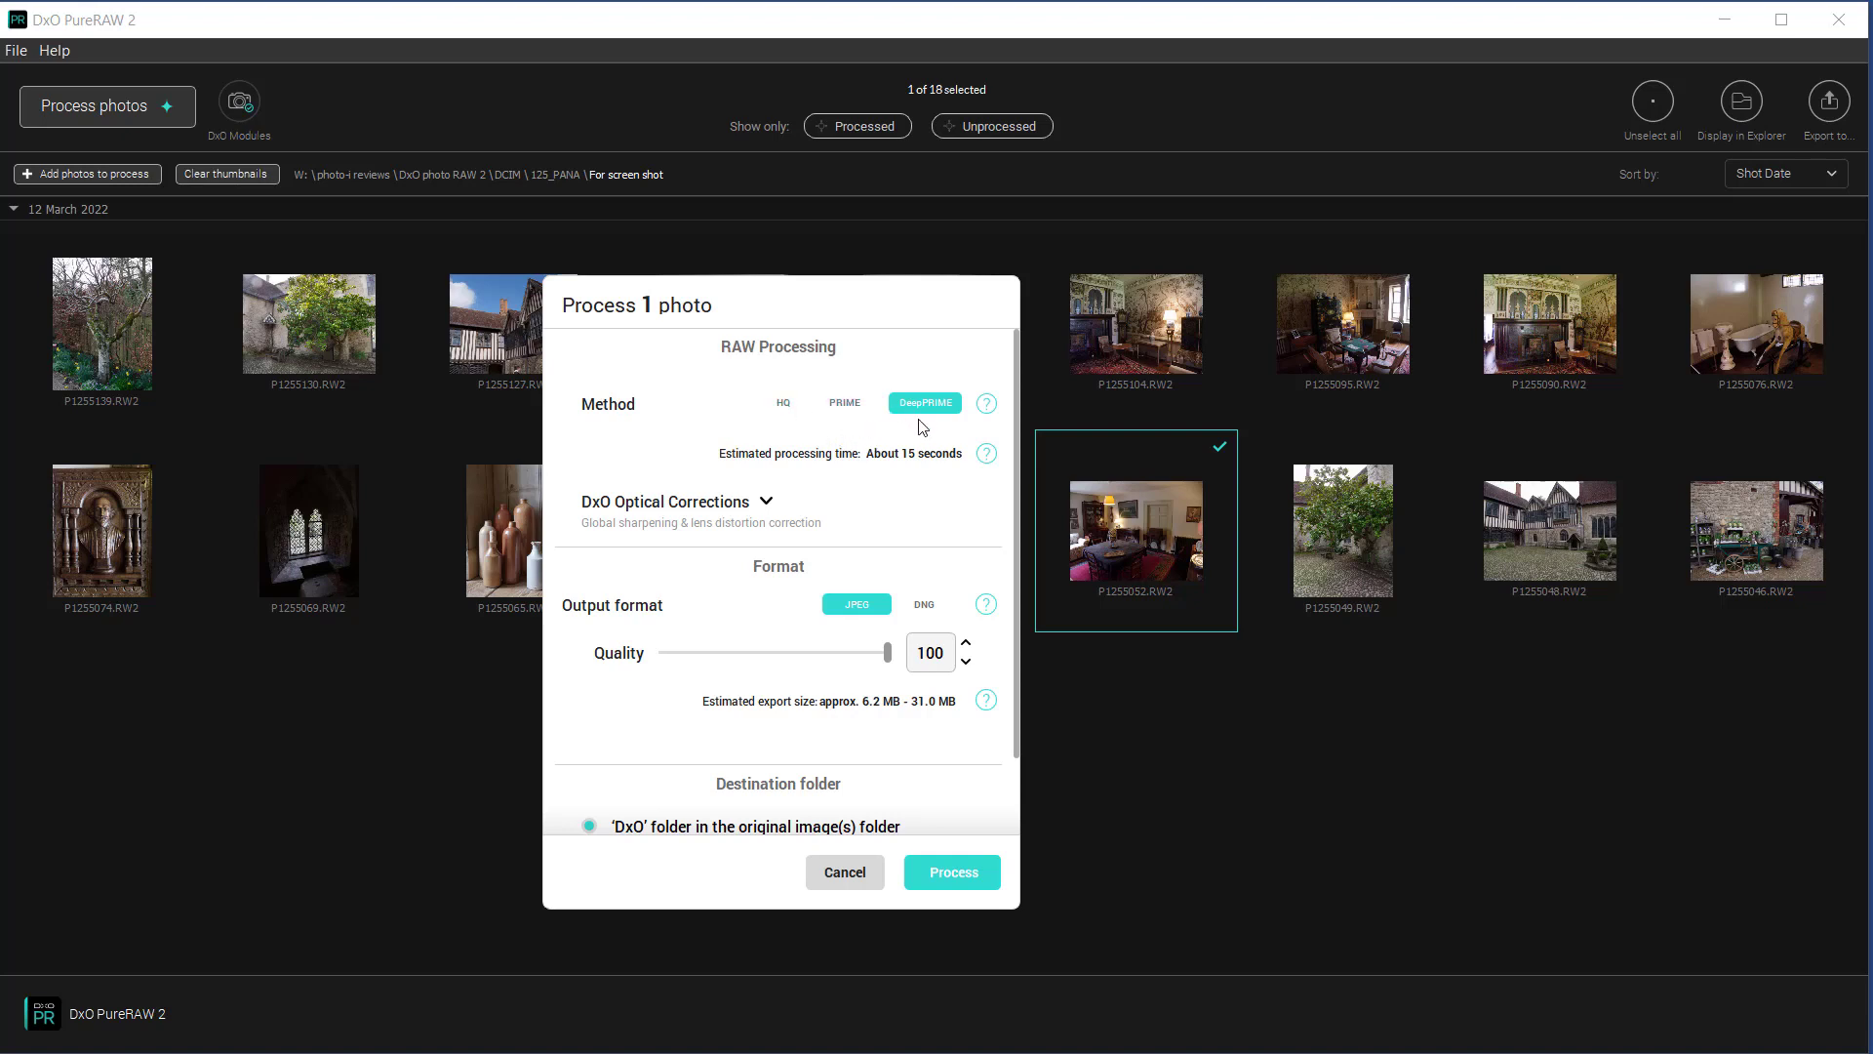
pyautogui.moveTo(884, 427)
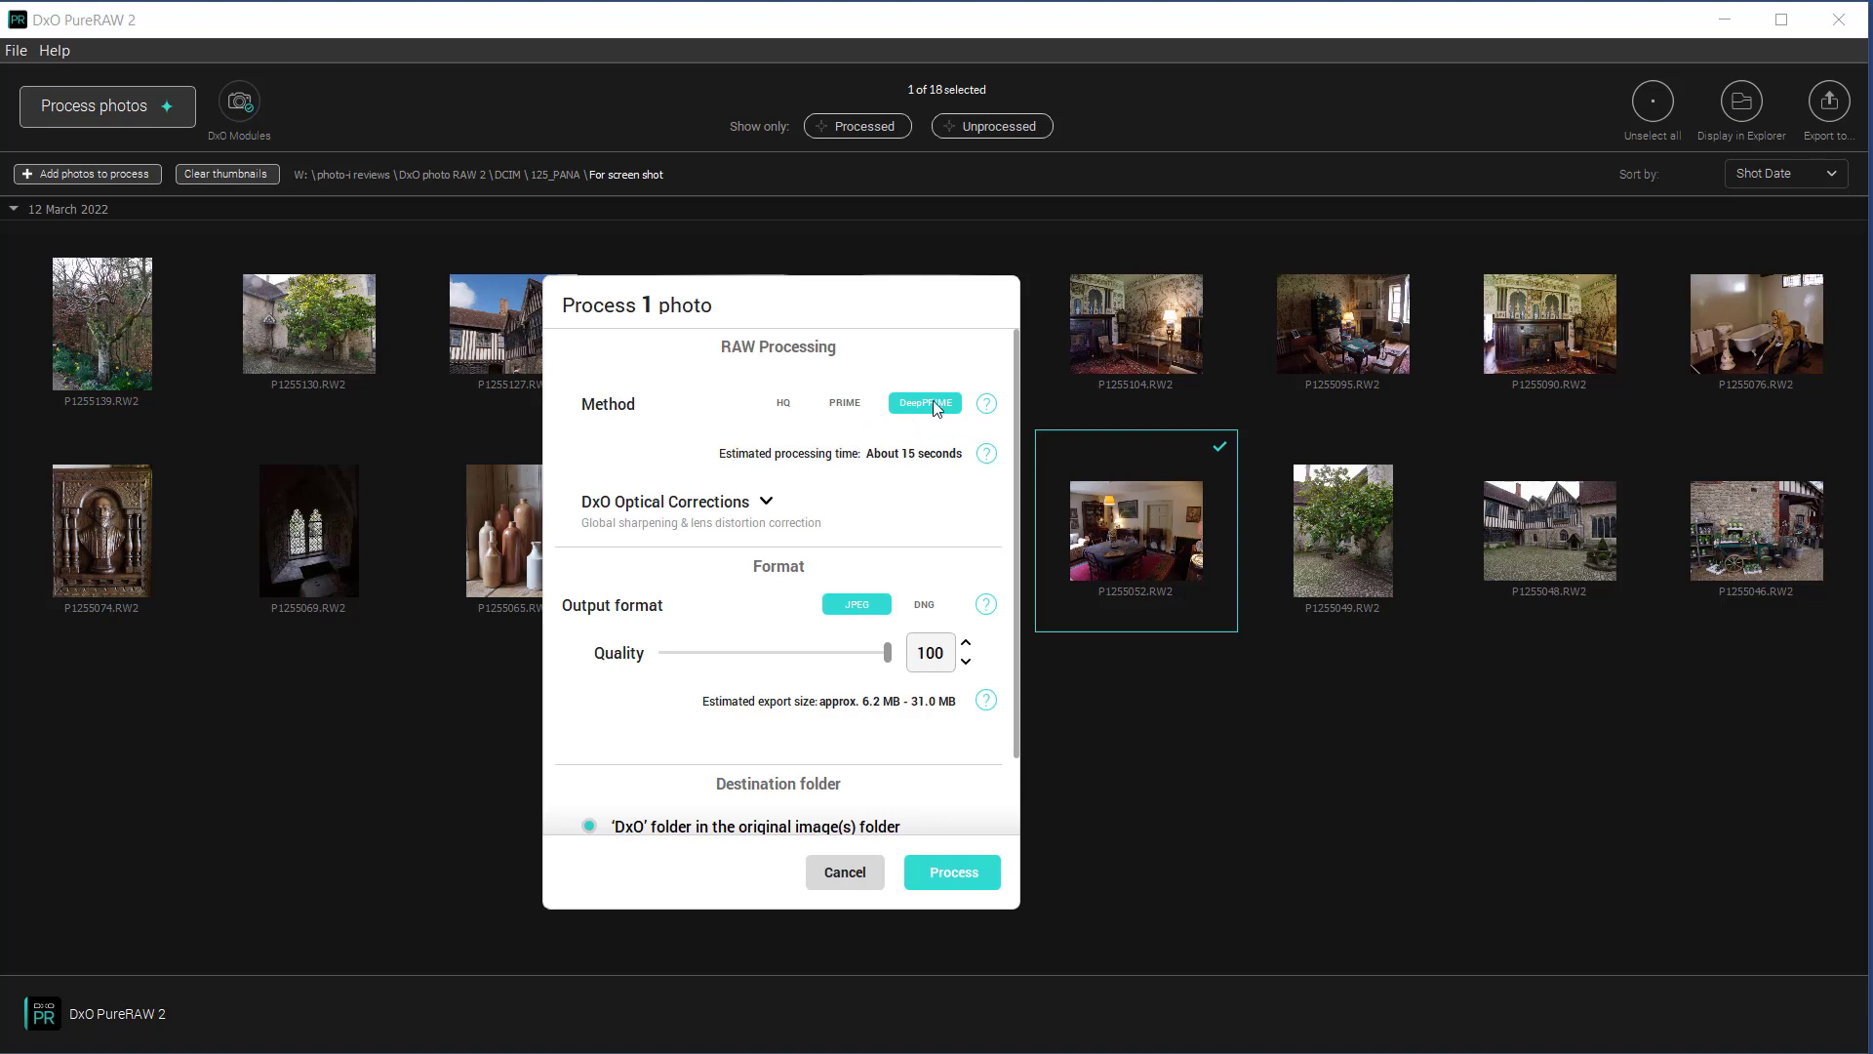
pyautogui.moveTo(746, 512)
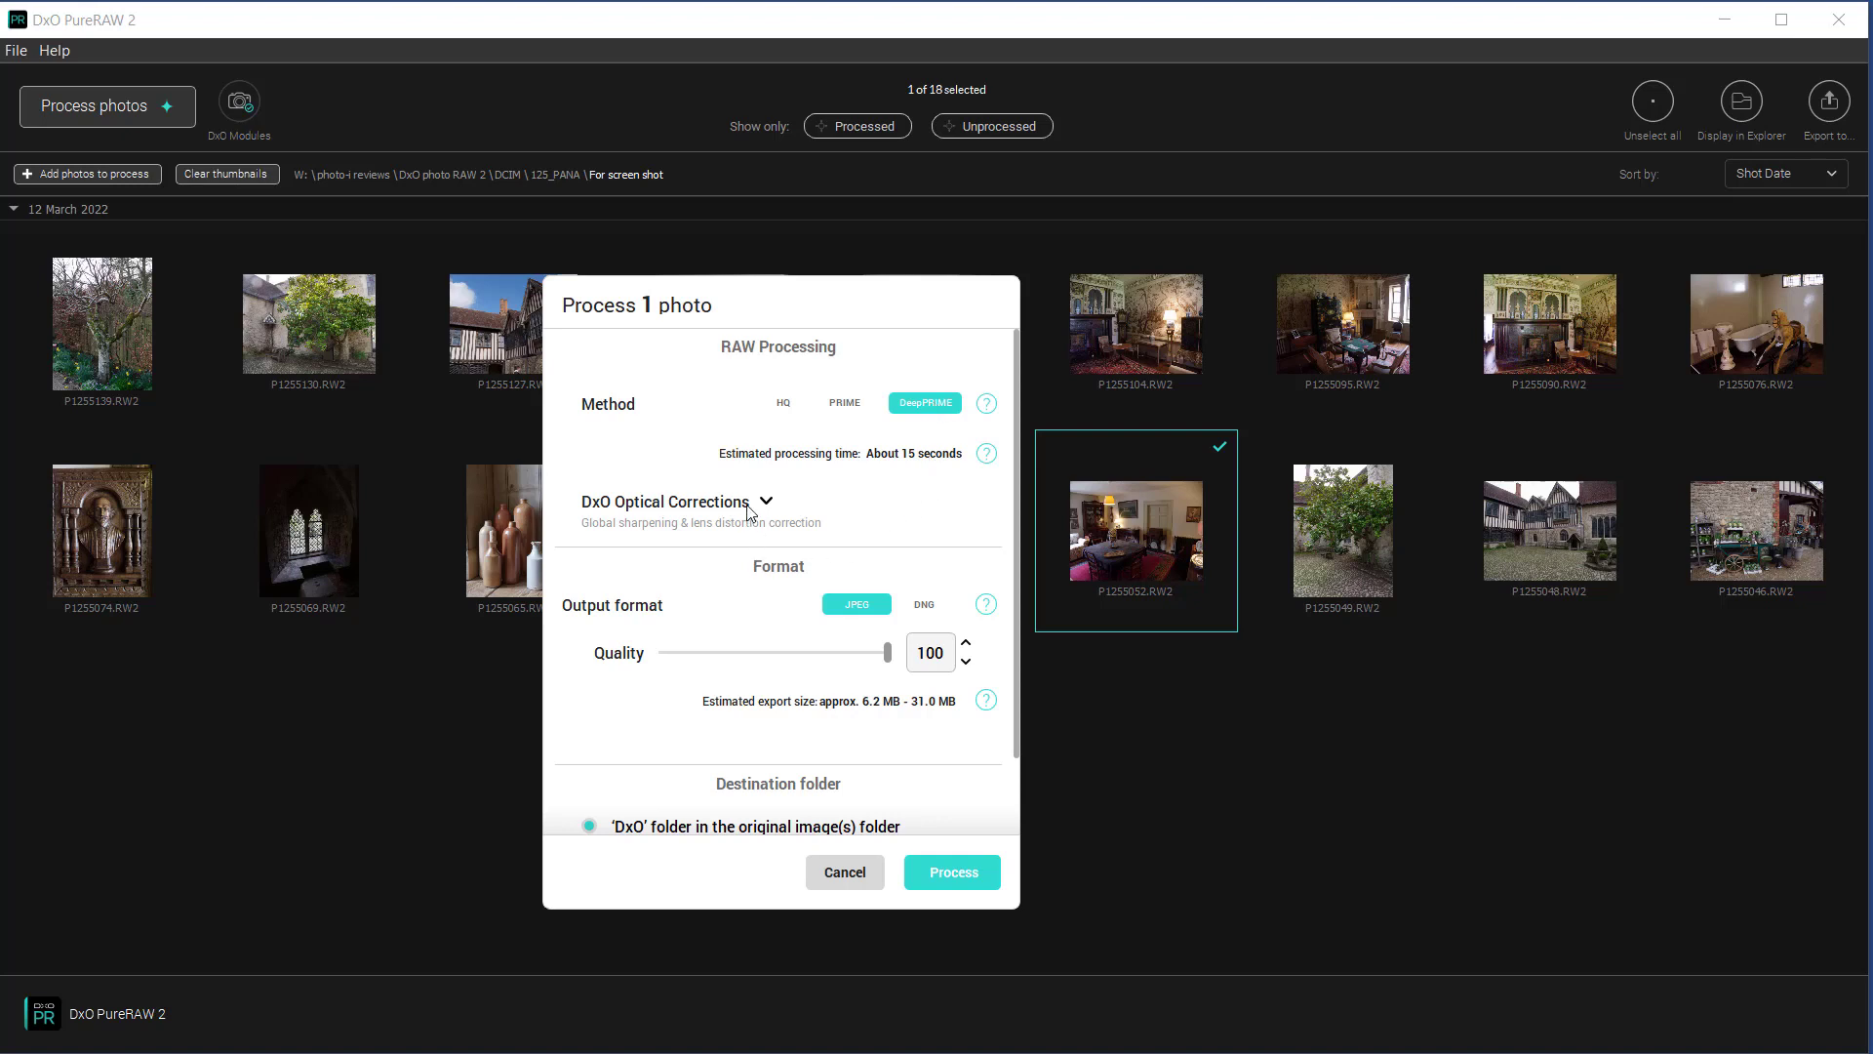
# Step: Enable lens sharpening and distortion correction under DxO Optical Corrections, then collapse the section
pyautogui.click(760, 501)
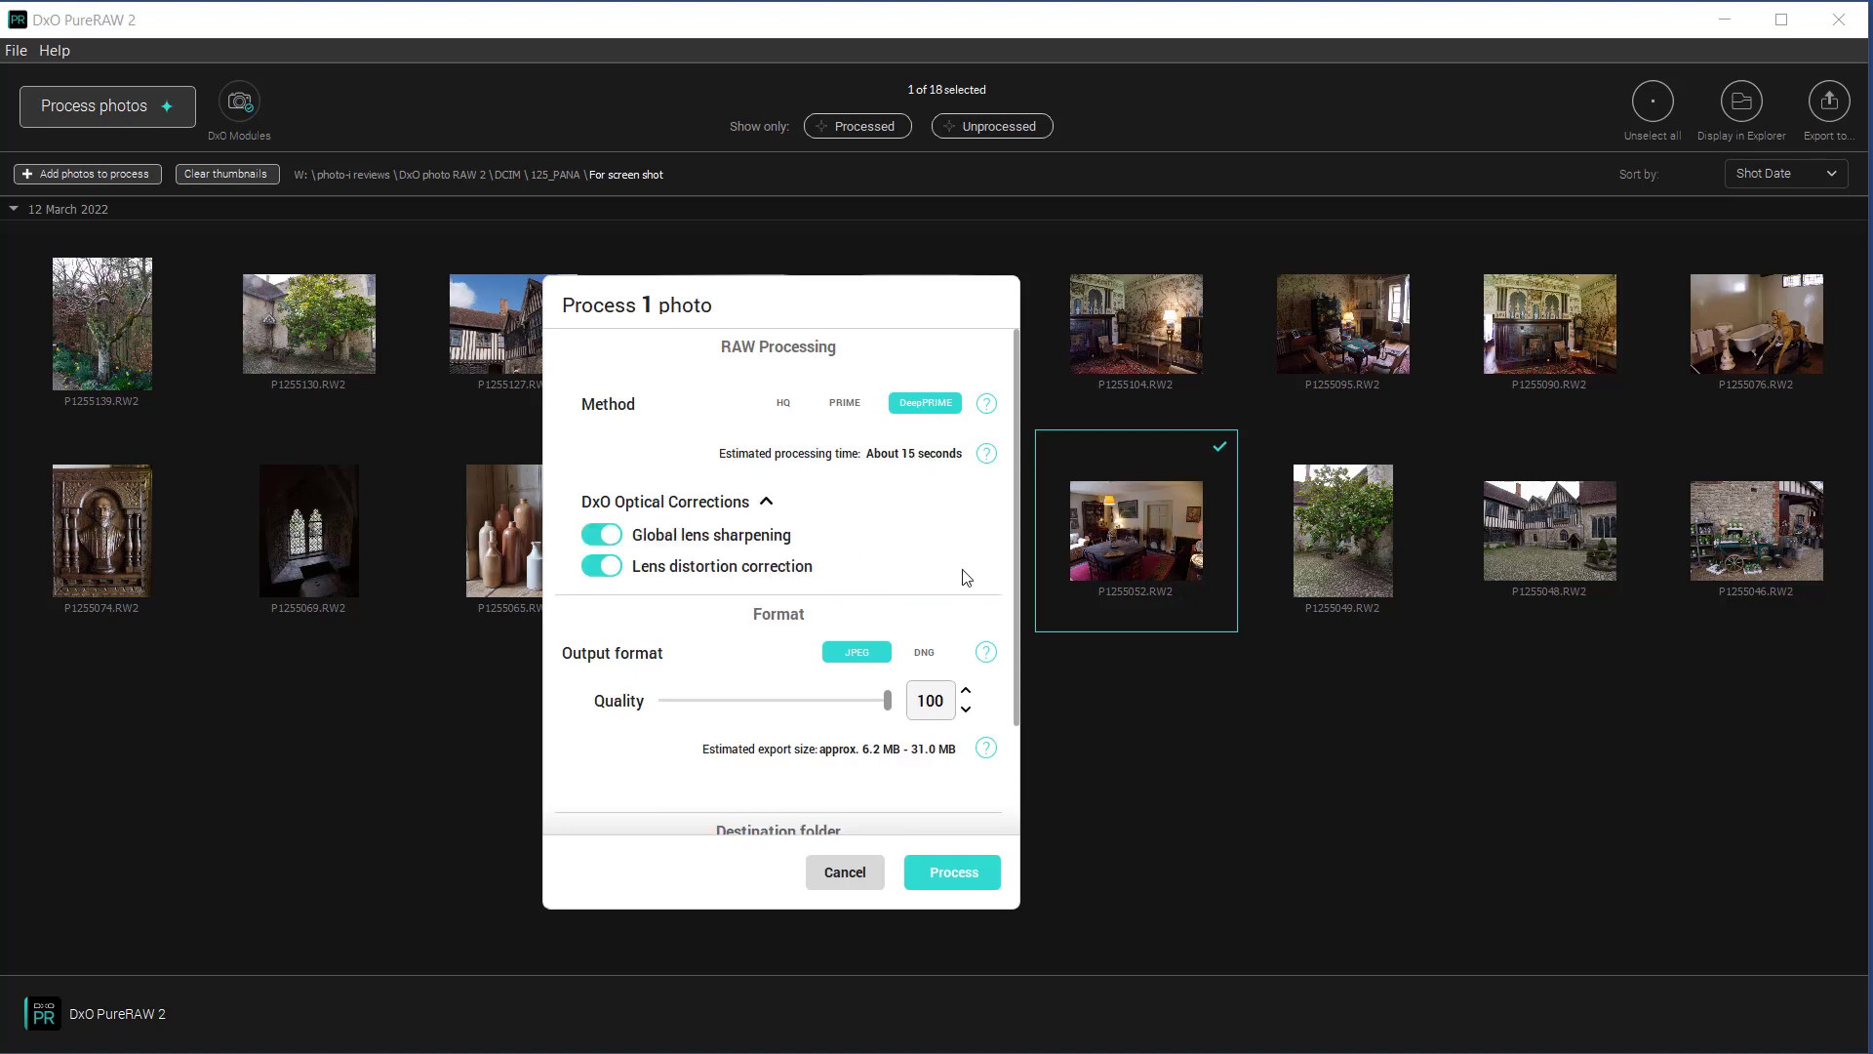
pyautogui.moveTo(702, 558)
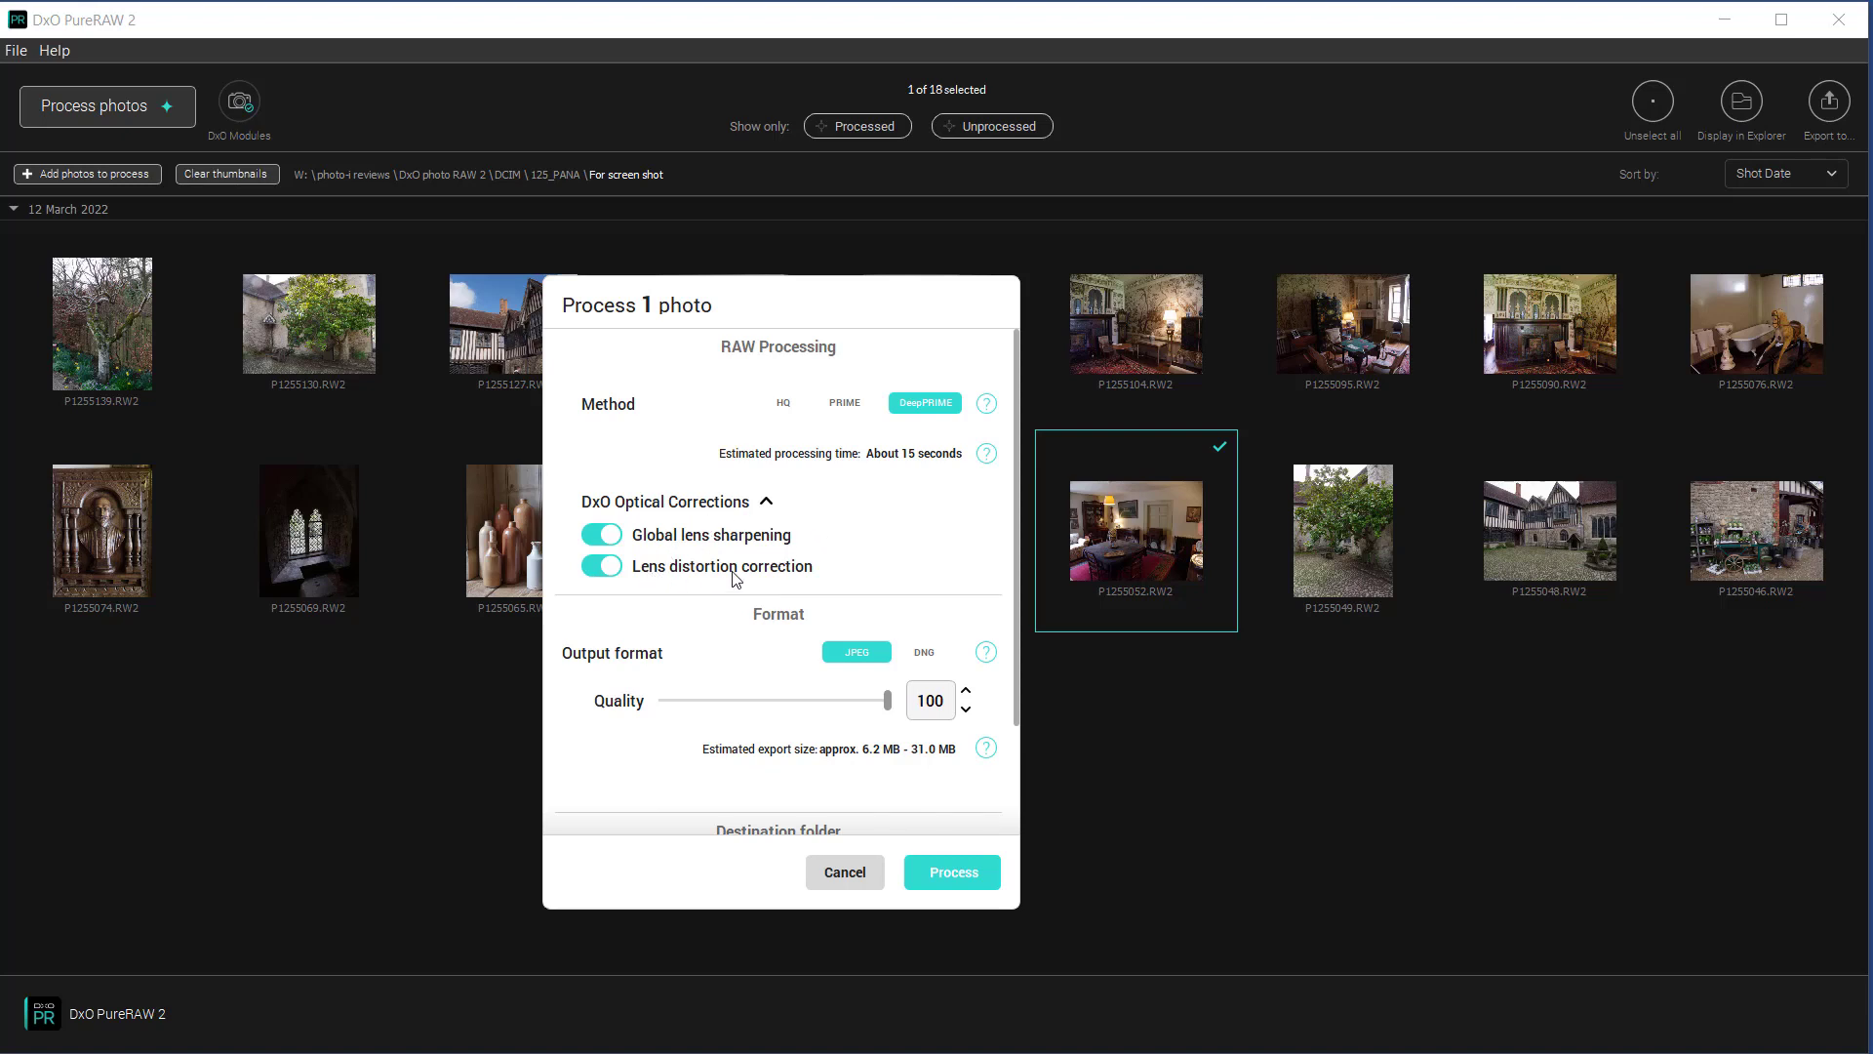
pyautogui.moveTo(797, 585)
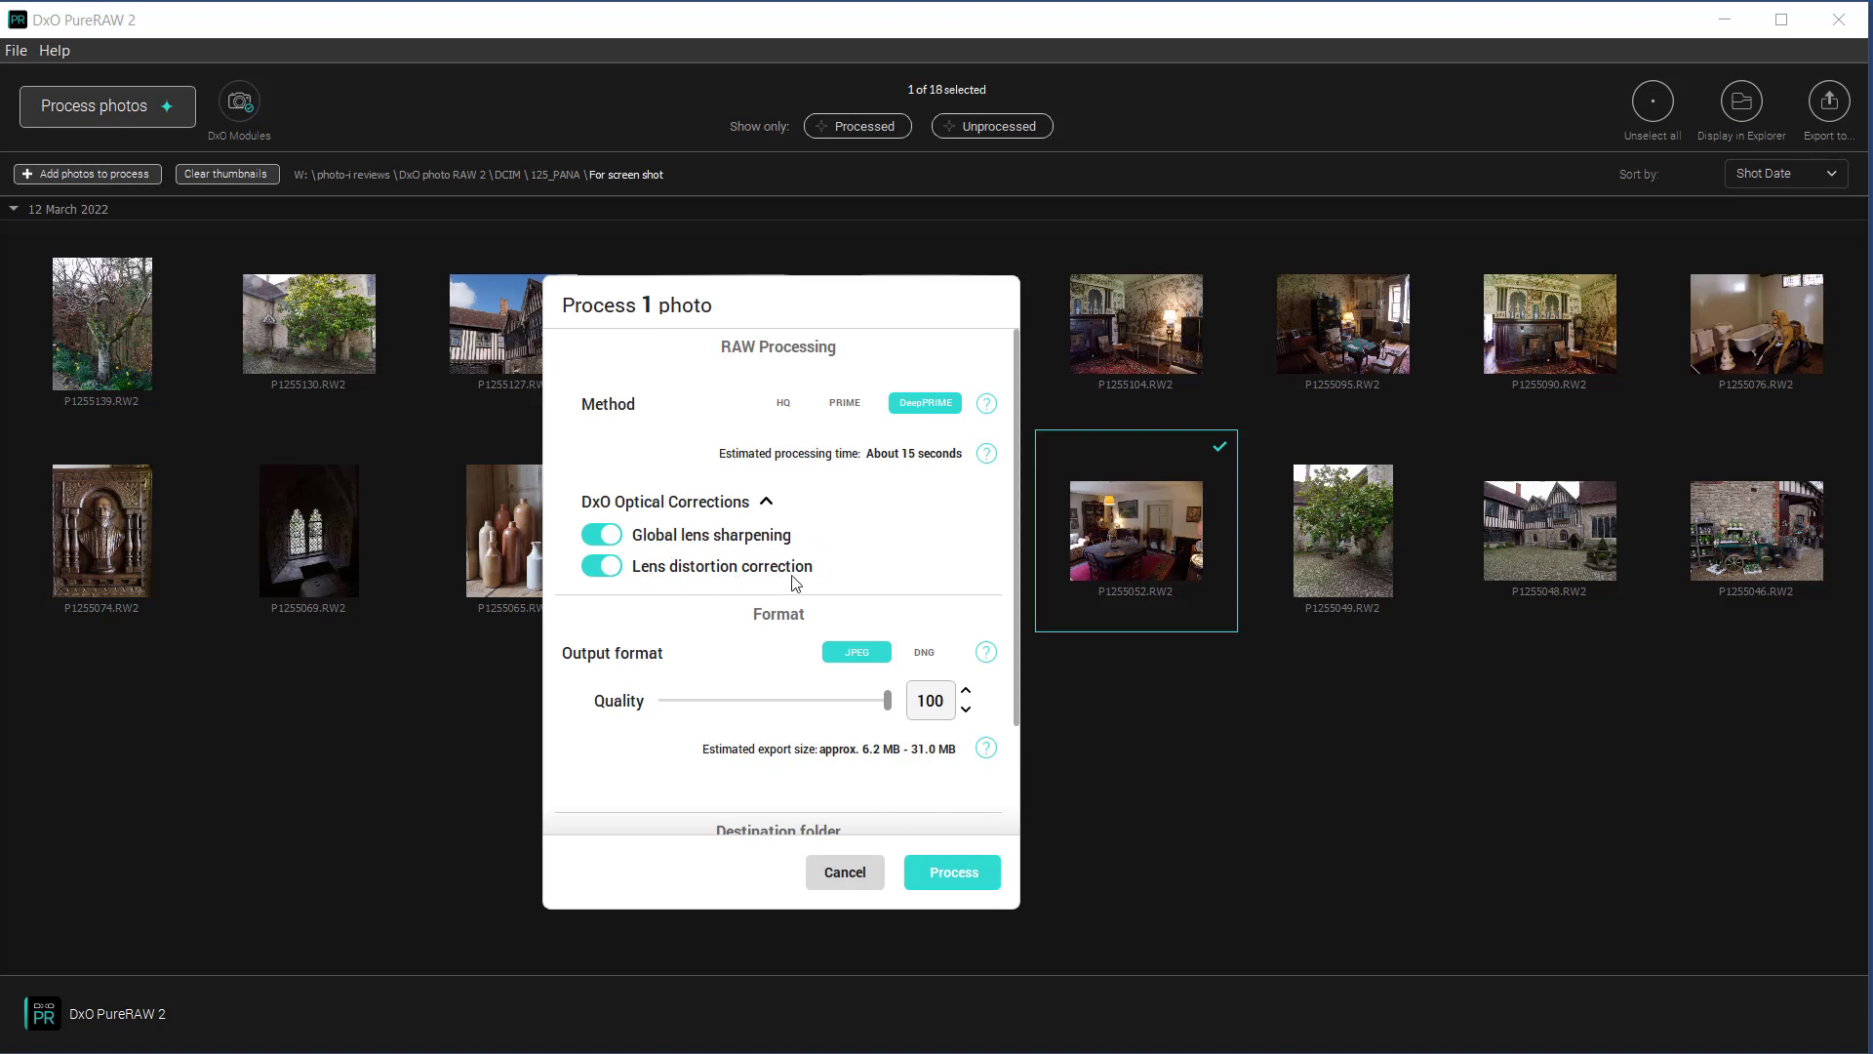
pyautogui.moveTo(810, 555)
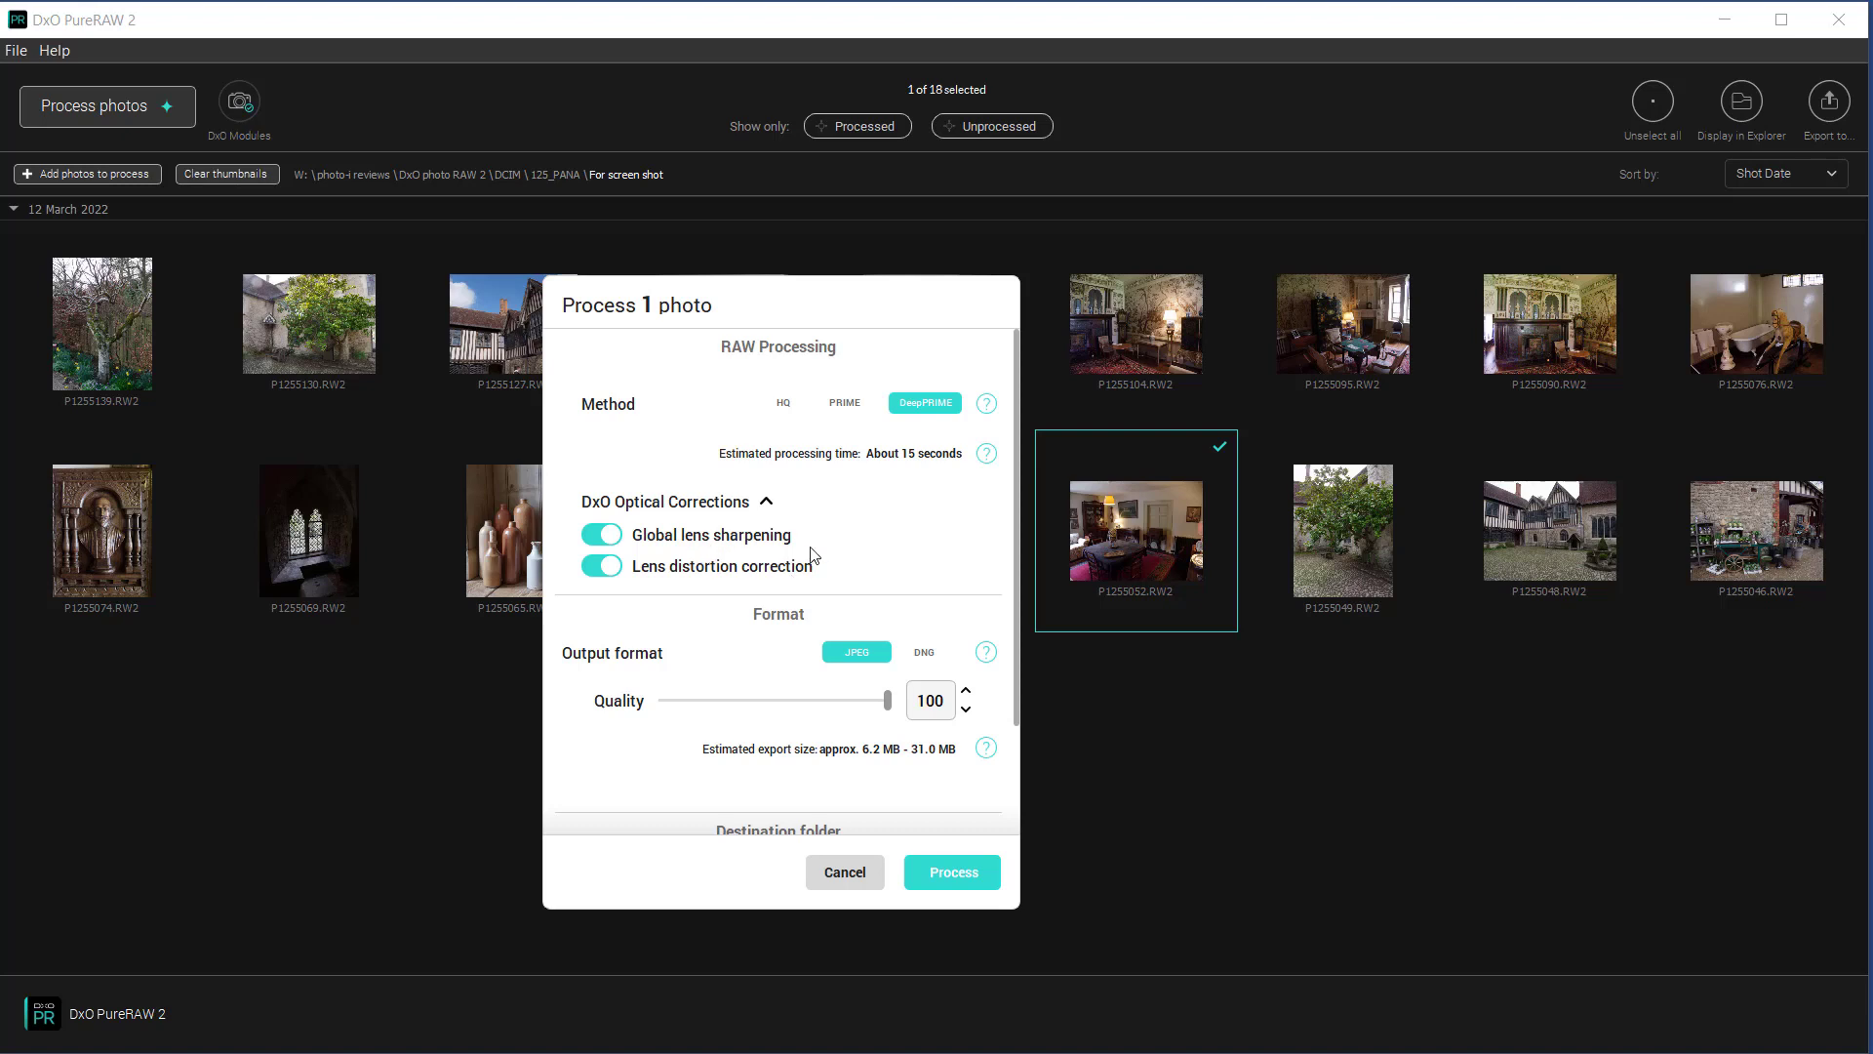
pyautogui.moveTo(681, 536)
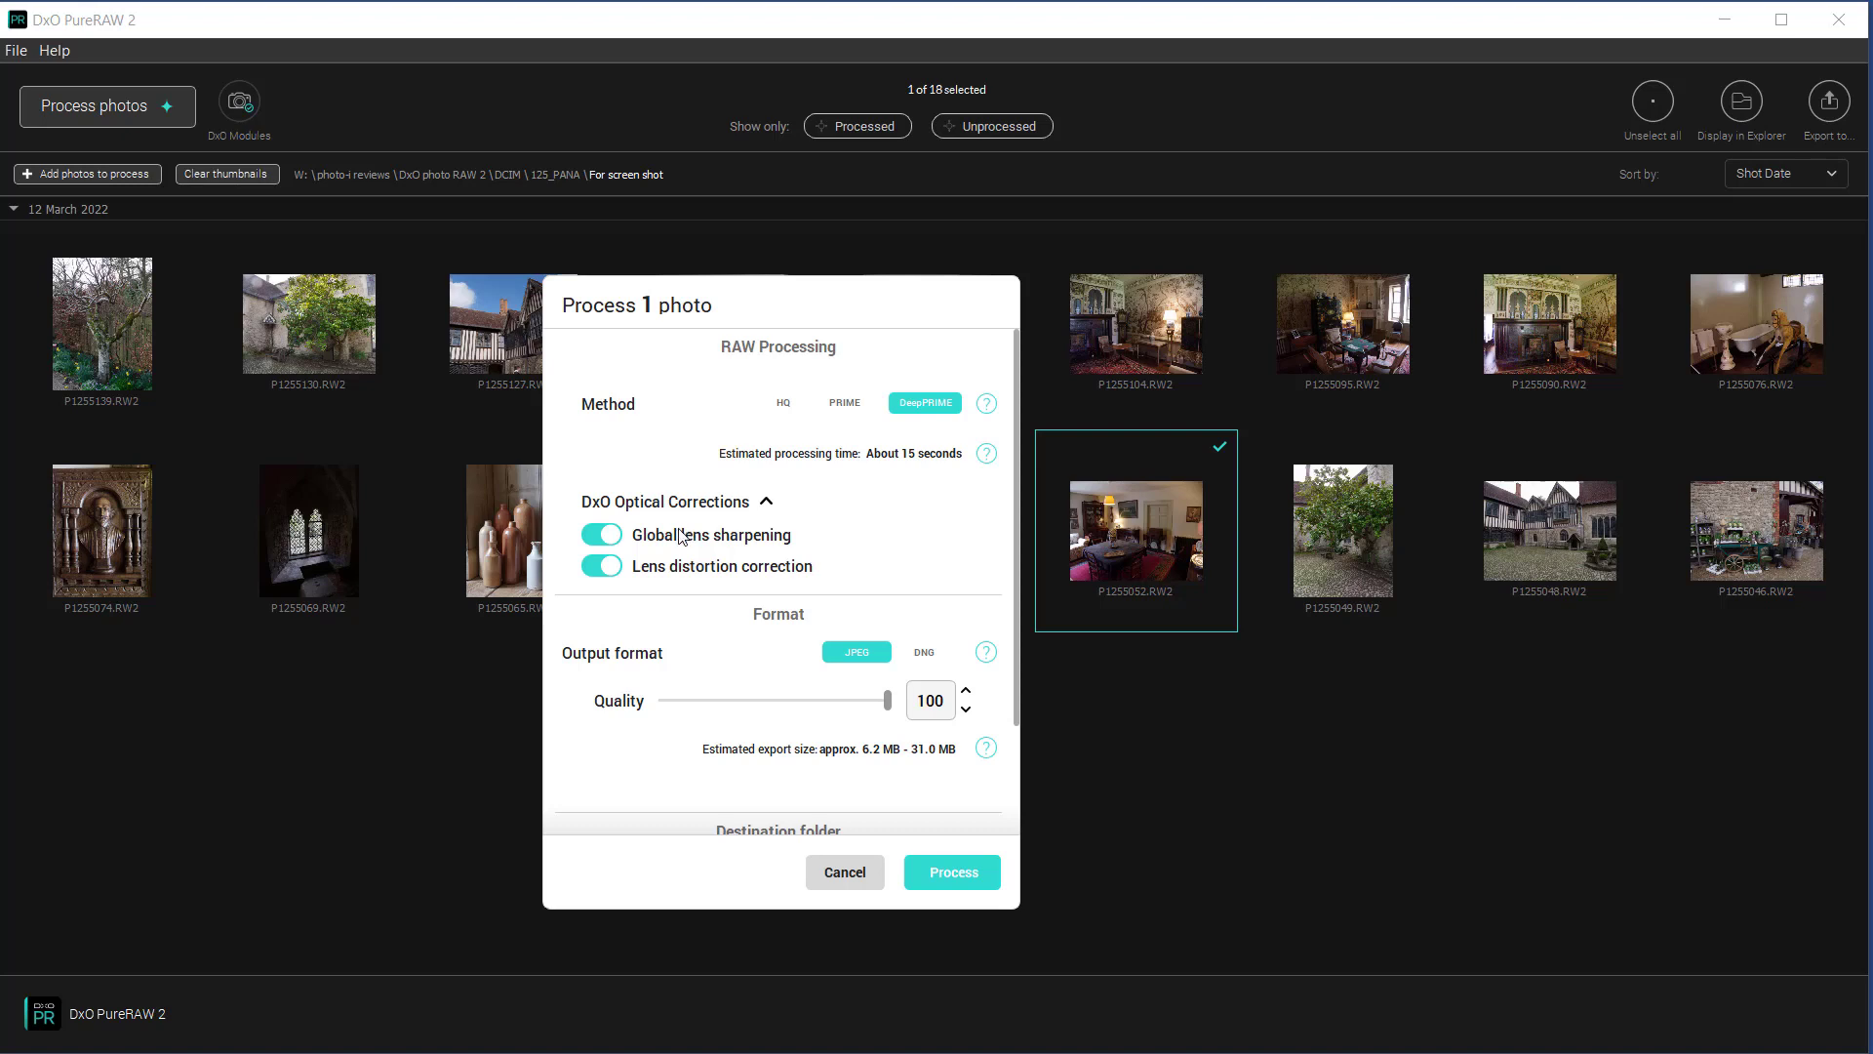
pyautogui.moveTo(685, 553)
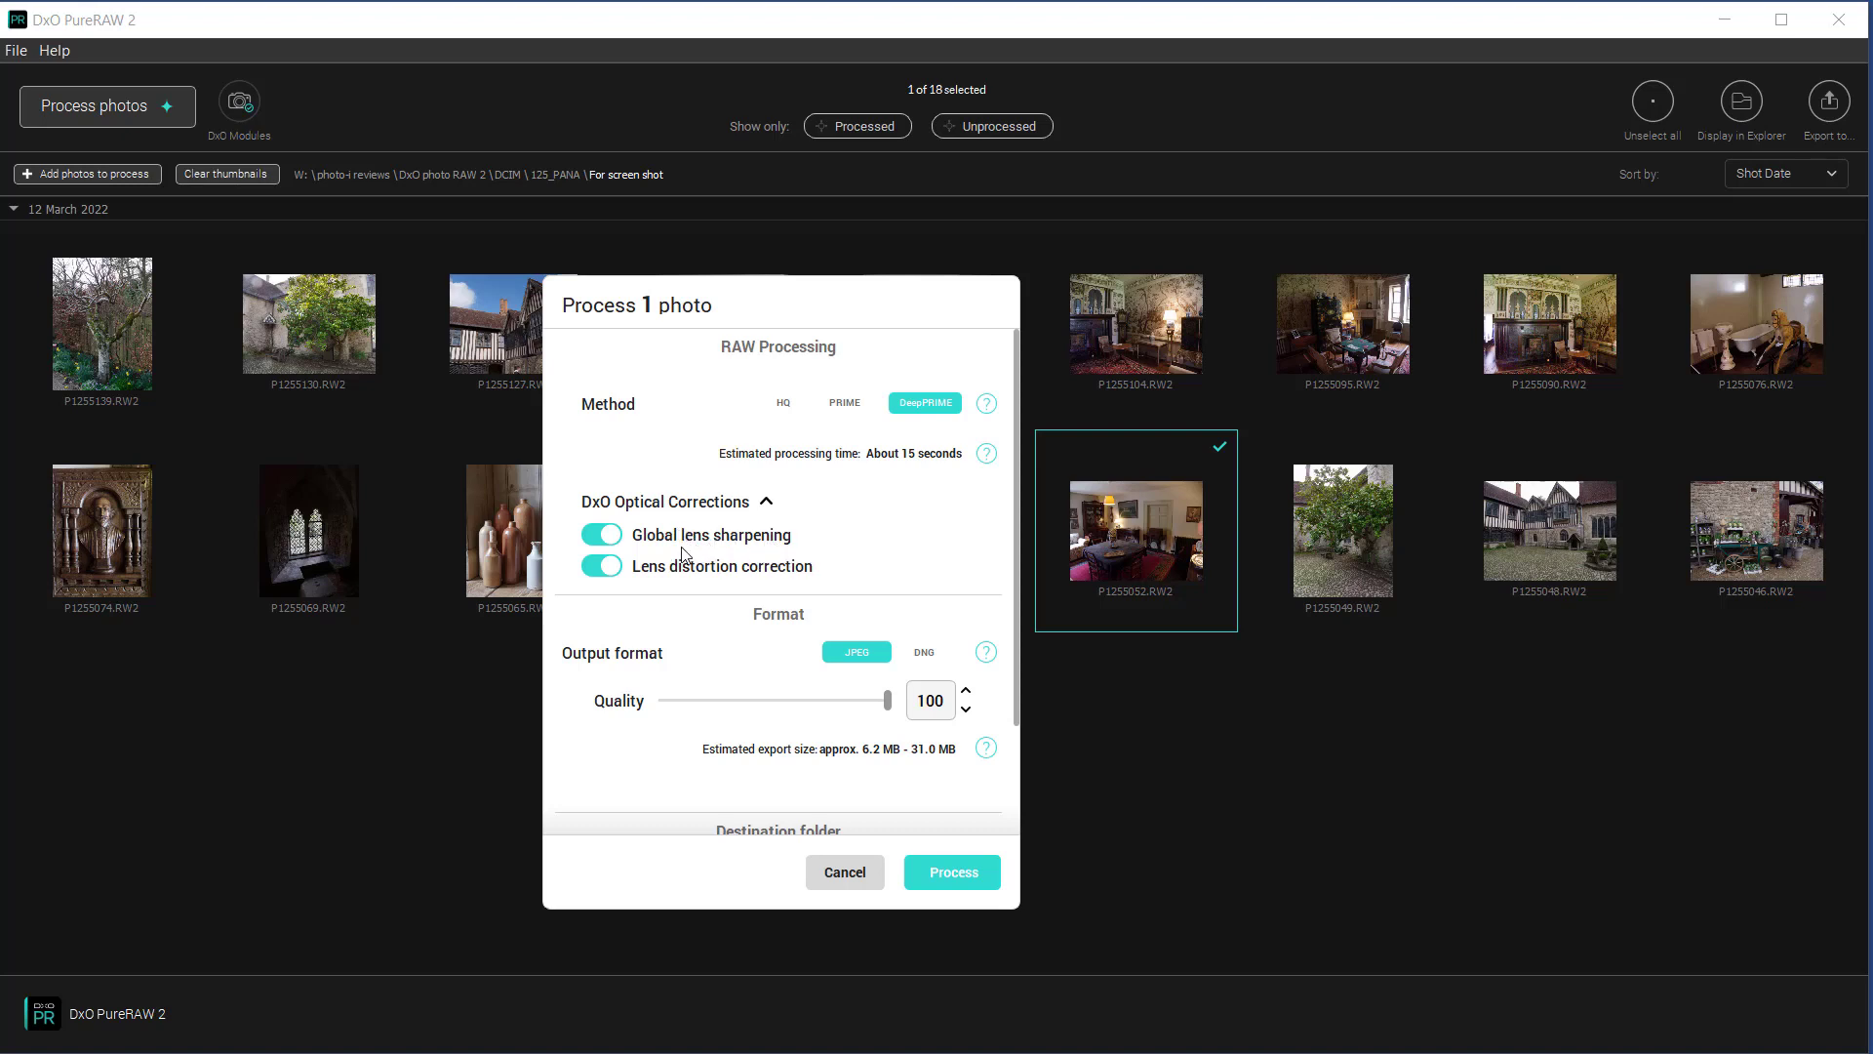
pyautogui.moveTo(803, 553)
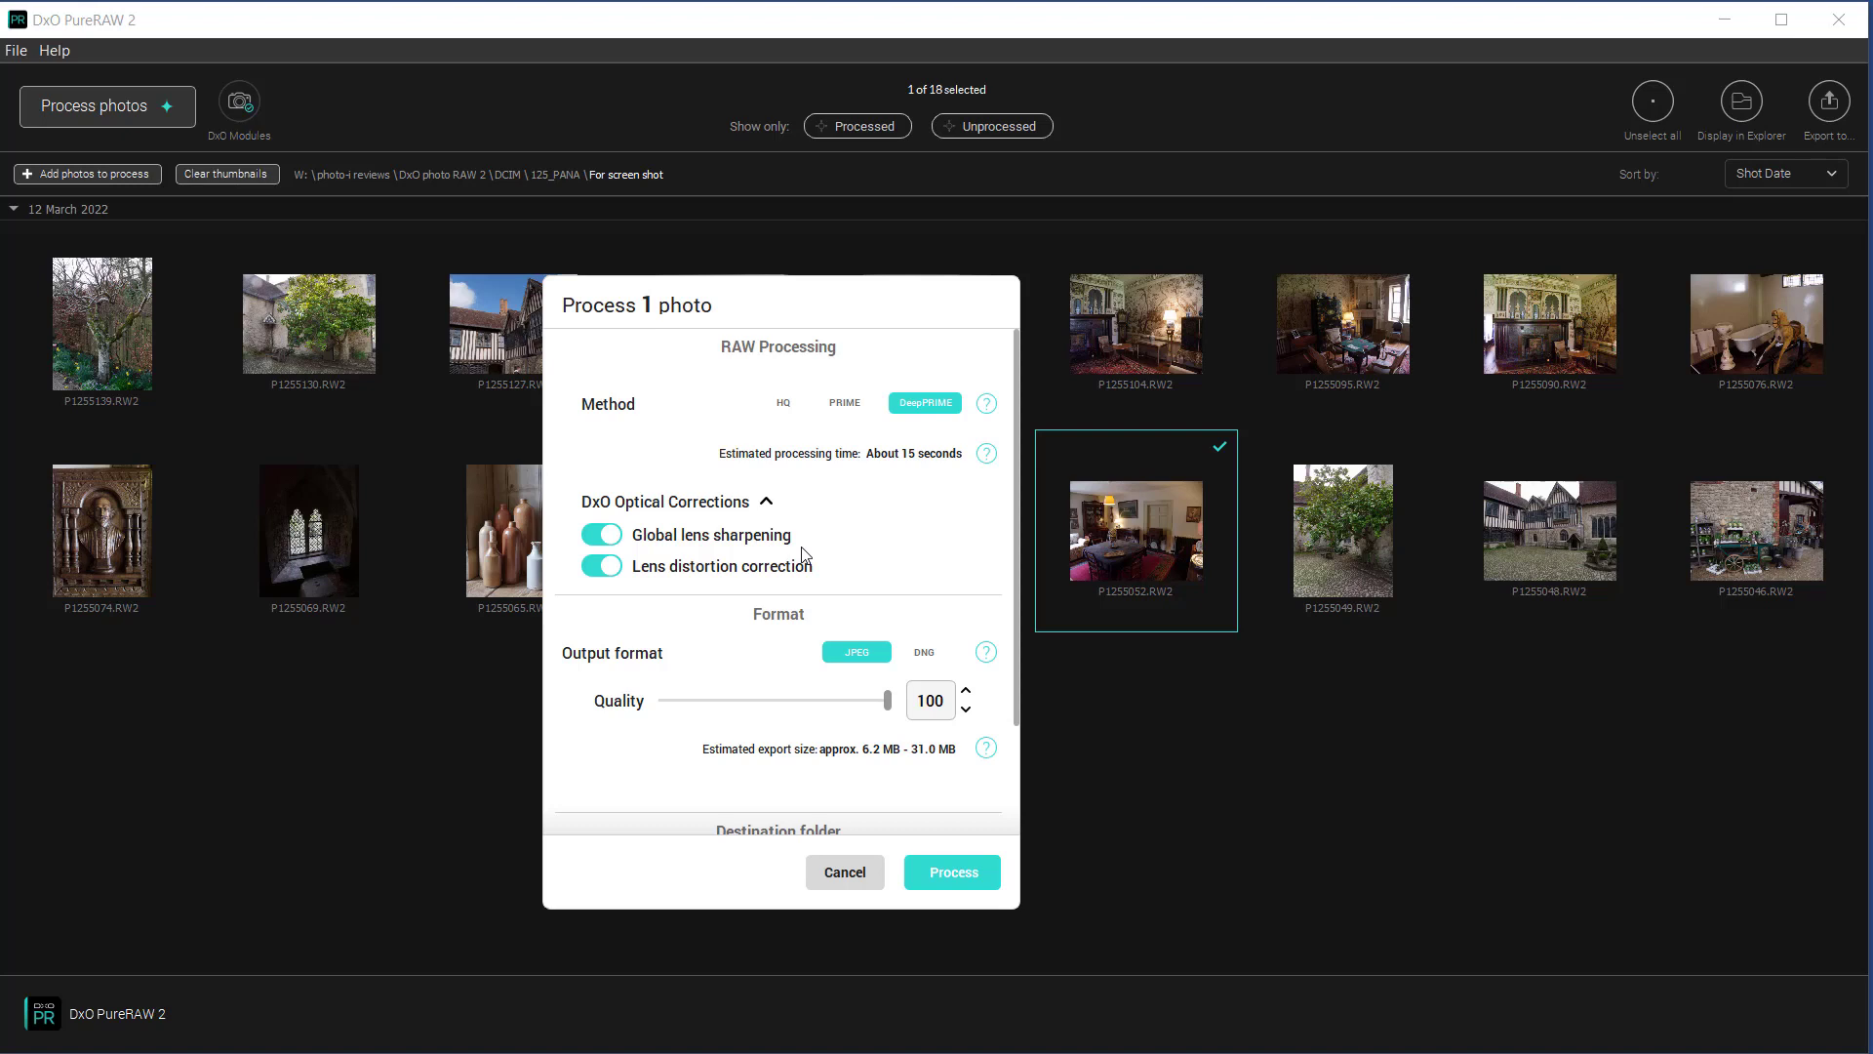
pyautogui.moveTo(786, 515)
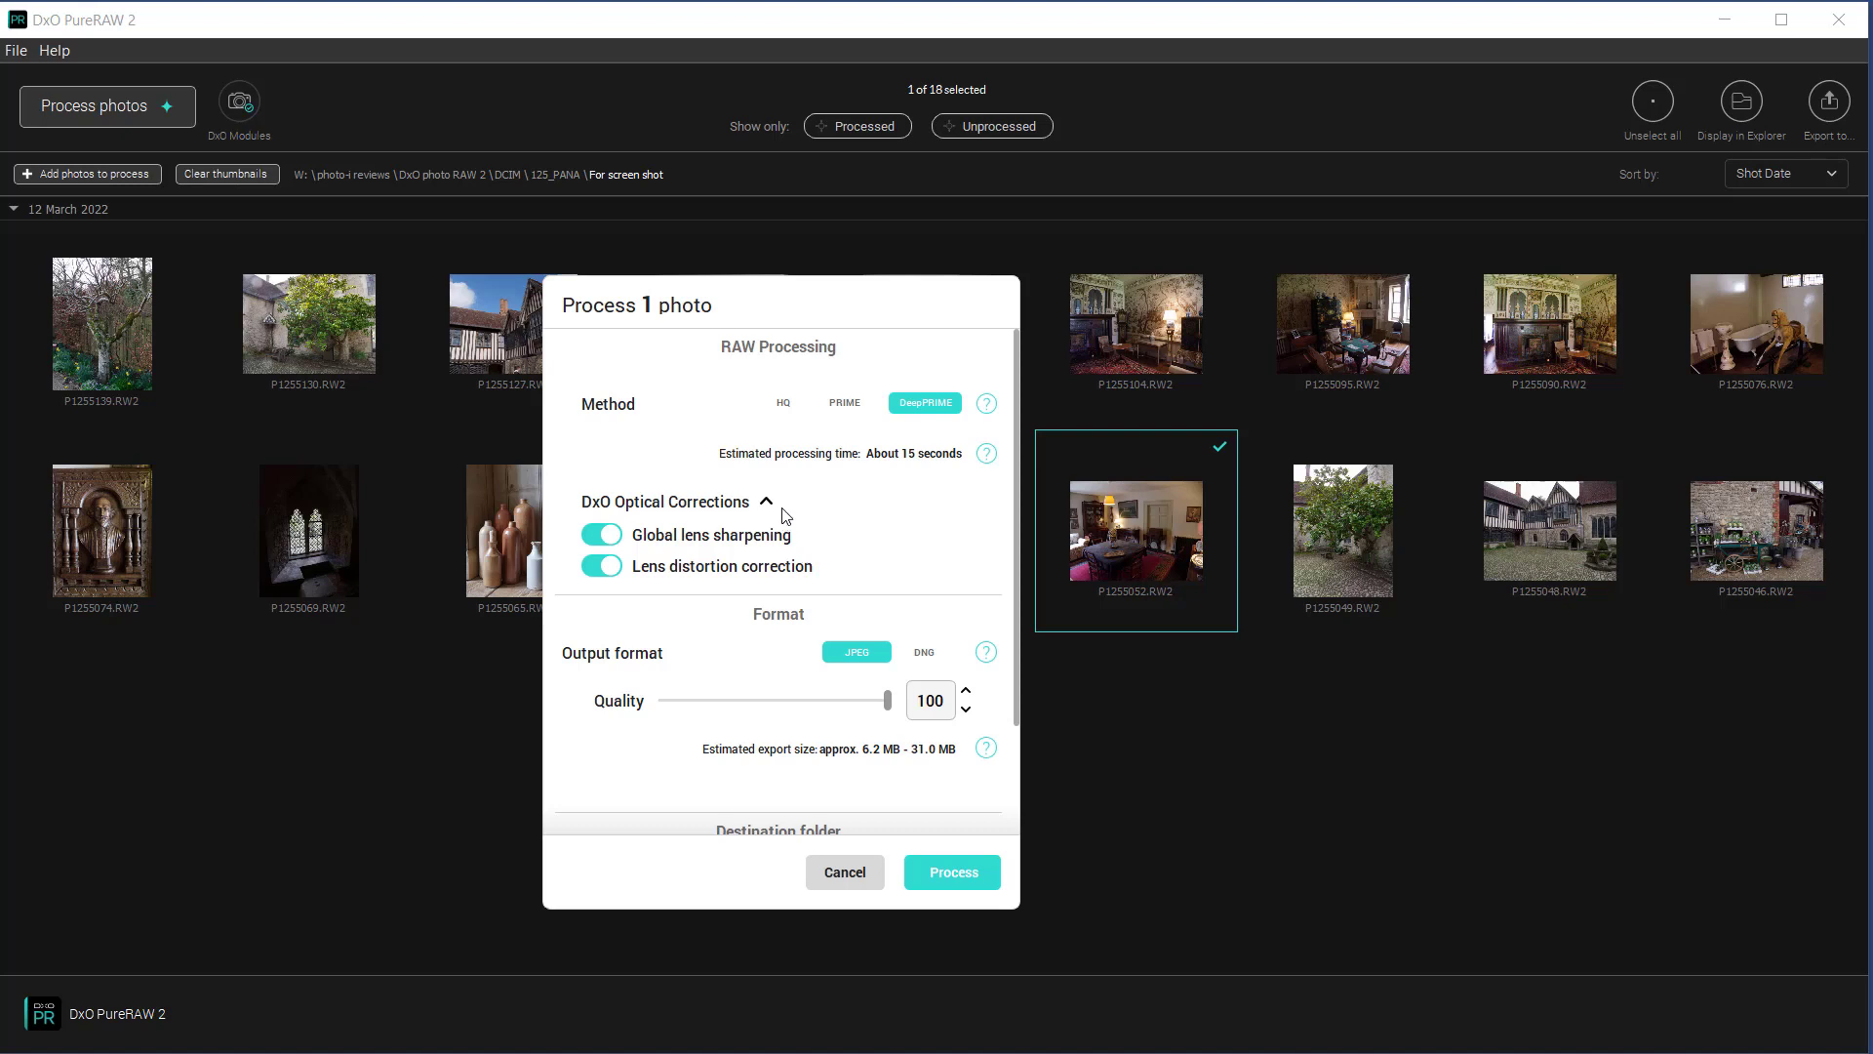
pyautogui.click(766, 500)
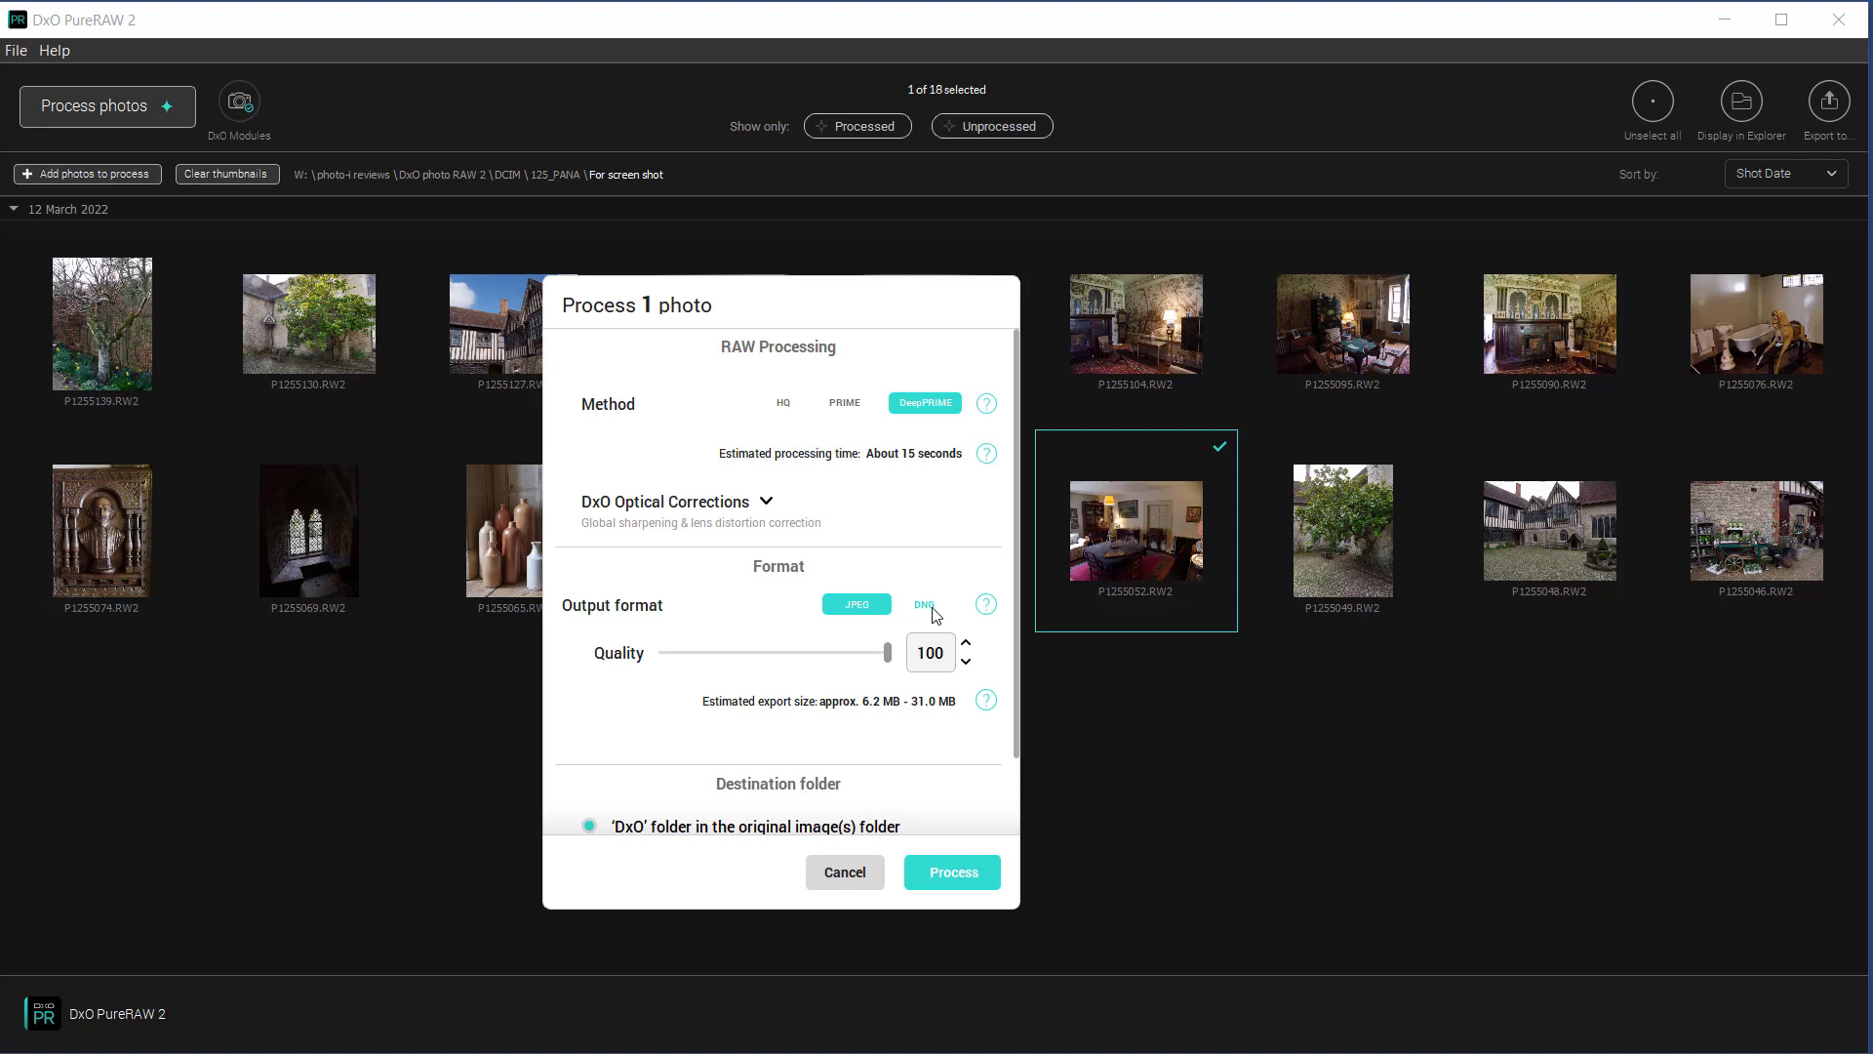
# Step: Set output format to DNG in the DxO folder and start processing P1255052
pyautogui.click(924, 604)
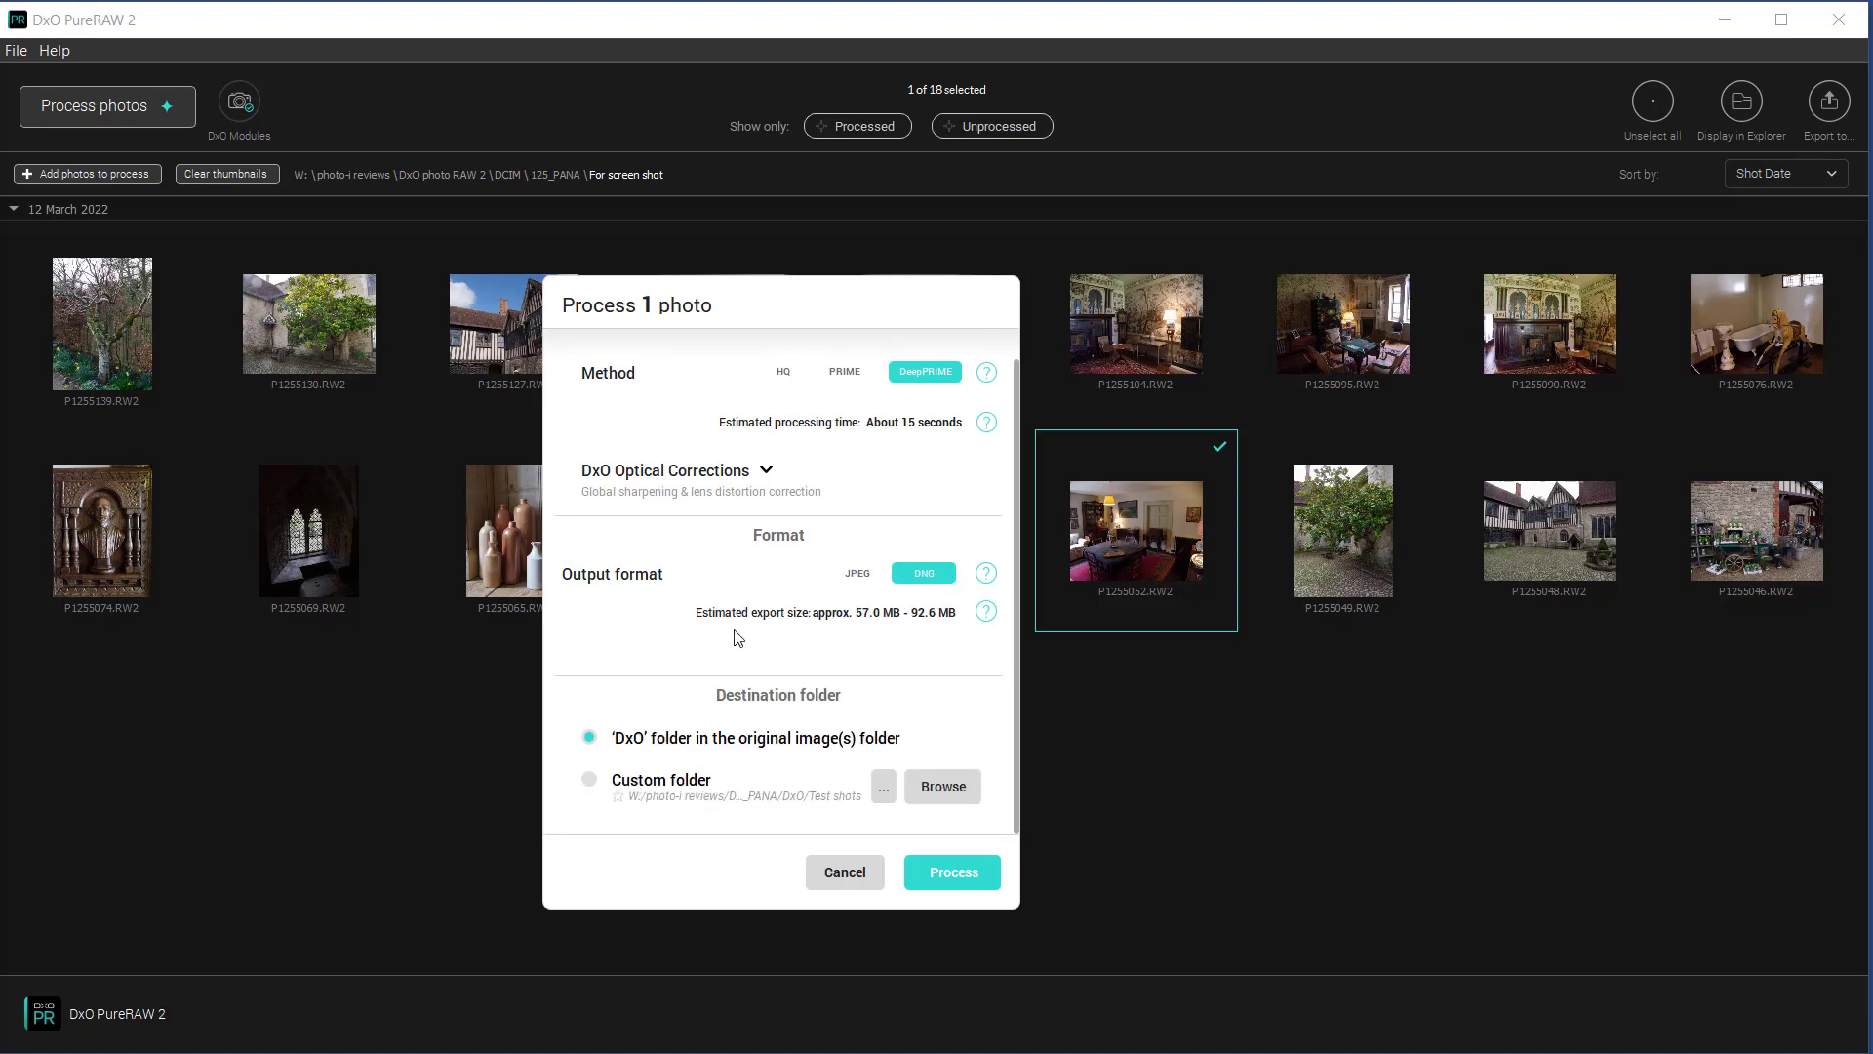
pyautogui.moveTo(845, 638)
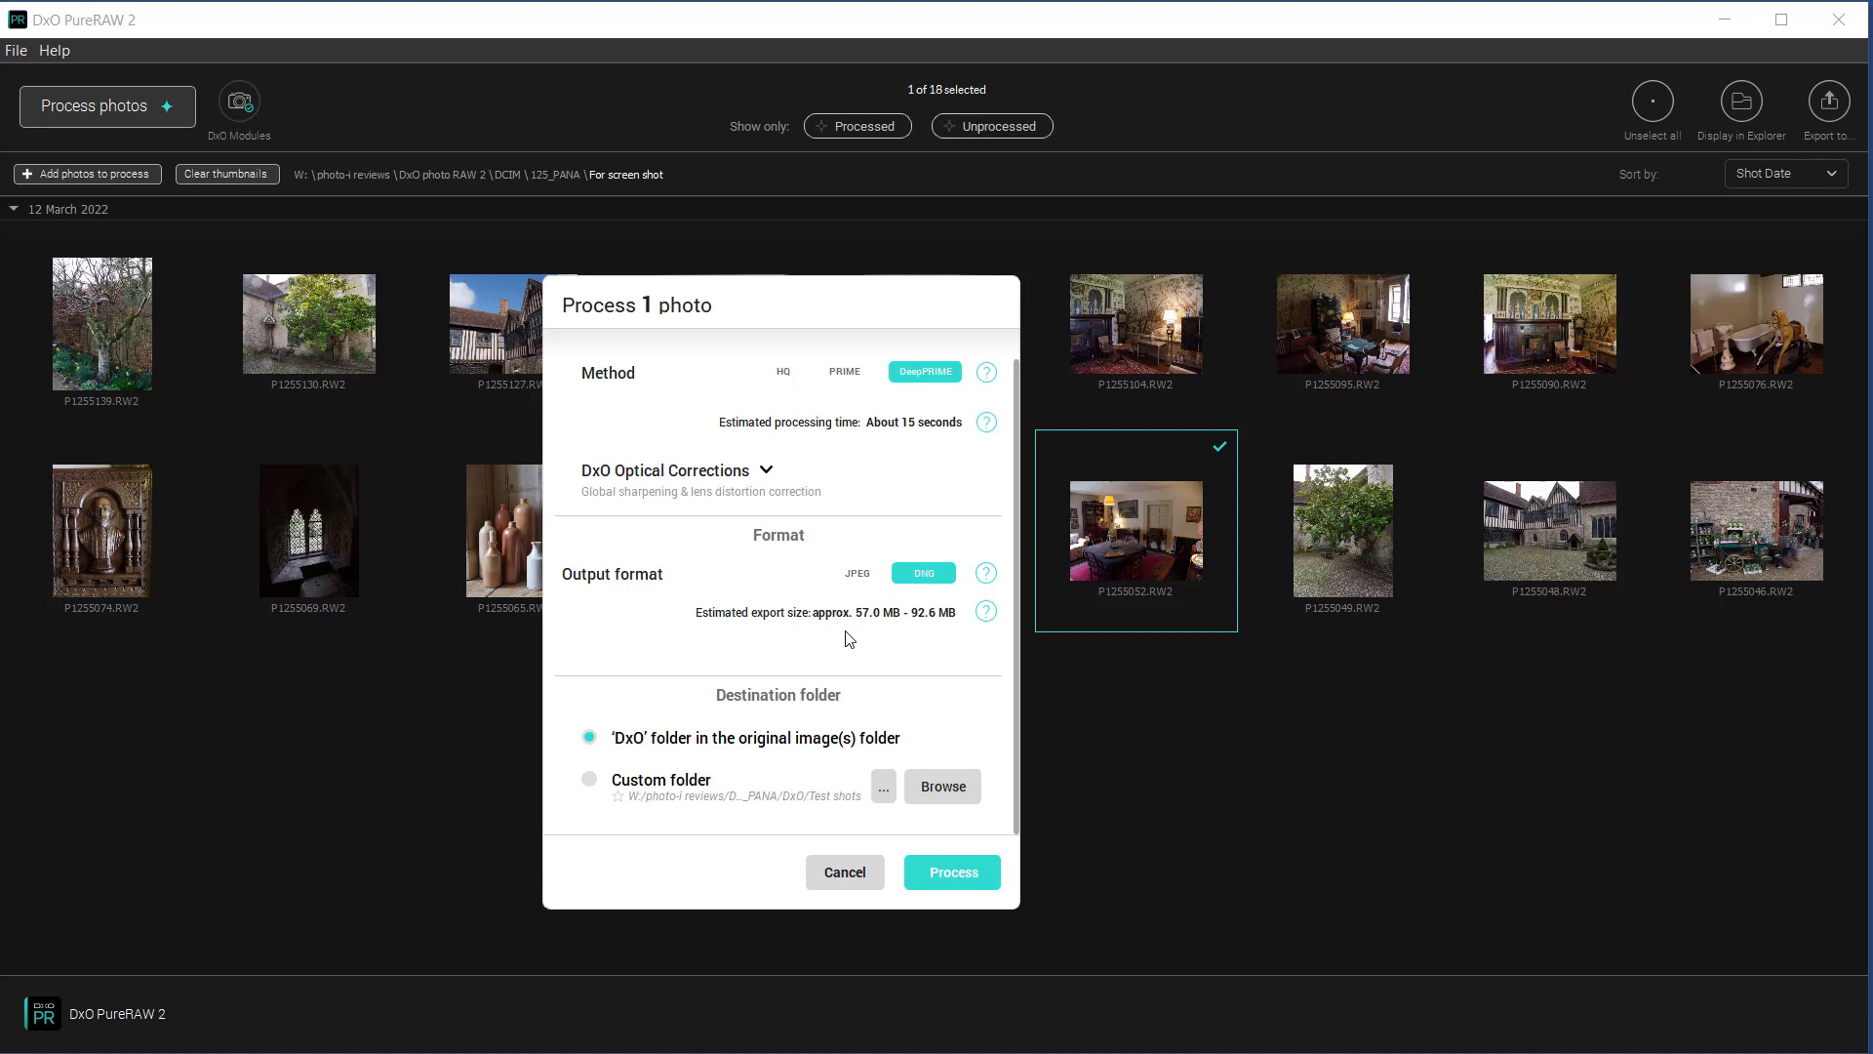
pyautogui.moveTo(890, 643)
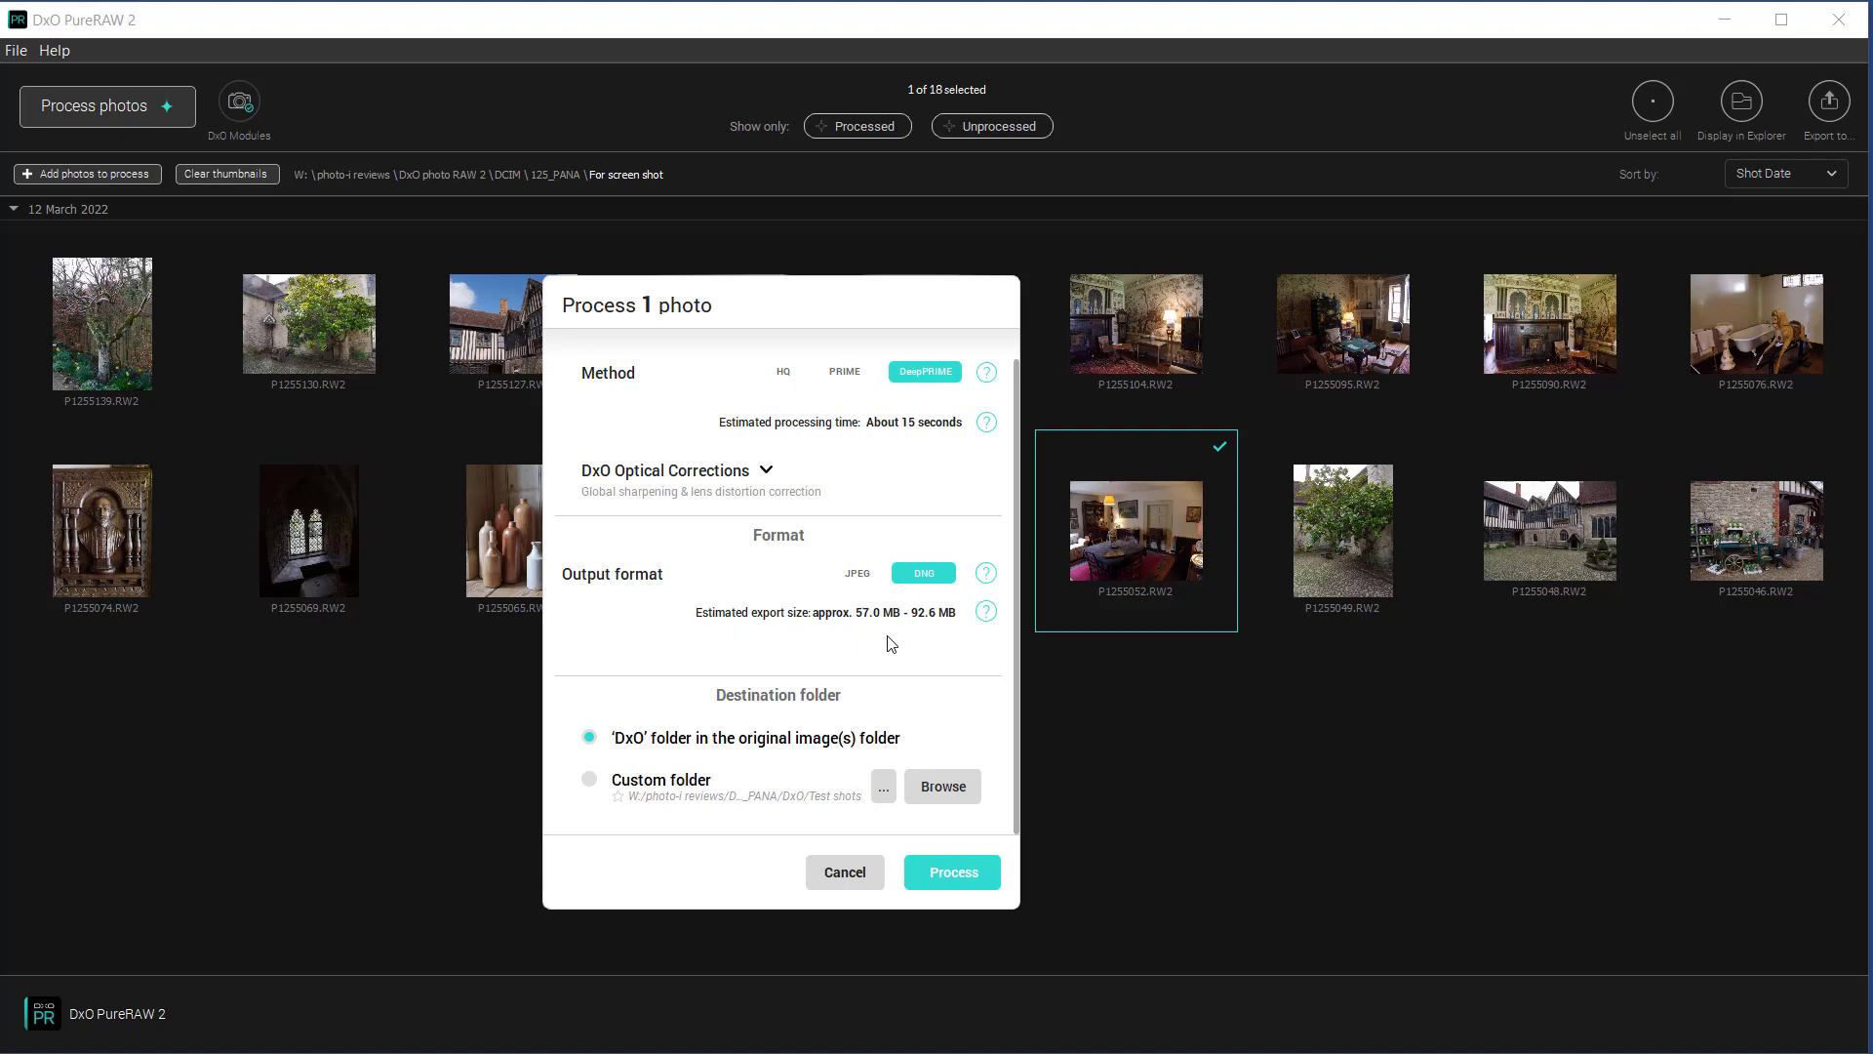
pyautogui.moveTo(949, 629)
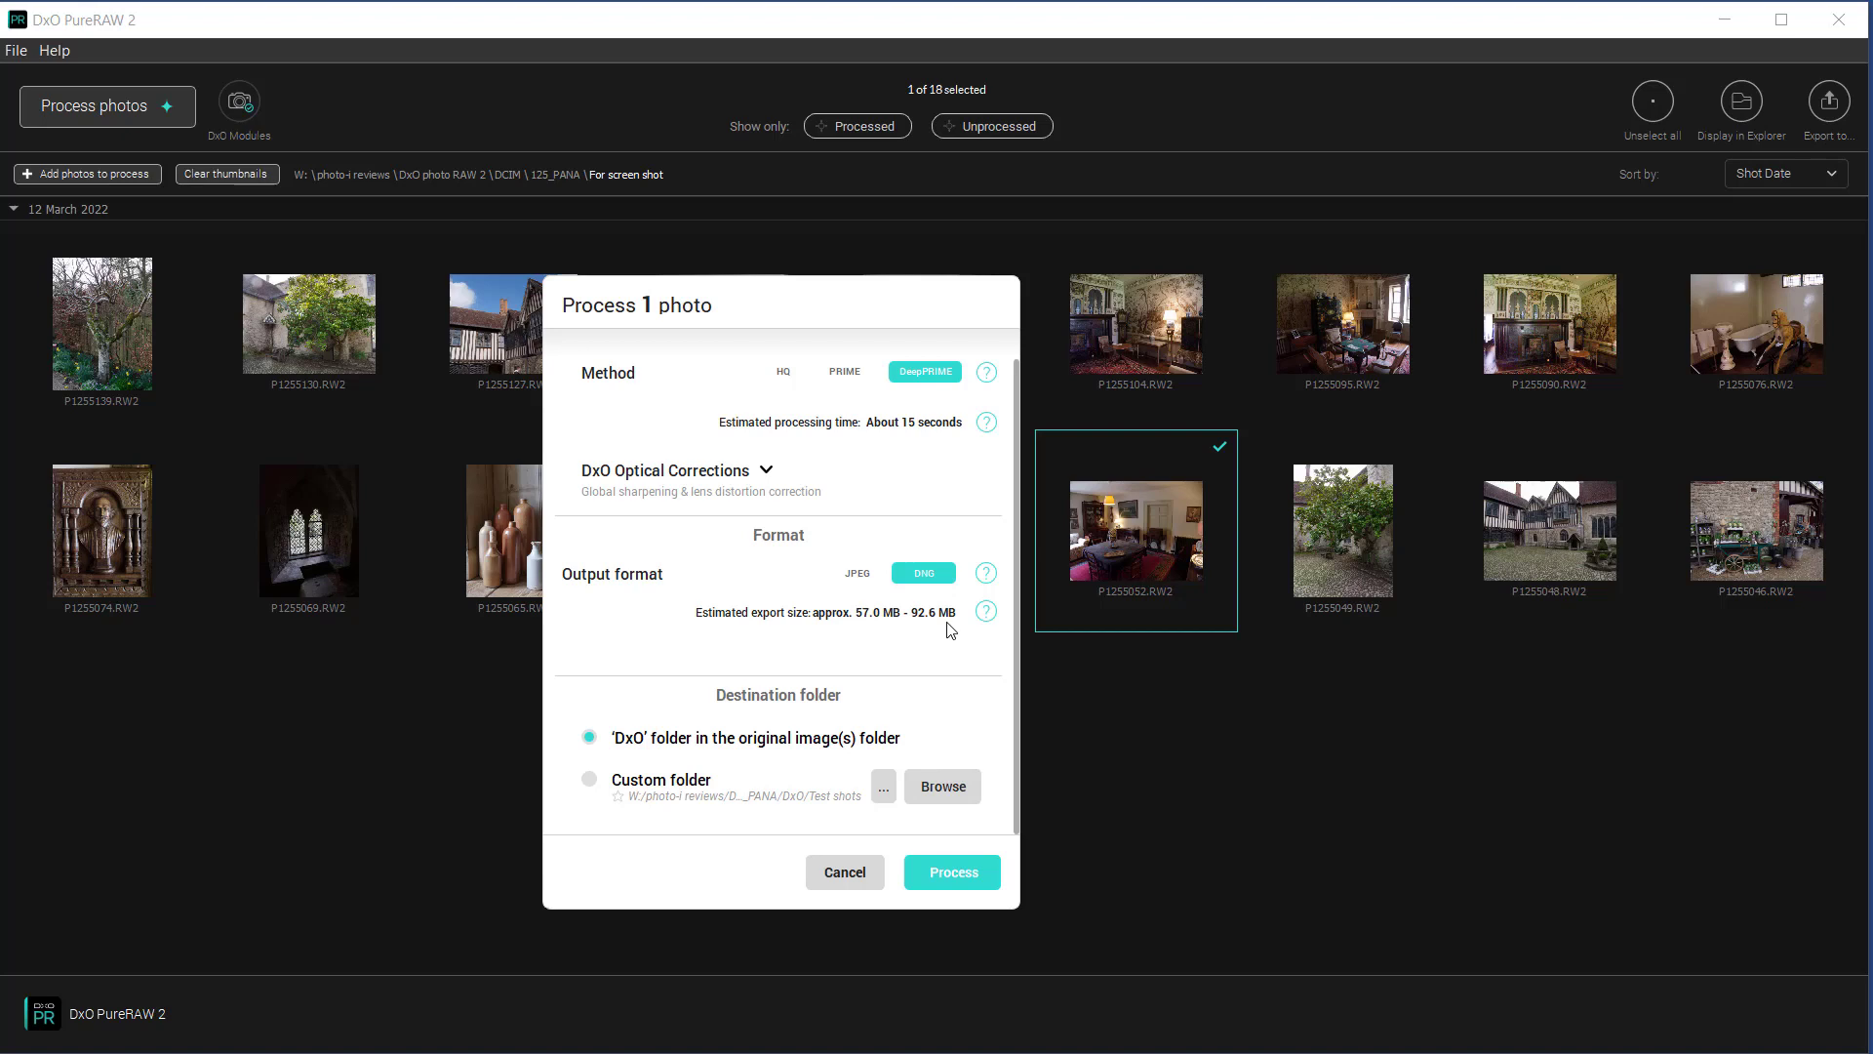
pyautogui.moveTo(752, 756)
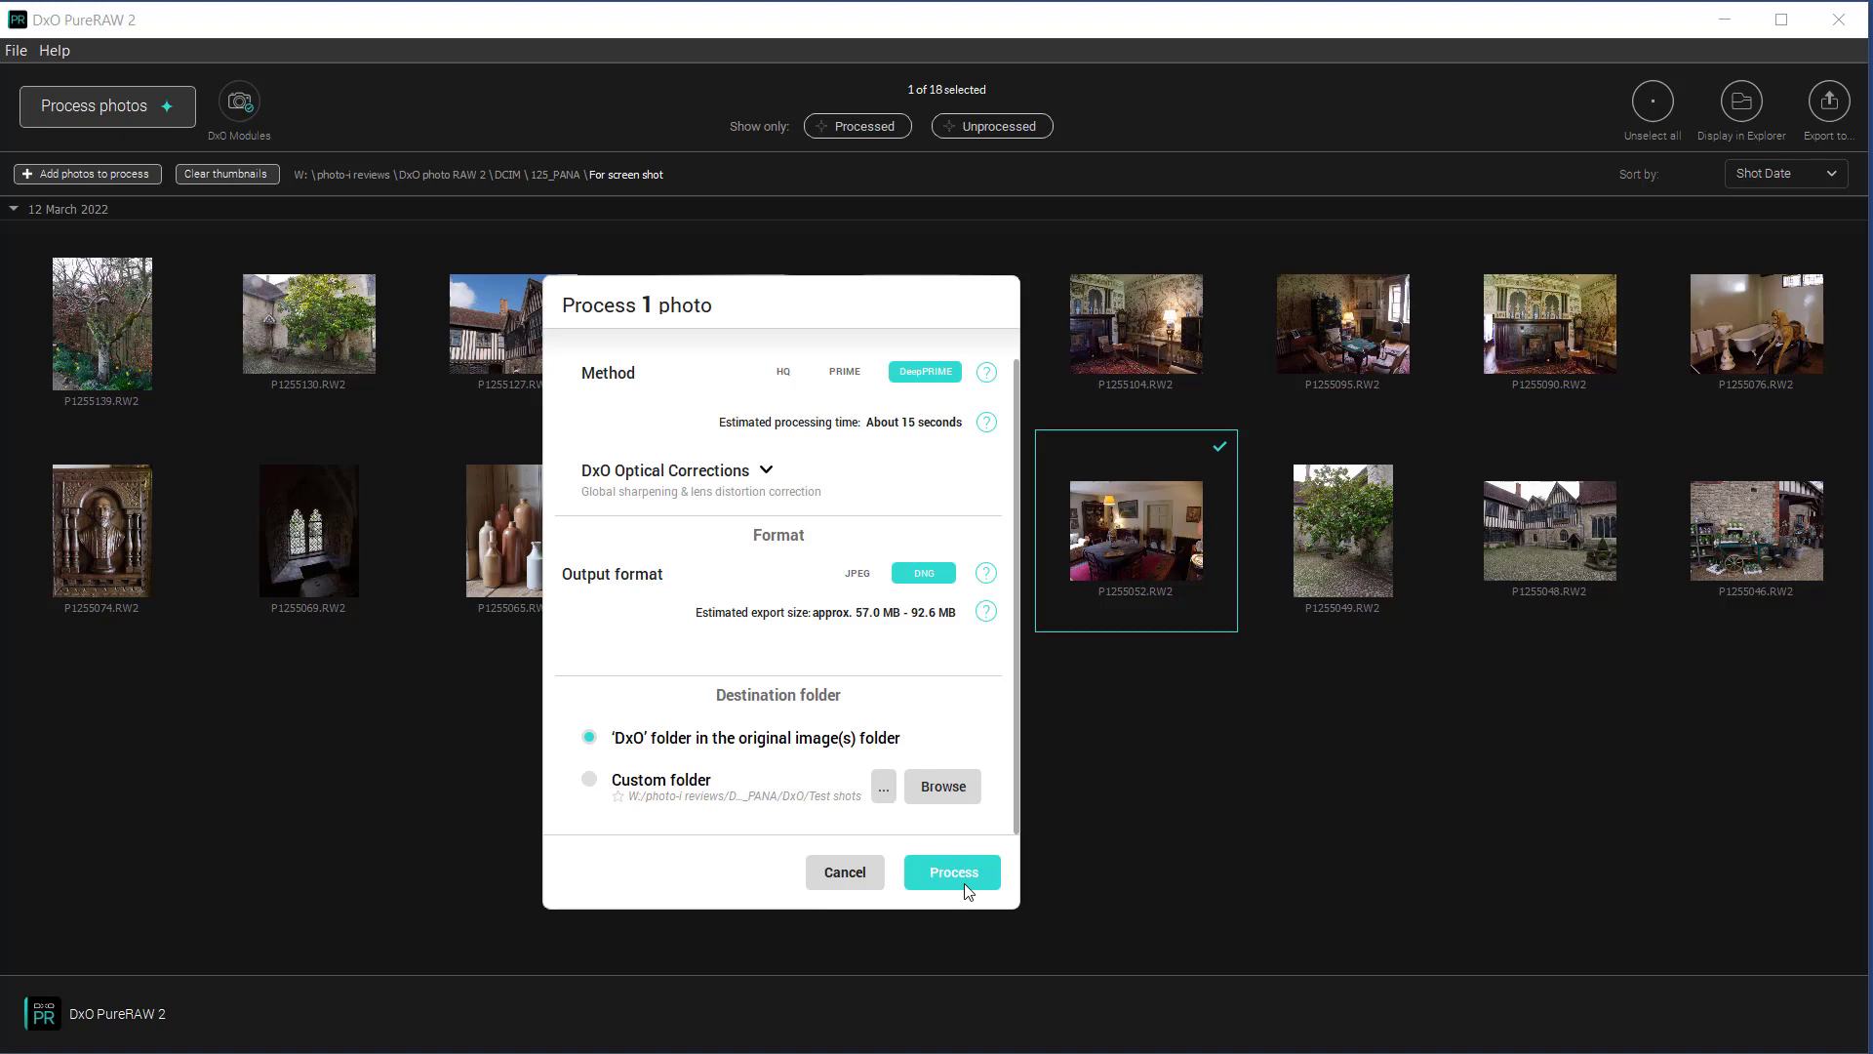
pyautogui.moveTo(714, 691)
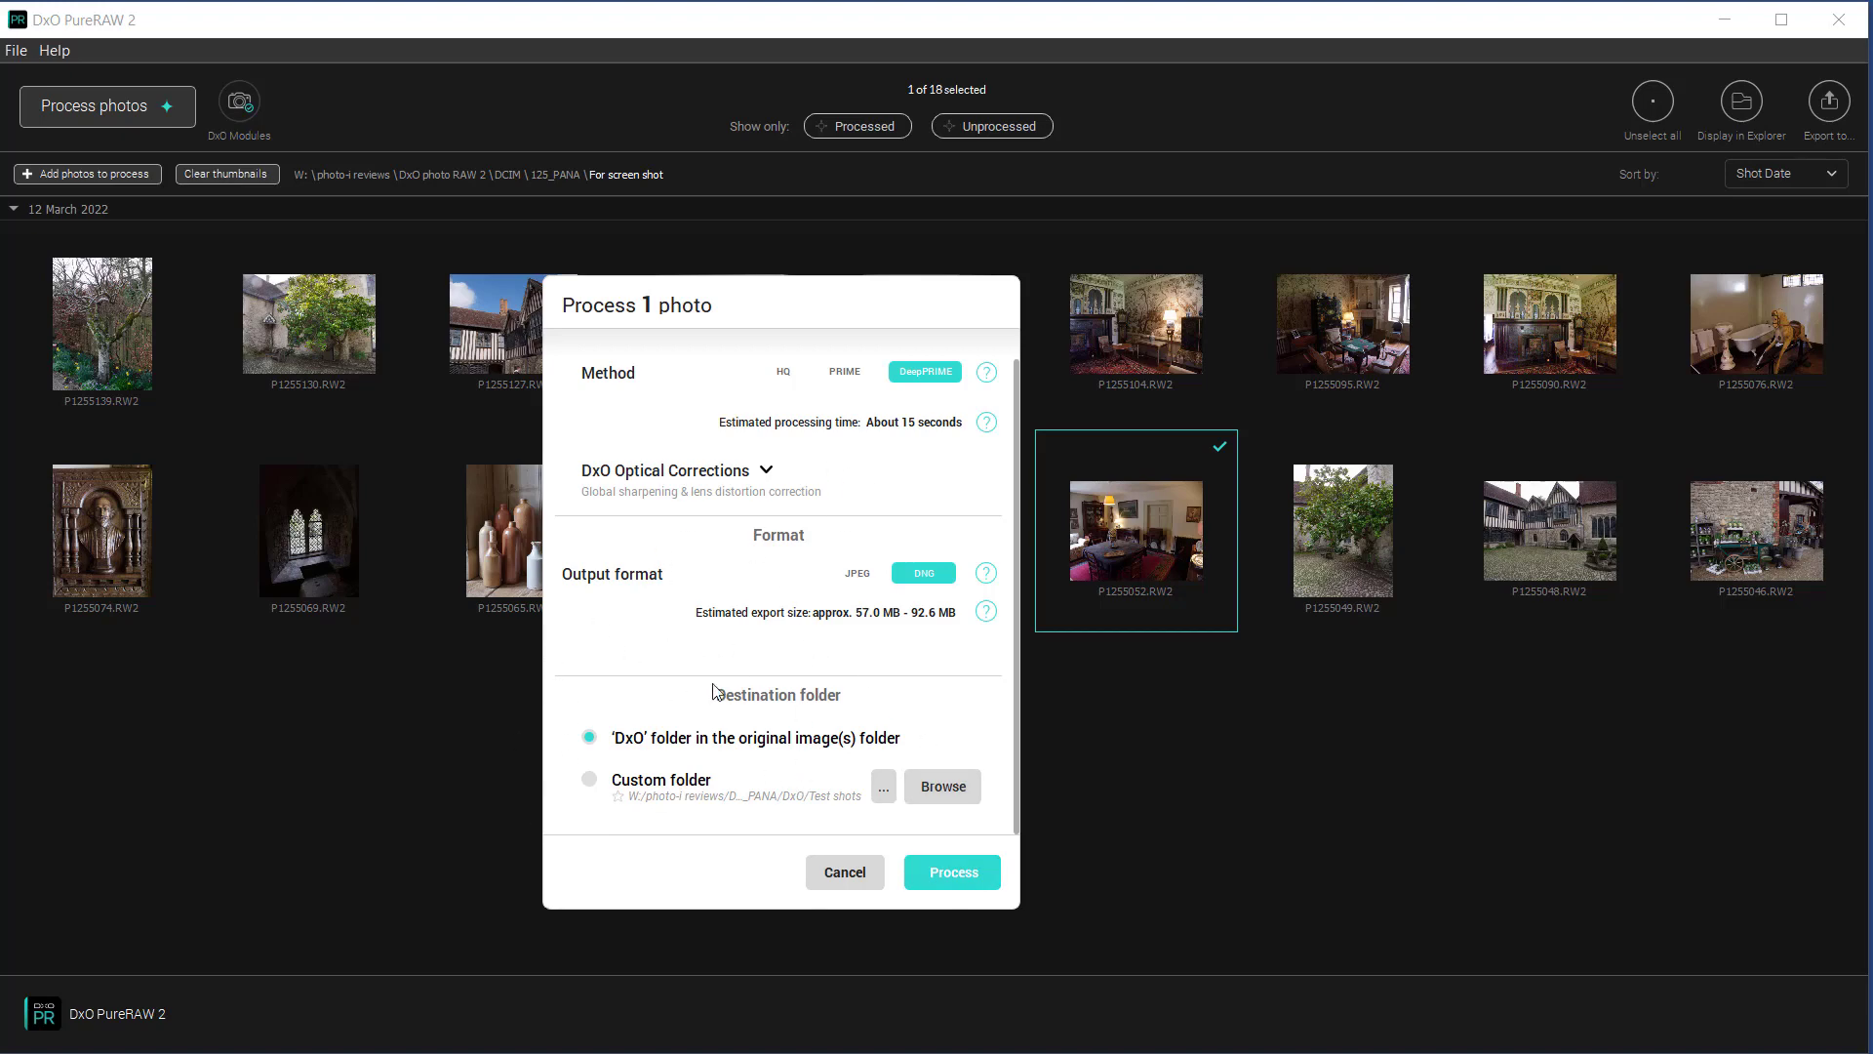
pyautogui.moveTo(1004, 915)
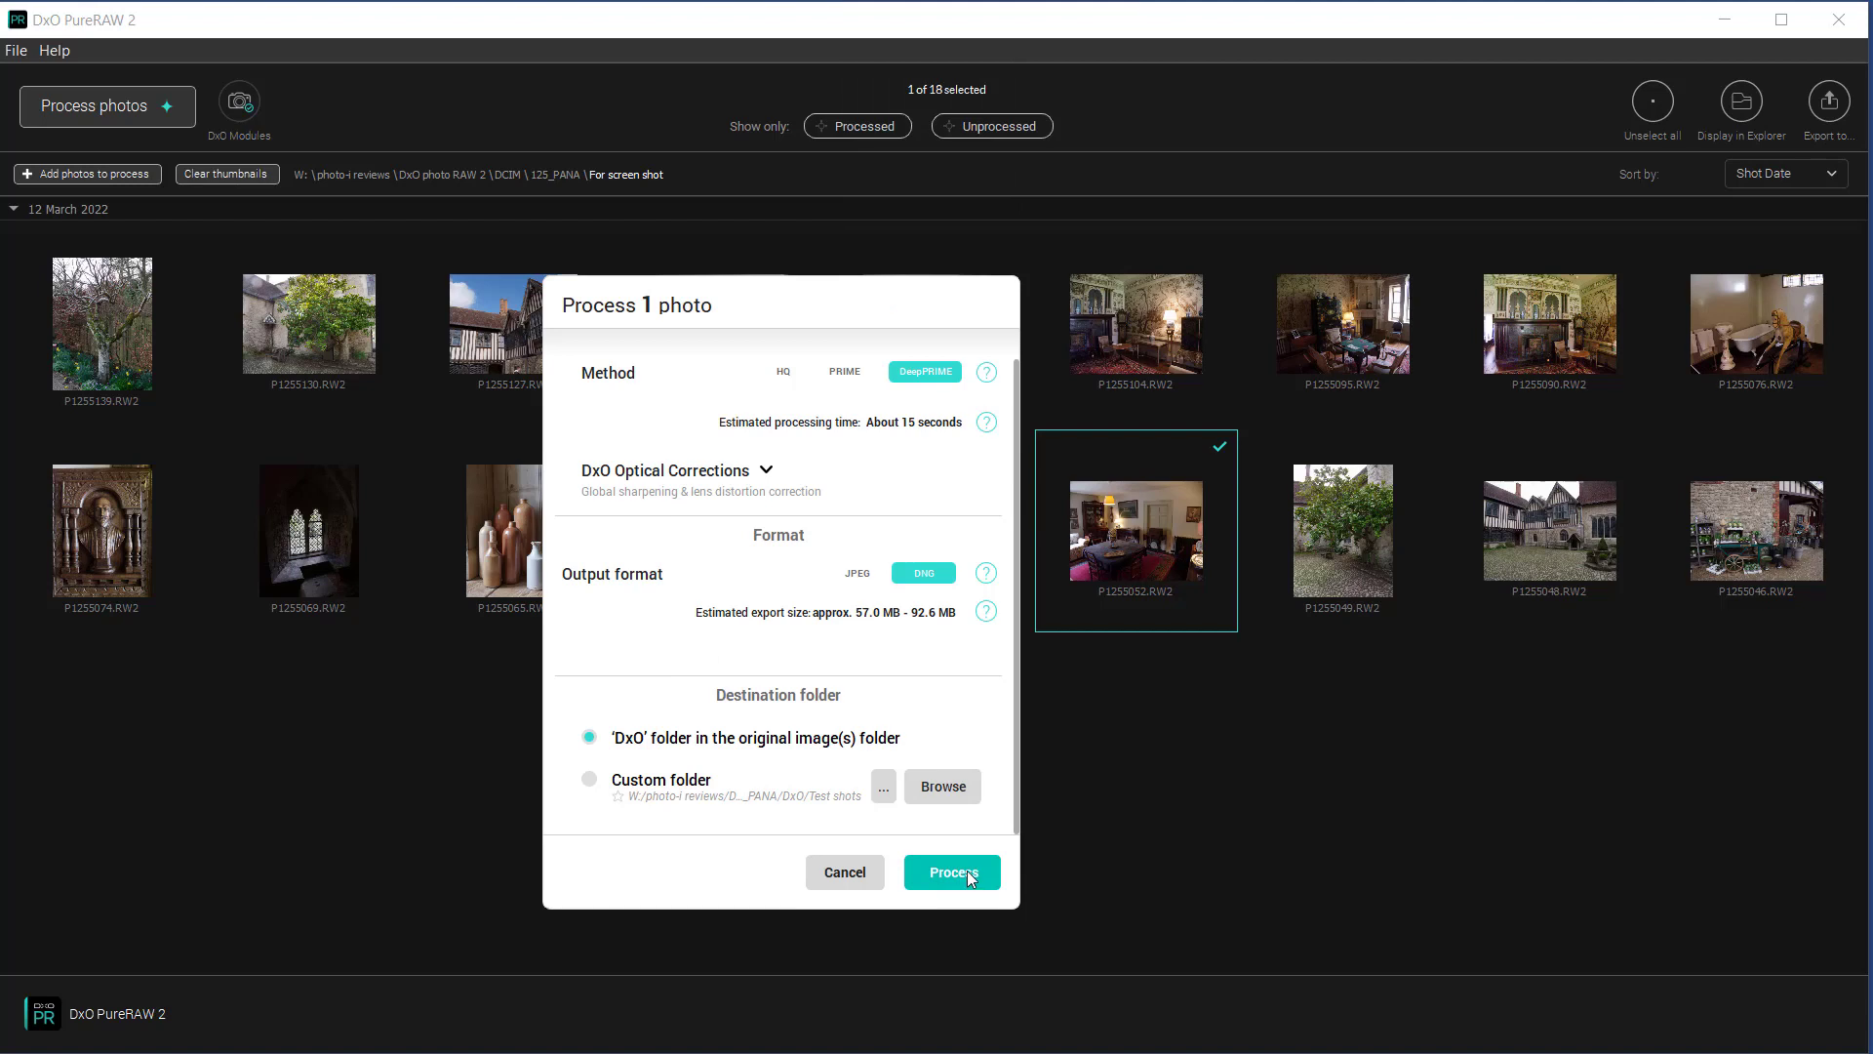
pyautogui.click(952, 872)
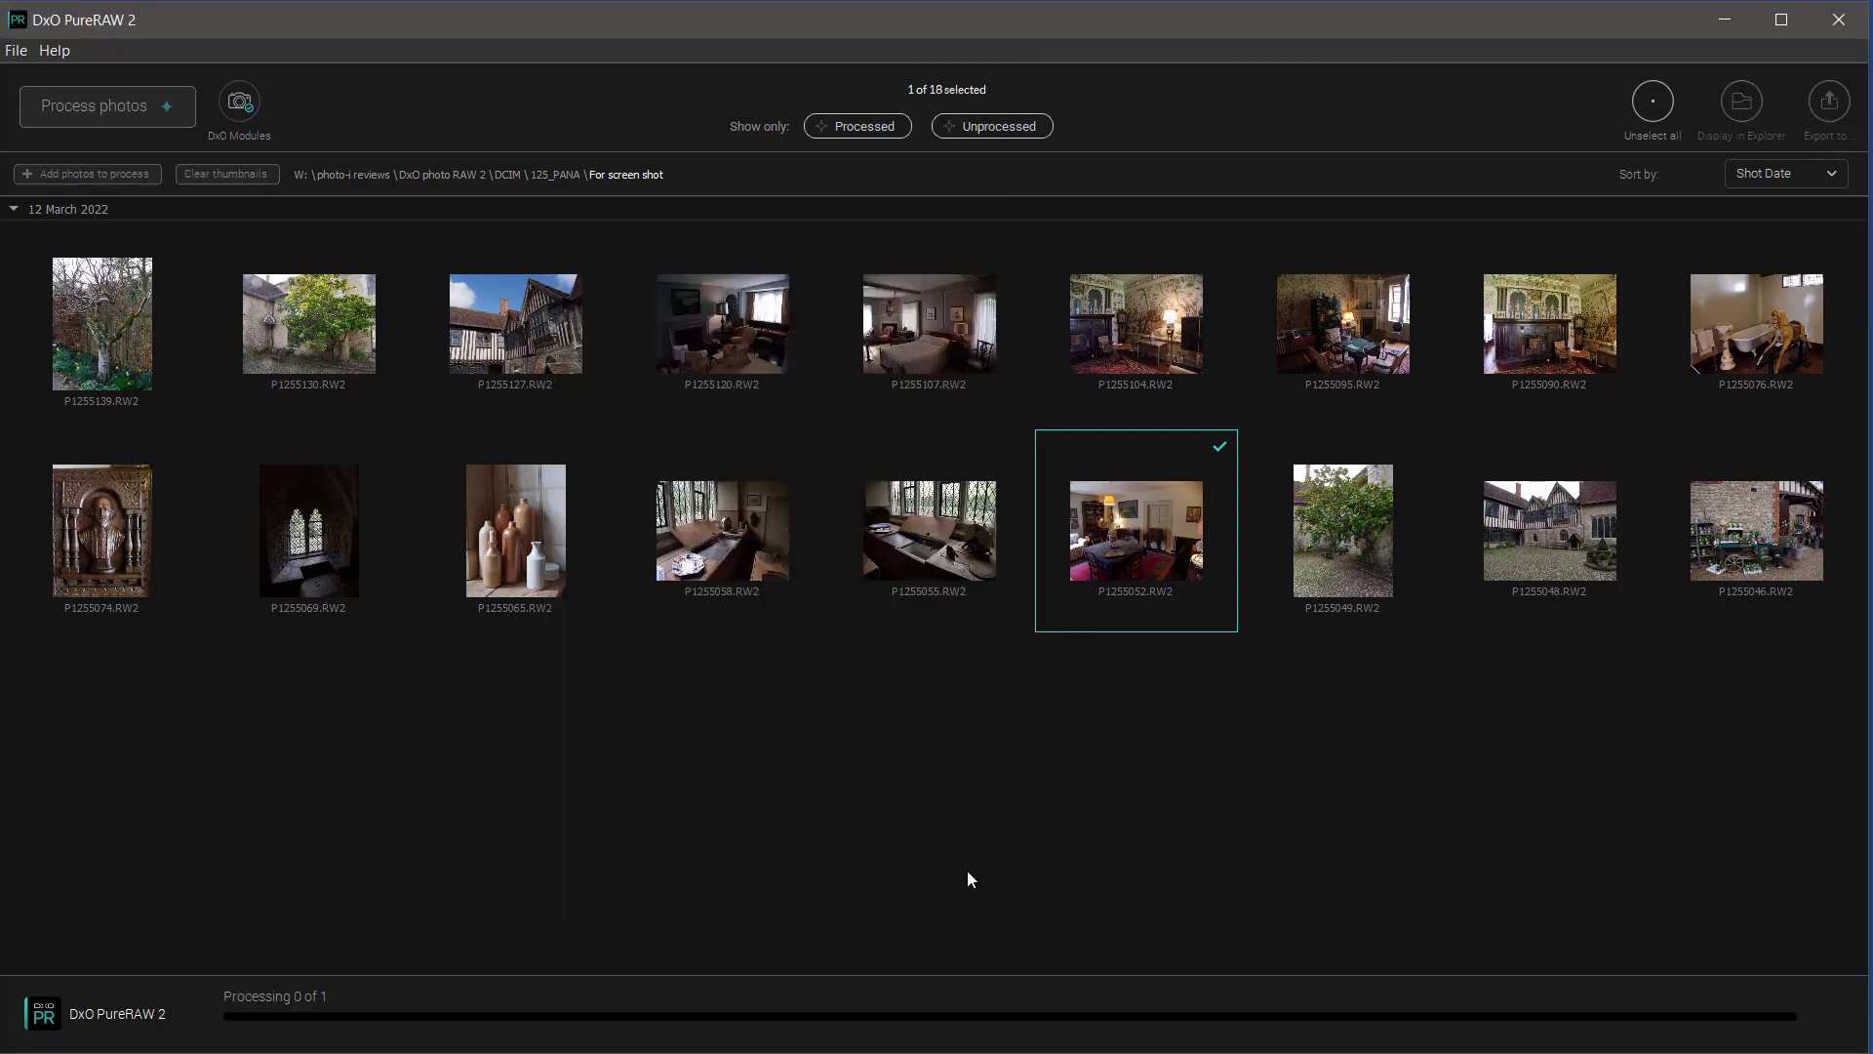
# Step: Dismiss the Processing done message and bring up export options for the processed DNG
pyautogui.click(98, 105)
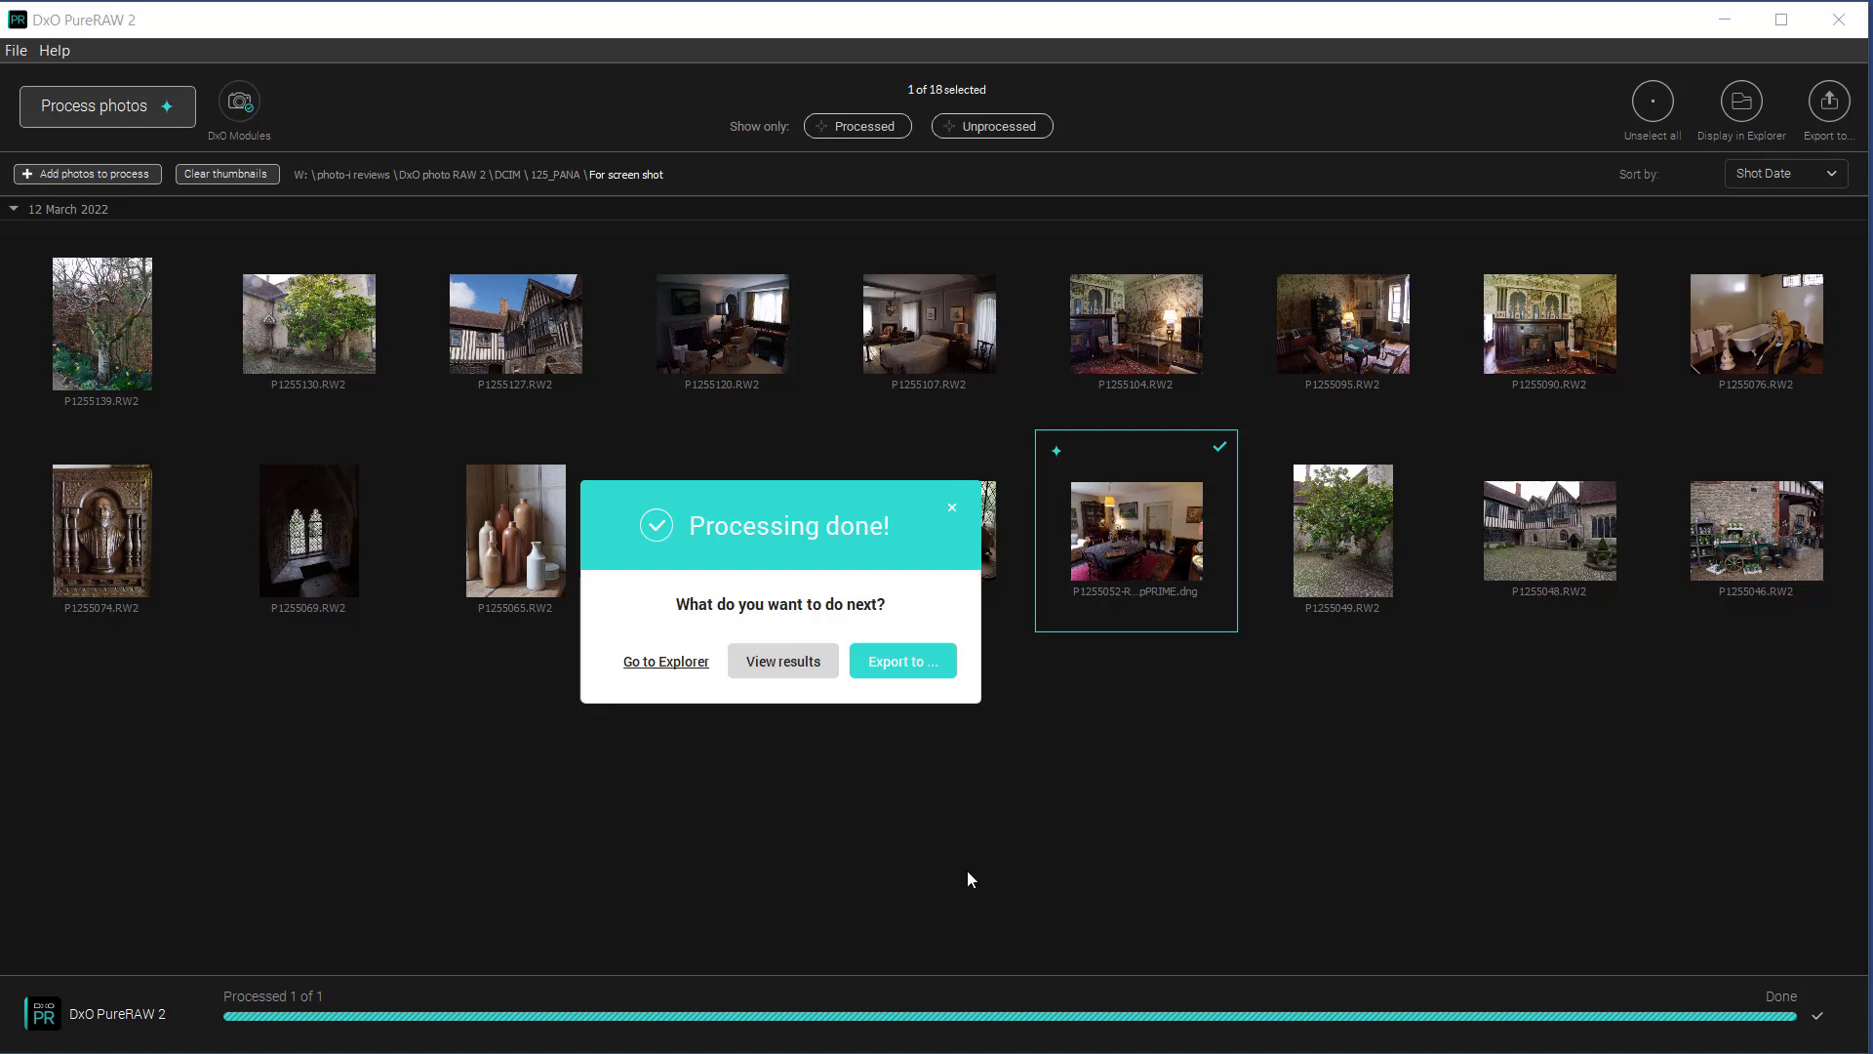
pyautogui.moveTo(667, 660)
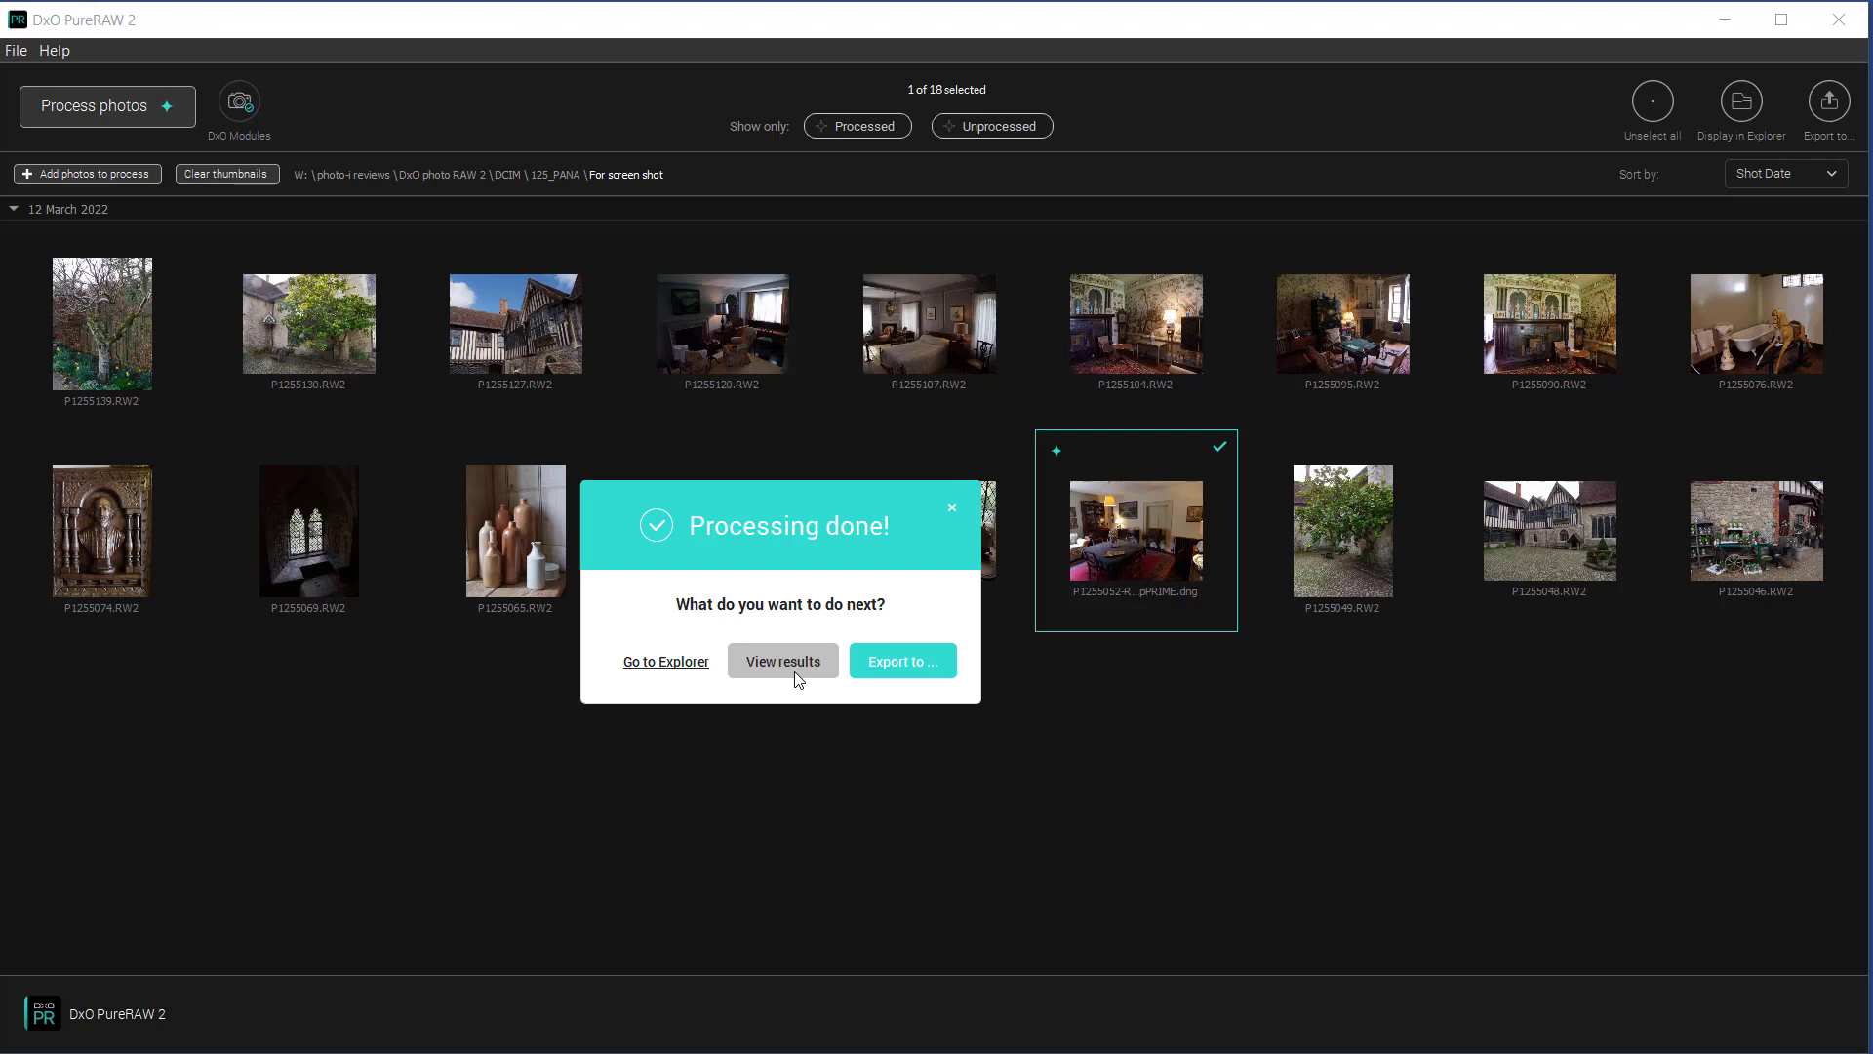
pyautogui.click(781, 661)
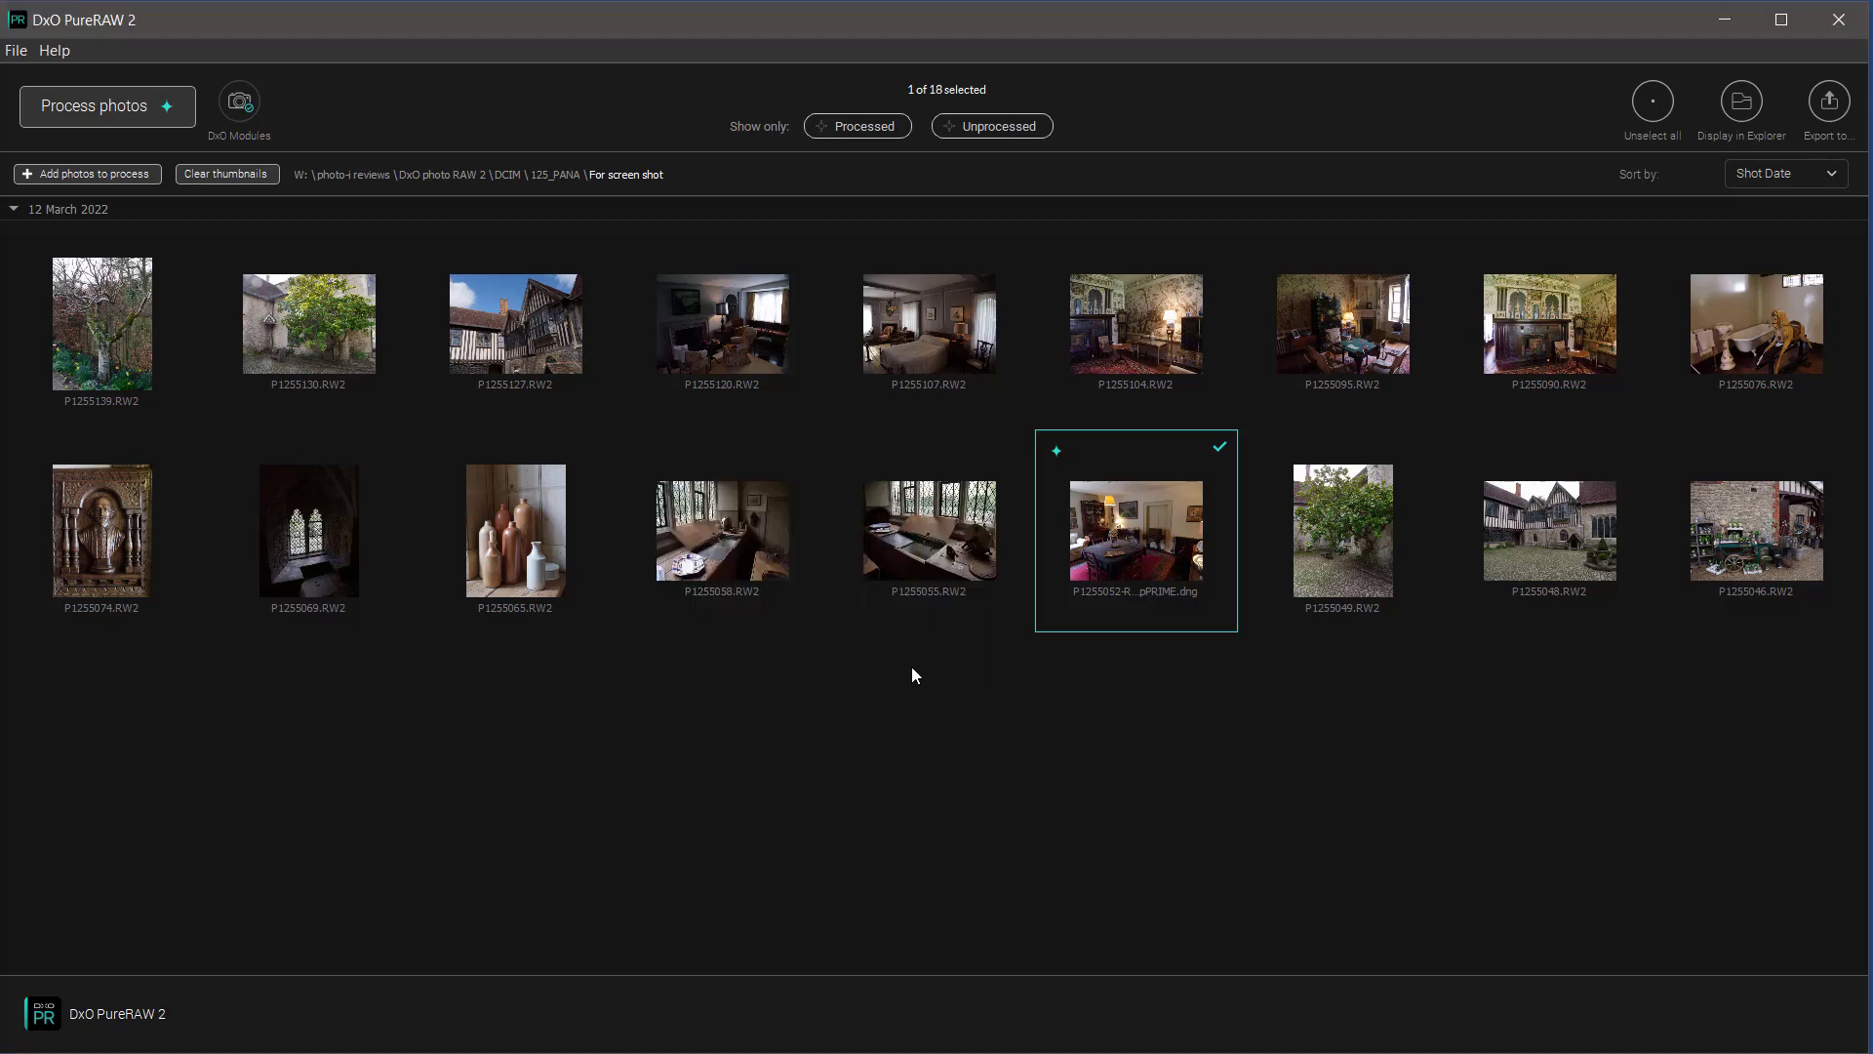
pyautogui.click(1827, 102)
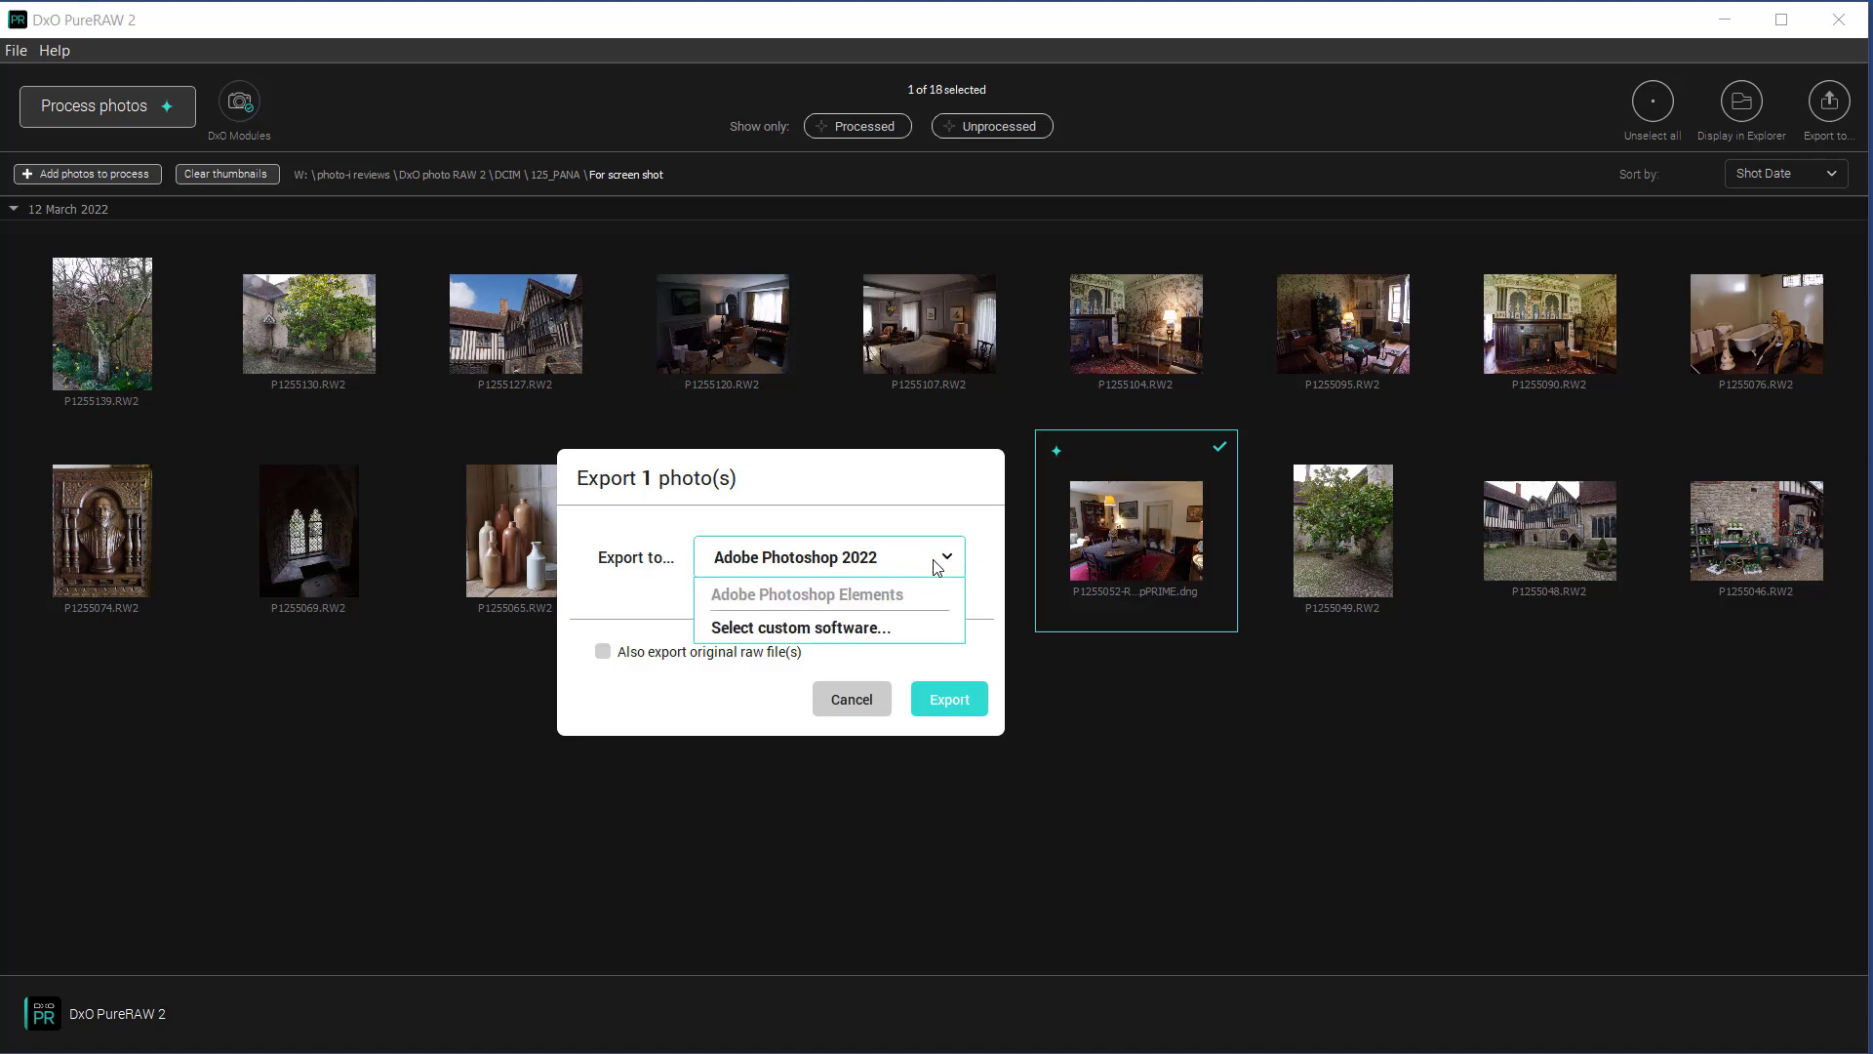
pyautogui.click(829, 558)
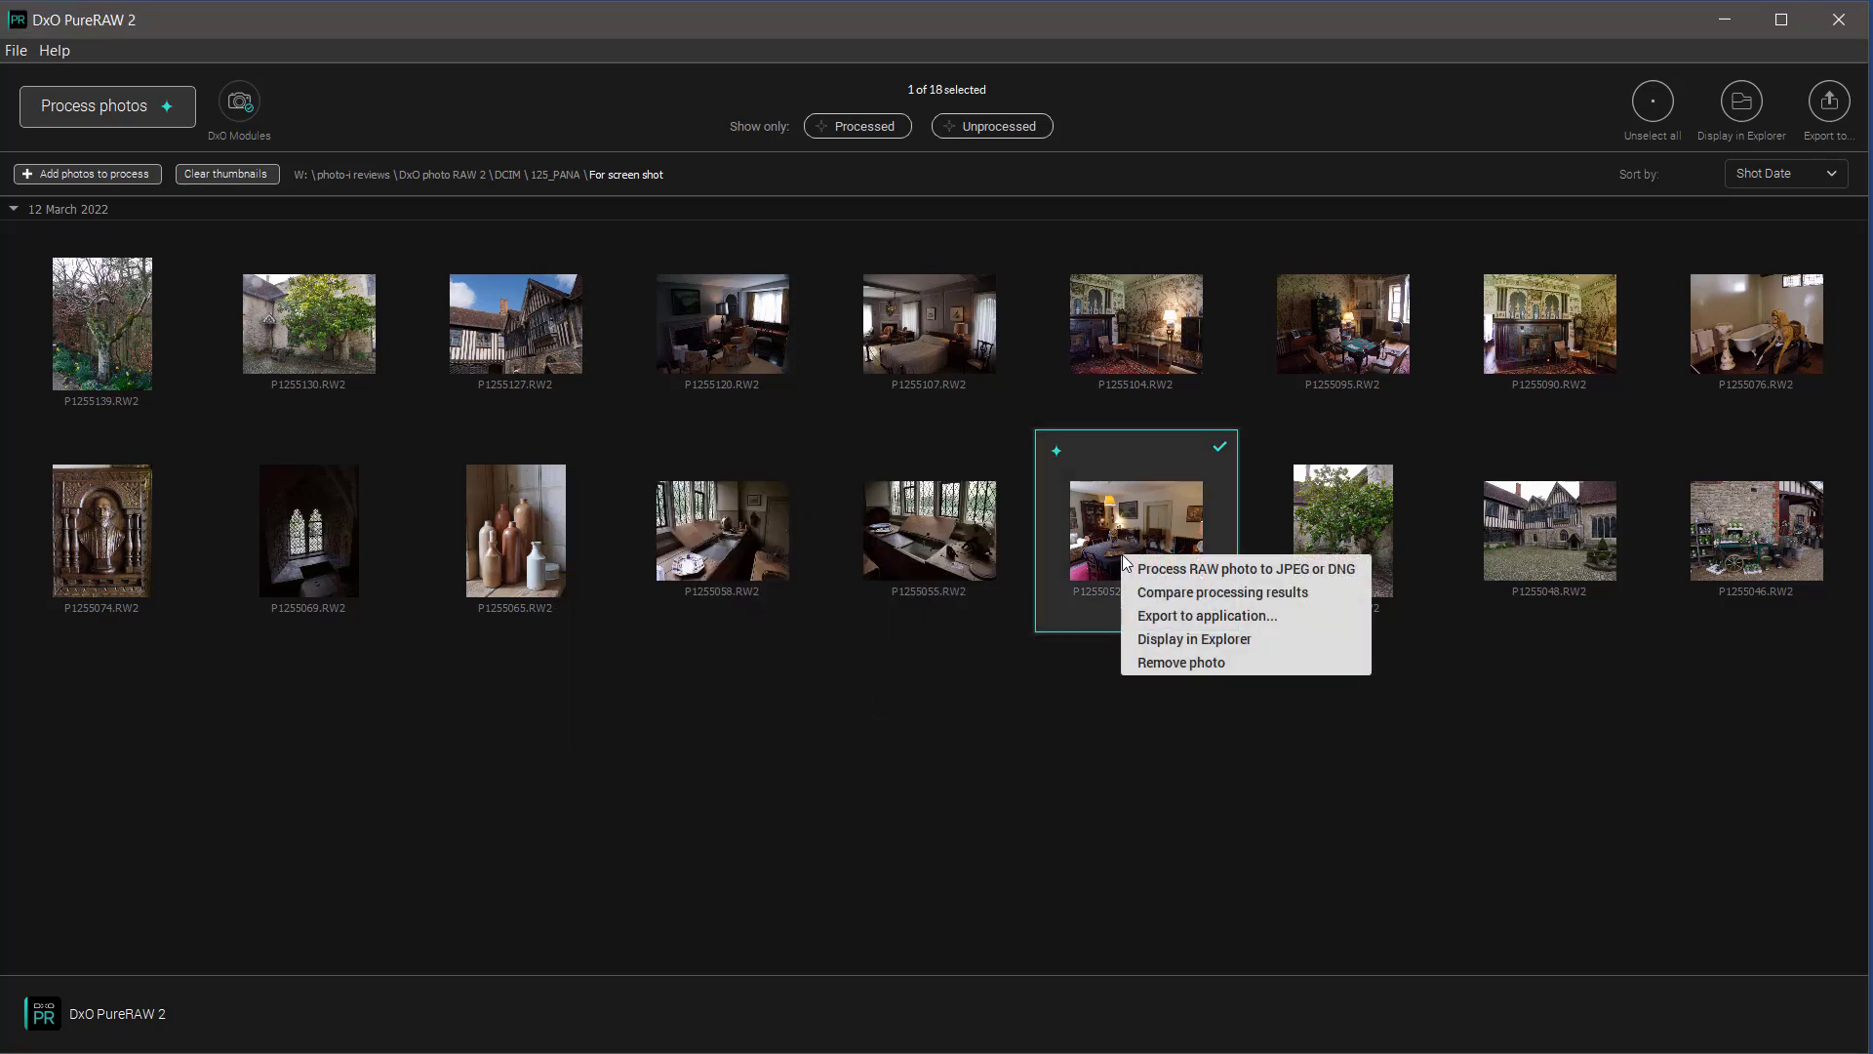
pyautogui.moveTo(1245, 592)
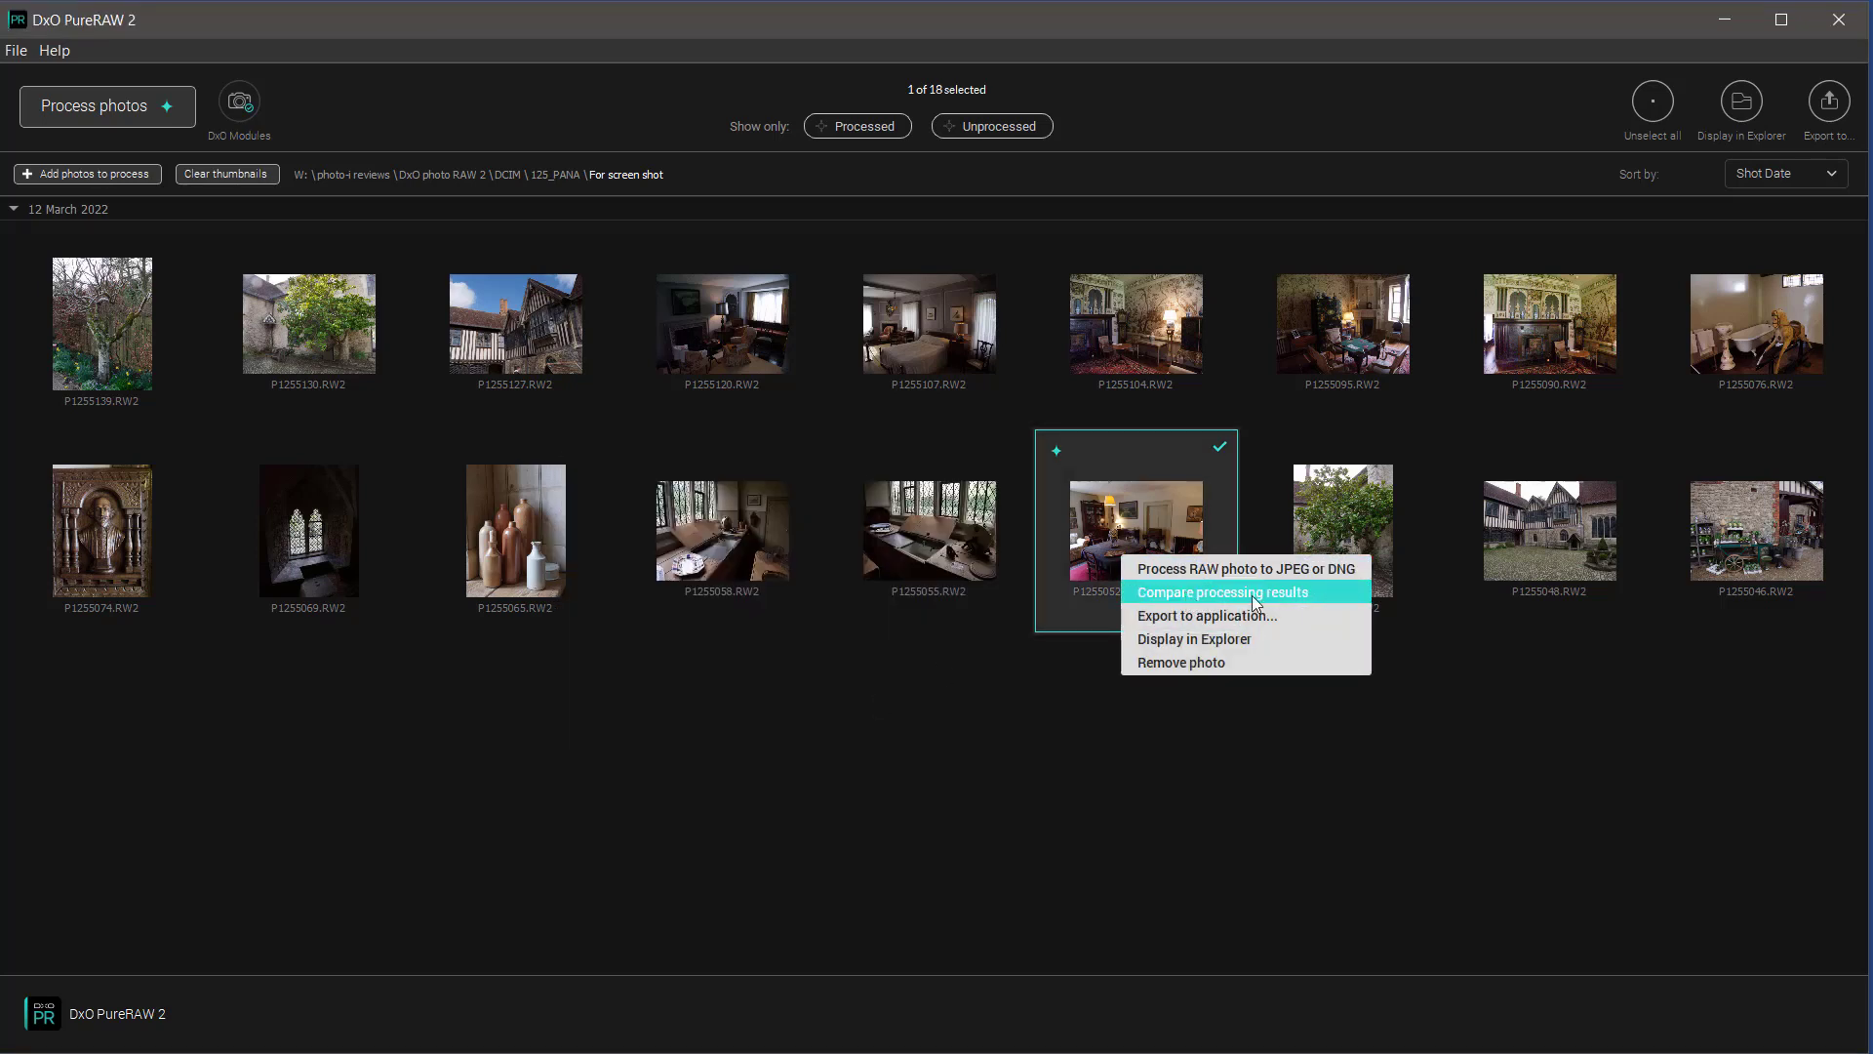
pyautogui.moveTo(1185, 522)
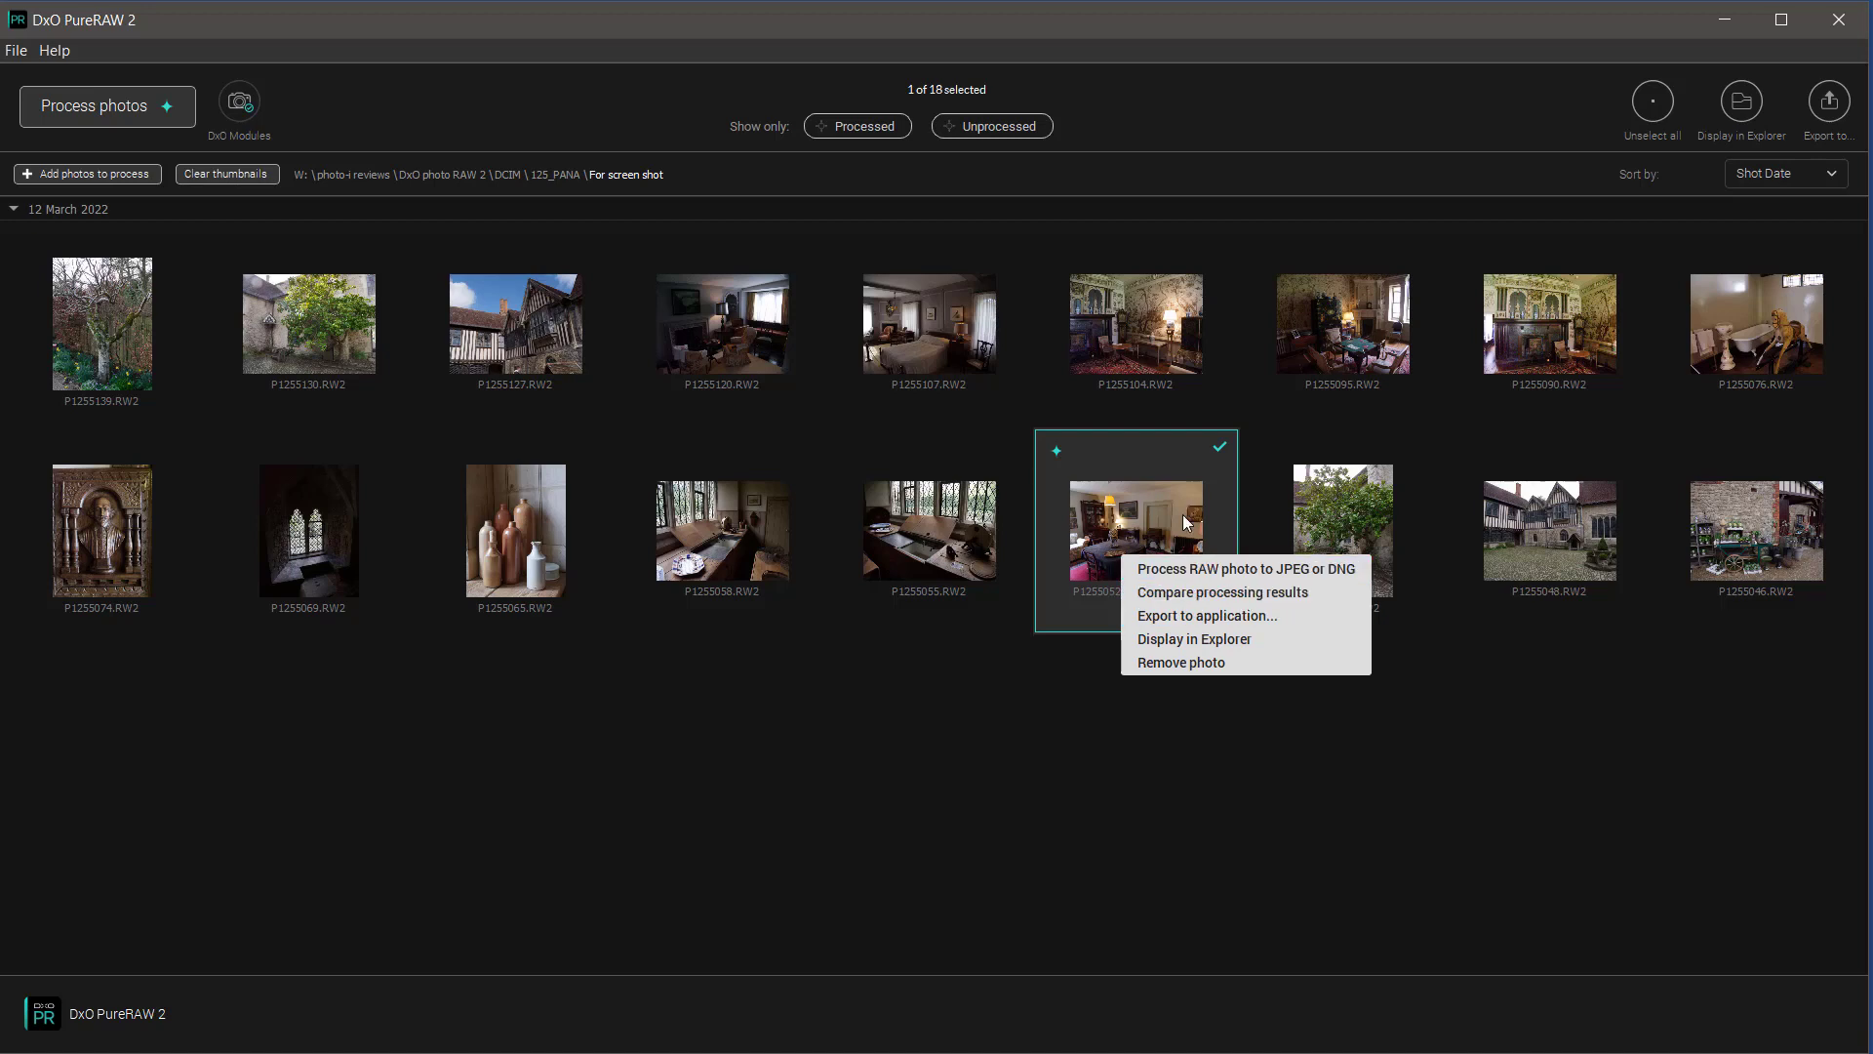
pyautogui.moveTo(1239, 591)
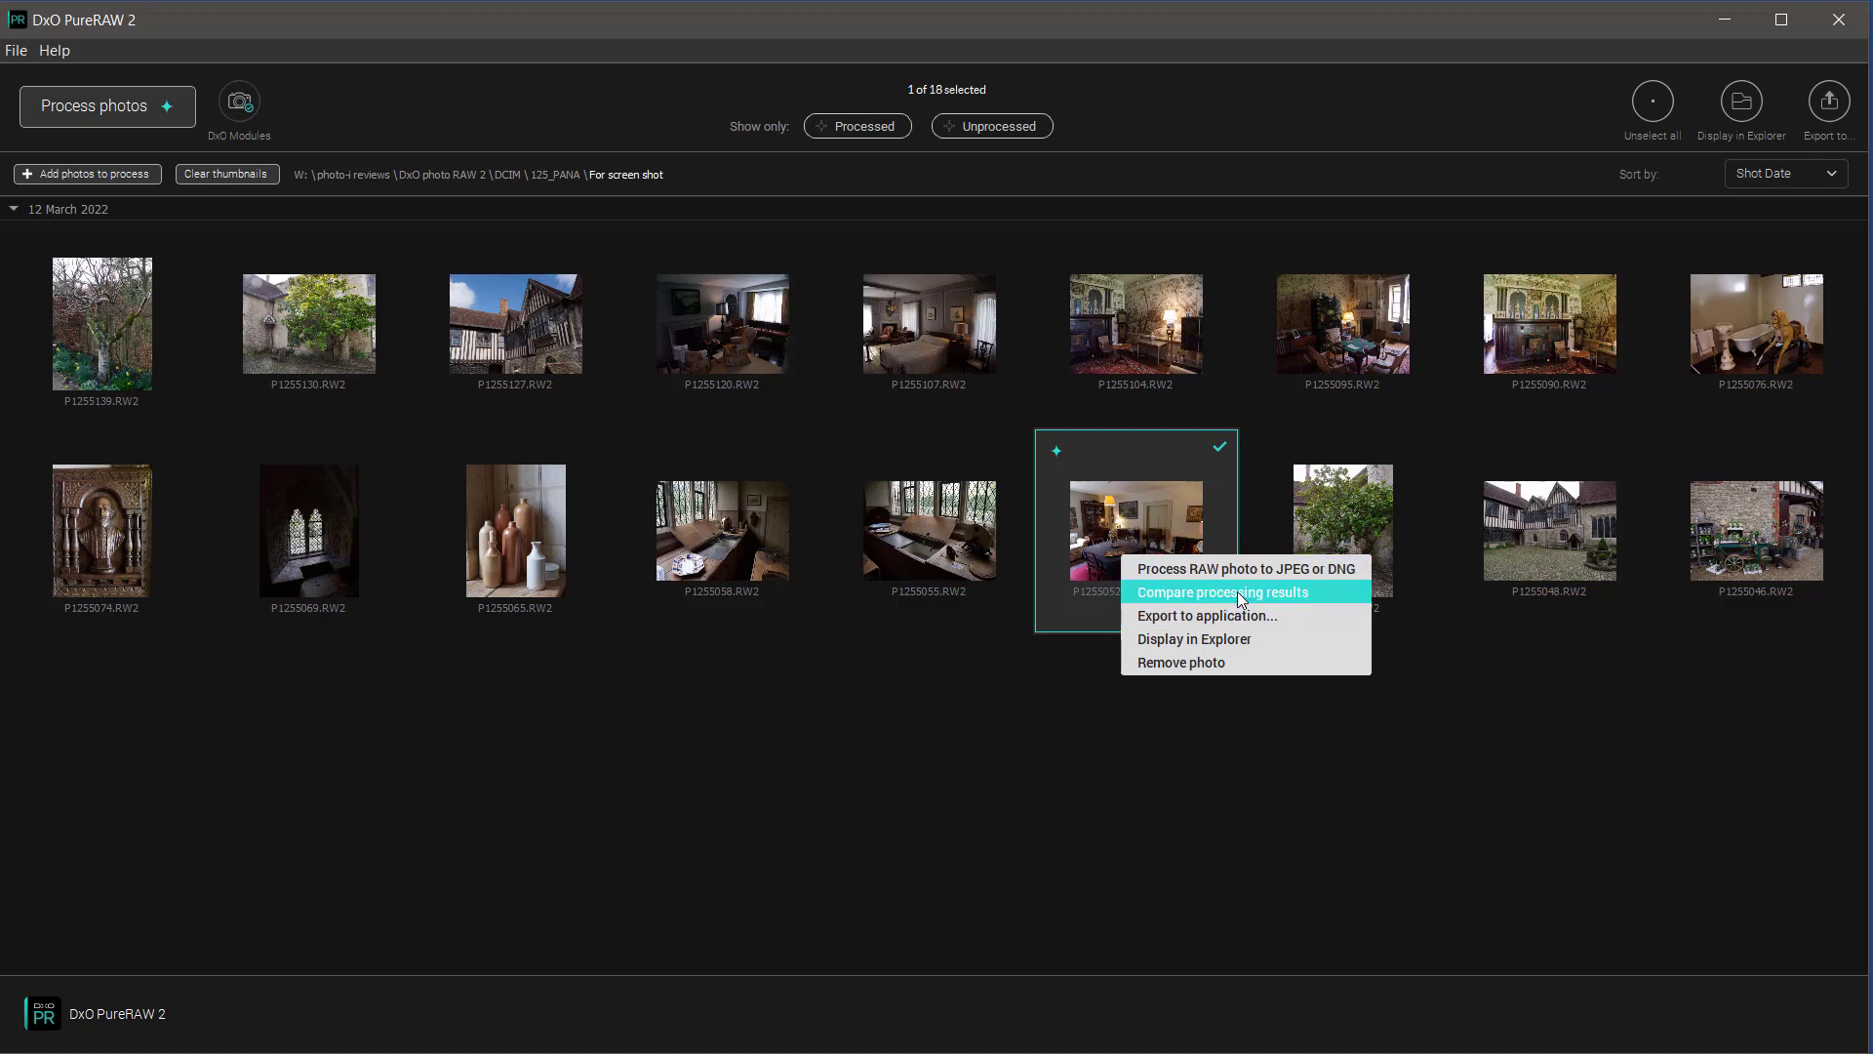
# Step: Choose Compare processing results for the processed dining-room photo
pyautogui.click(1220, 592)
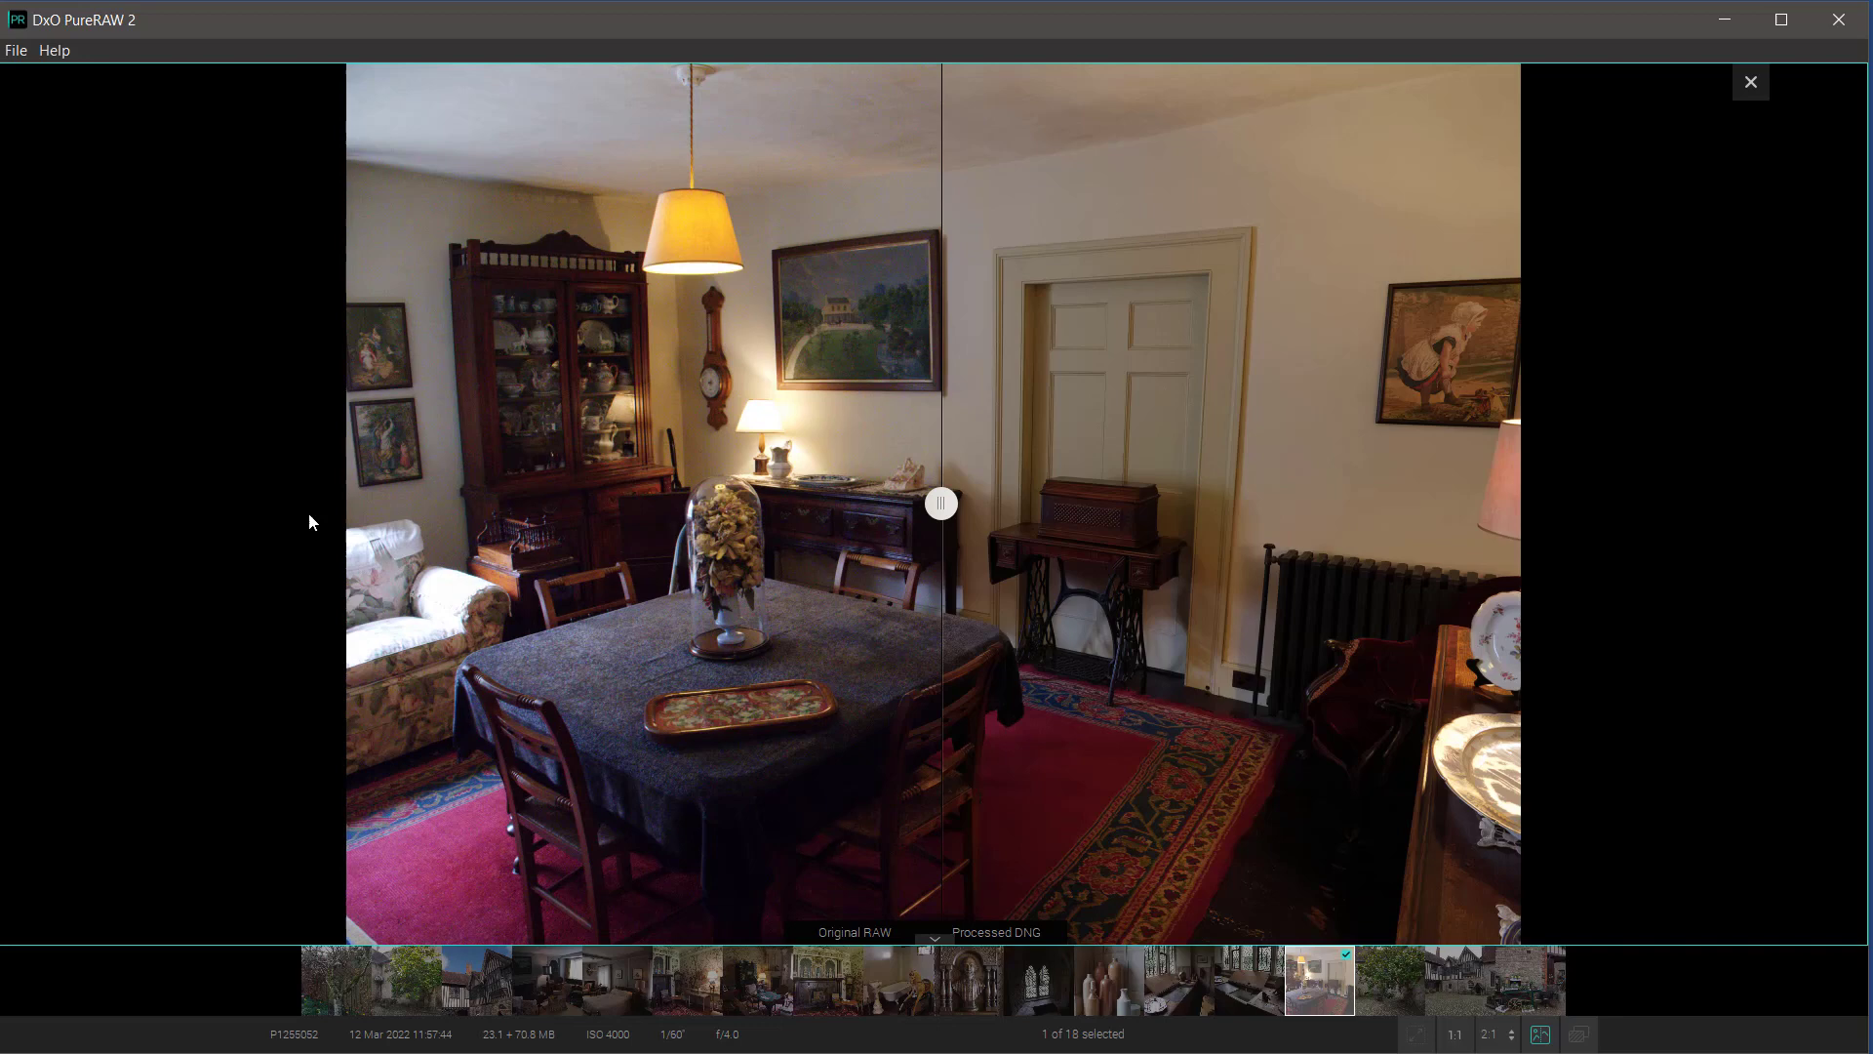
pyautogui.moveTo(1314, 665)
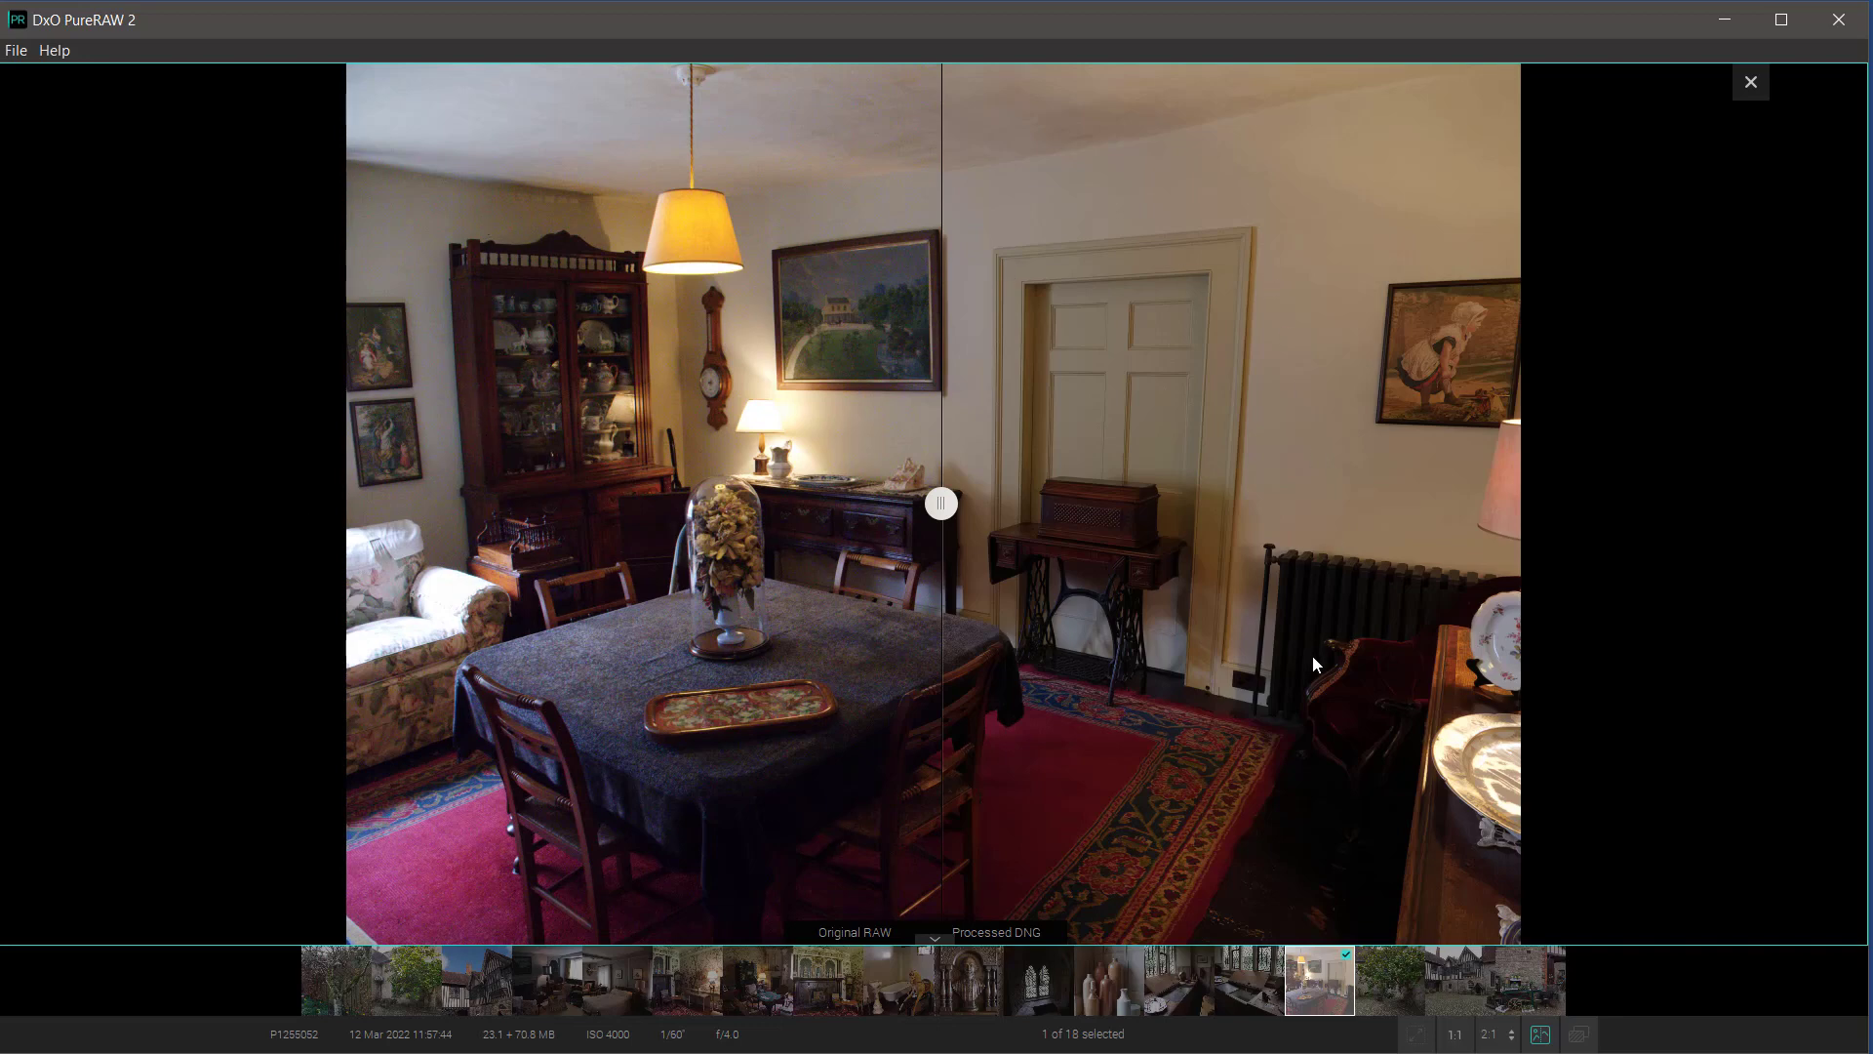
pyautogui.moveTo(860, 581)
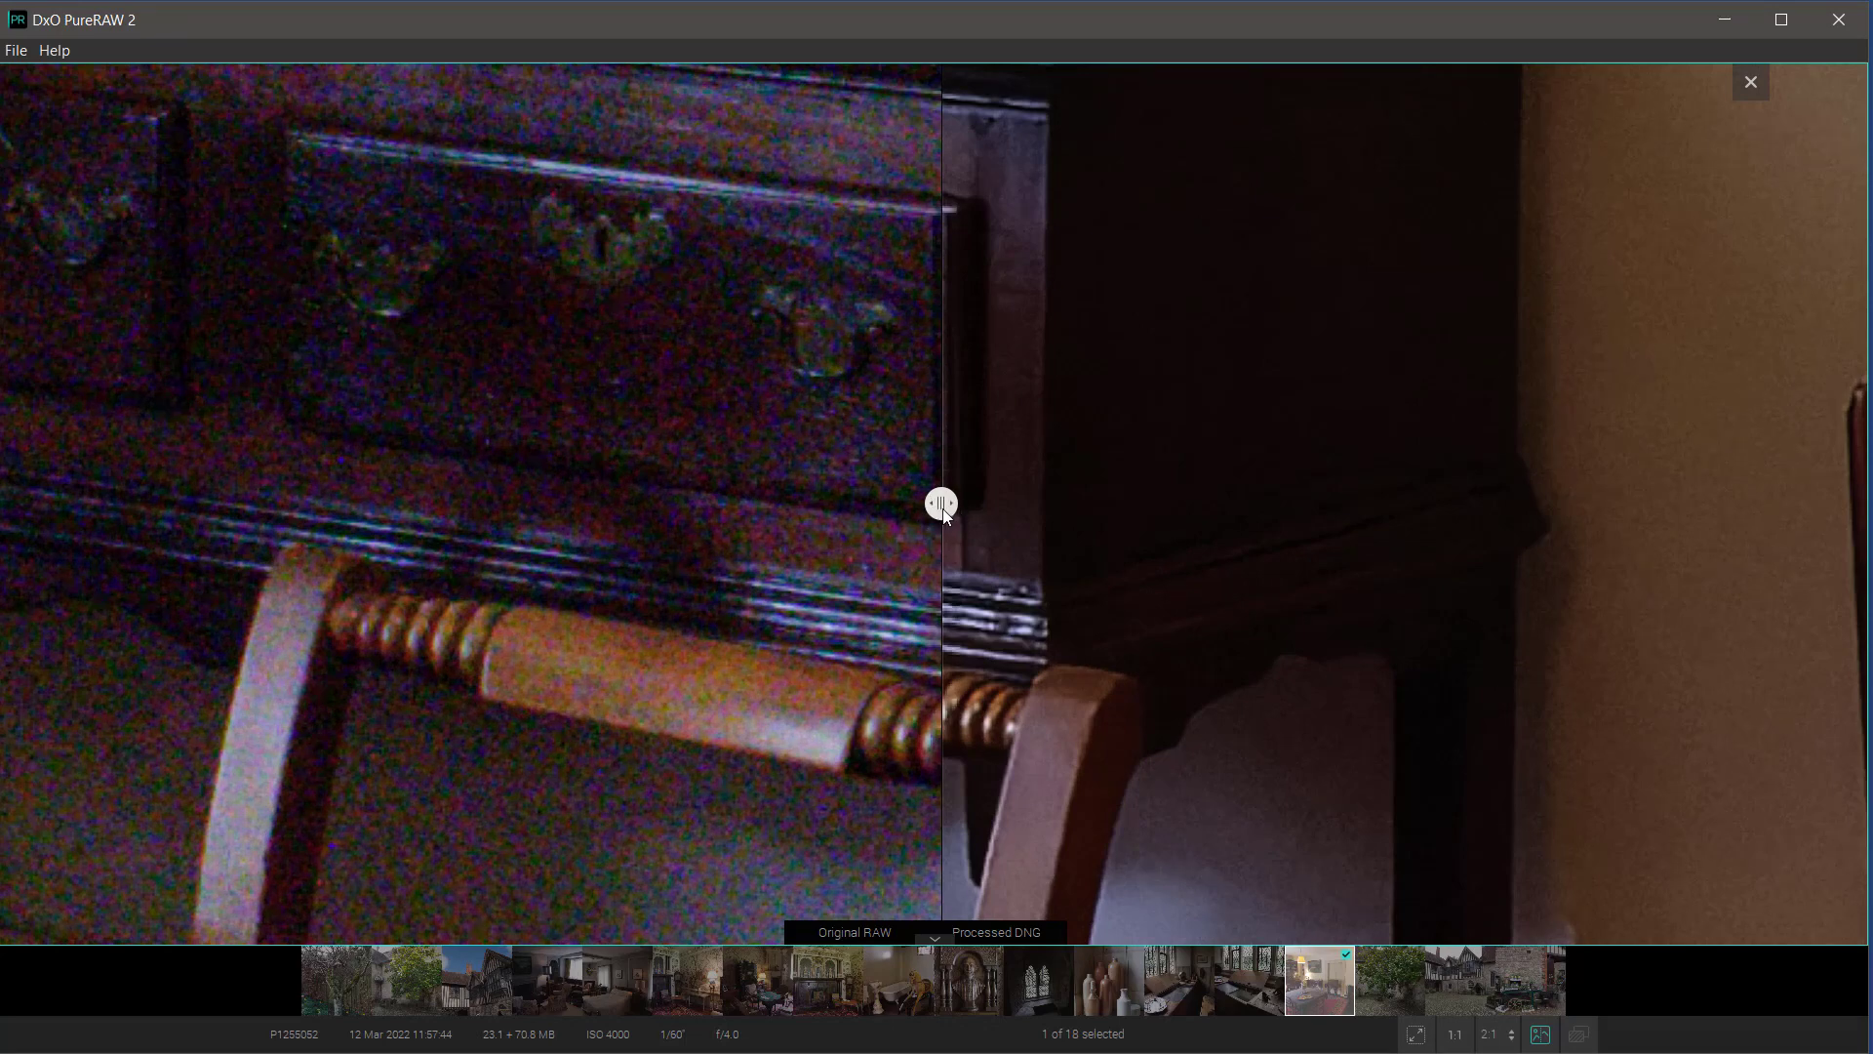
# Step: Slide the split back and forth between noisy RAW and clean DNG, then close the viewer
pyautogui.moveTo(942, 502); pyautogui.dragTo(171, 501)
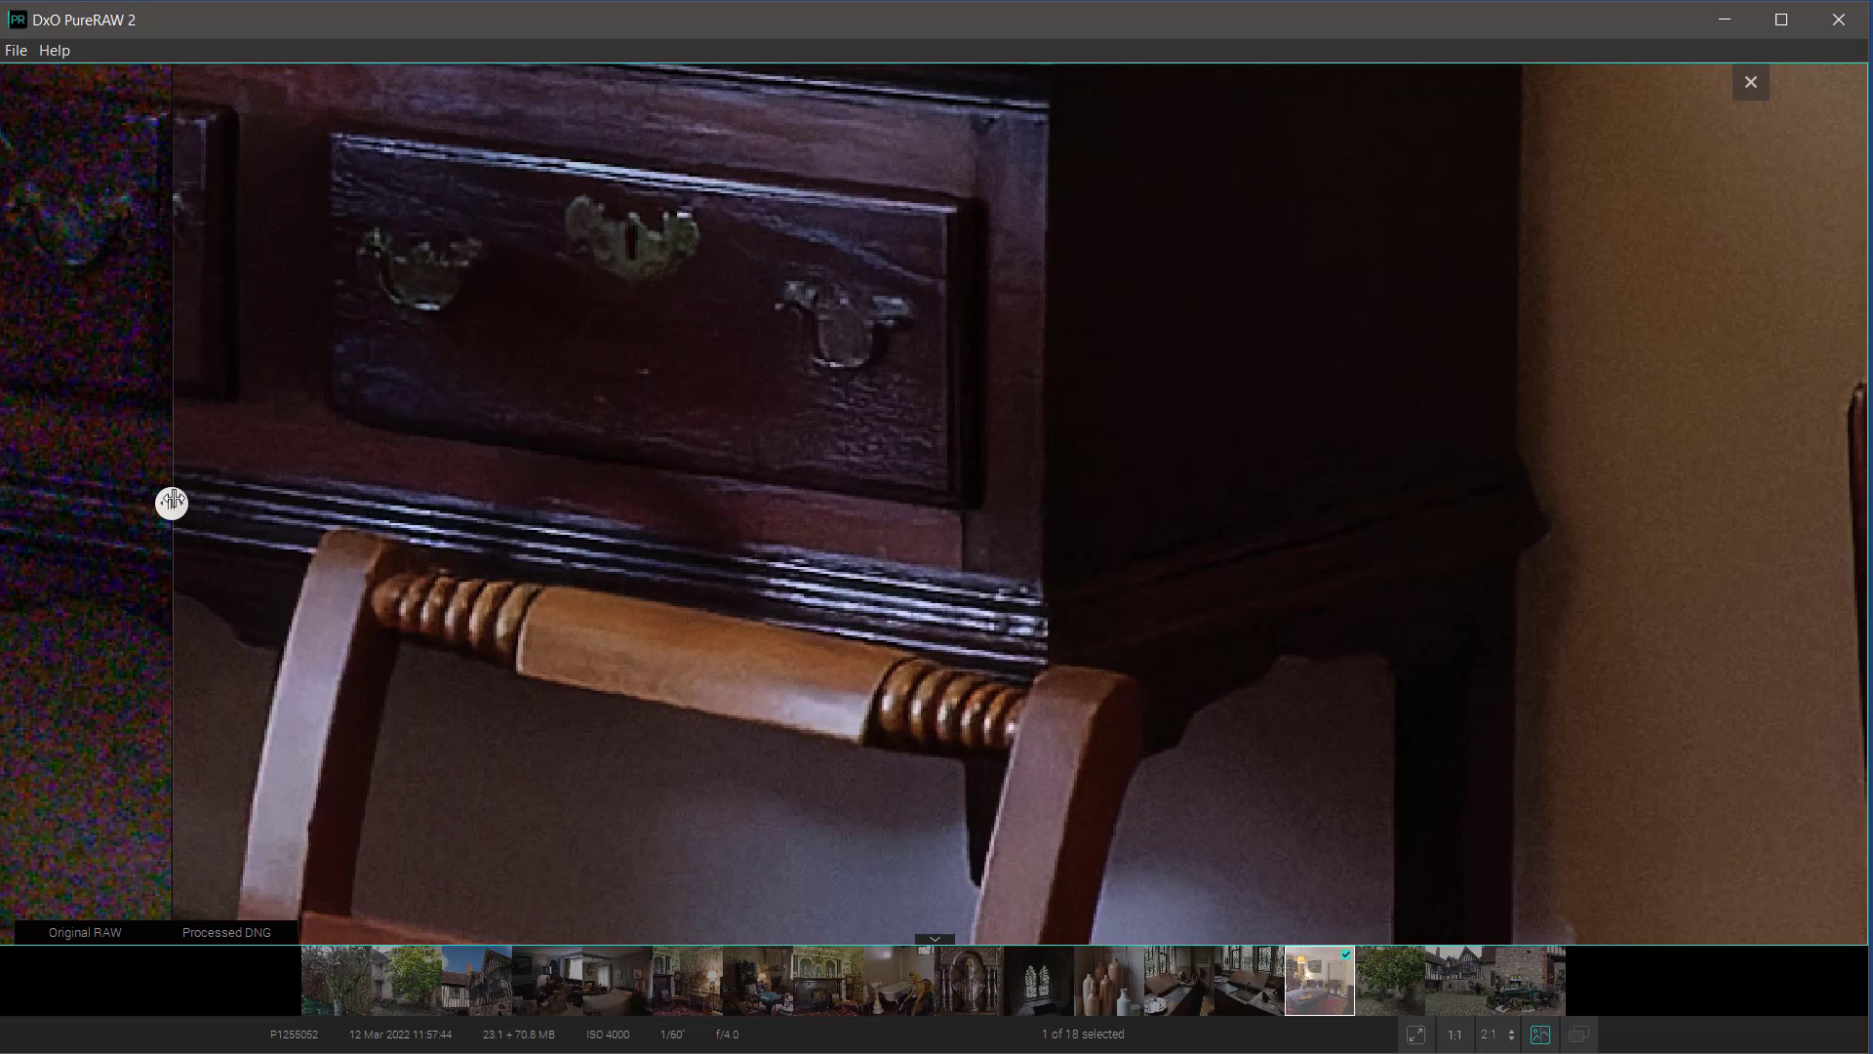
pyautogui.moveTo(172, 501); pyautogui.dragTo(953, 502)
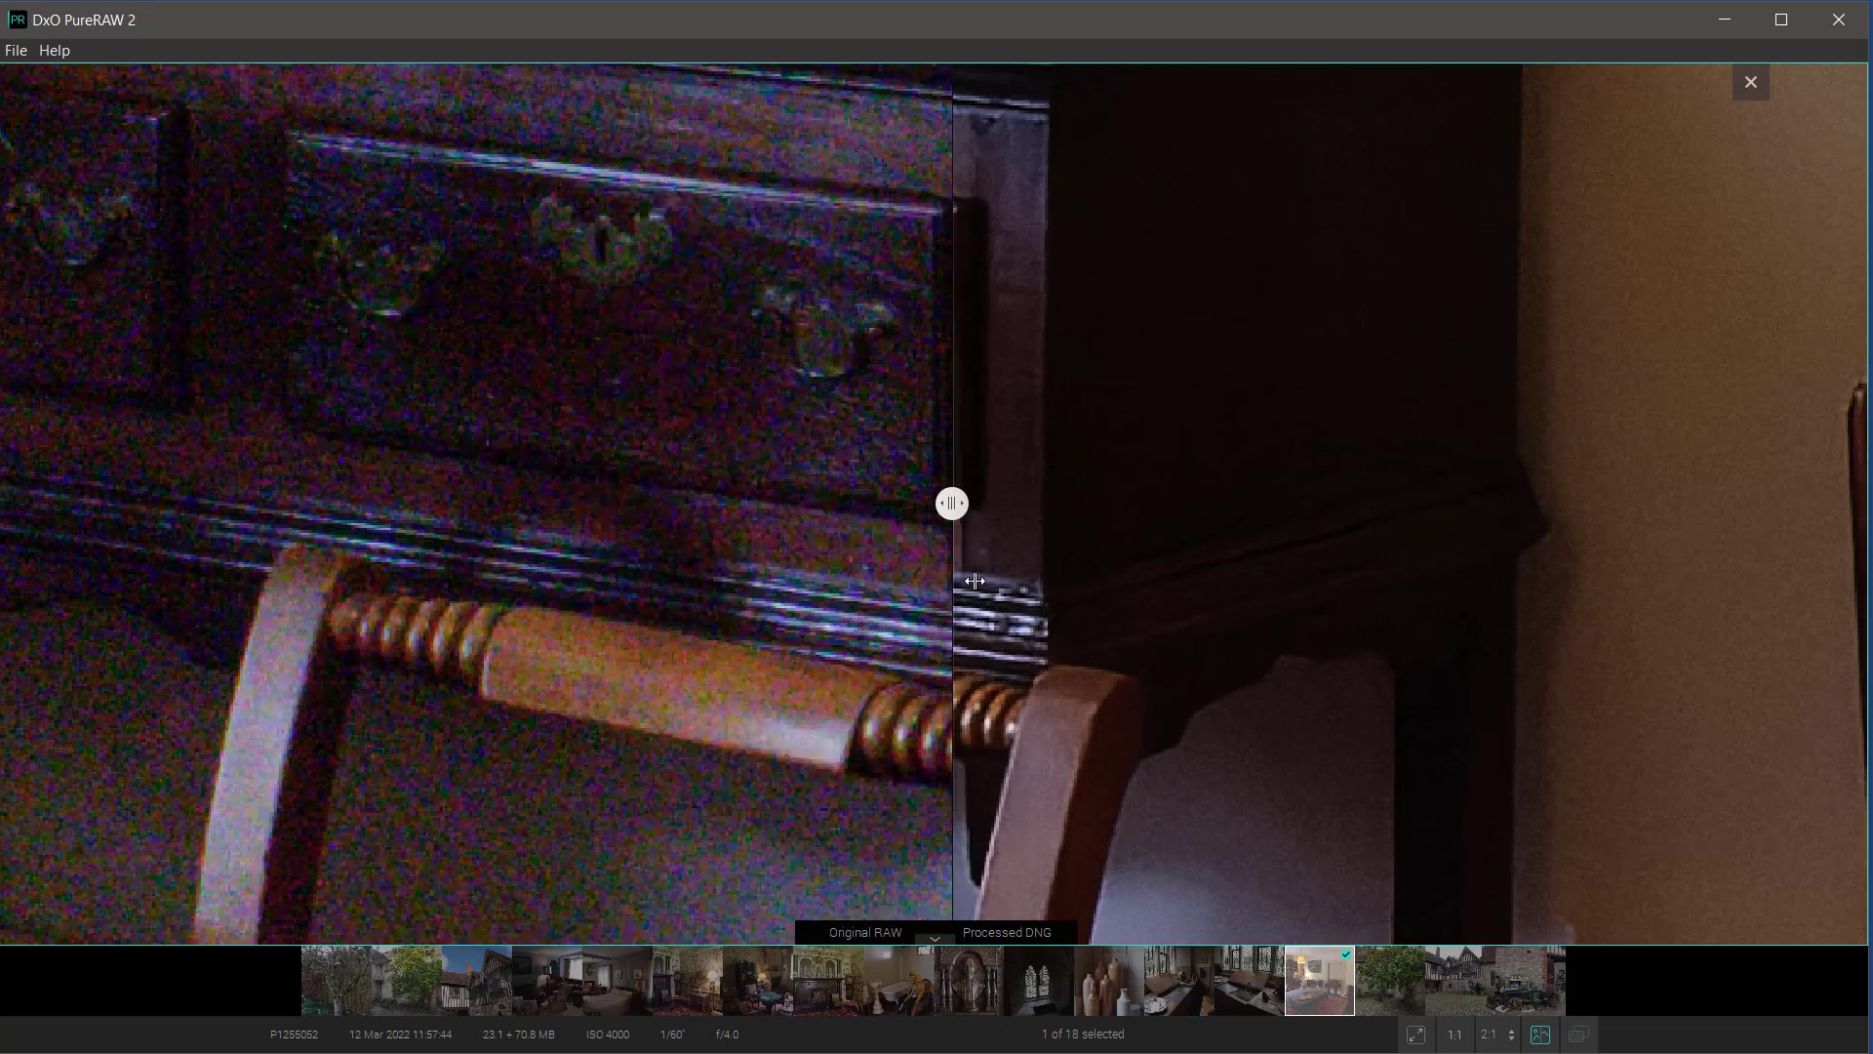
pyautogui.moveTo(952, 504); pyautogui.dragTo(1278, 503)
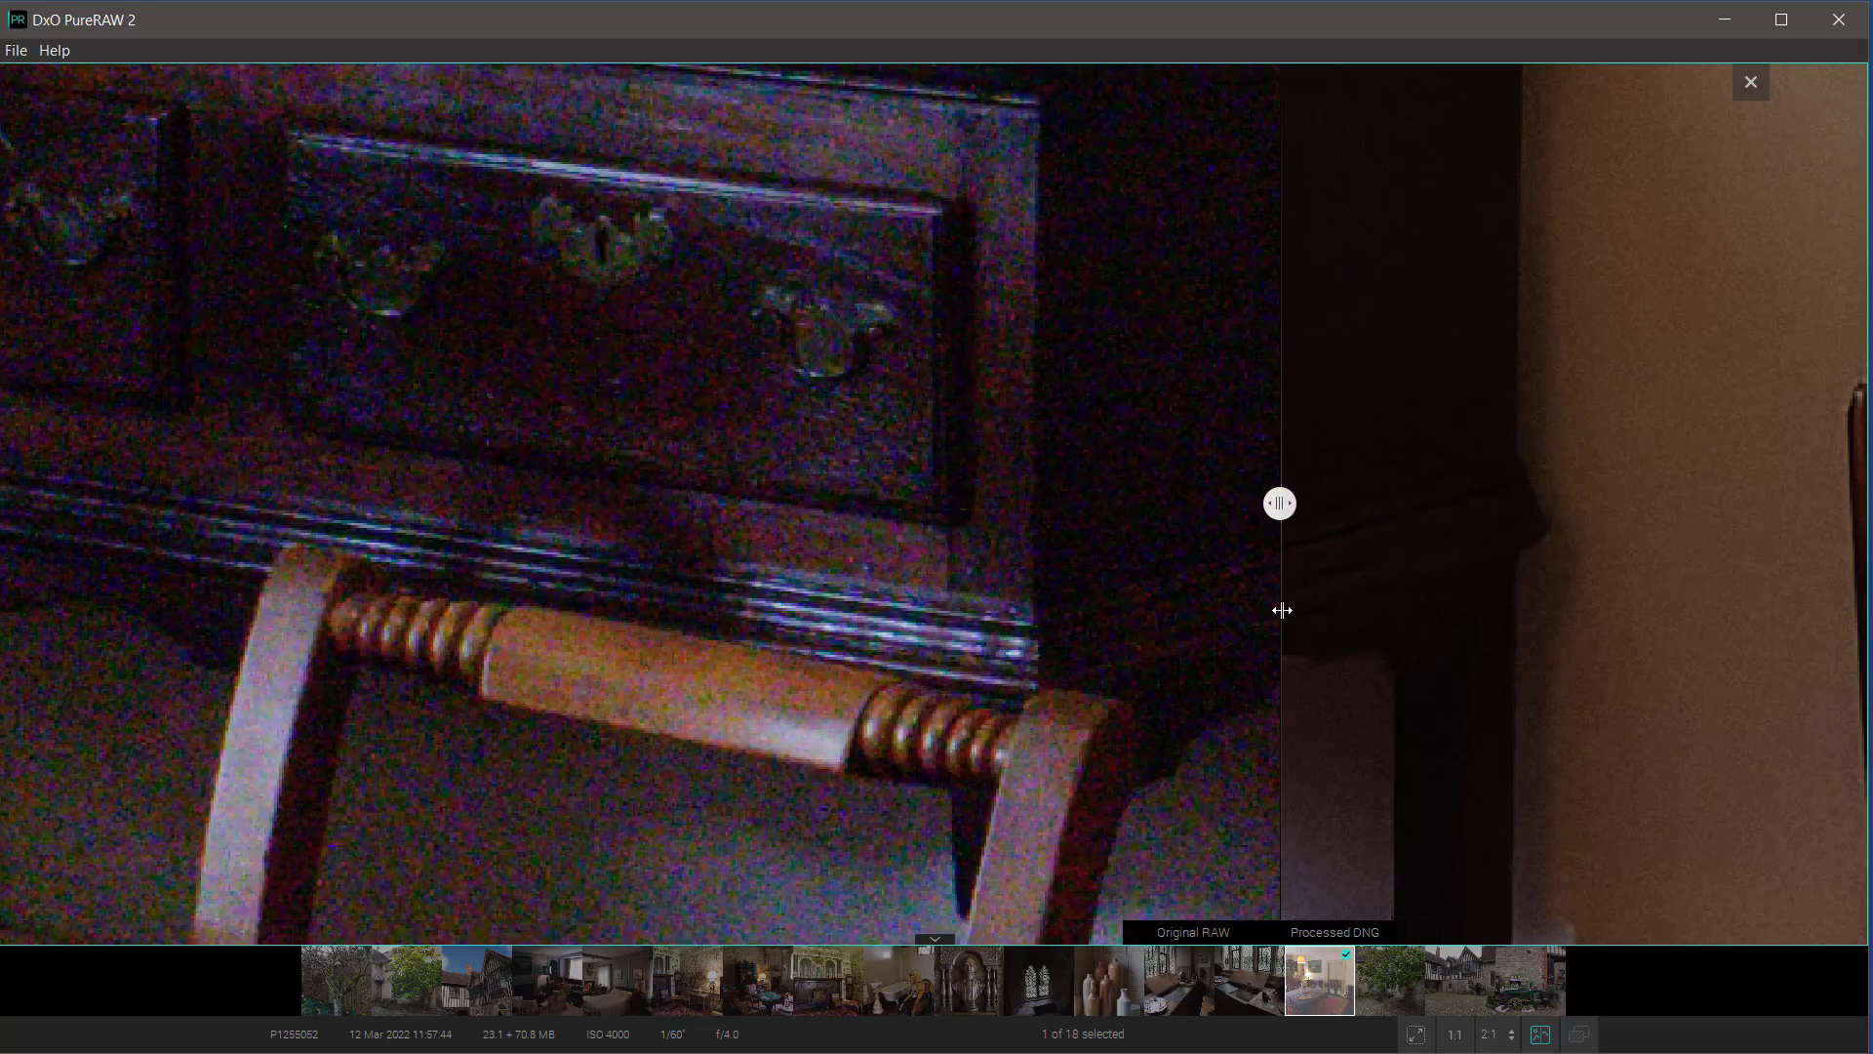
pyautogui.moveTo(1278, 503); pyautogui.dragTo(1289, 503)
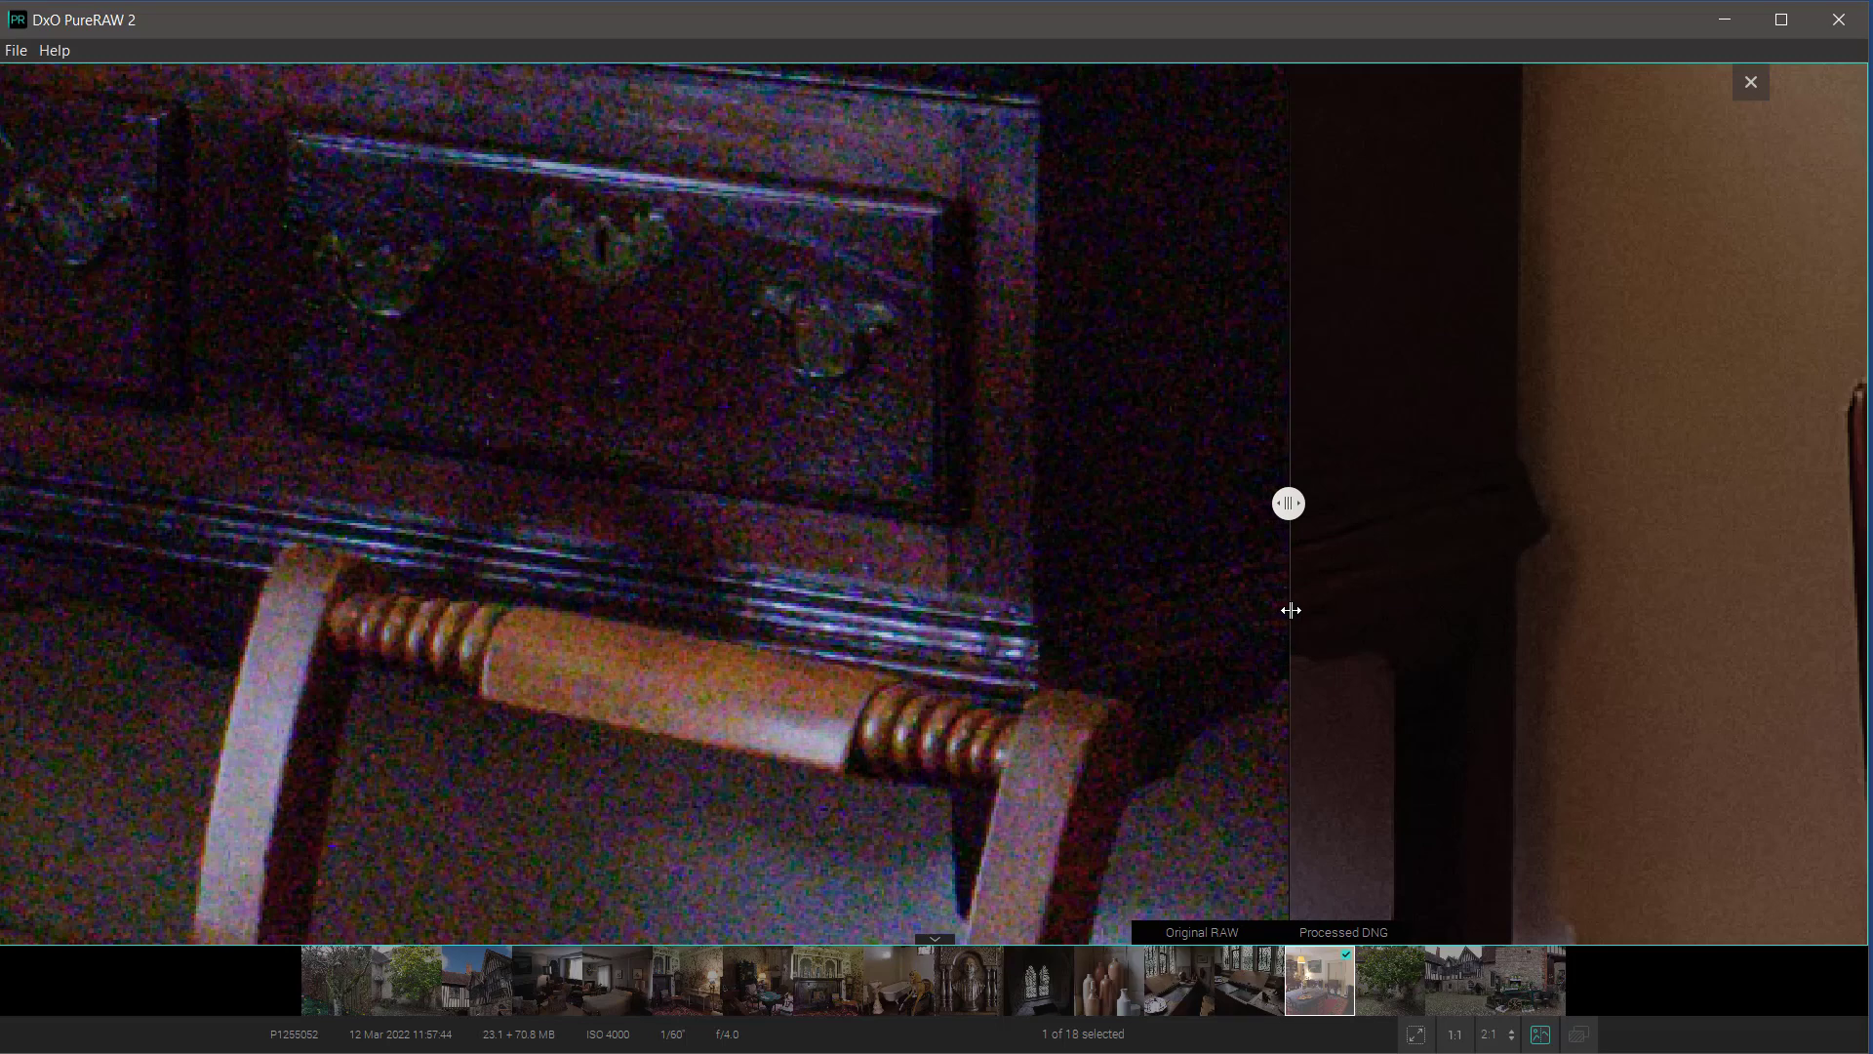
pyautogui.moveTo(1289, 504); pyautogui.dragTo(426, 503)
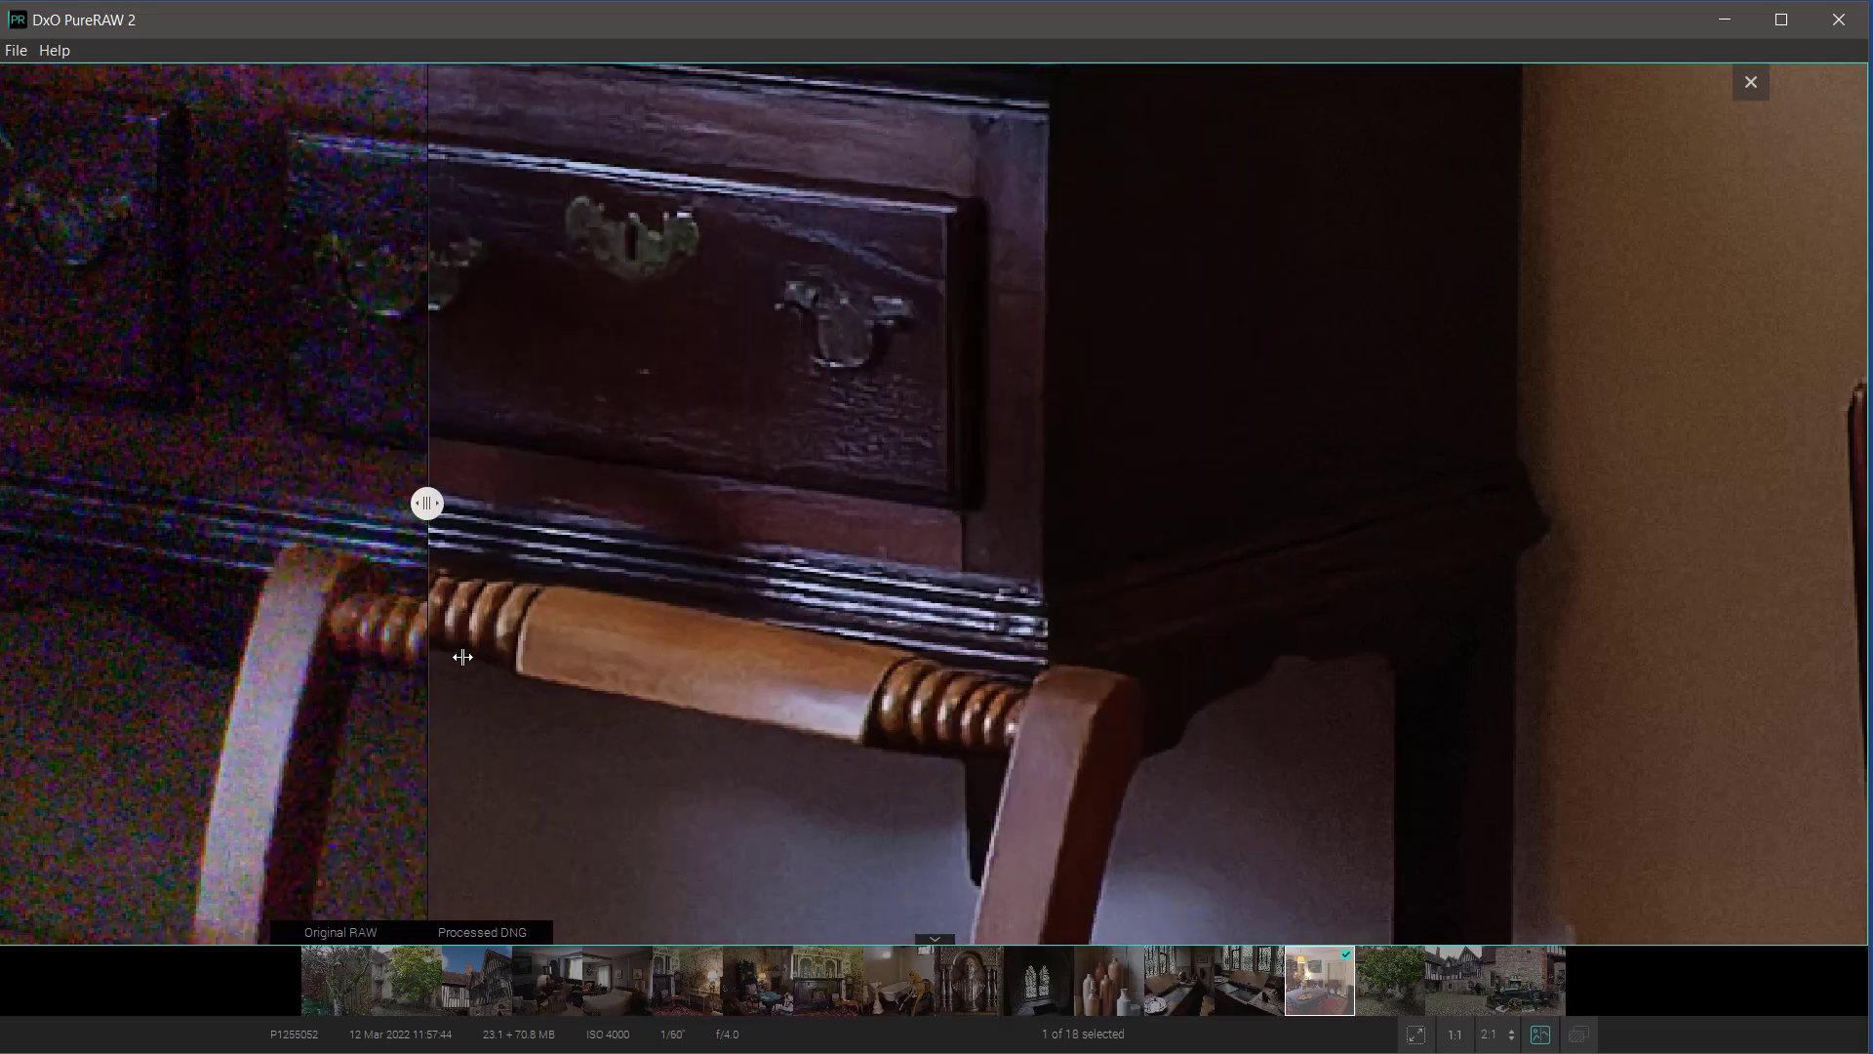
pyautogui.moveTo(426, 501); pyautogui.dragTo(598, 501)
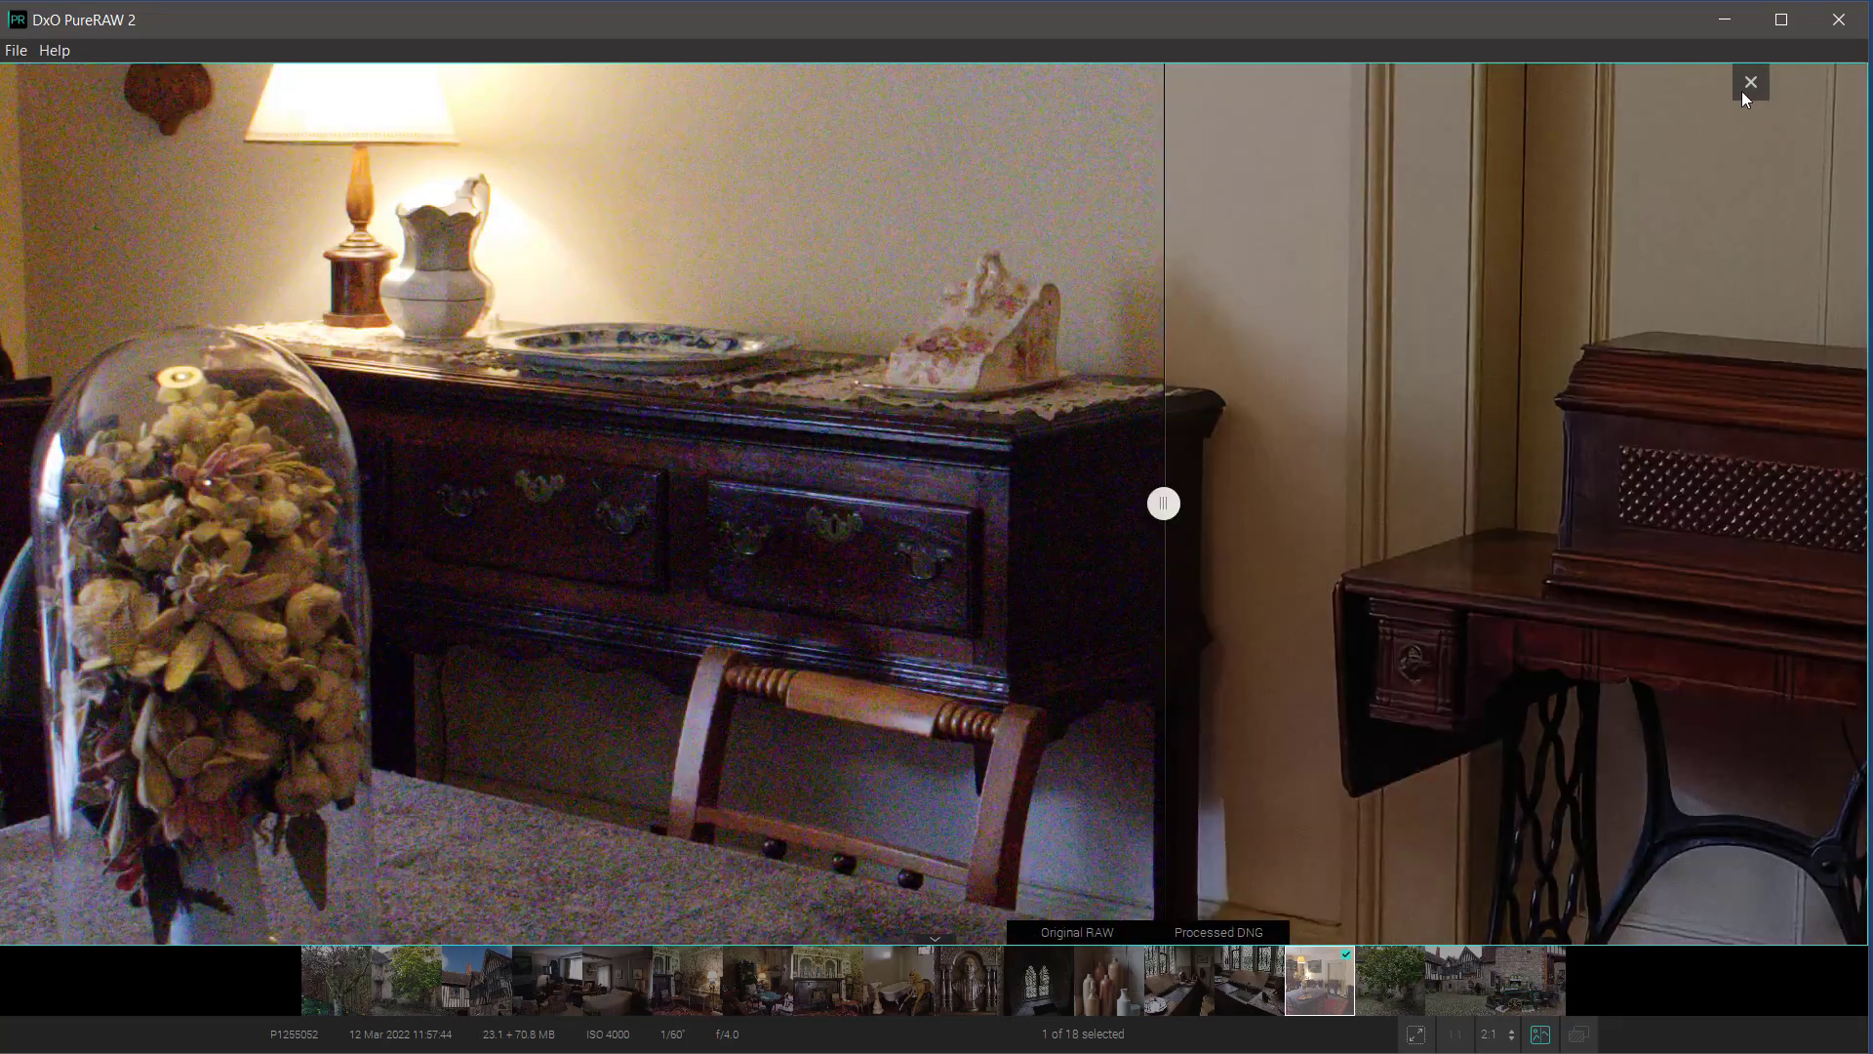
pyautogui.click(1749, 82)
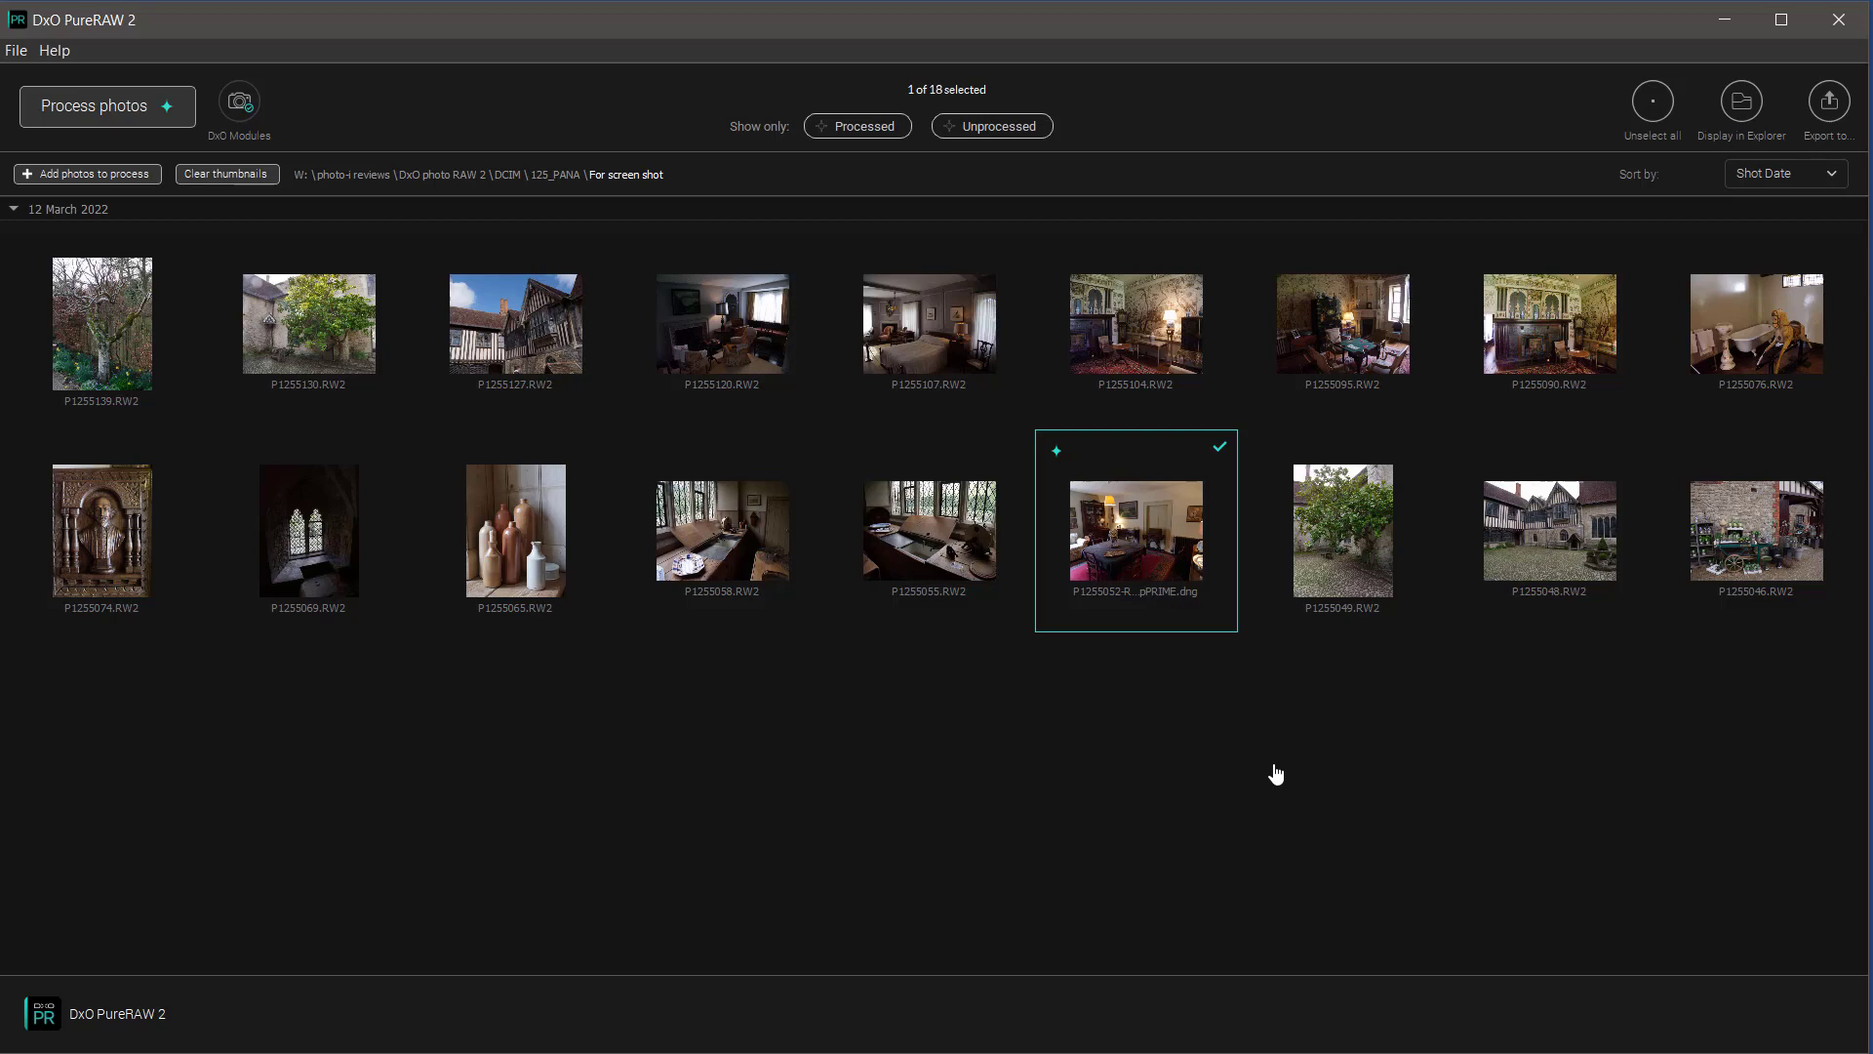
pyautogui.moveTo(1548, 335)
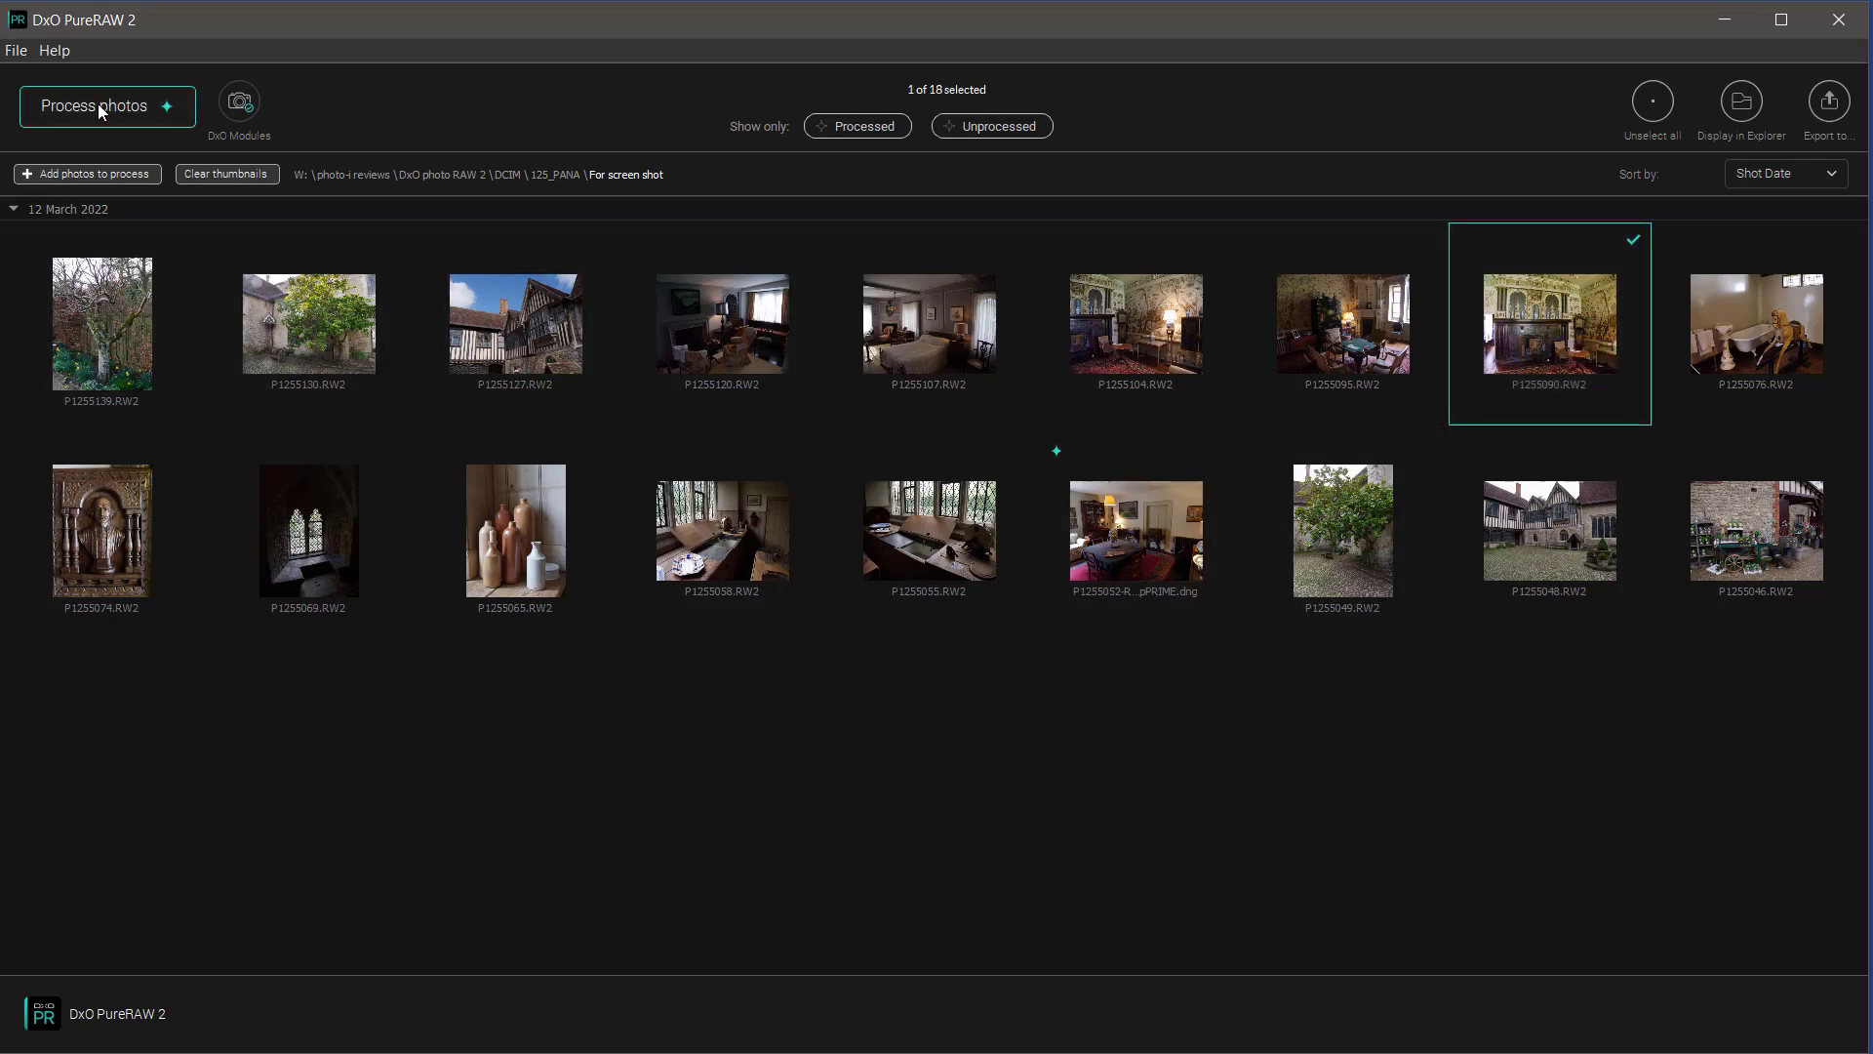
# Step: Open processing settings for P1255090 with DeepPRIME and DNG output
pyautogui.click(97, 105)
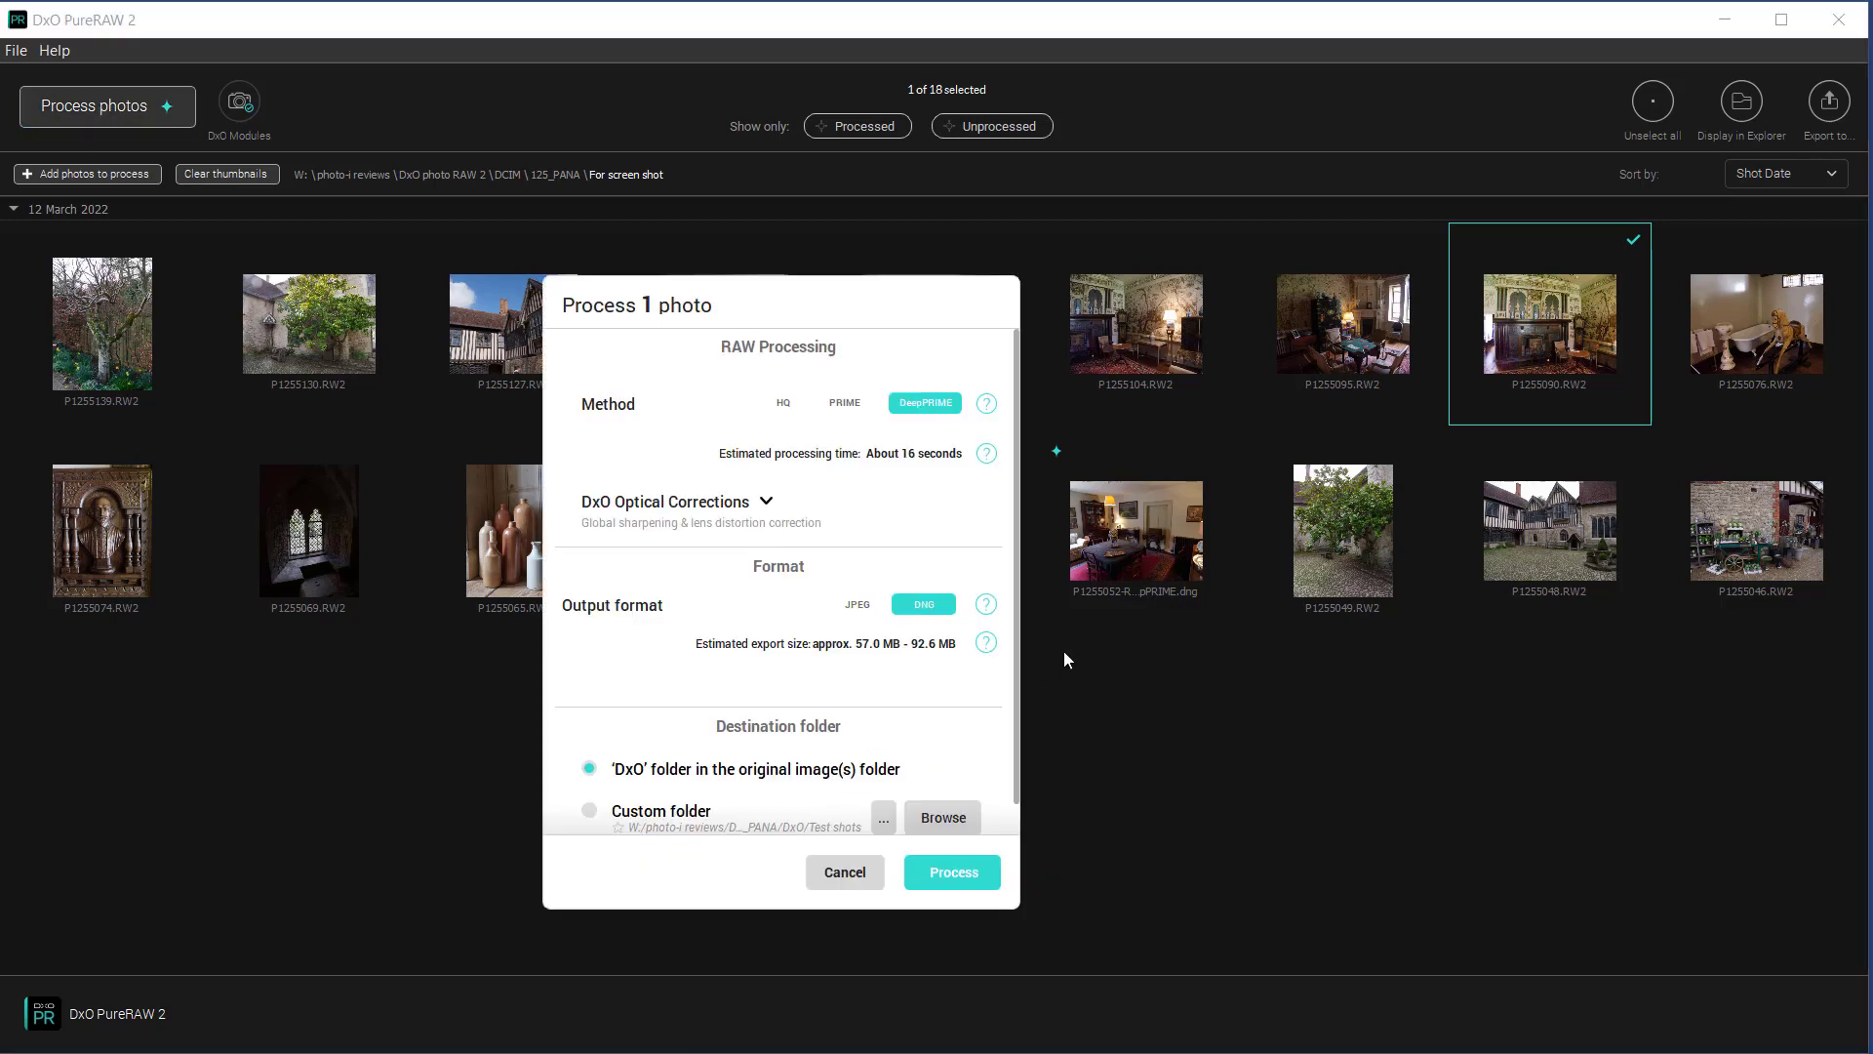
pyautogui.moveTo(750, 443)
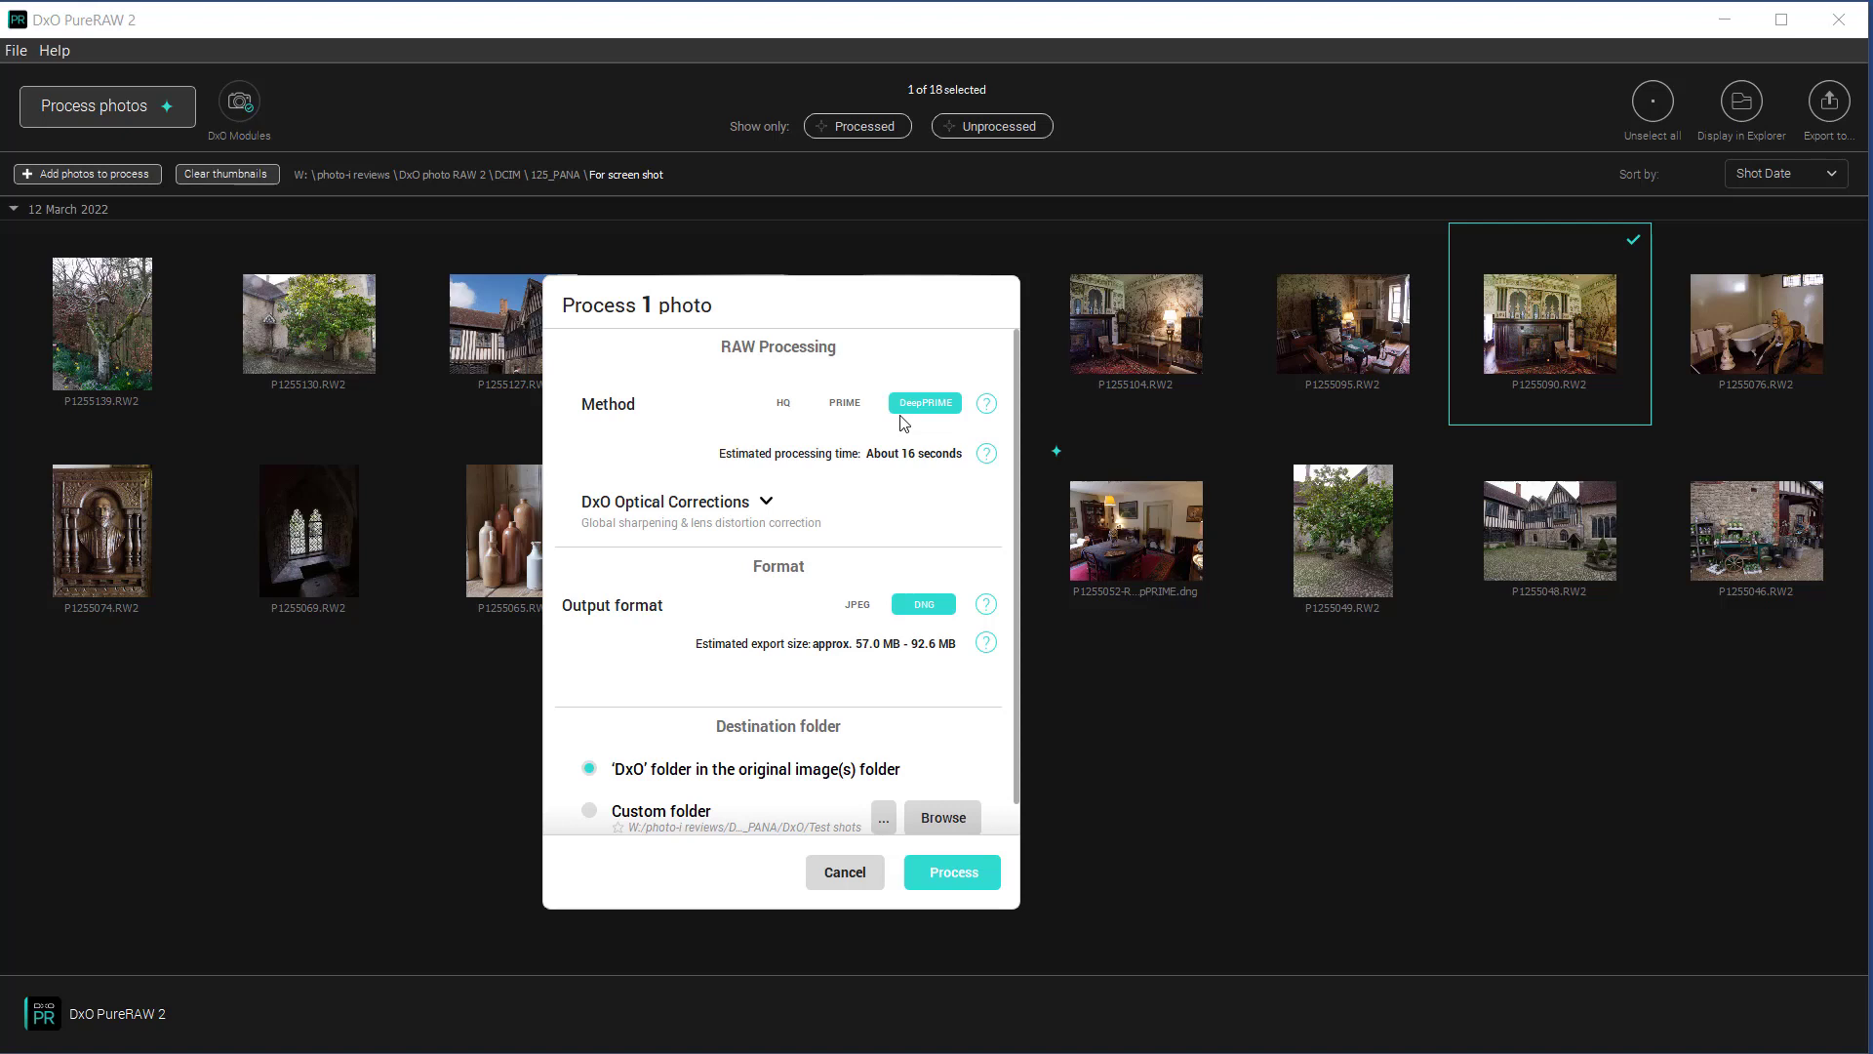
pyautogui.moveTo(934, 661)
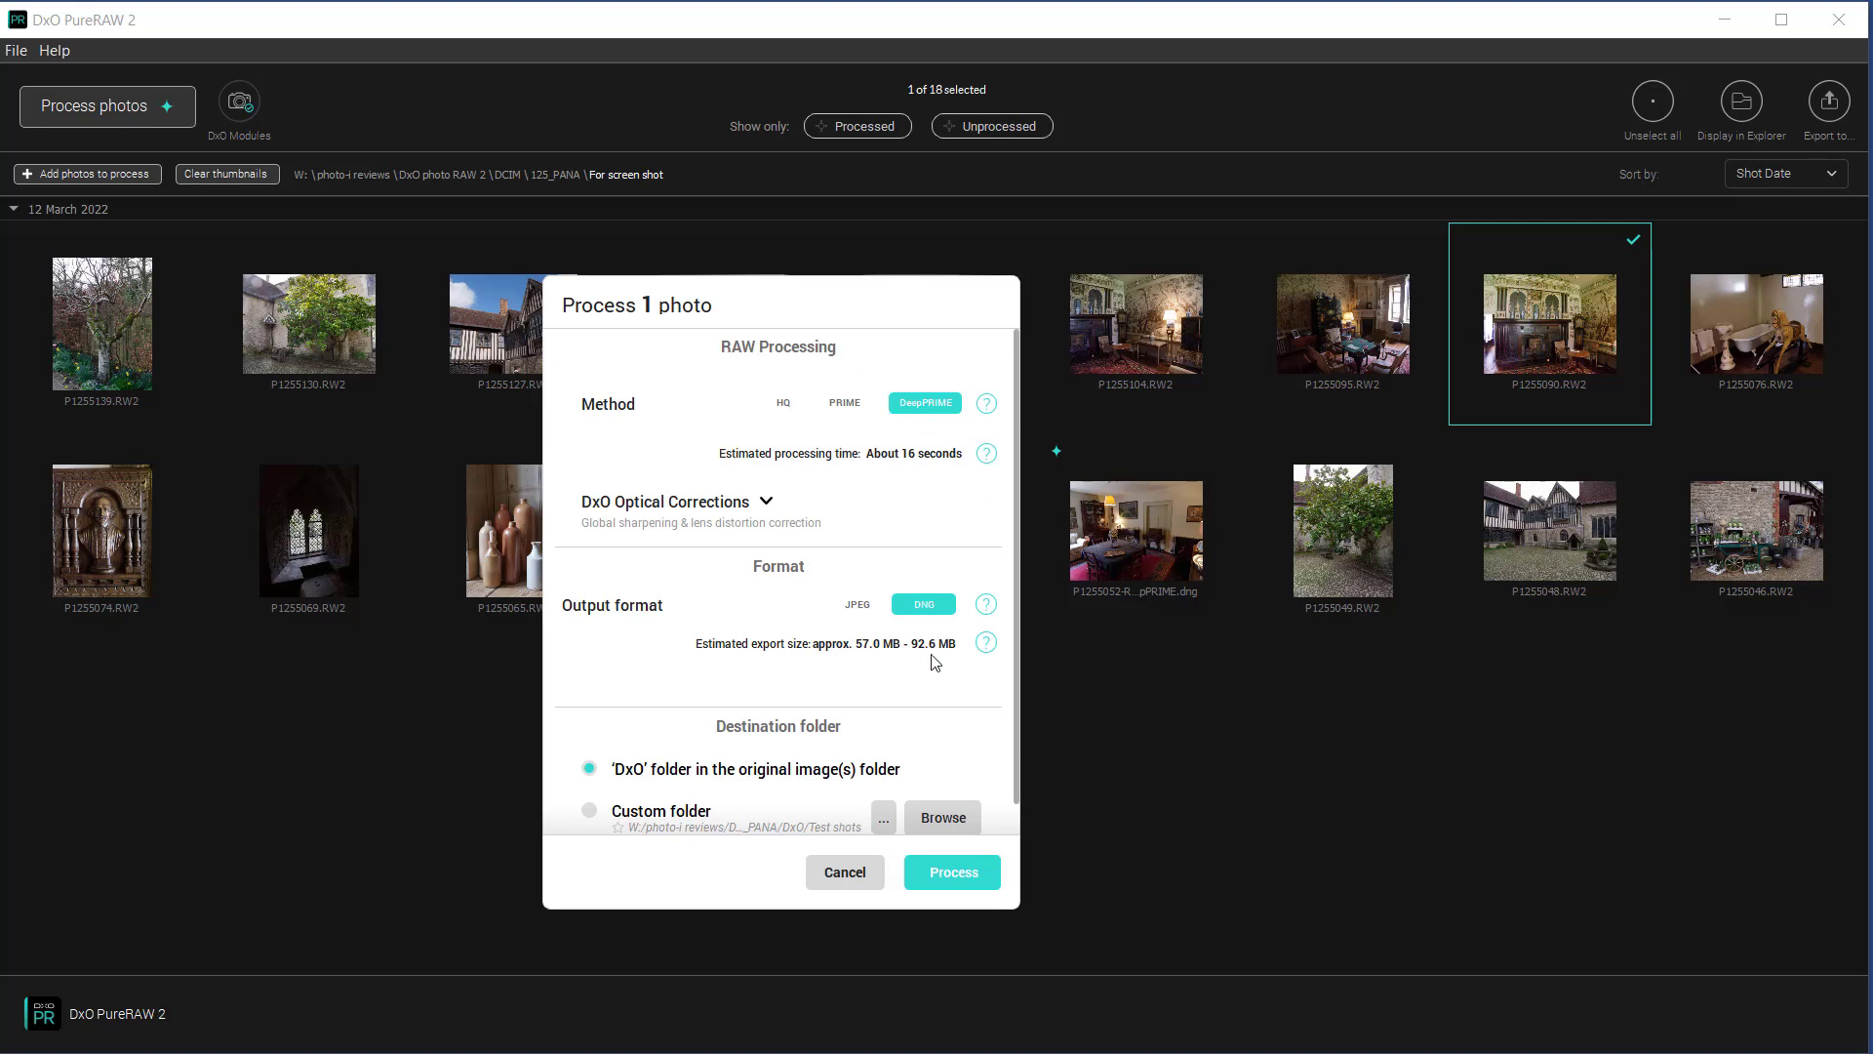
pyautogui.moveTo(749, 740)
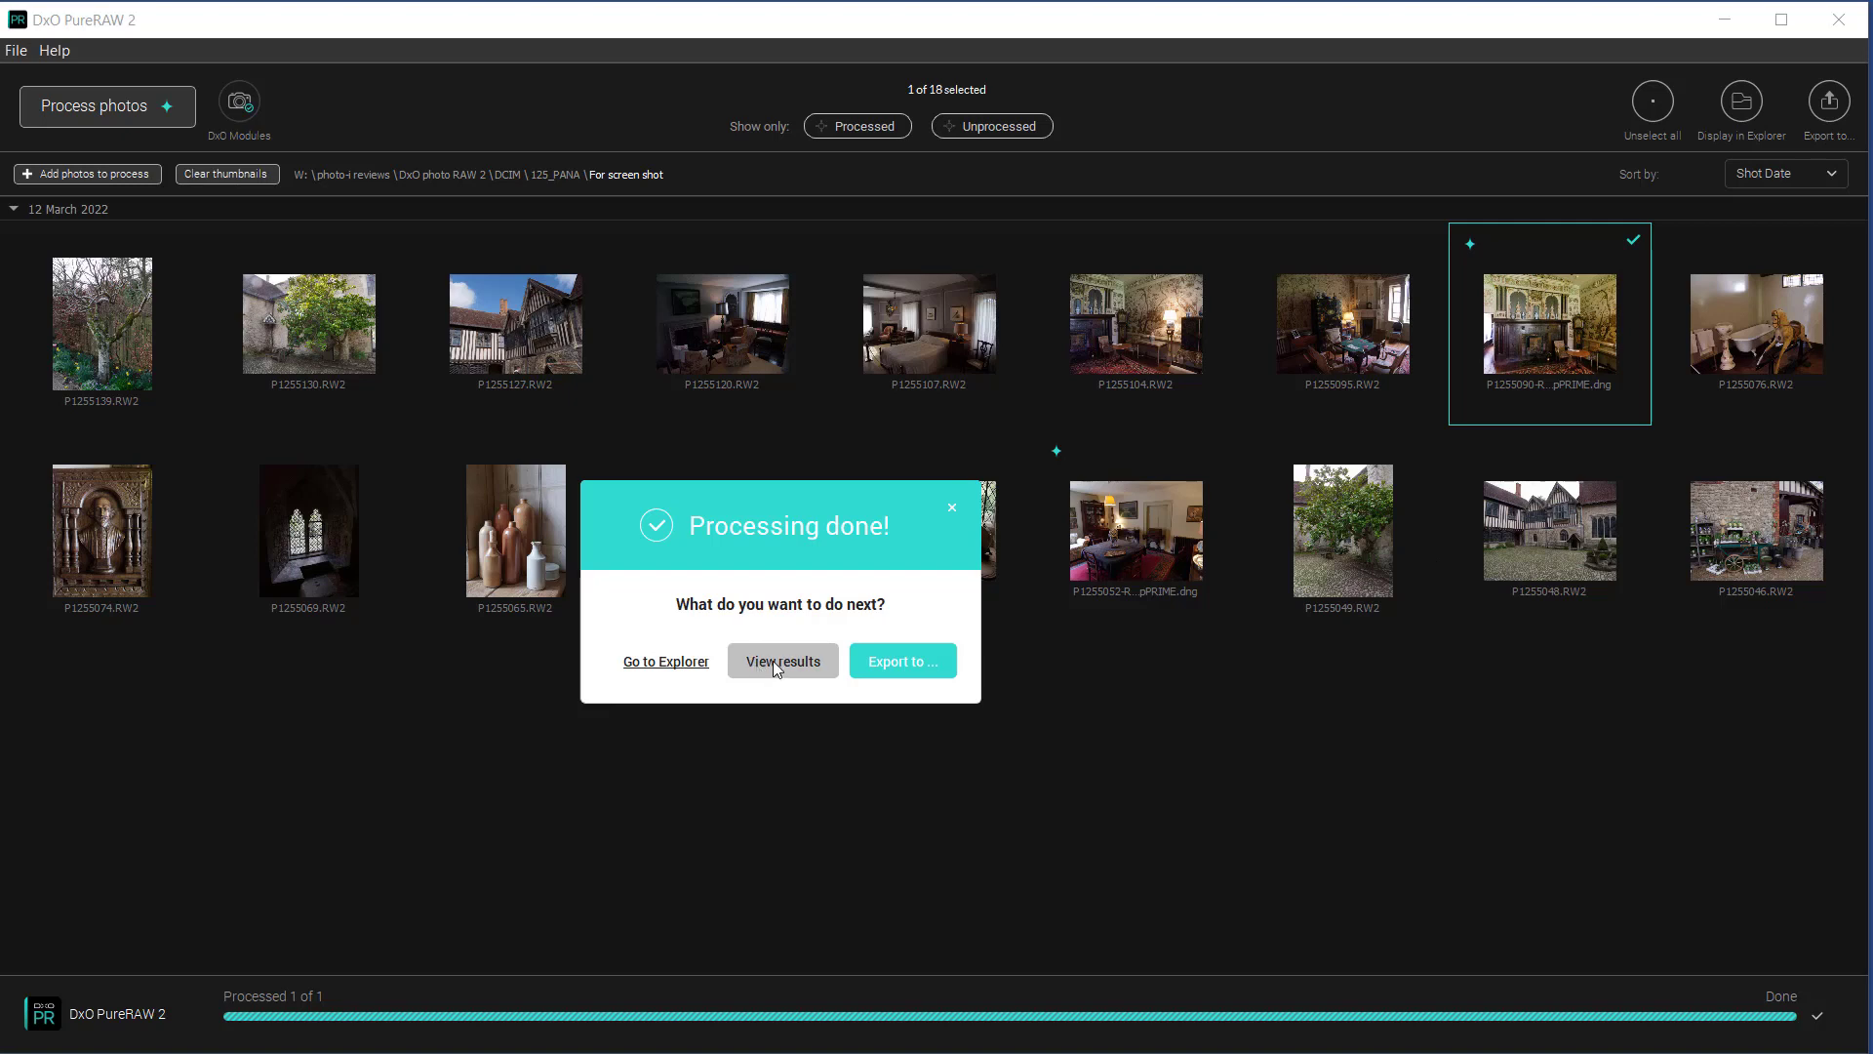
# Step: View P1255090's results zoomed in, slide the split between RAW and DNG, then close
pyautogui.click(781, 660)
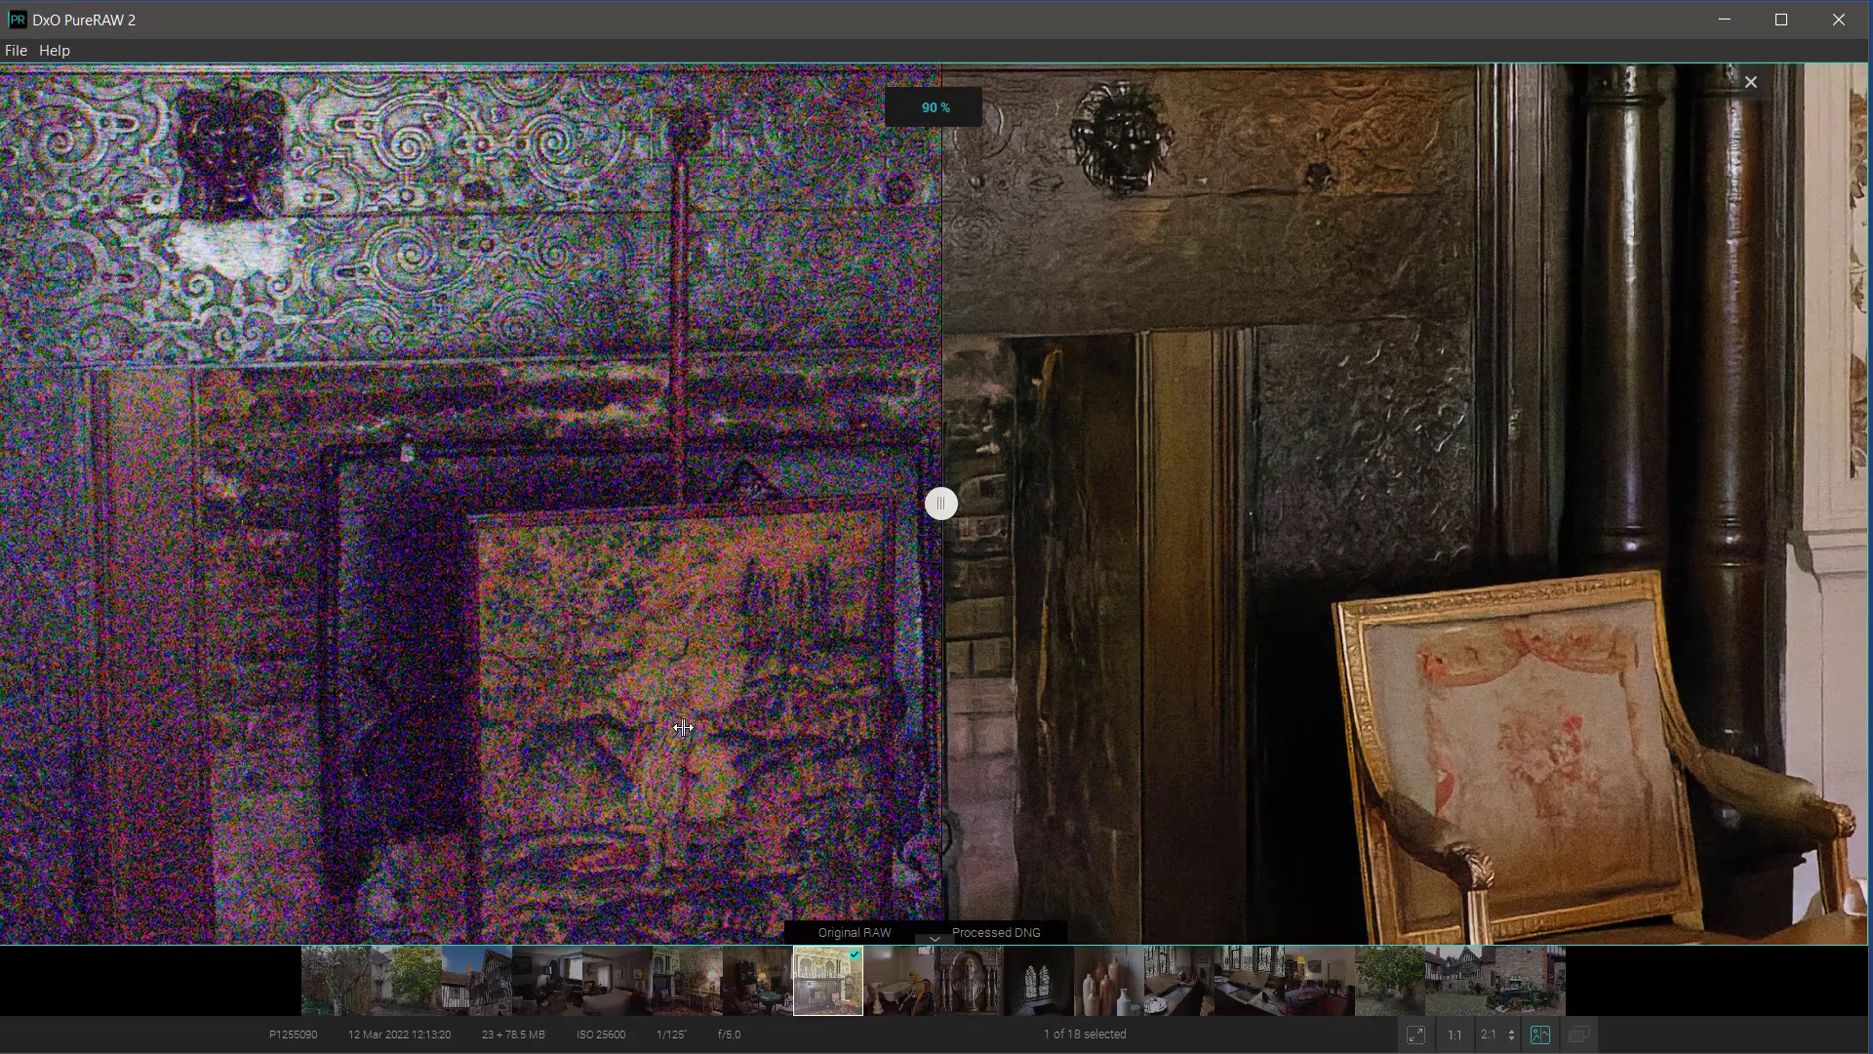
pyautogui.scroll(-3)
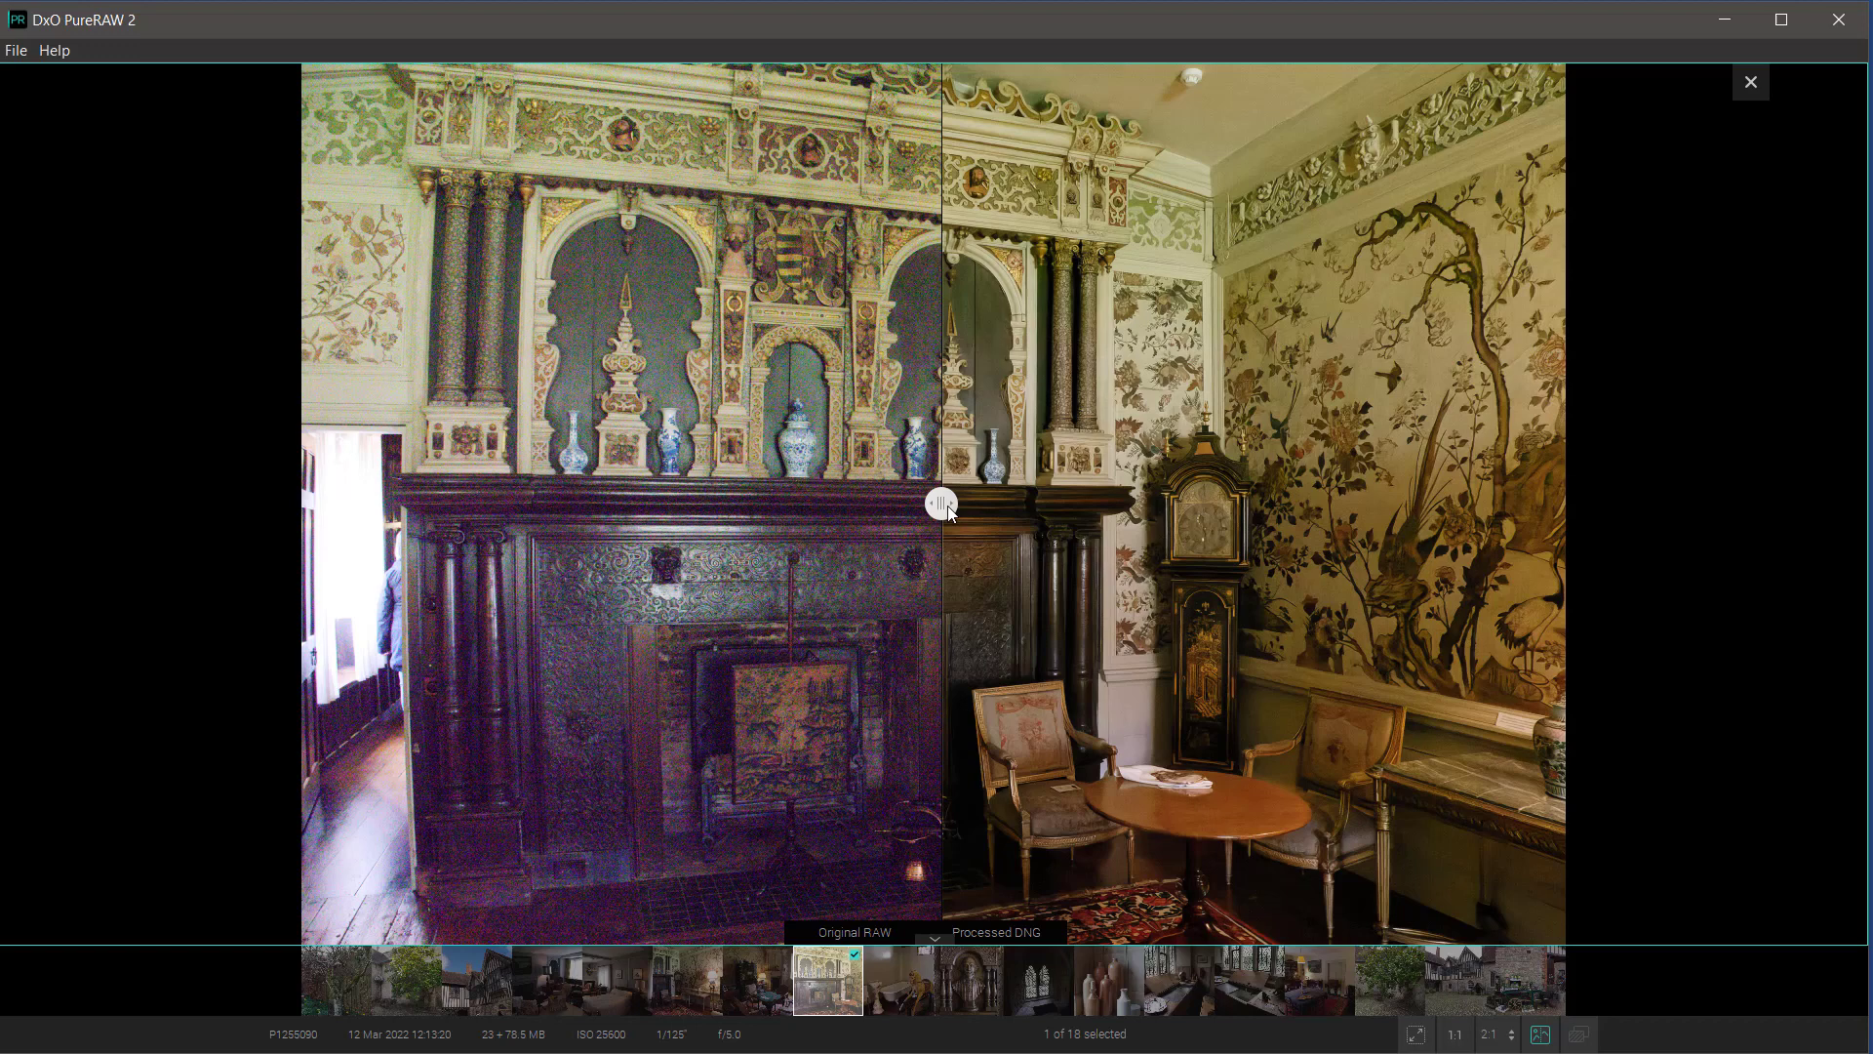
pyautogui.moveTo(941, 504); pyautogui.dragTo(315, 504)
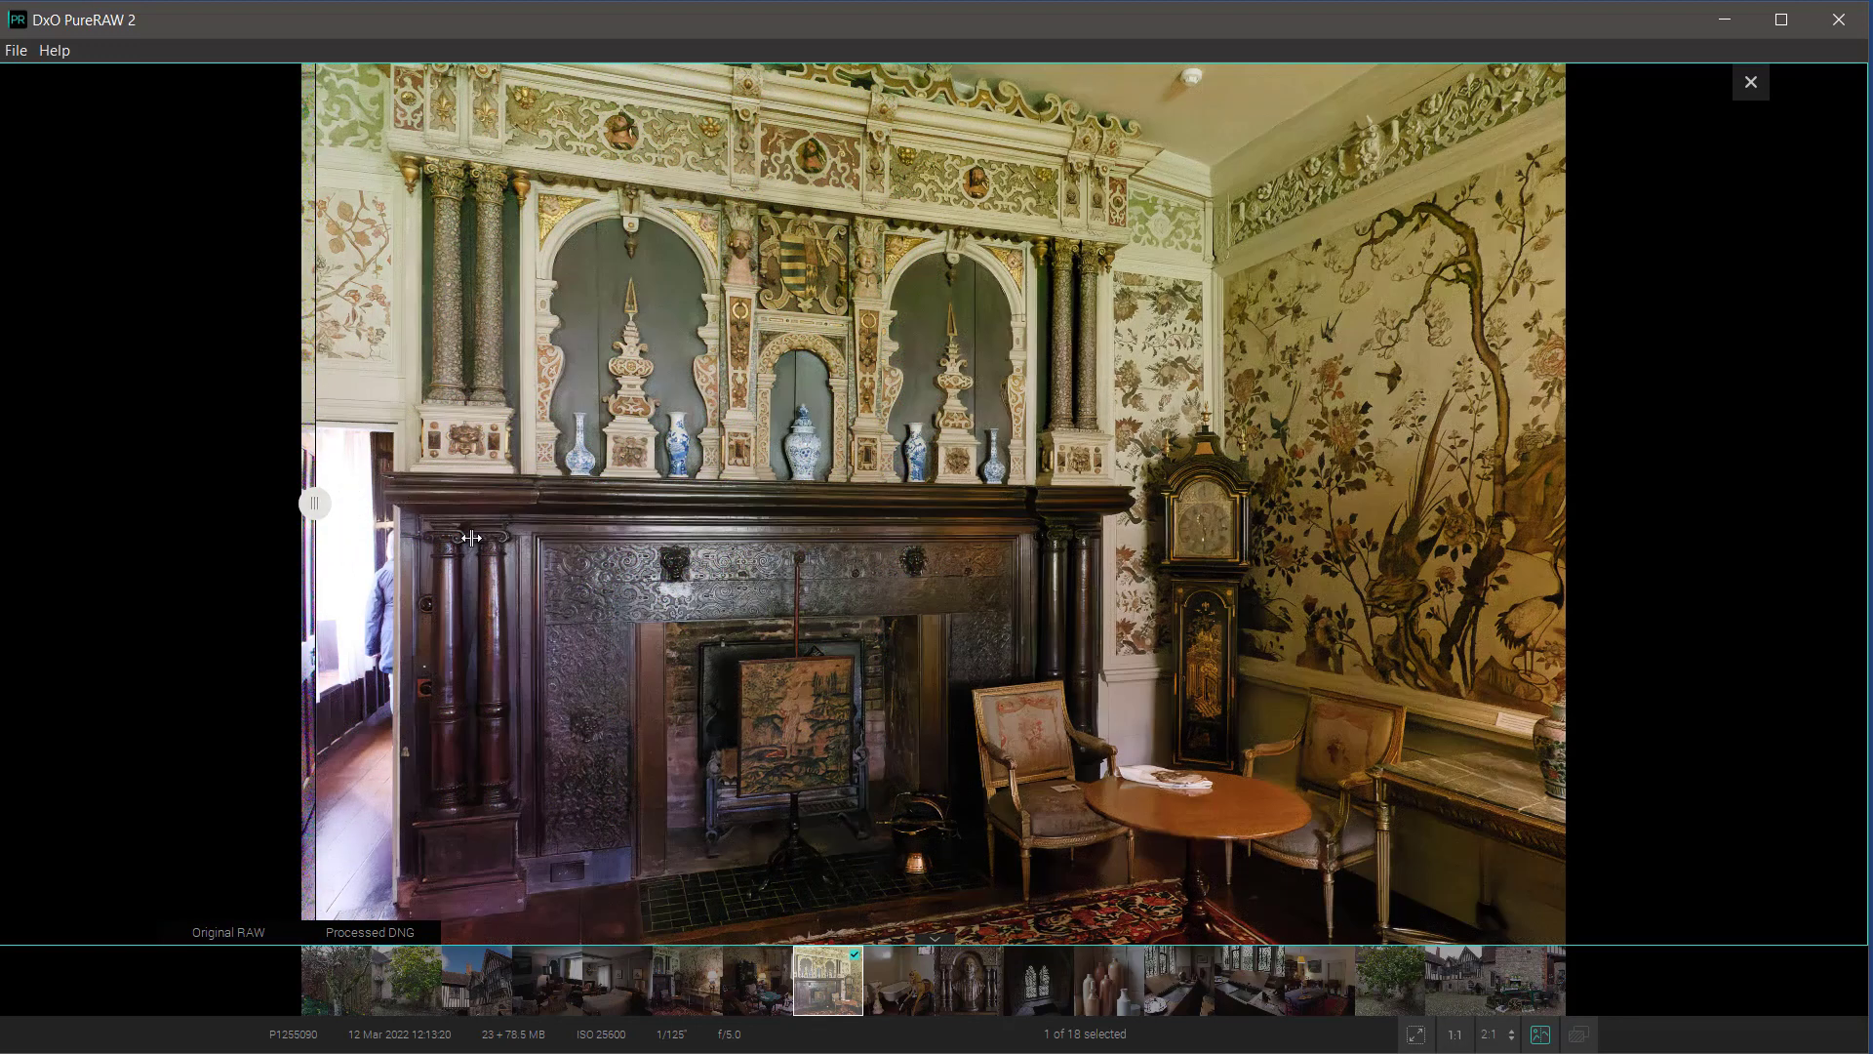
pyautogui.moveTo(315, 503); pyautogui.dragTo(736, 503)
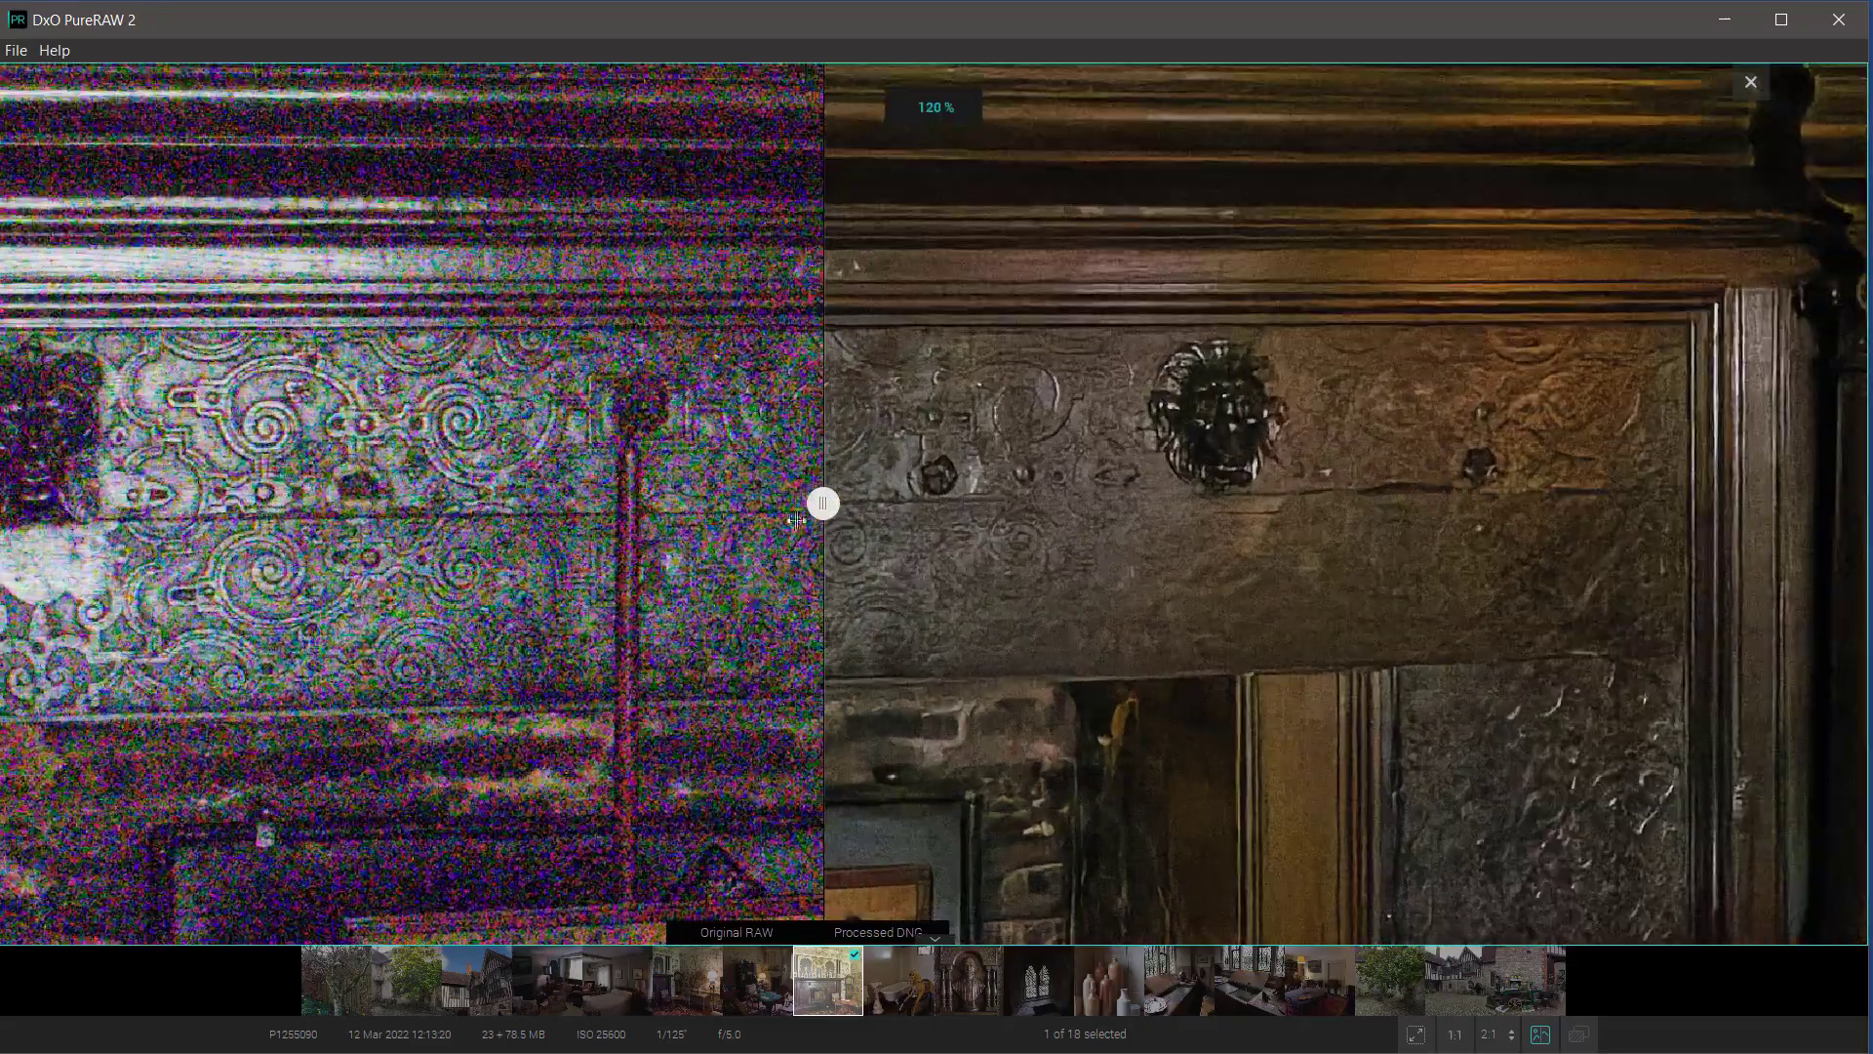
pyautogui.moveTo(822, 501); pyautogui.dragTo(454, 501)
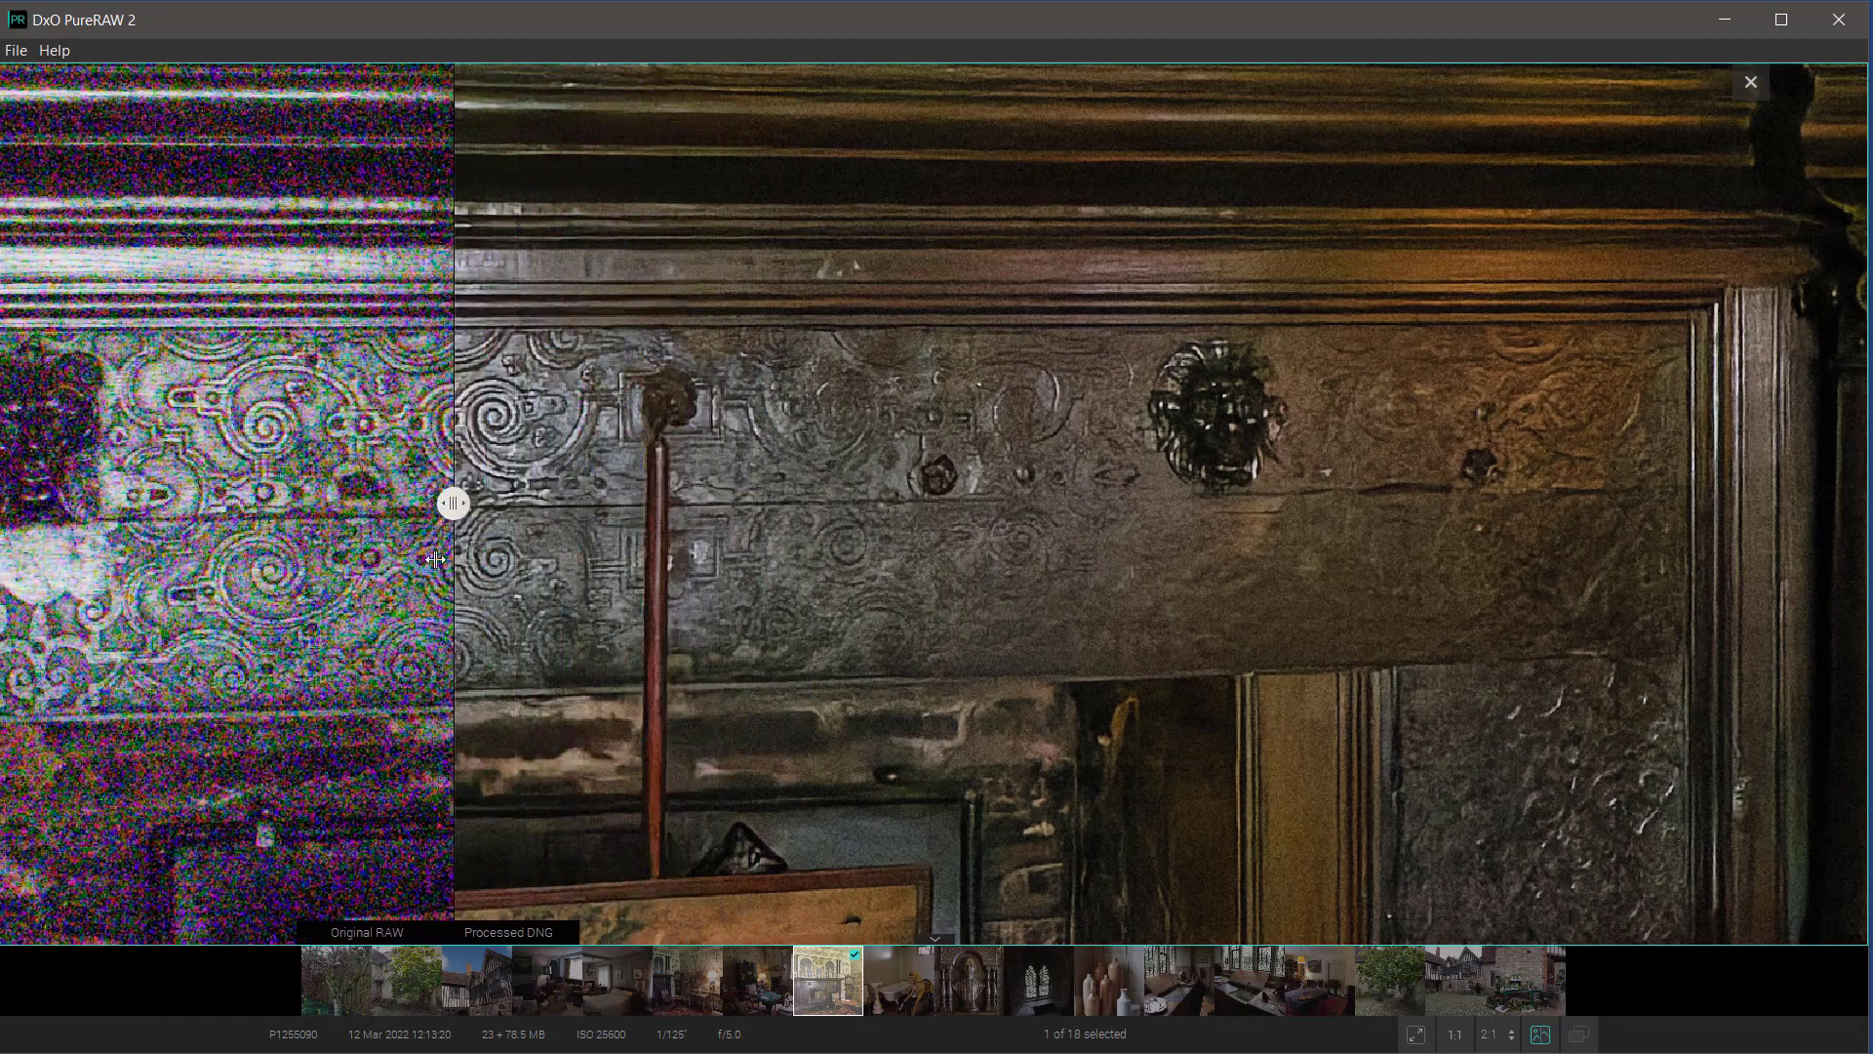
pyautogui.click(1749, 81)
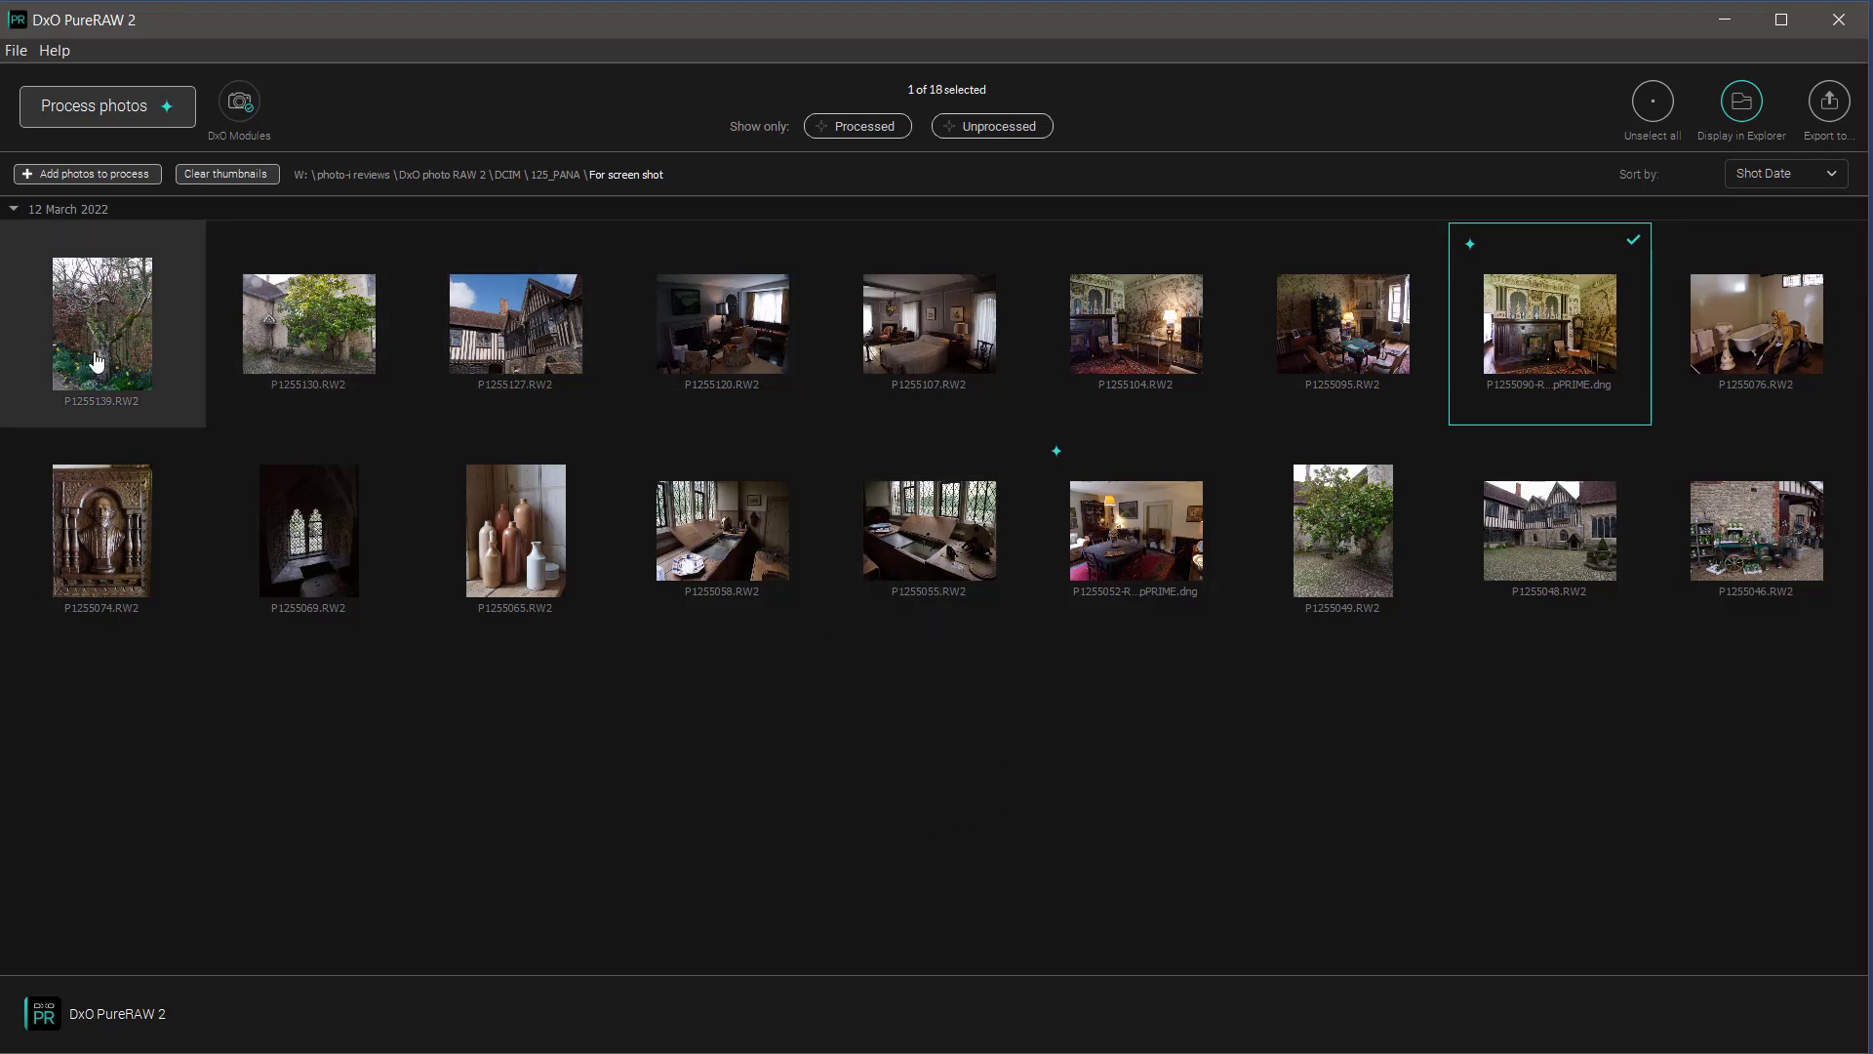
# Step: Select only P1255139, process it with DeepPRIME to DNG, and open its comparison
pyautogui.click(101, 323)
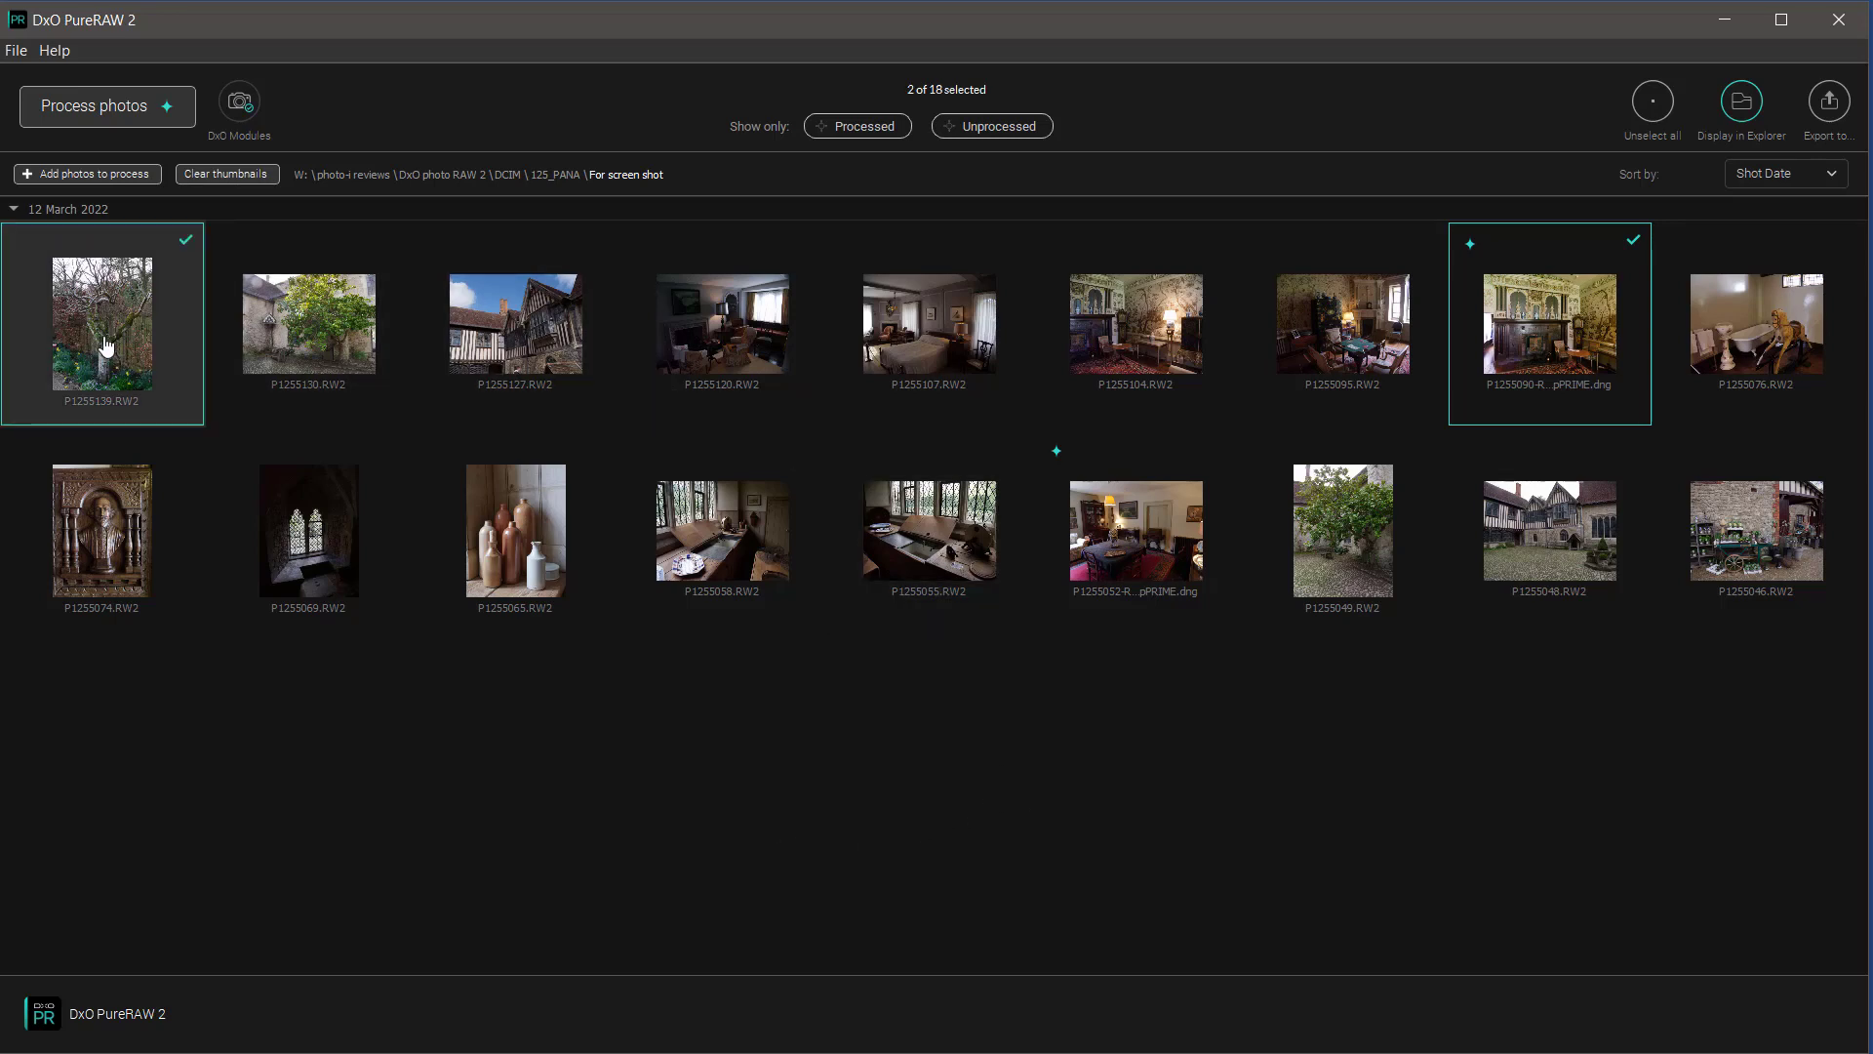
pyautogui.moveTo(1676, 236)
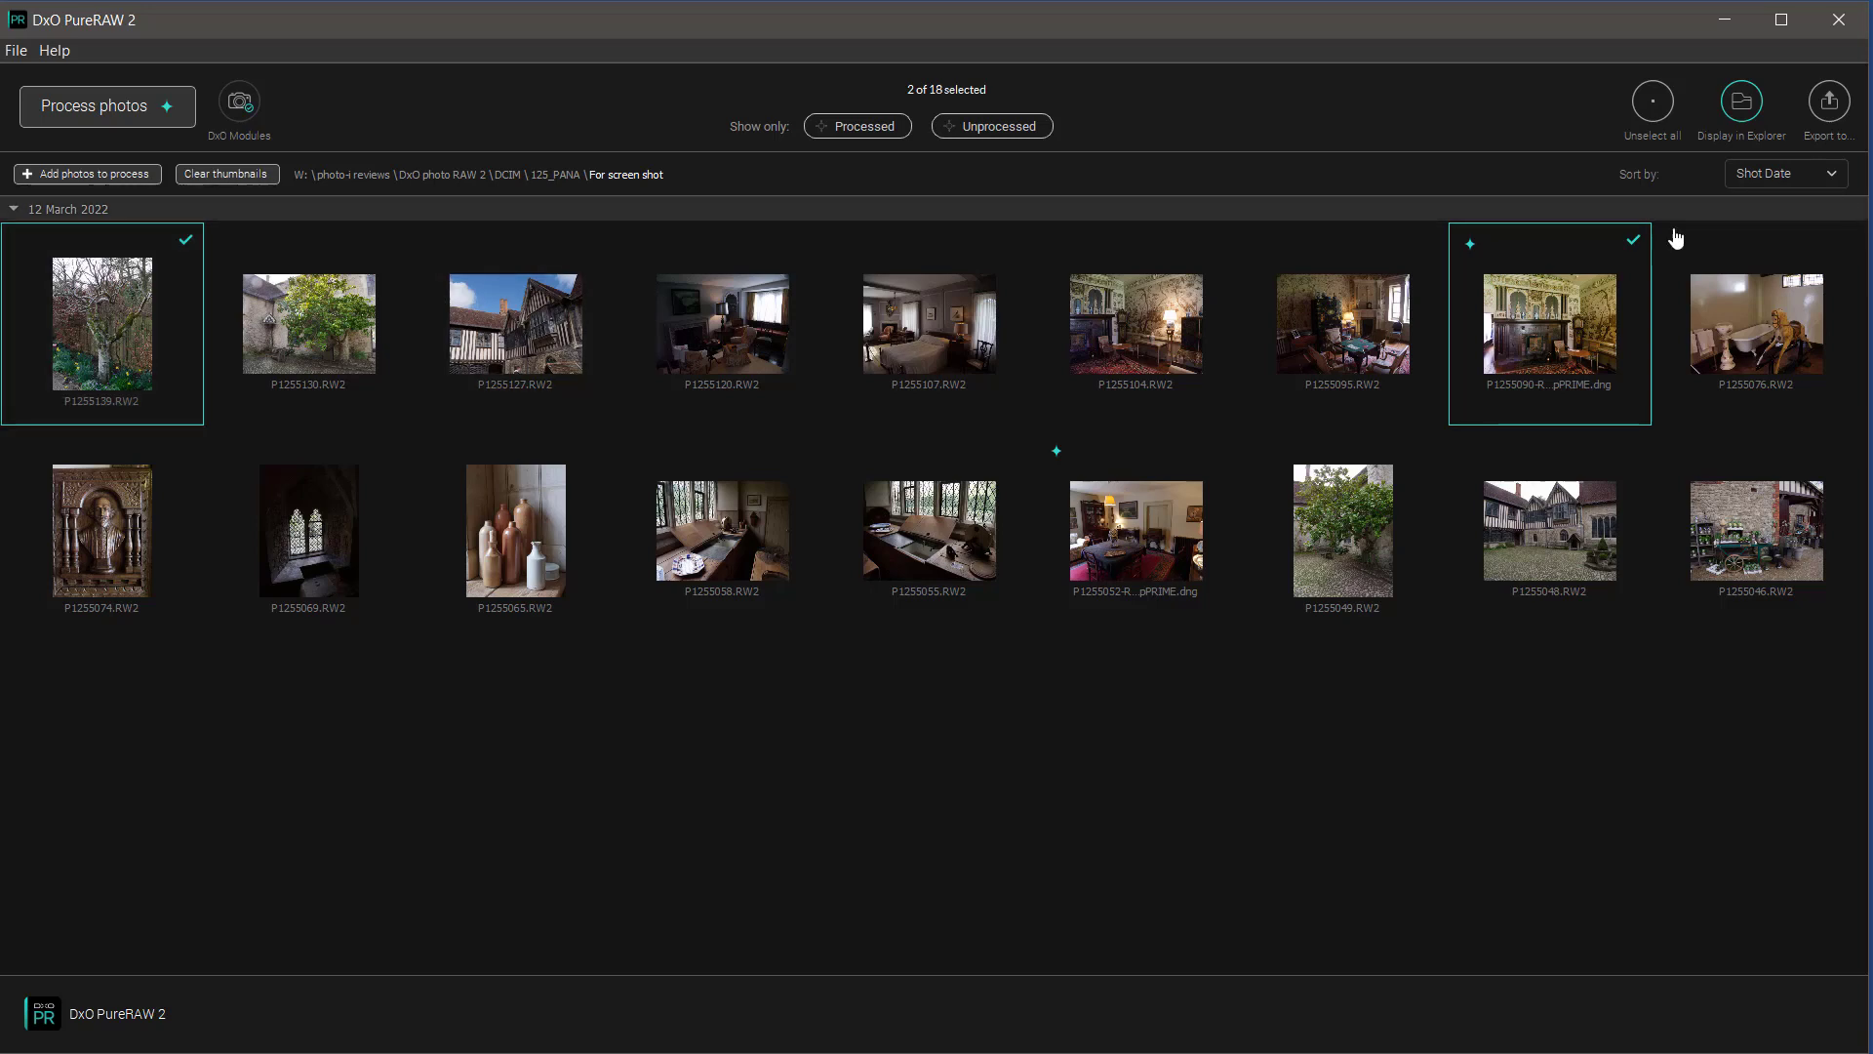
pyautogui.click(102, 322)
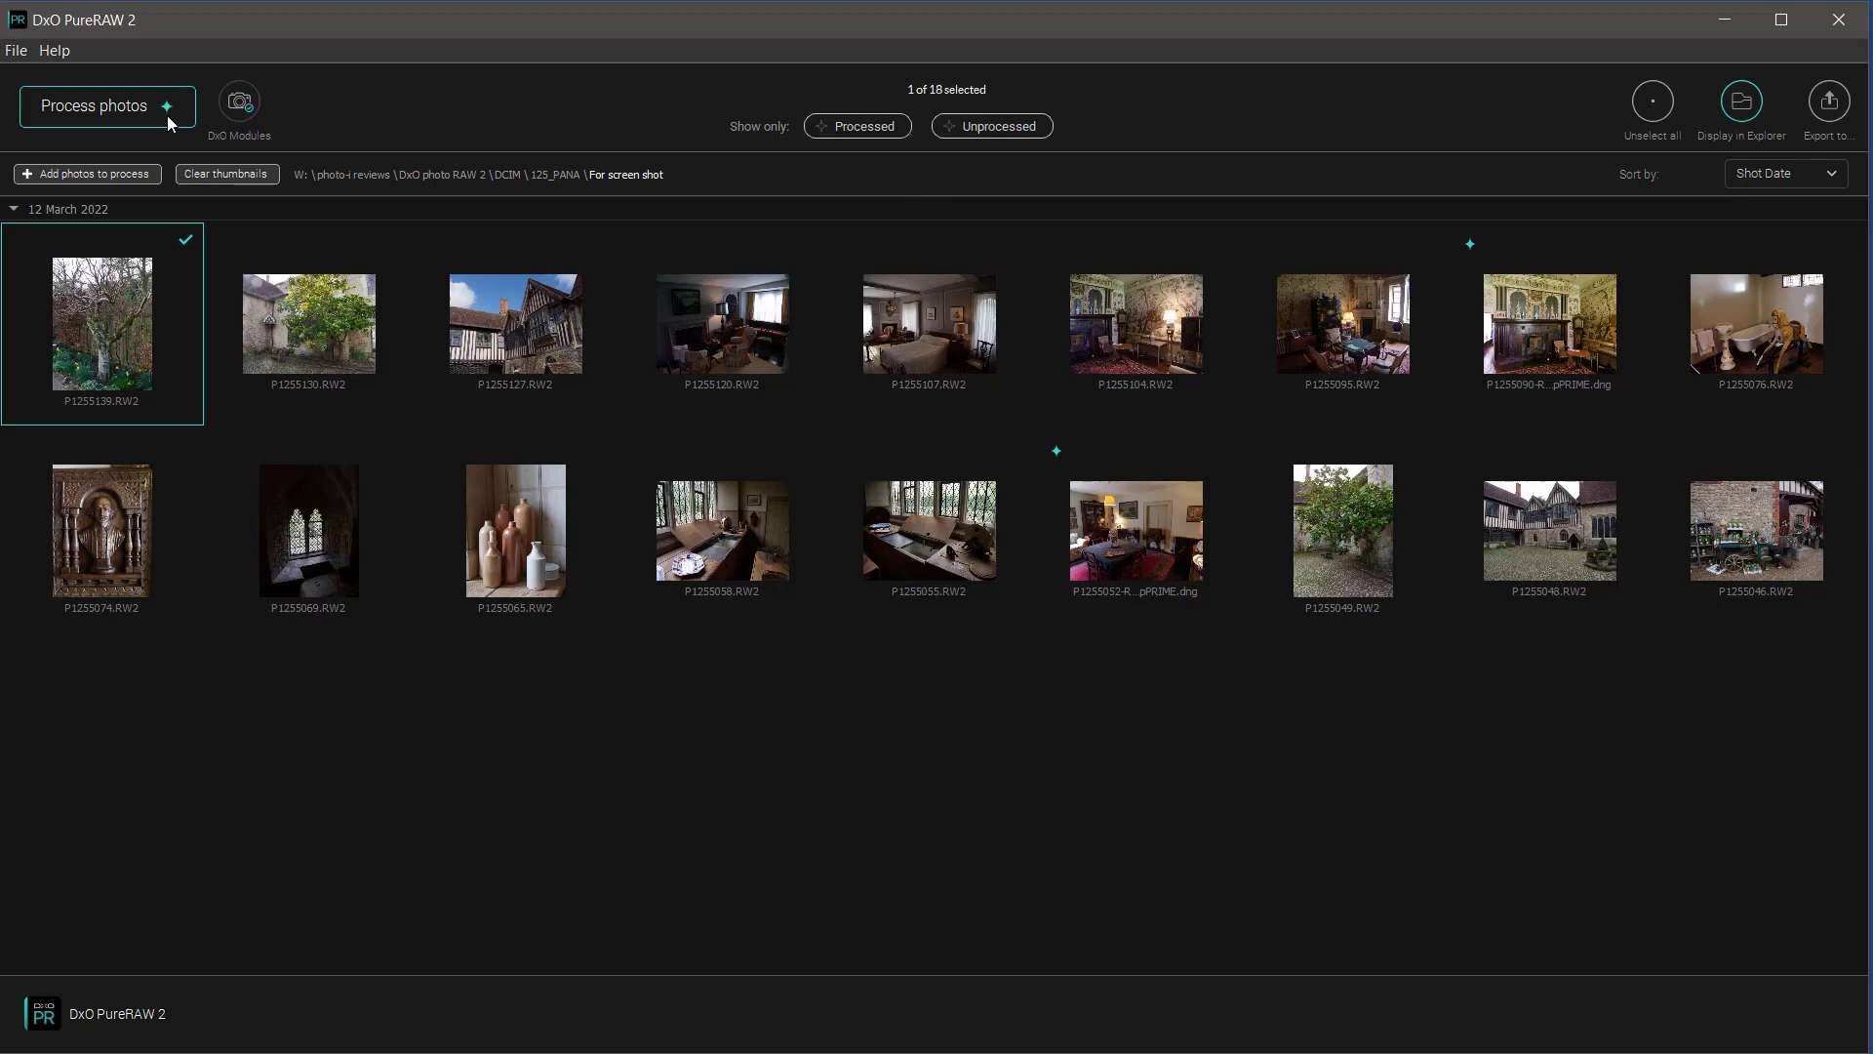
pyautogui.click(105, 105)
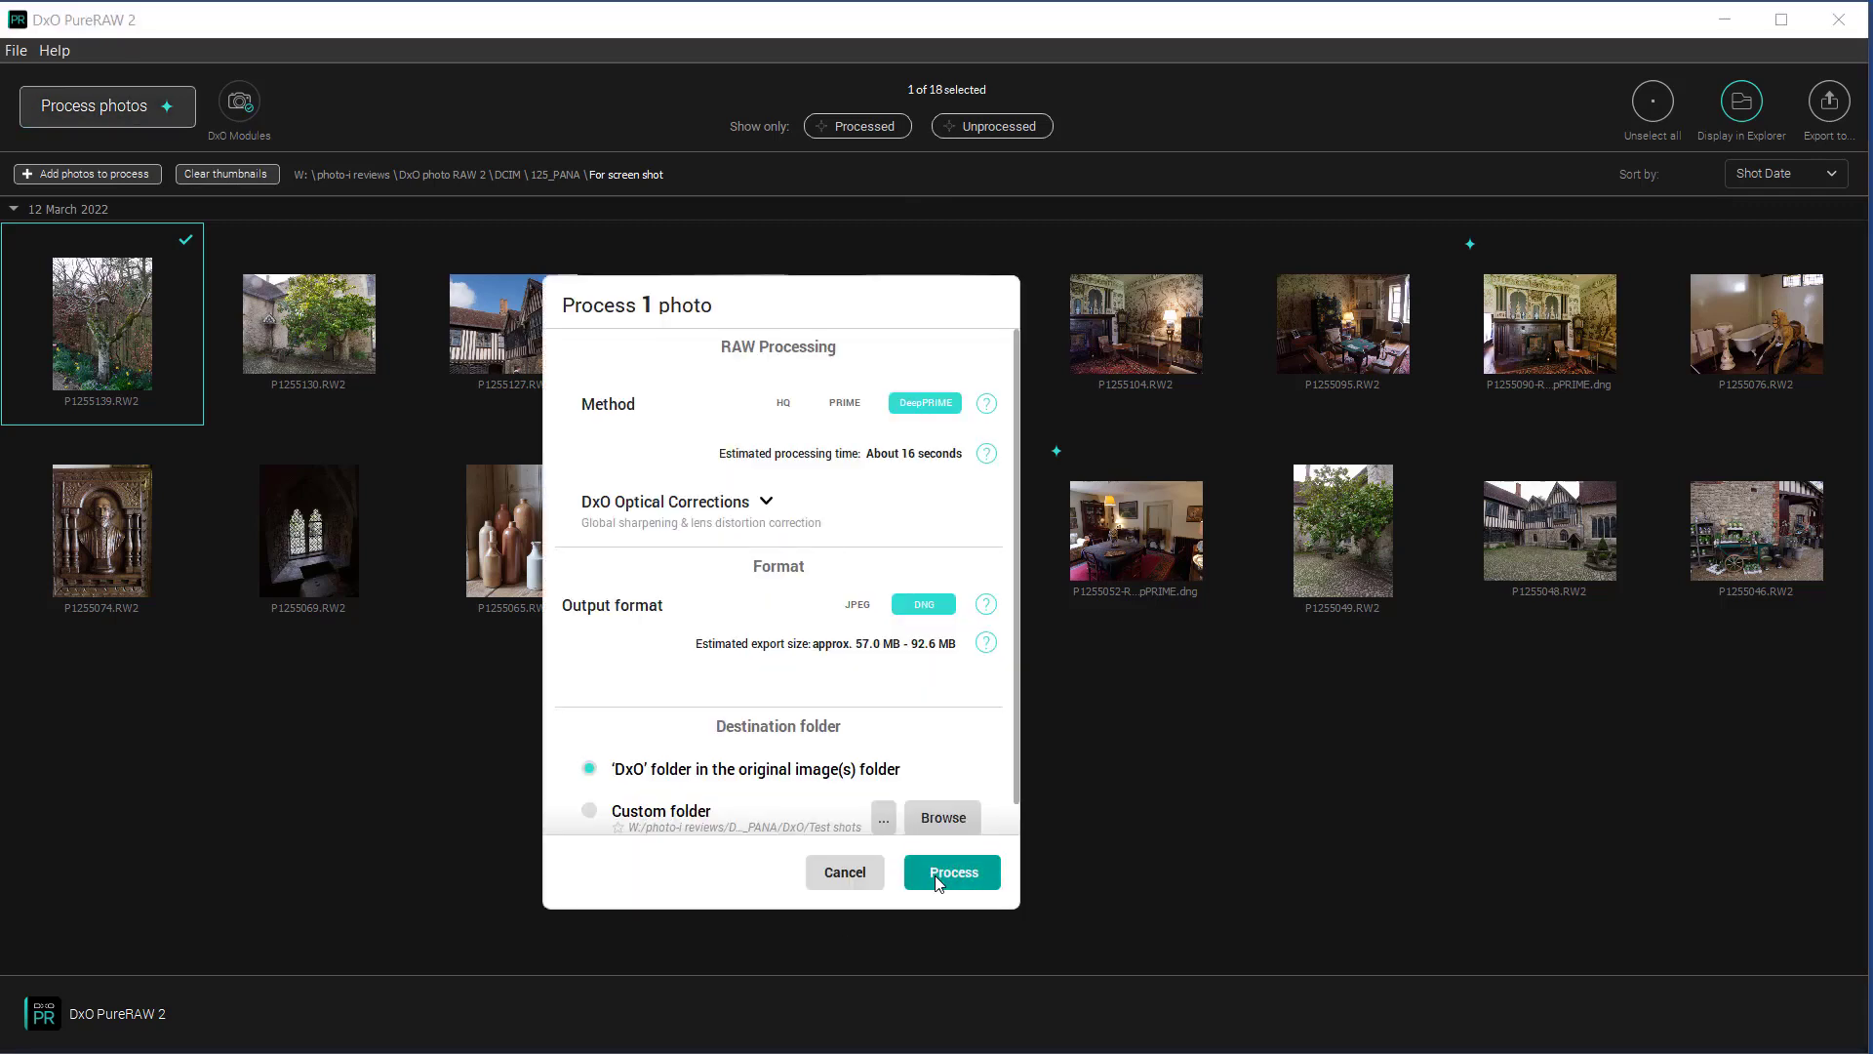
pyautogui.click(951, 872)
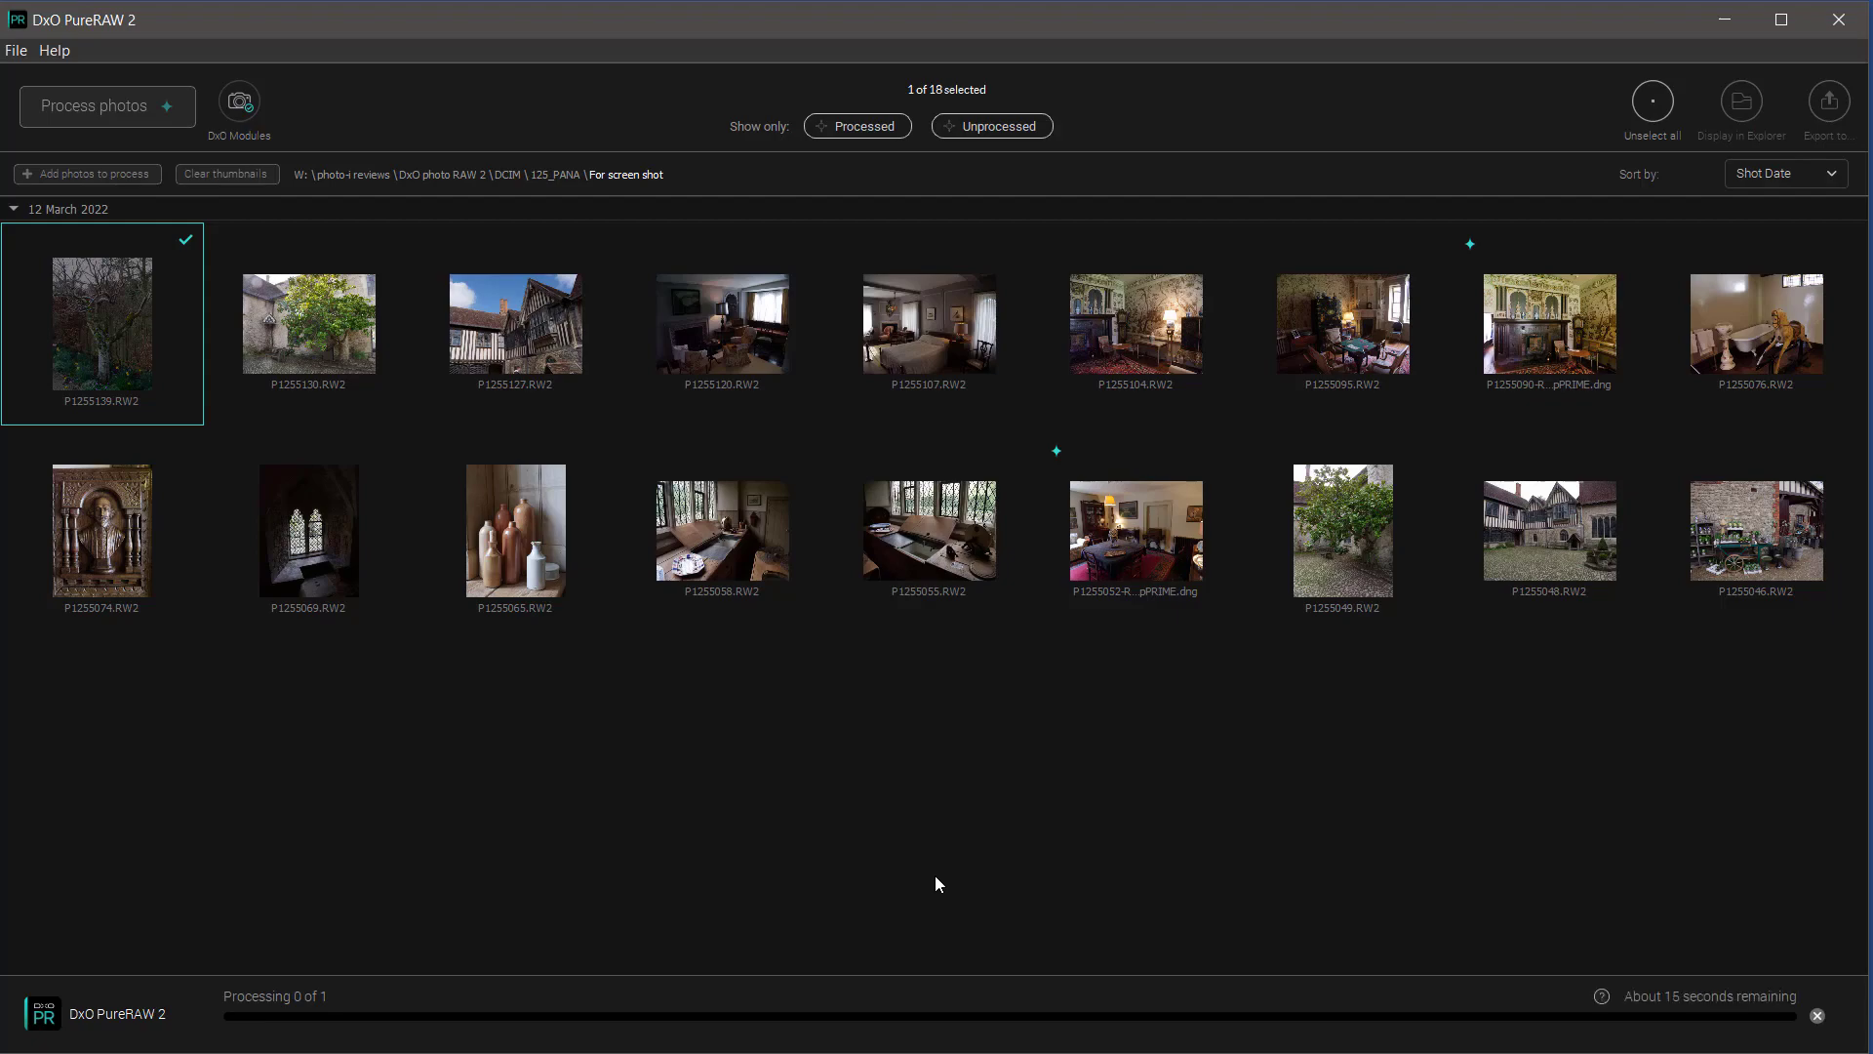
pyautogui.doubleClick(102, 325)
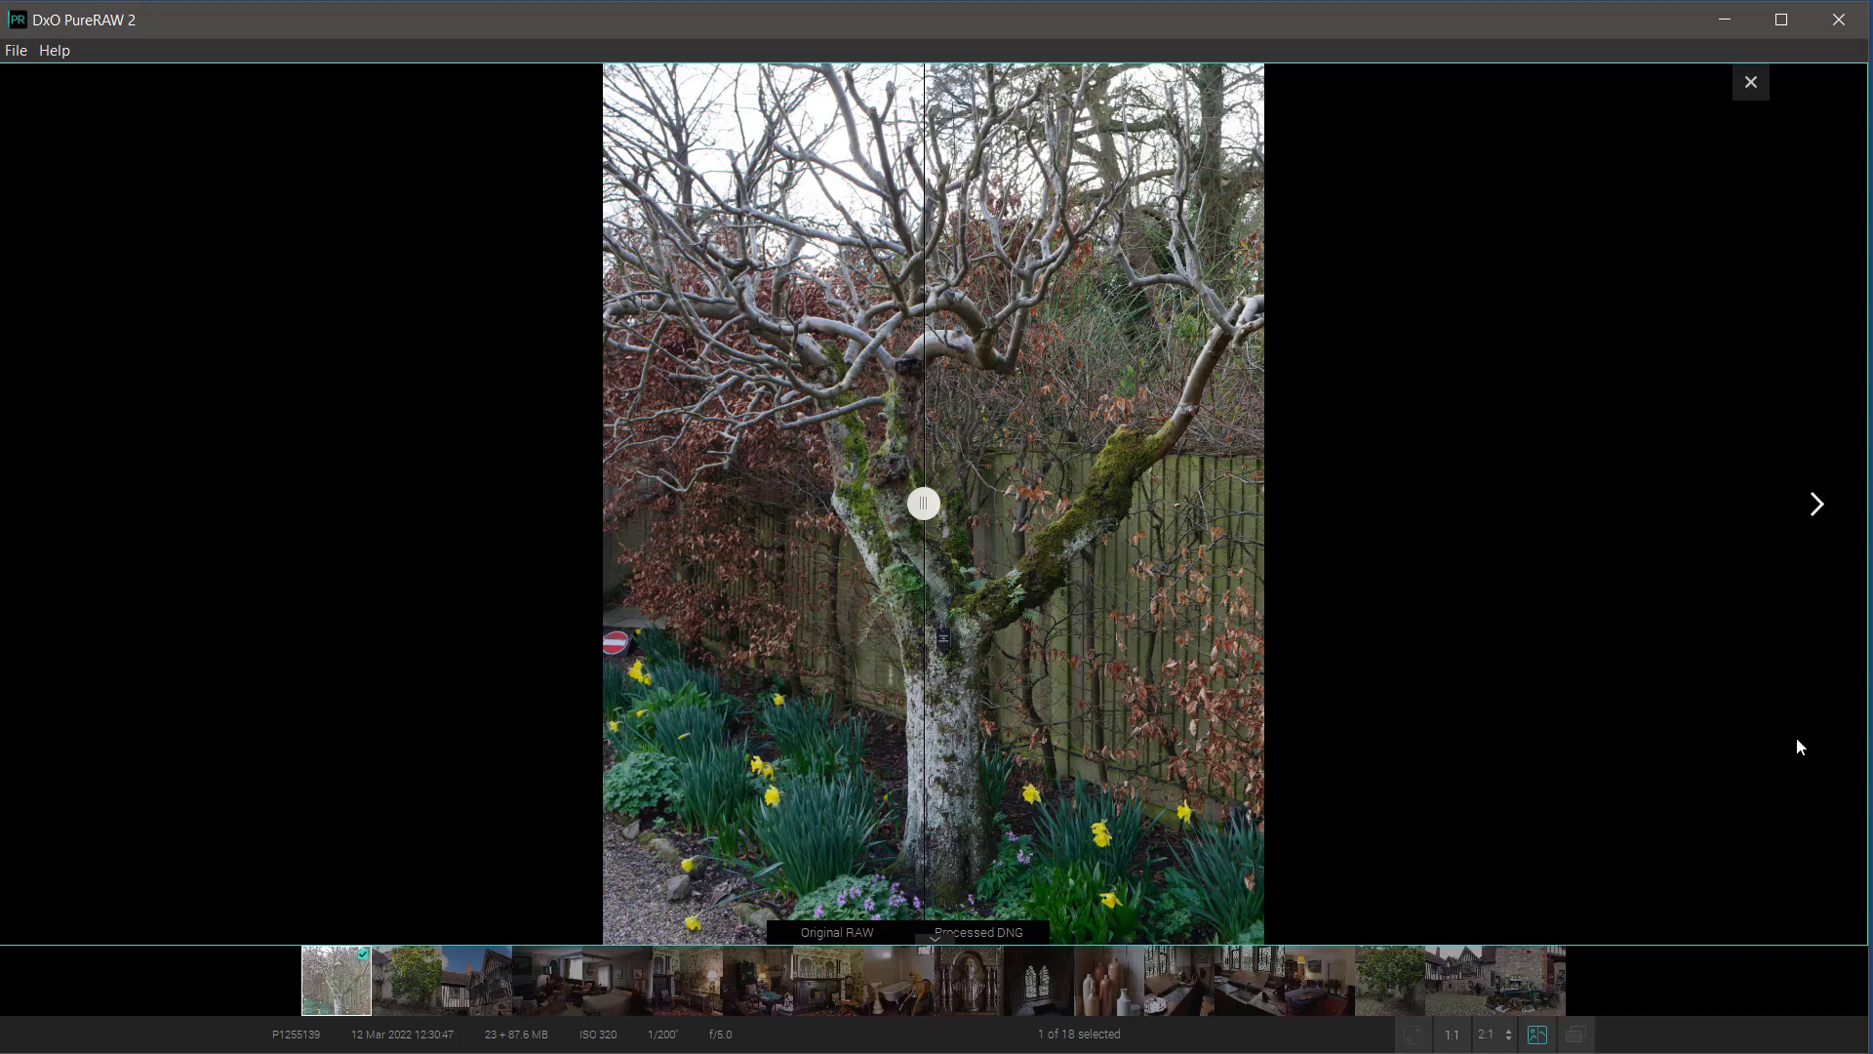
pyautogui.moveTo(986, 602)
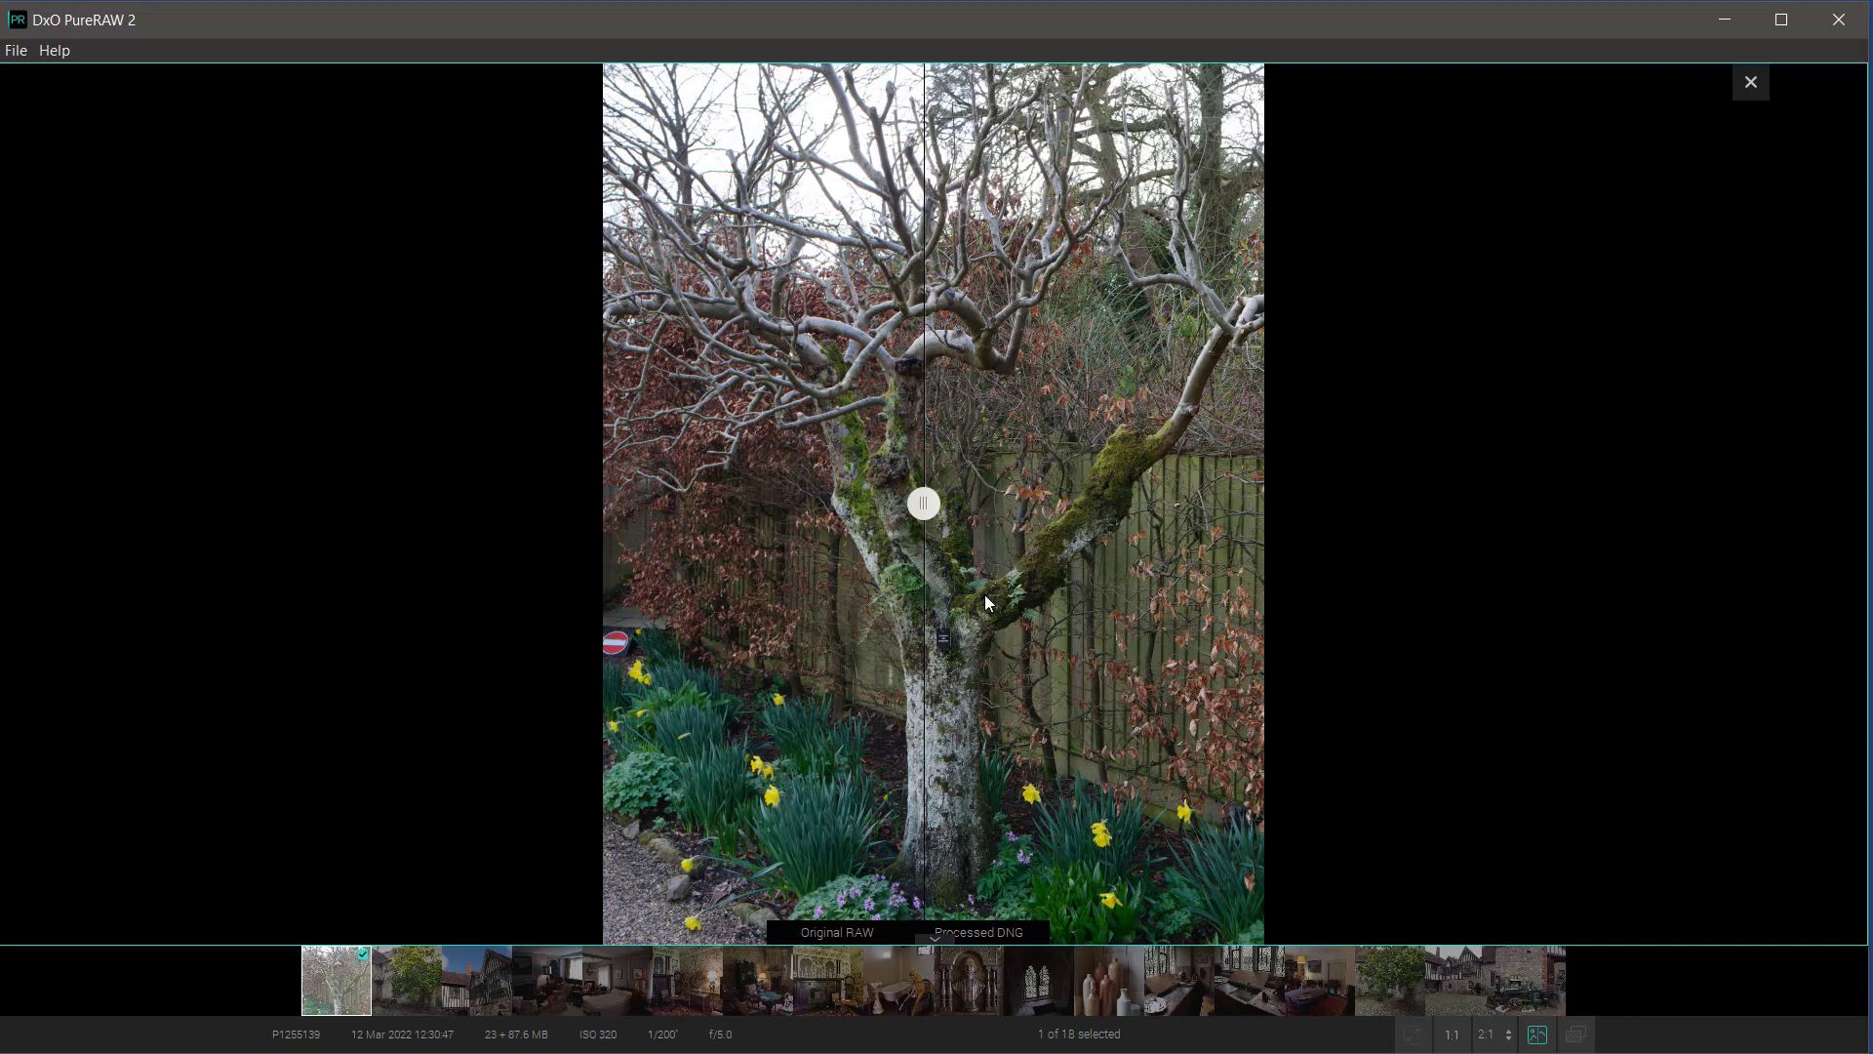
pyautogui.moveTo(931, 523)
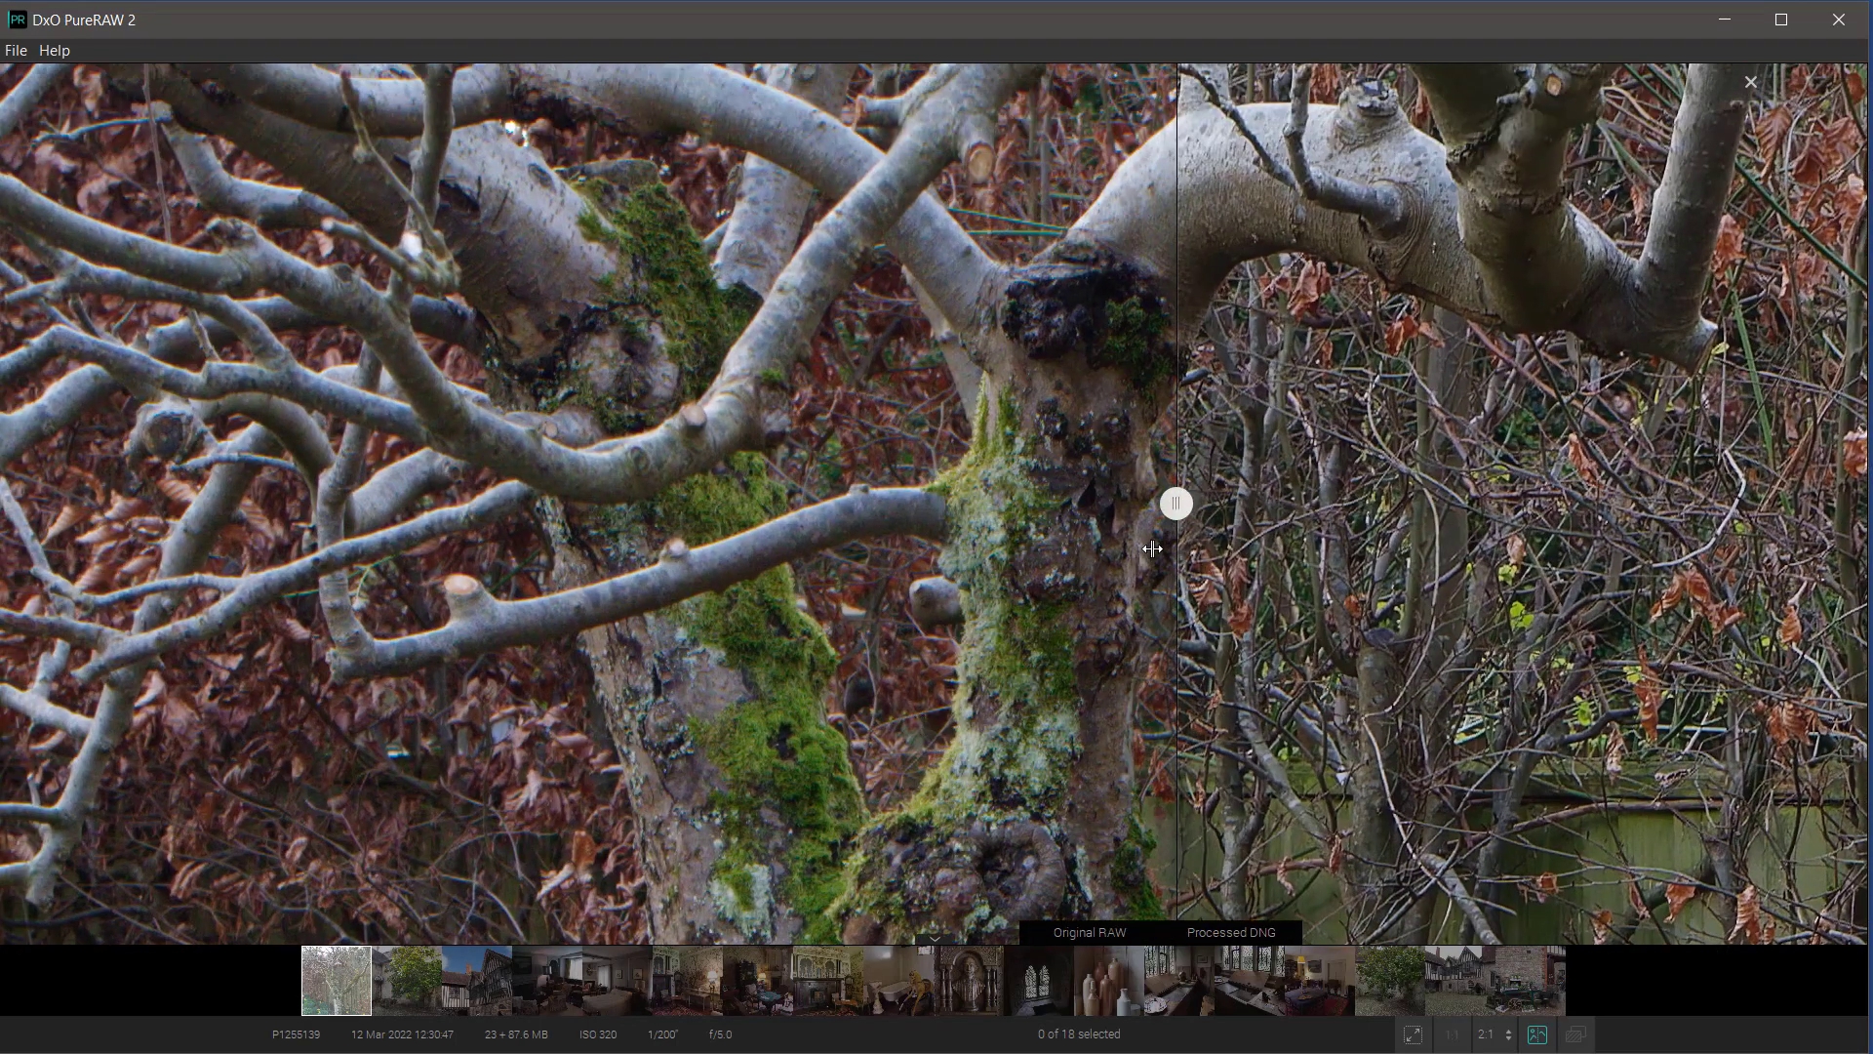
# Step: Drag the split slider back and forth across the mossy trunk to compare RAW and DNG
pyautogui.moveTo(1177, 503); pyautogui.dragTo(774, 503)
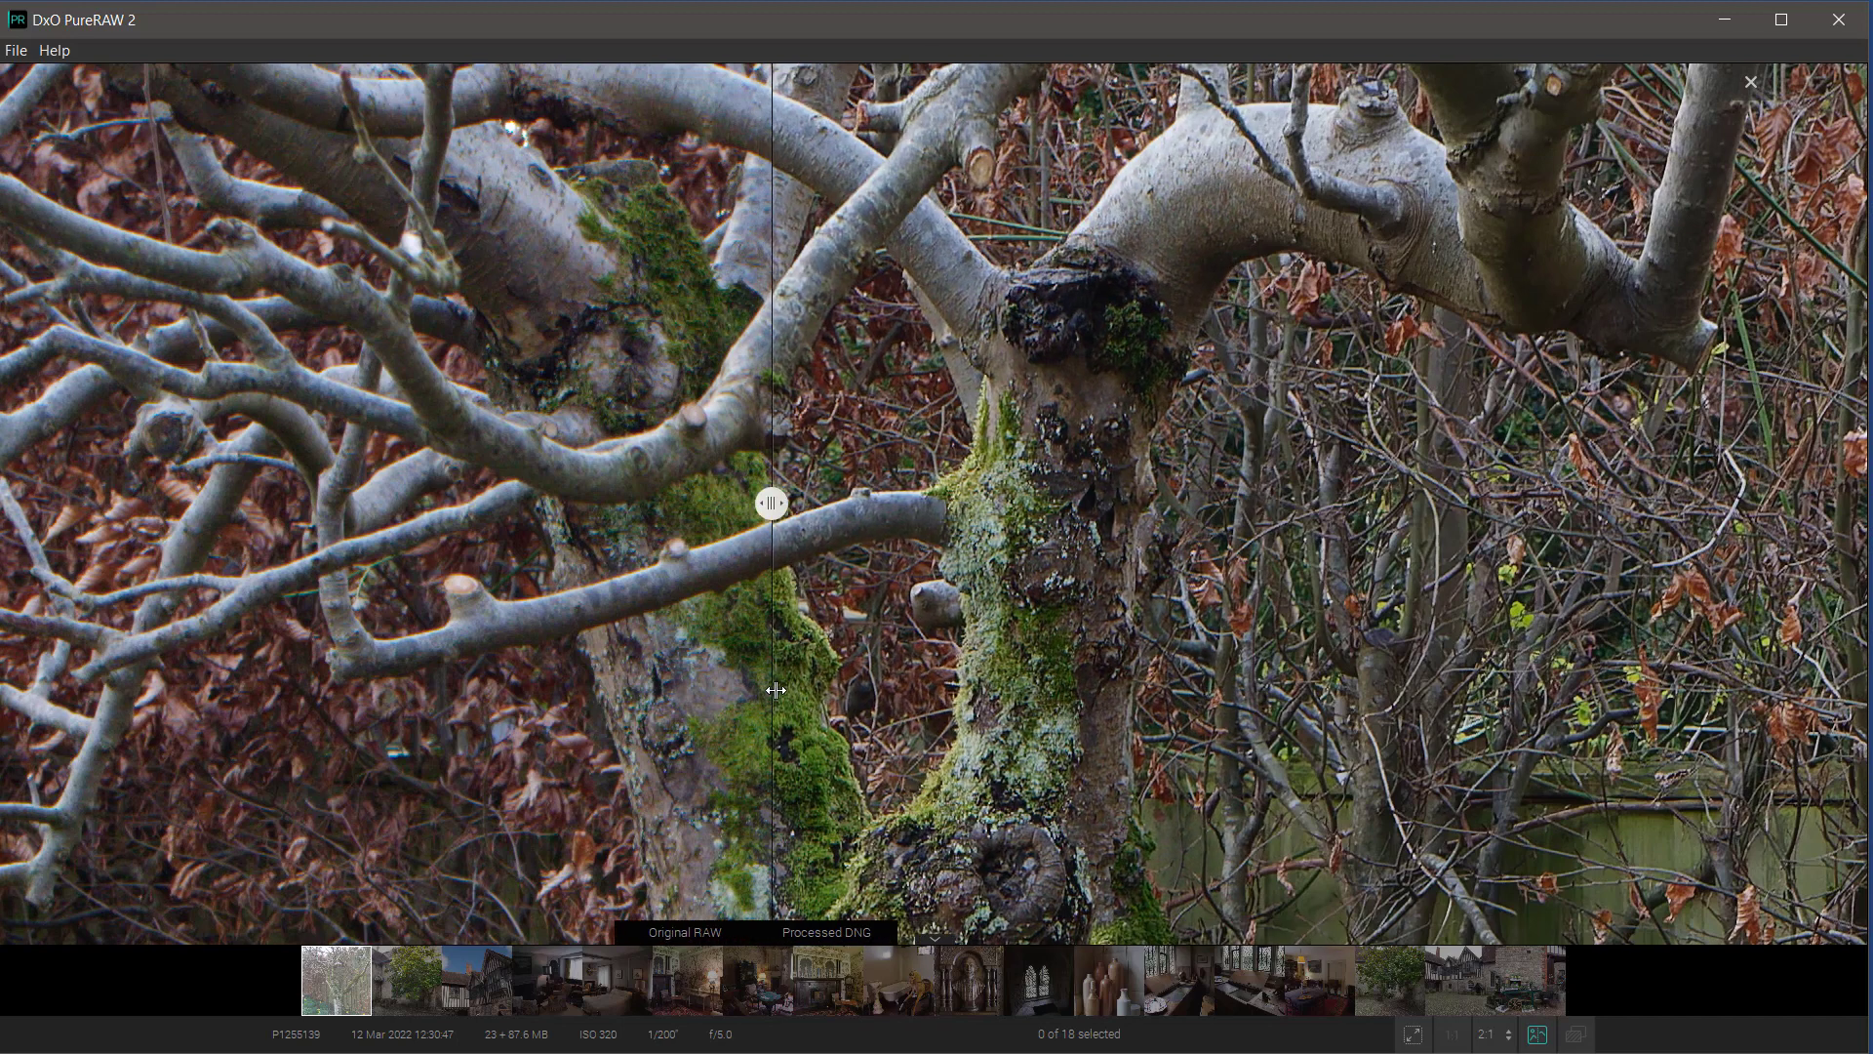
pyautogui.moveTo(1109, 383)
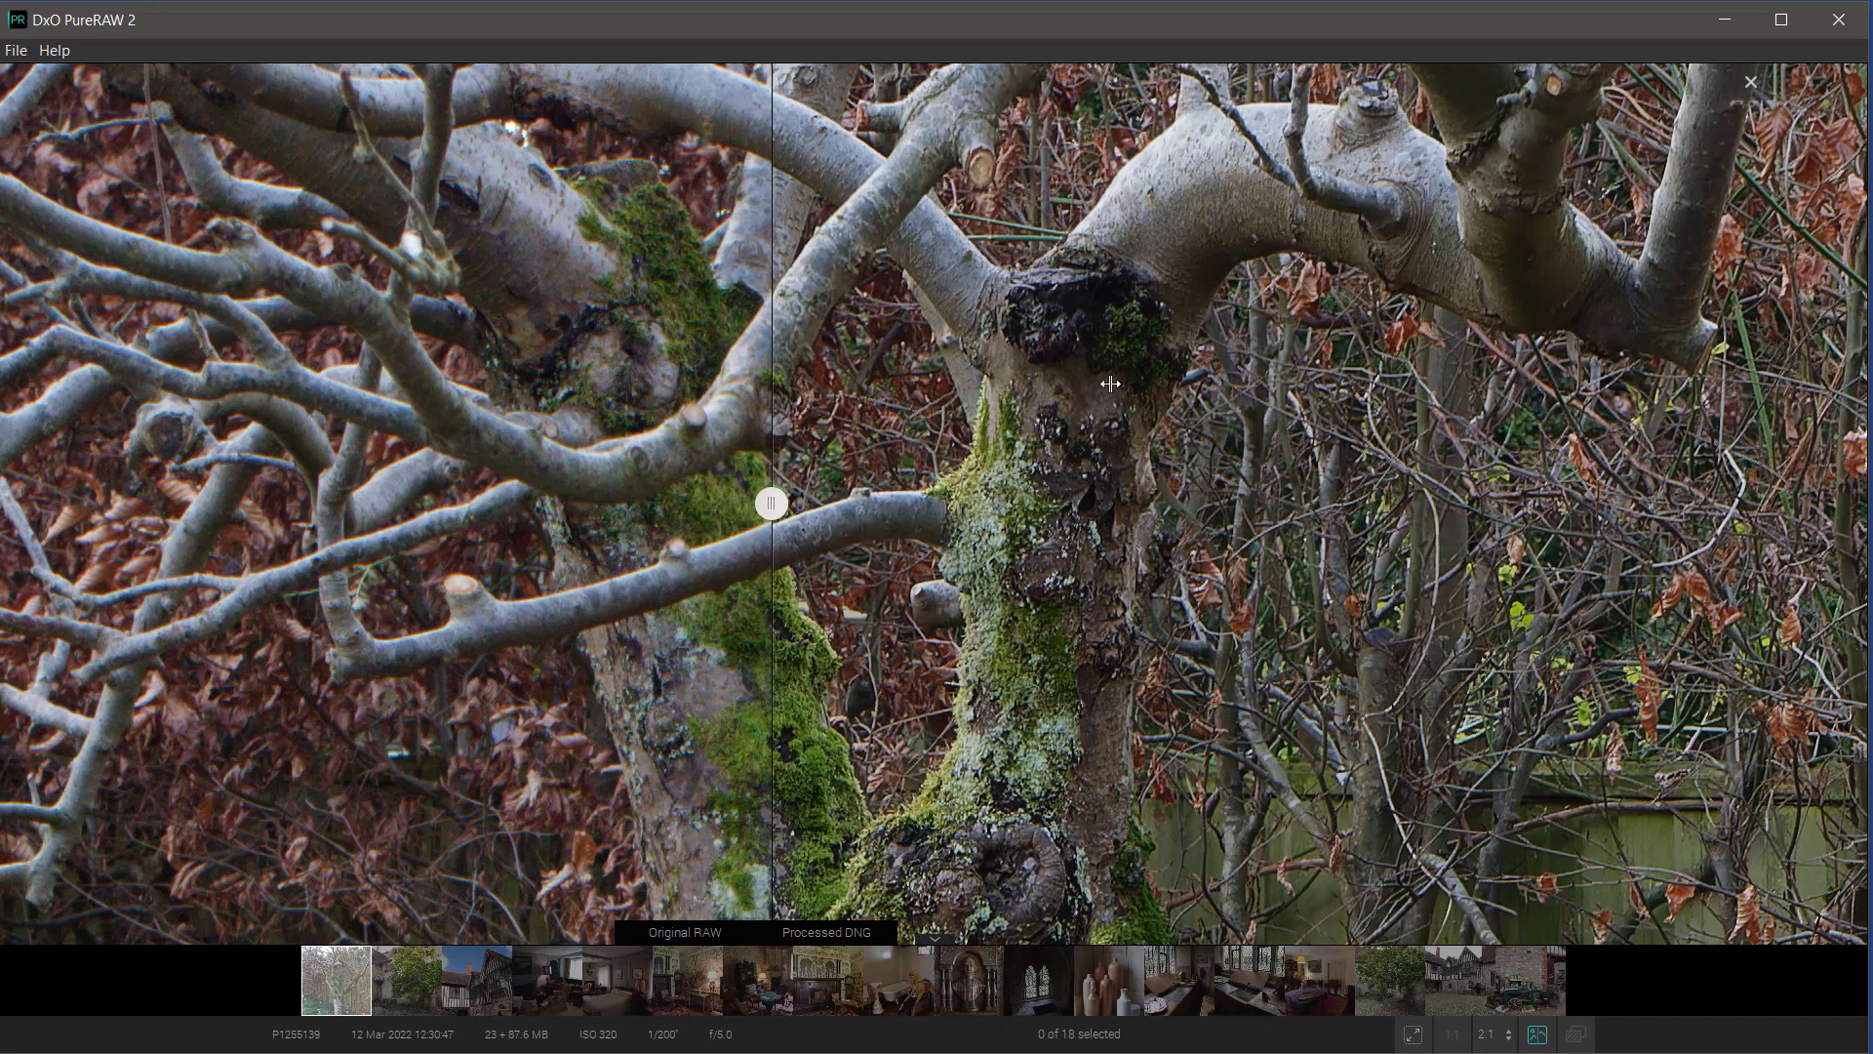
pyautogui.moveTo(771, 501); pyautogui.dragTo(1059, 502)
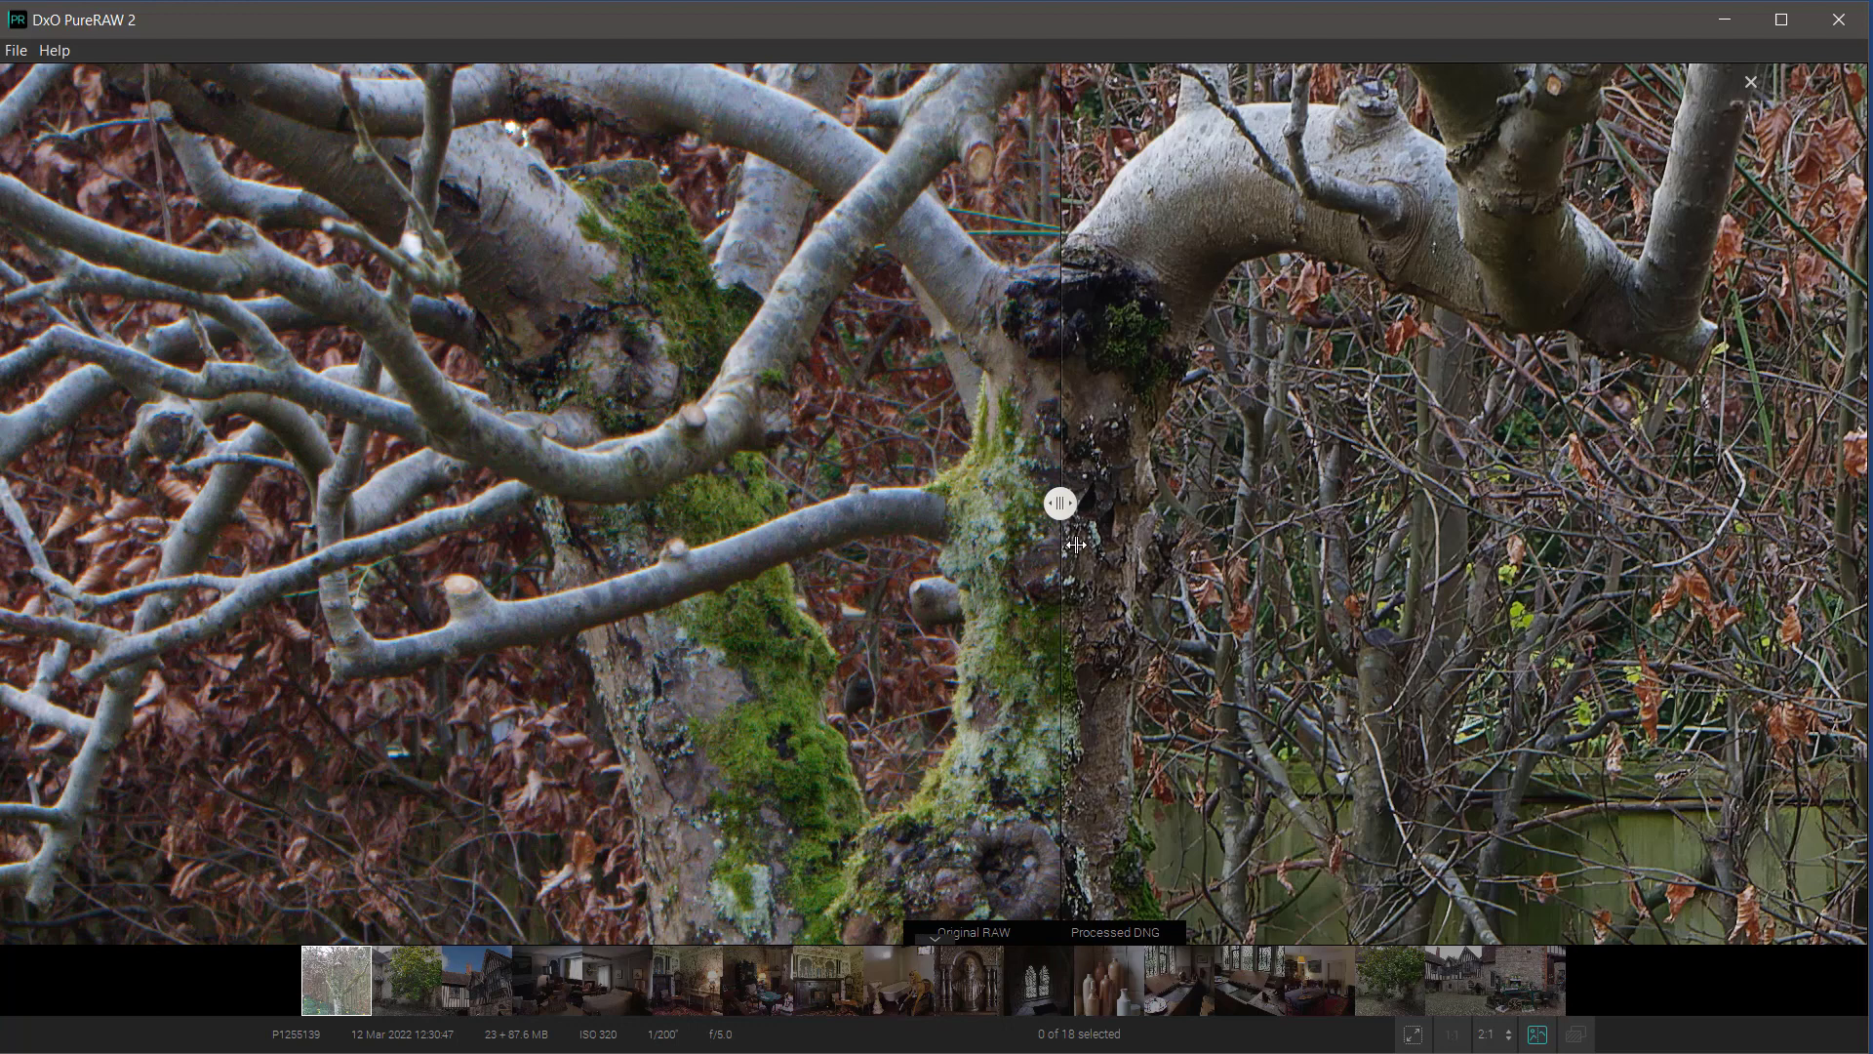
pyautogui.moveTo(1058, 501); pyautogui.dragTo(1276, 502)
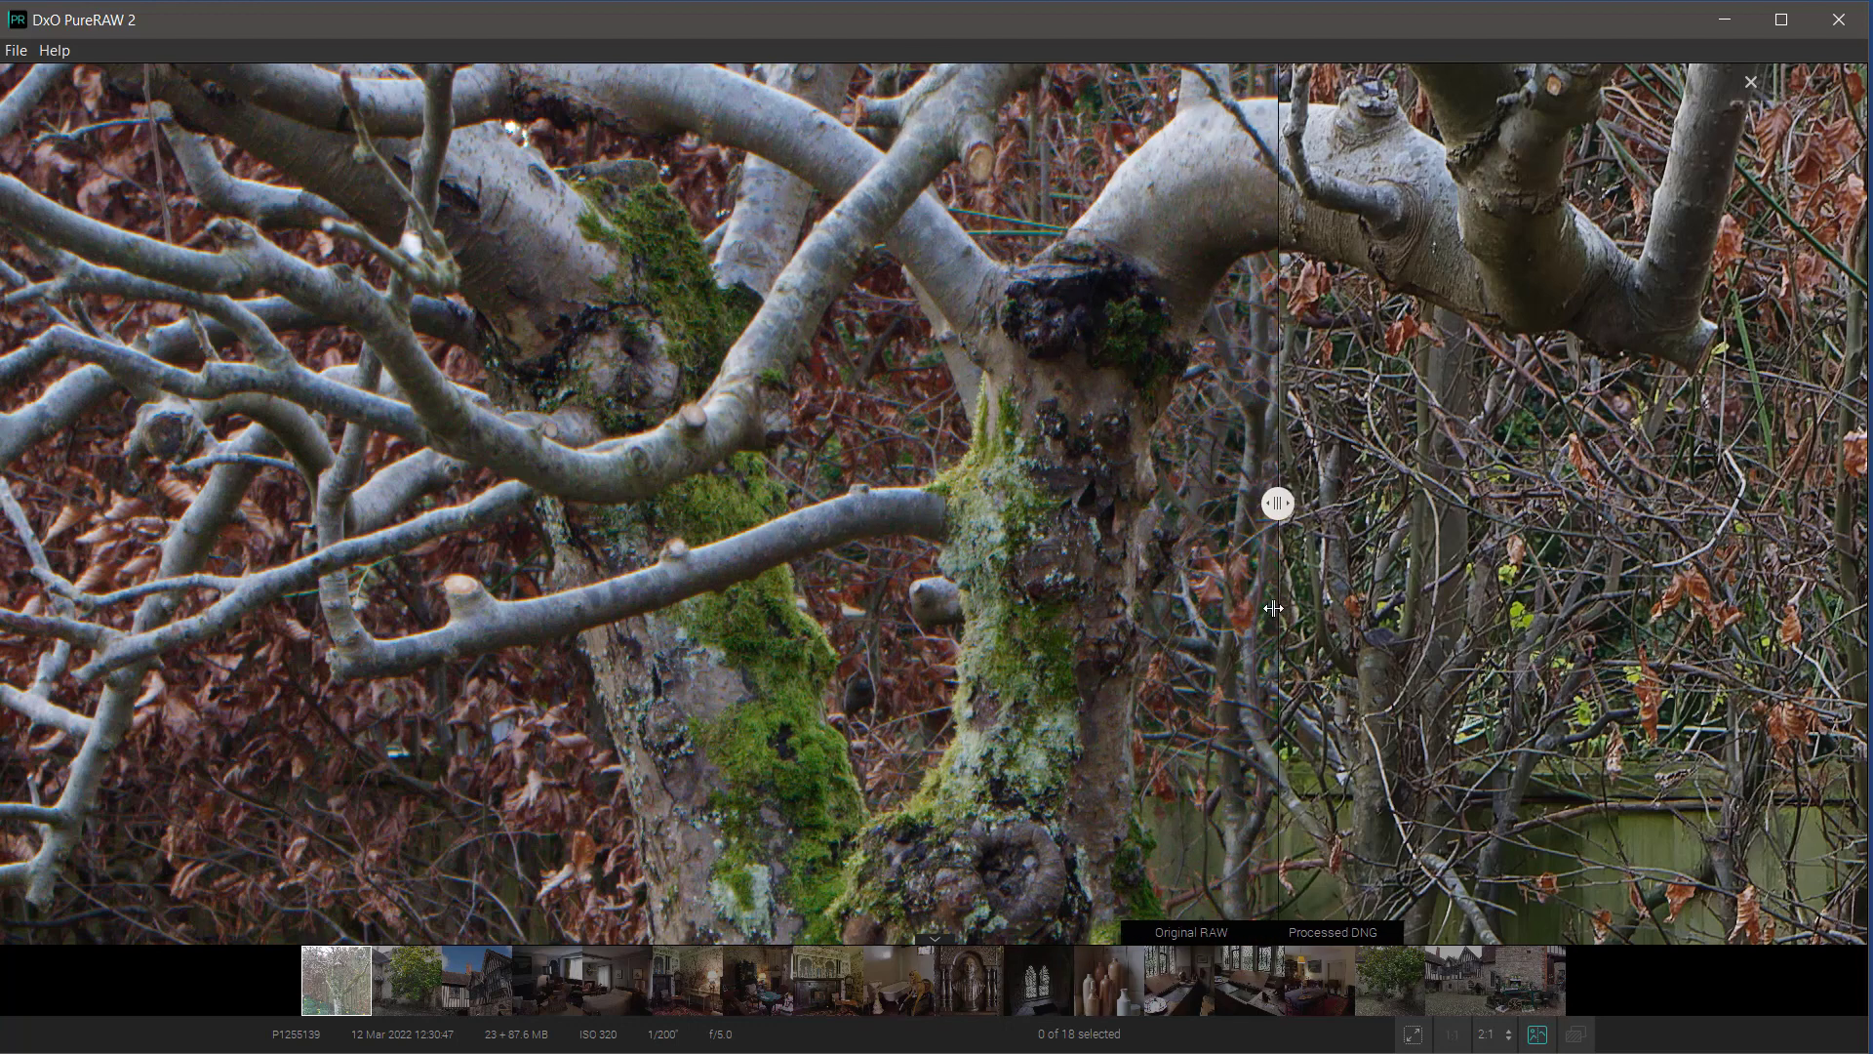
pyautogui.moveTo(1276, 504); pyautogui.dragTo(1225, 503)
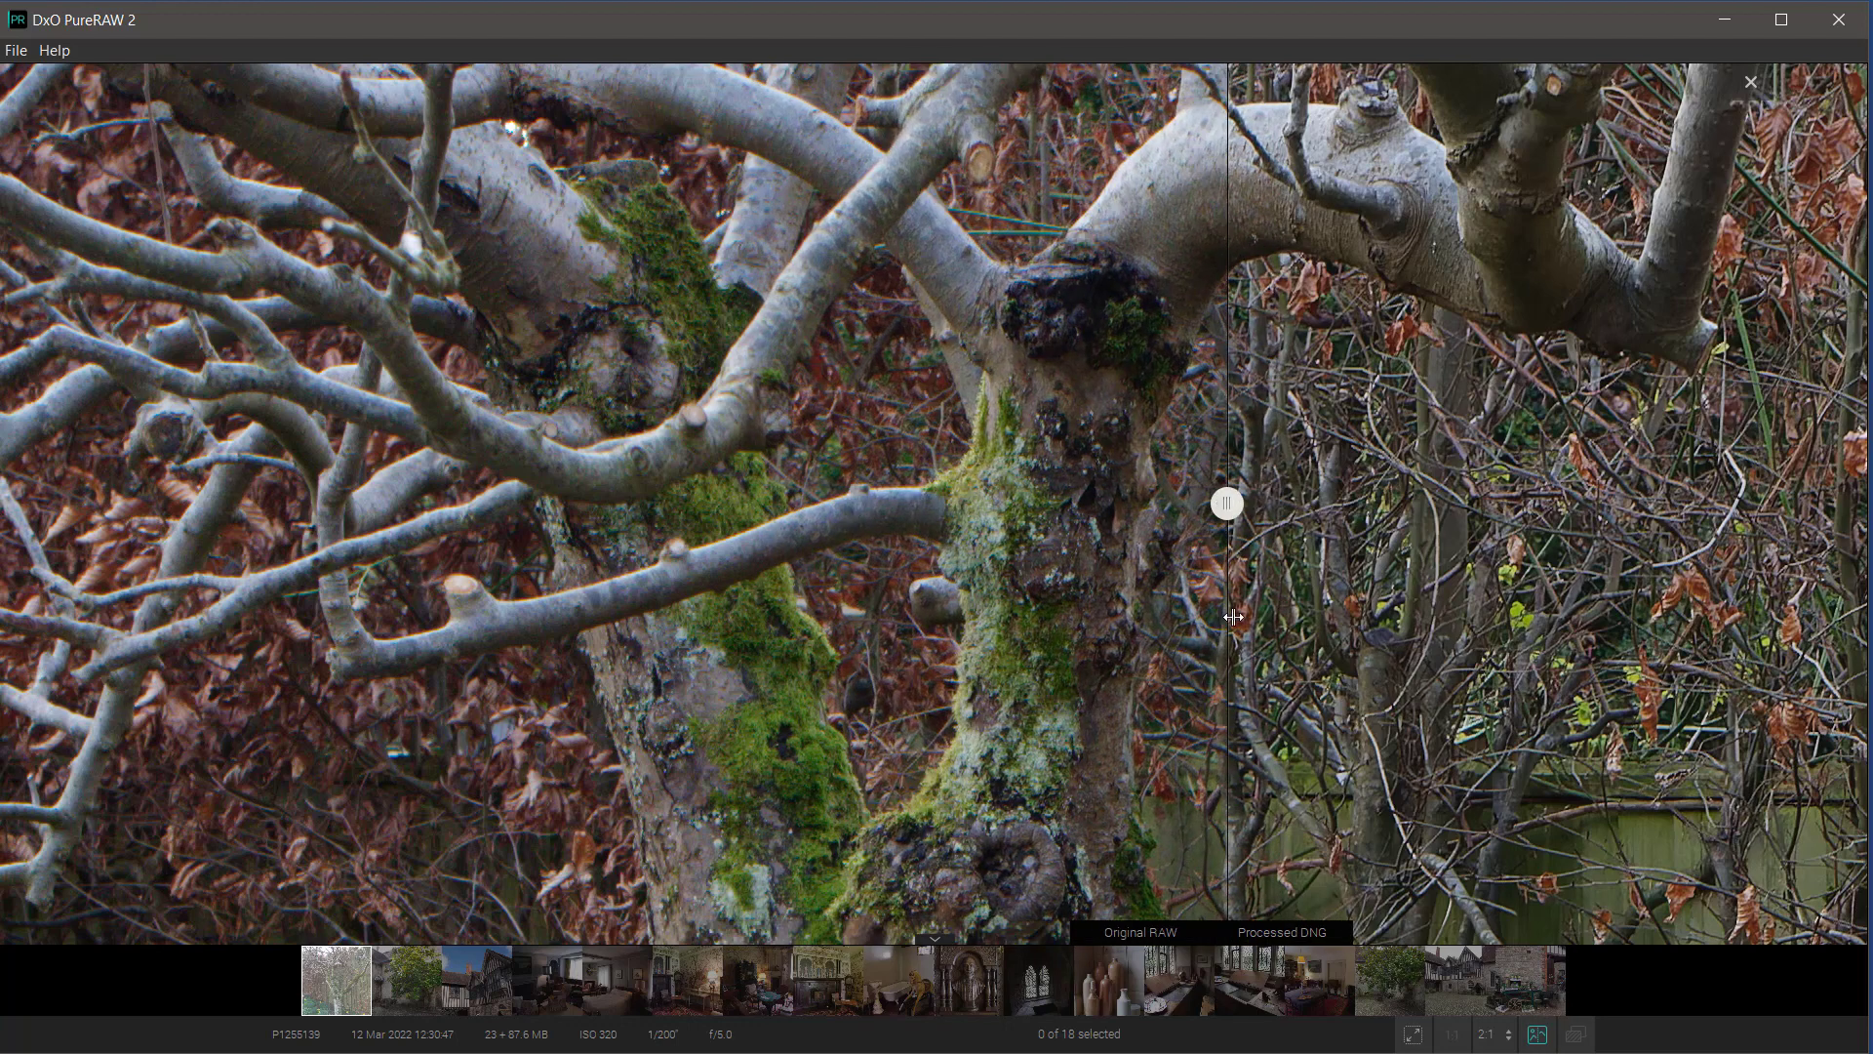